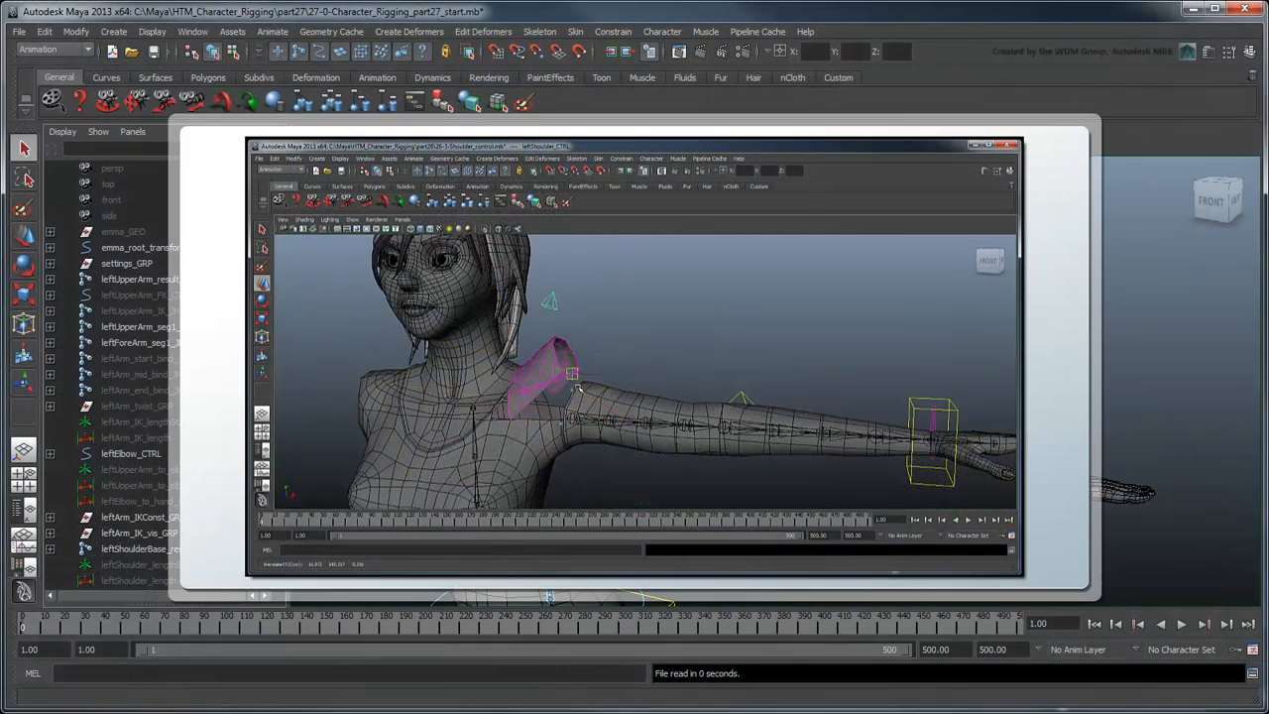
Group the four shoulder nodes under emma_root_transform_CTRL, with internal length and joint nodes in DO_NOT_TOUCH_GRP.
{"action": "left_click_drag", "start_coordinate": [555, 367], "coordinate": [585, 407]}
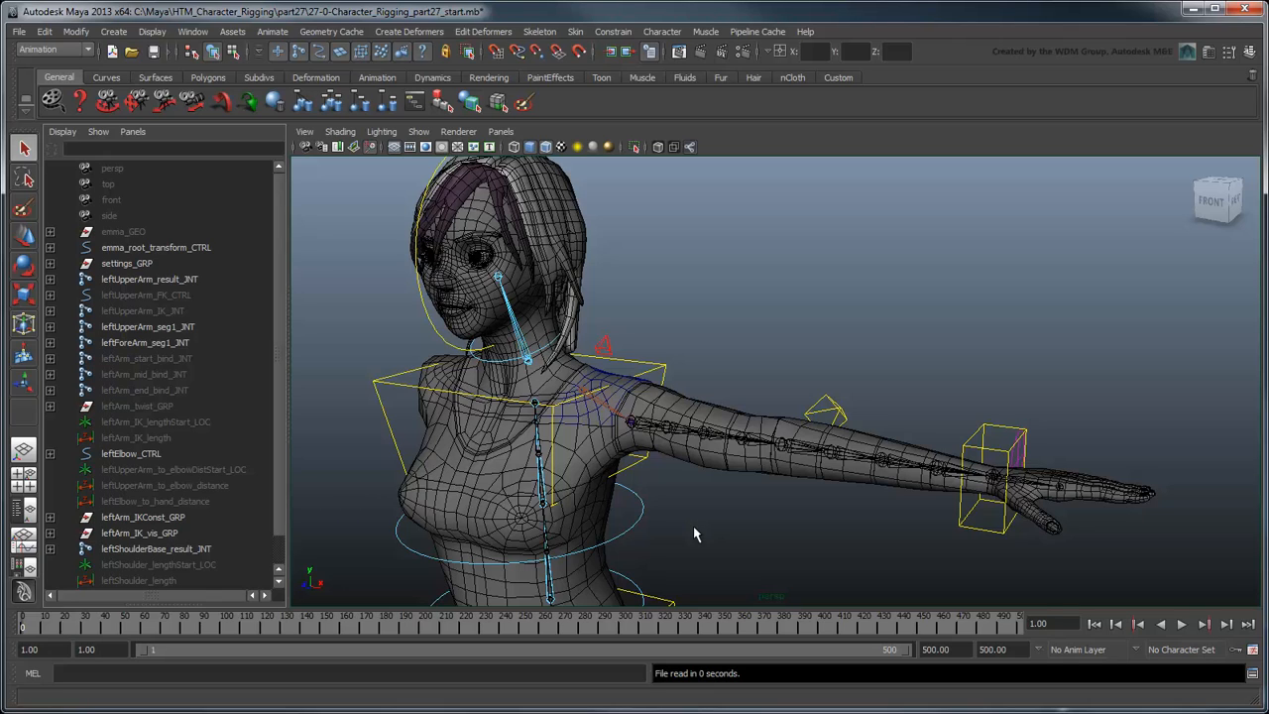
{"action": "mouse_move", "coordinate": [284, 566]}
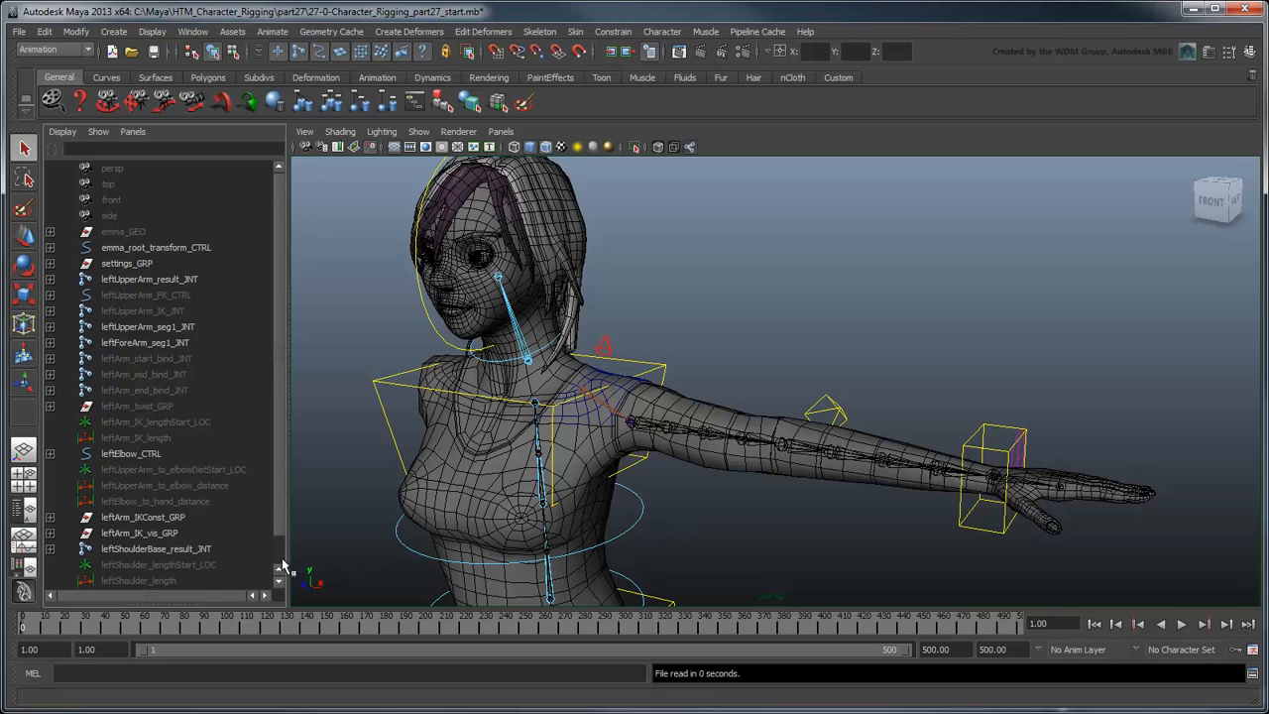
{"action": "key", "text": "ctrl+g"}
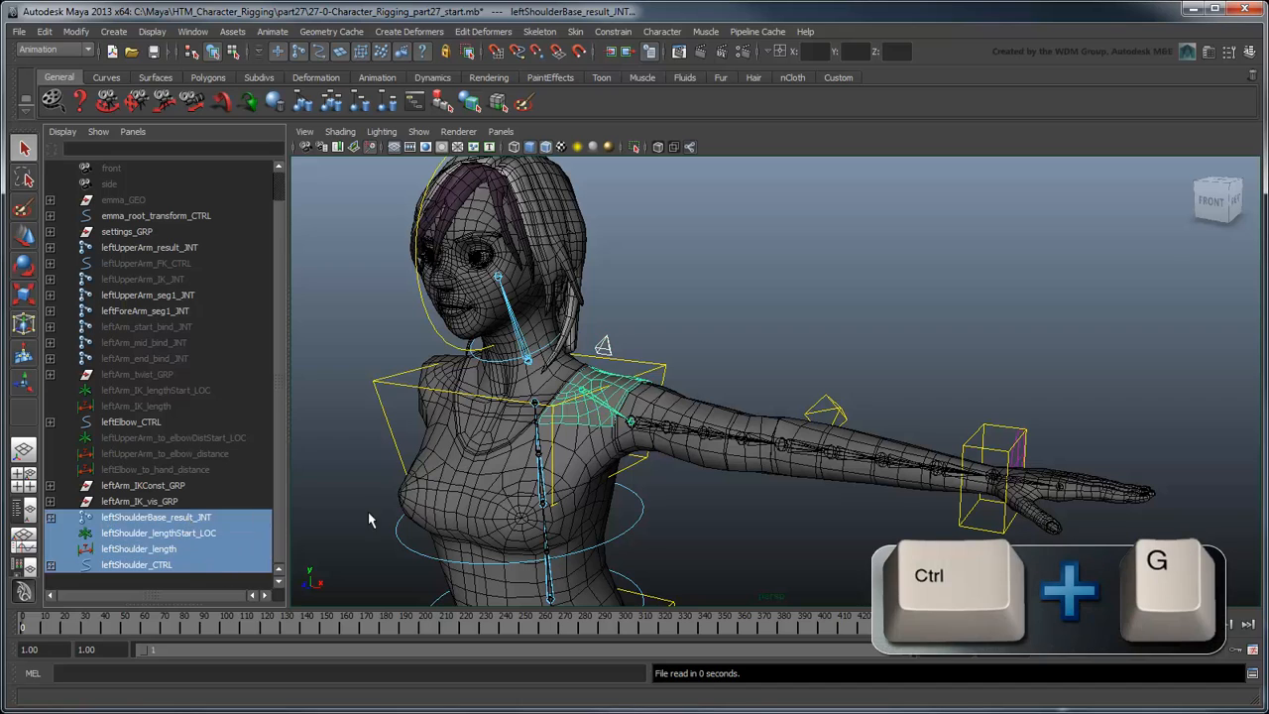
{"action": "key", "text": "ctrl+g"}
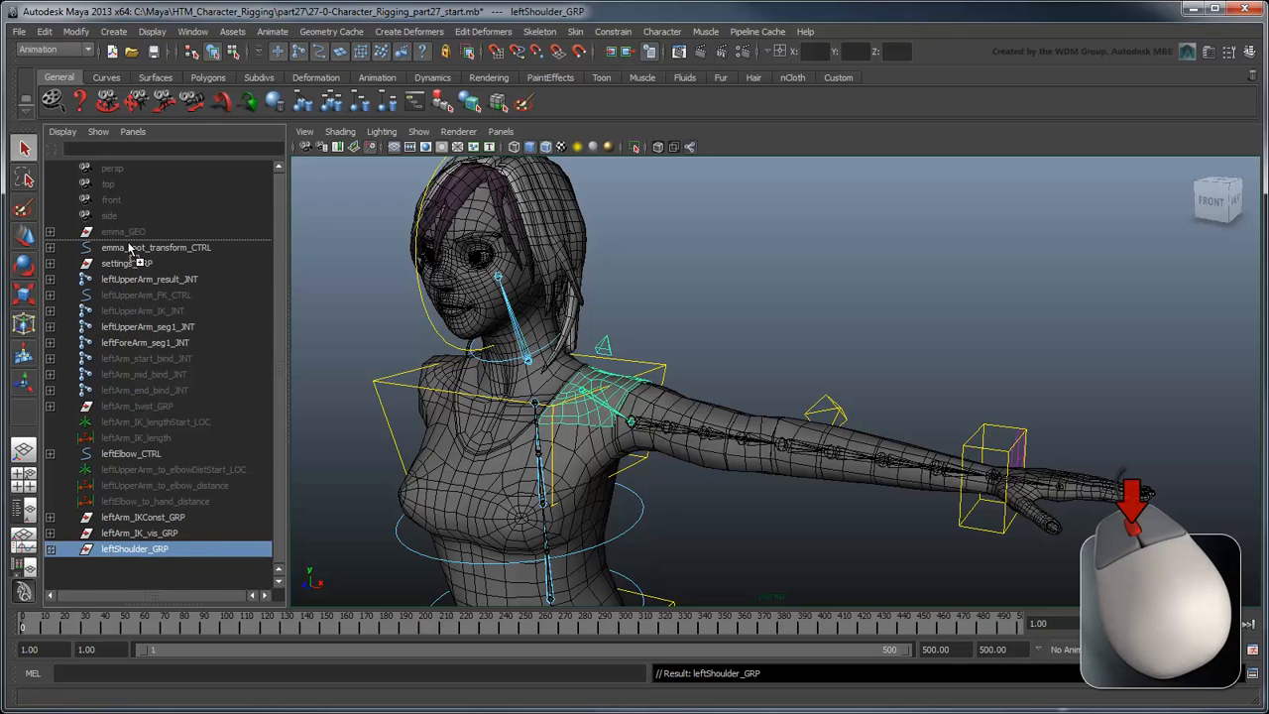
{"action": "left_click", "coordinate": [156, 247]}
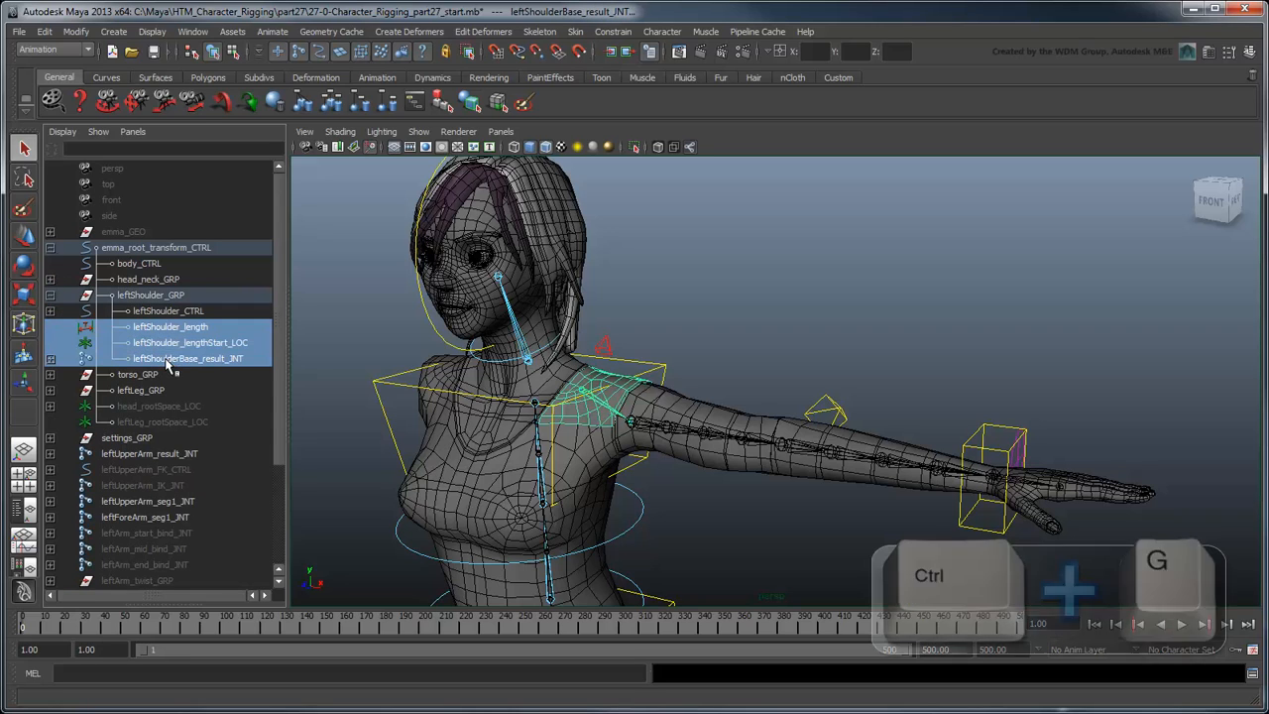
{"action": "key", "text": "ctrl+g"}
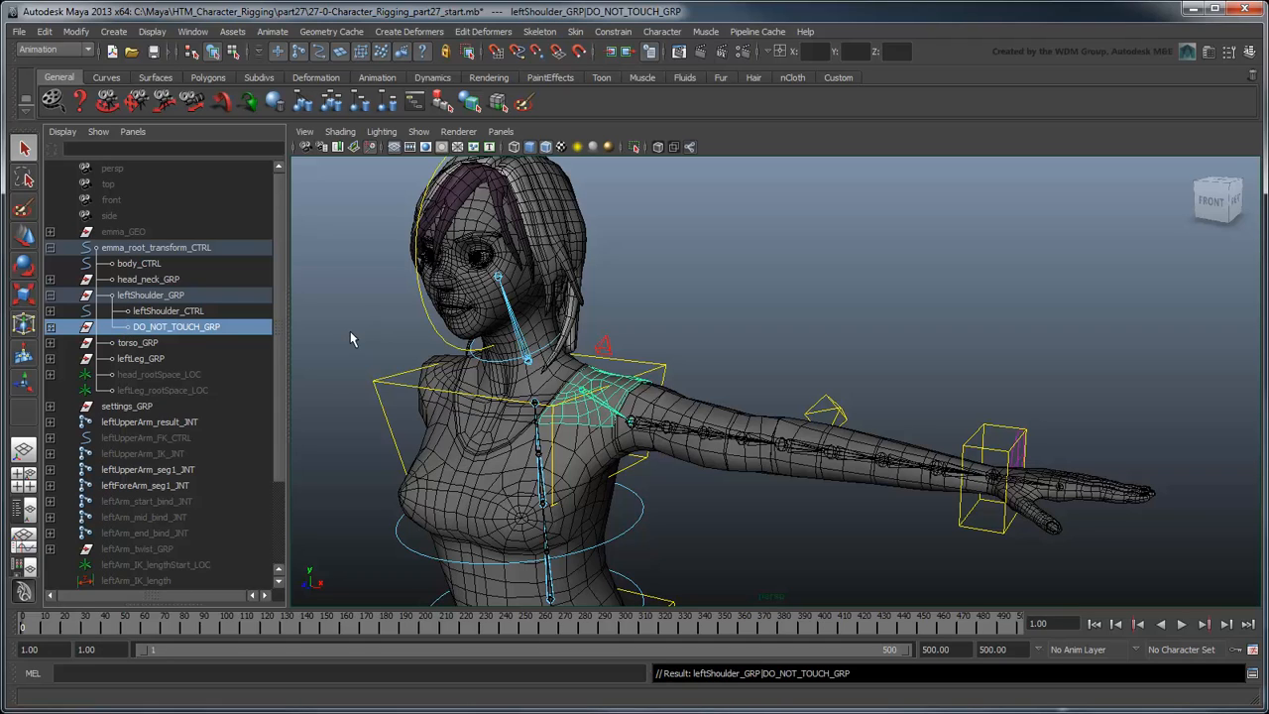
{"action": "mouse_move", "coordinate": [256, 315]}
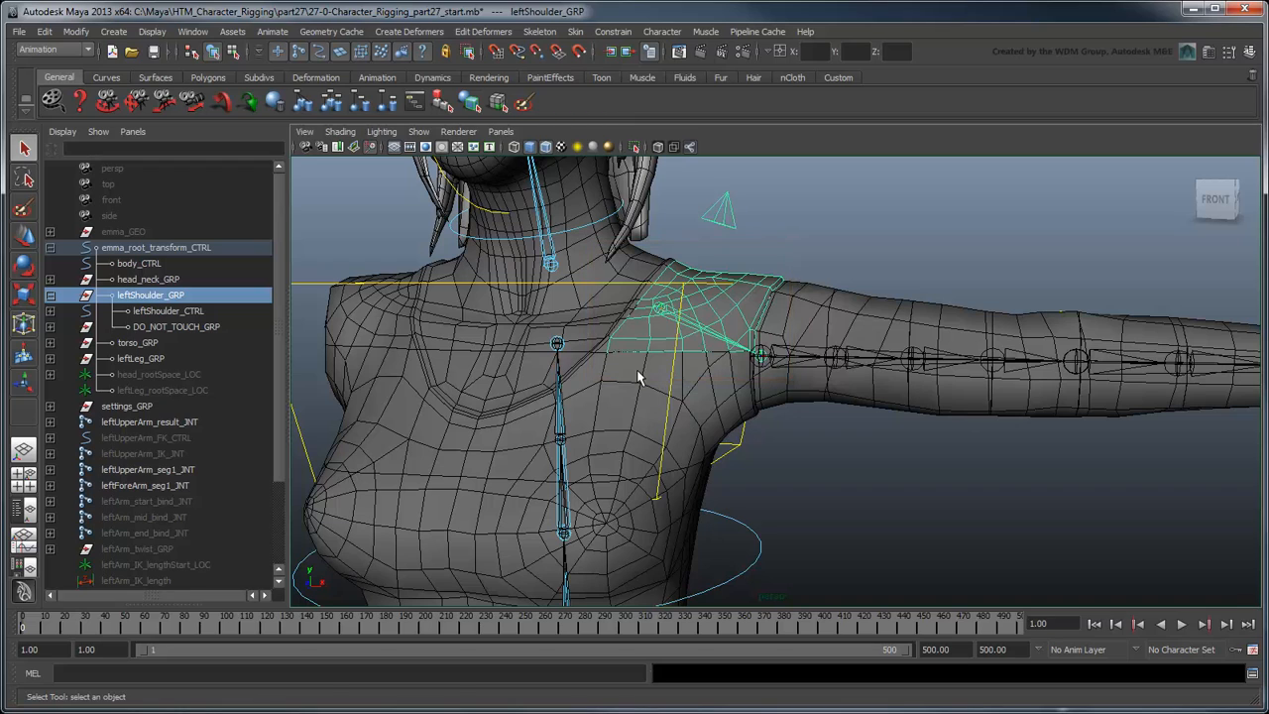
{"action": "key", "text": "insert"}
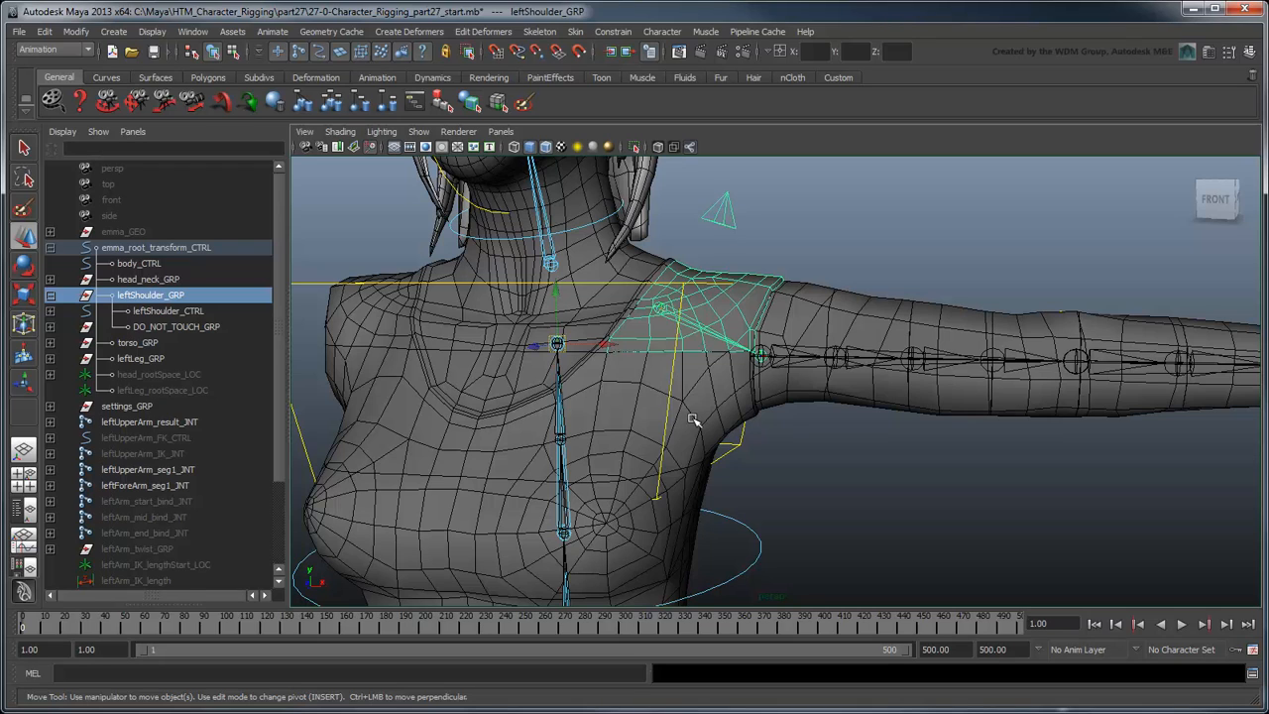
{"action": "mouse_move", "coordinate": [550, 397]}
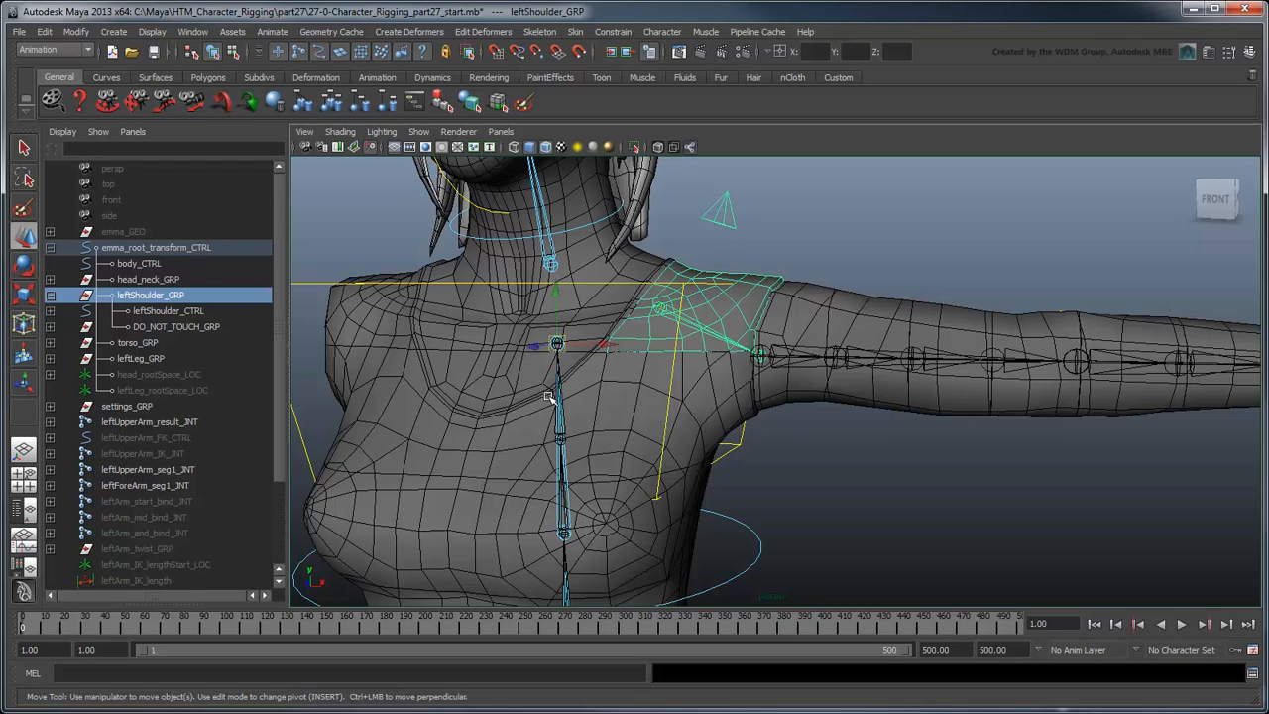
{"action": "left_click", "coordinate": [185, 453]}
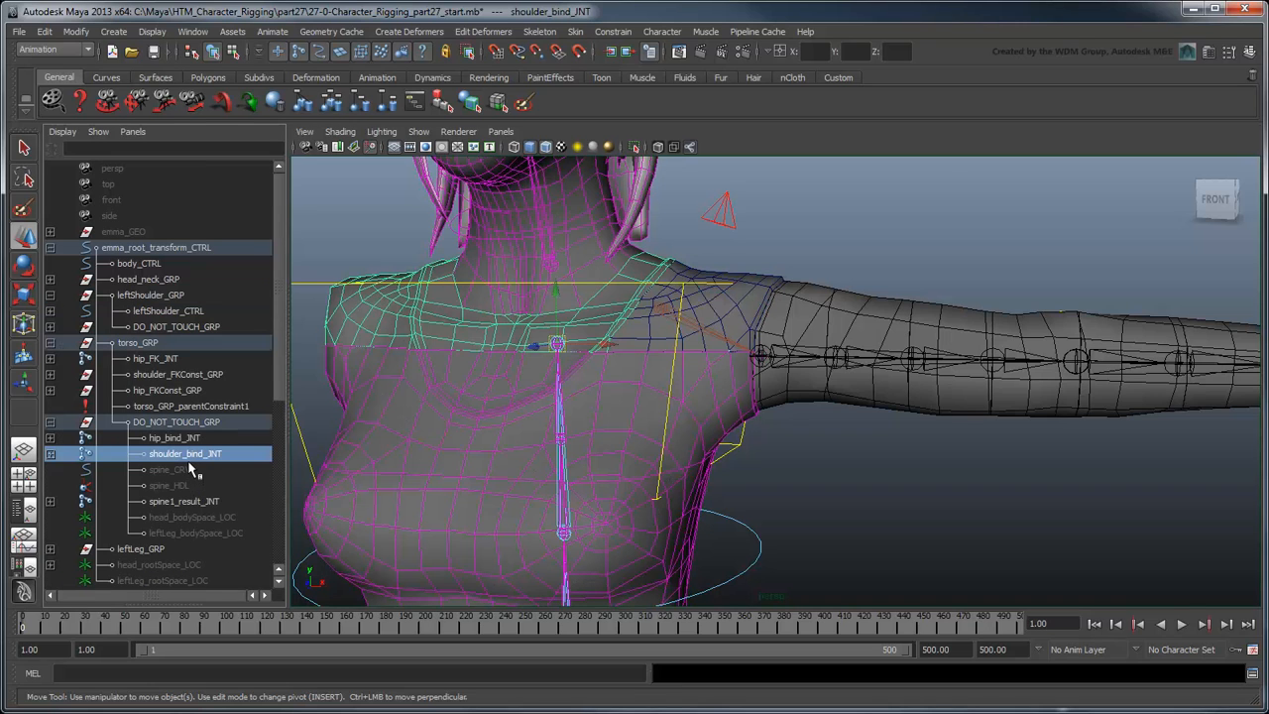
{"action": "left_click", "coordinate": [151, 294]}
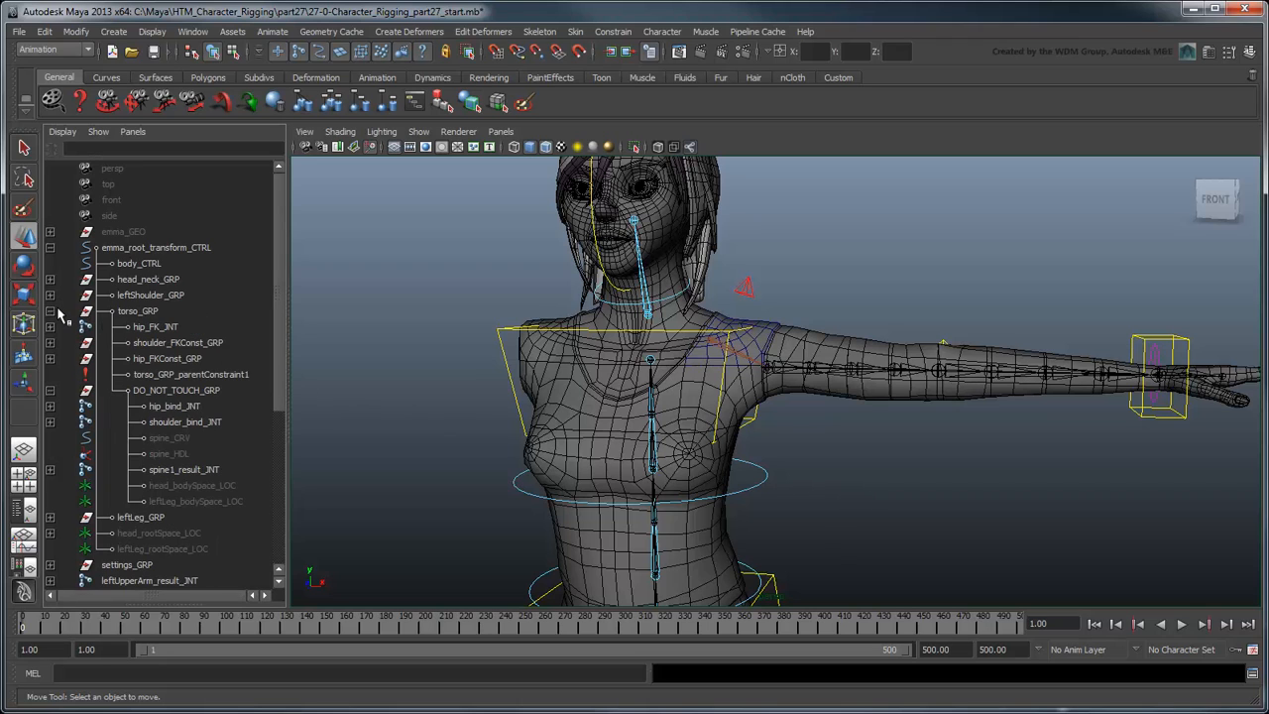
Group the left arm rig nodes as leftArm_GRP under the root transform control.
{"action": "left_click", "coordinate": [149, 389]}
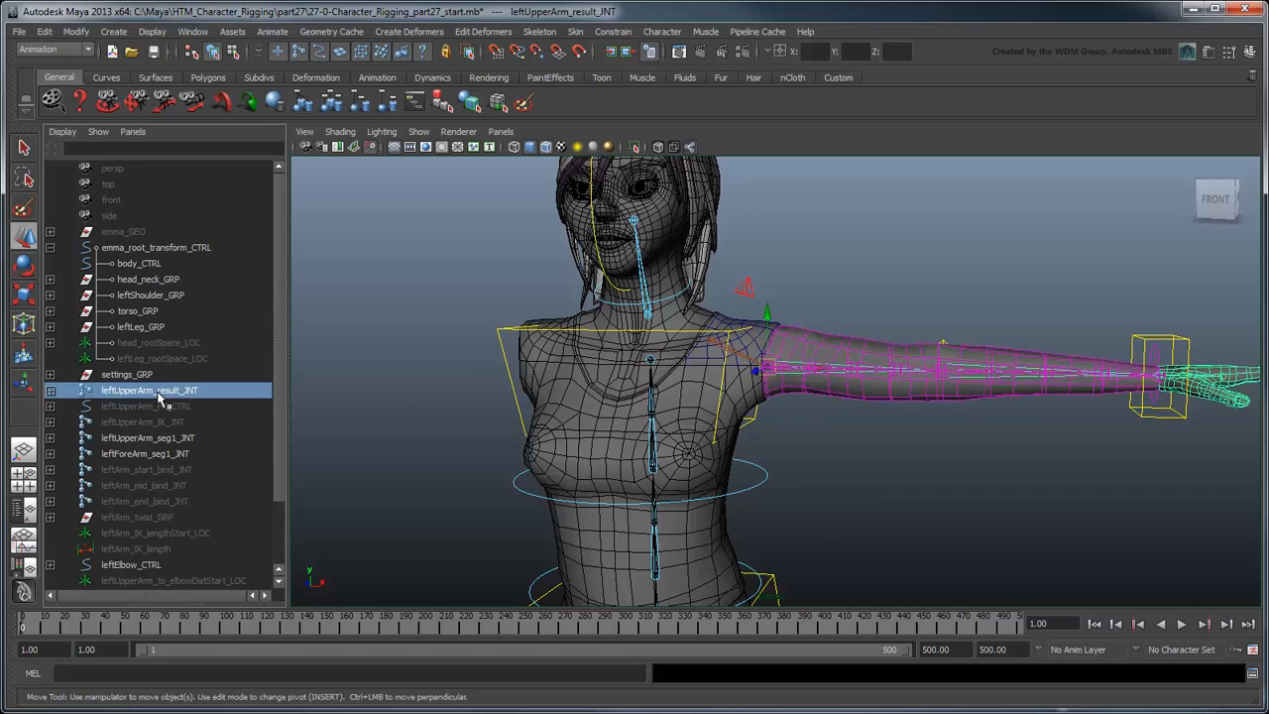
{"action": "key", "text": "ctrl+g"}
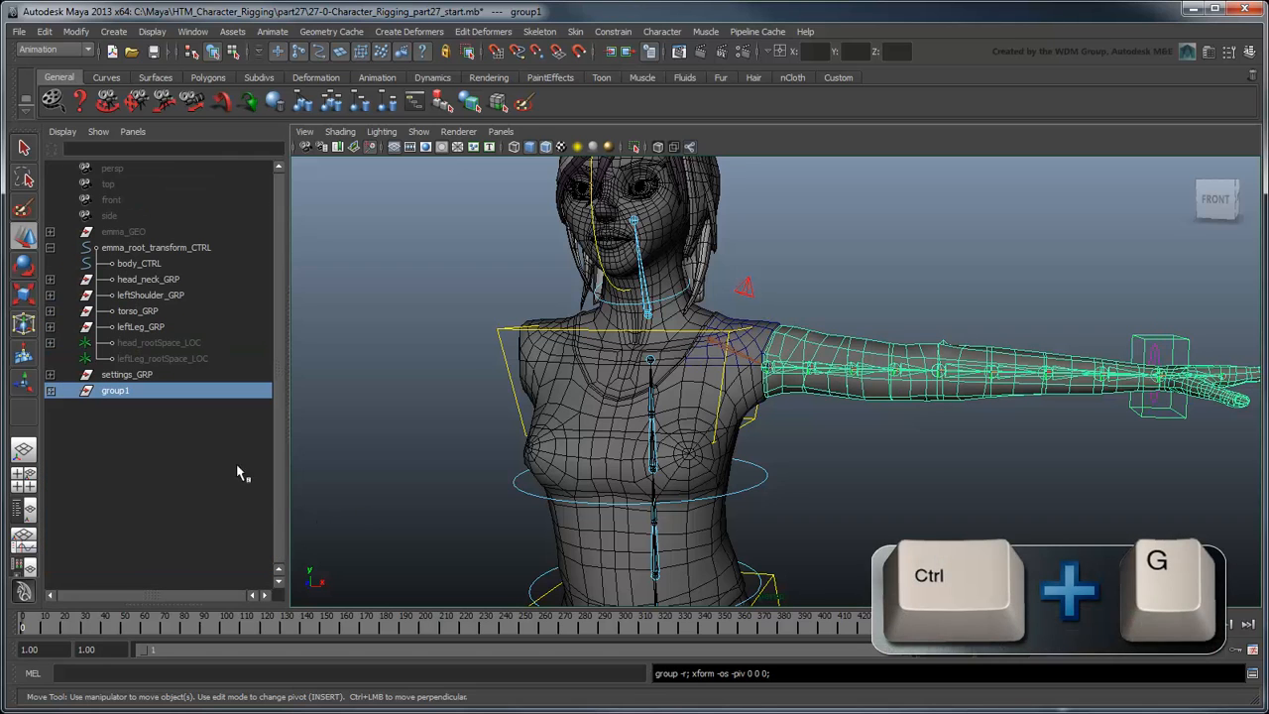
{"action": "double_click", "coordinate": [115, 390]}
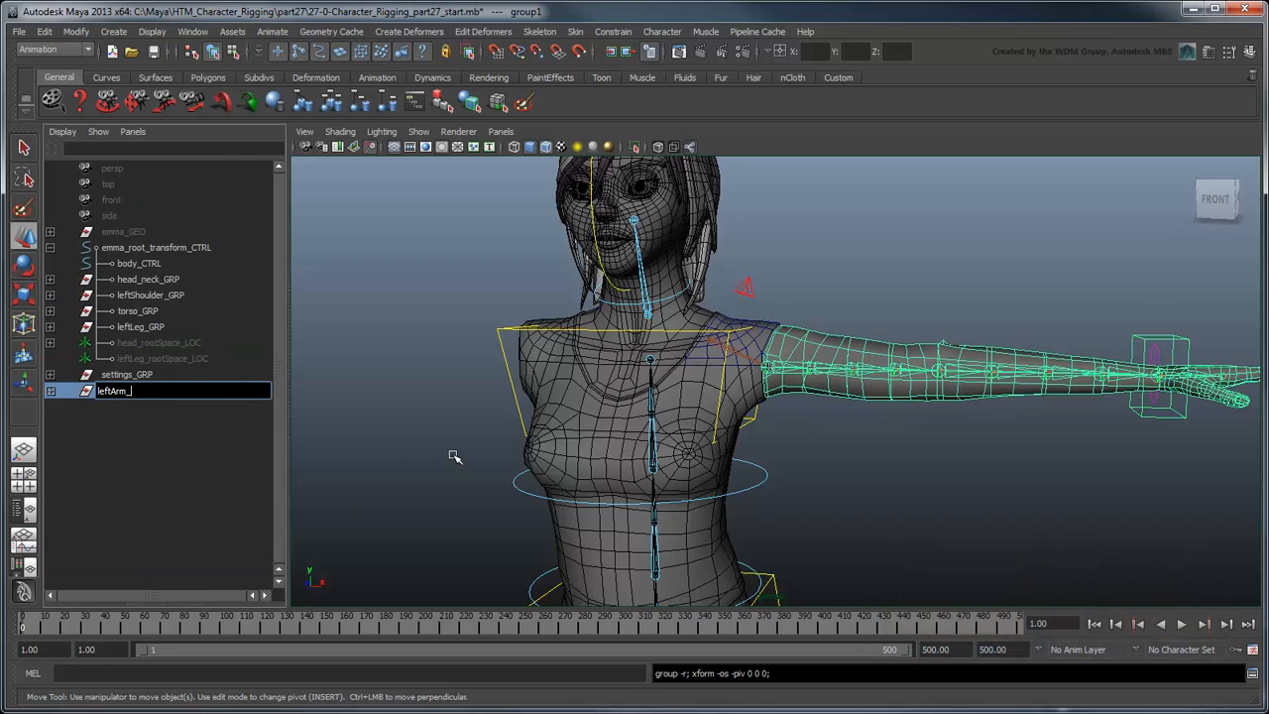
{"action": "type", "text": "GRP"}
{"action": "key", "text": "Return"}
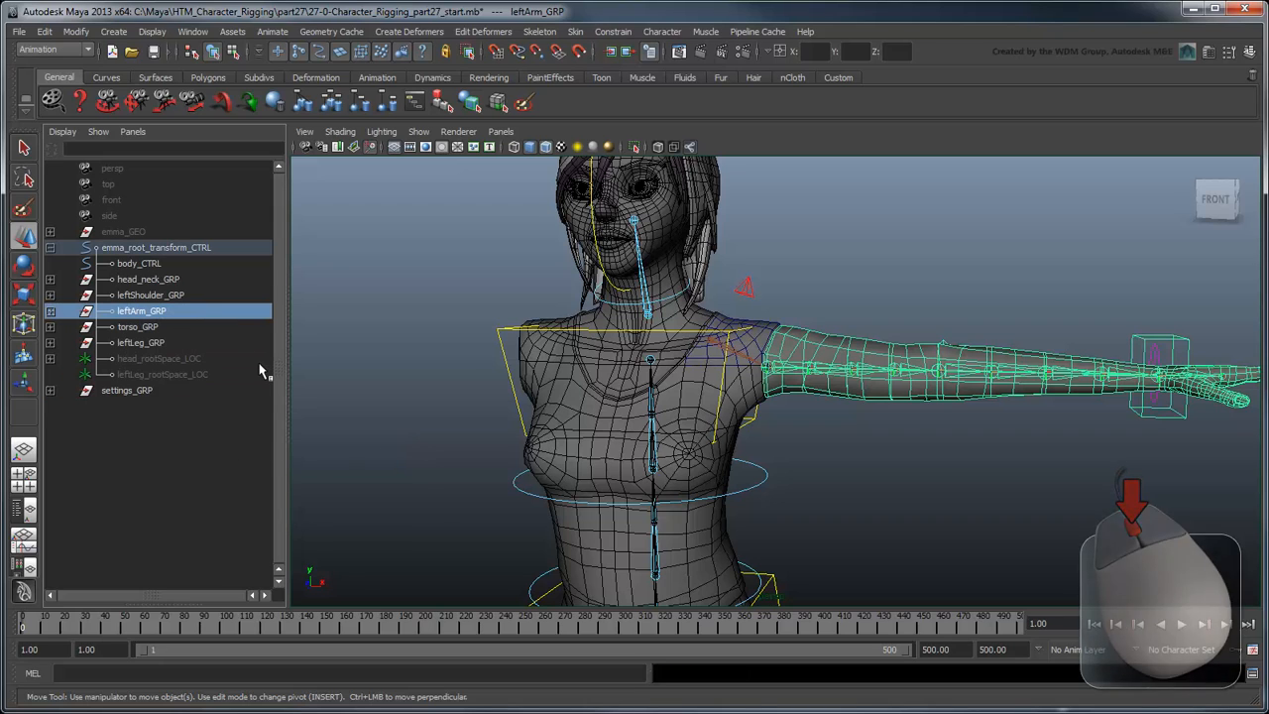
{"action": "left_click", "coordinate": [50, 310]}
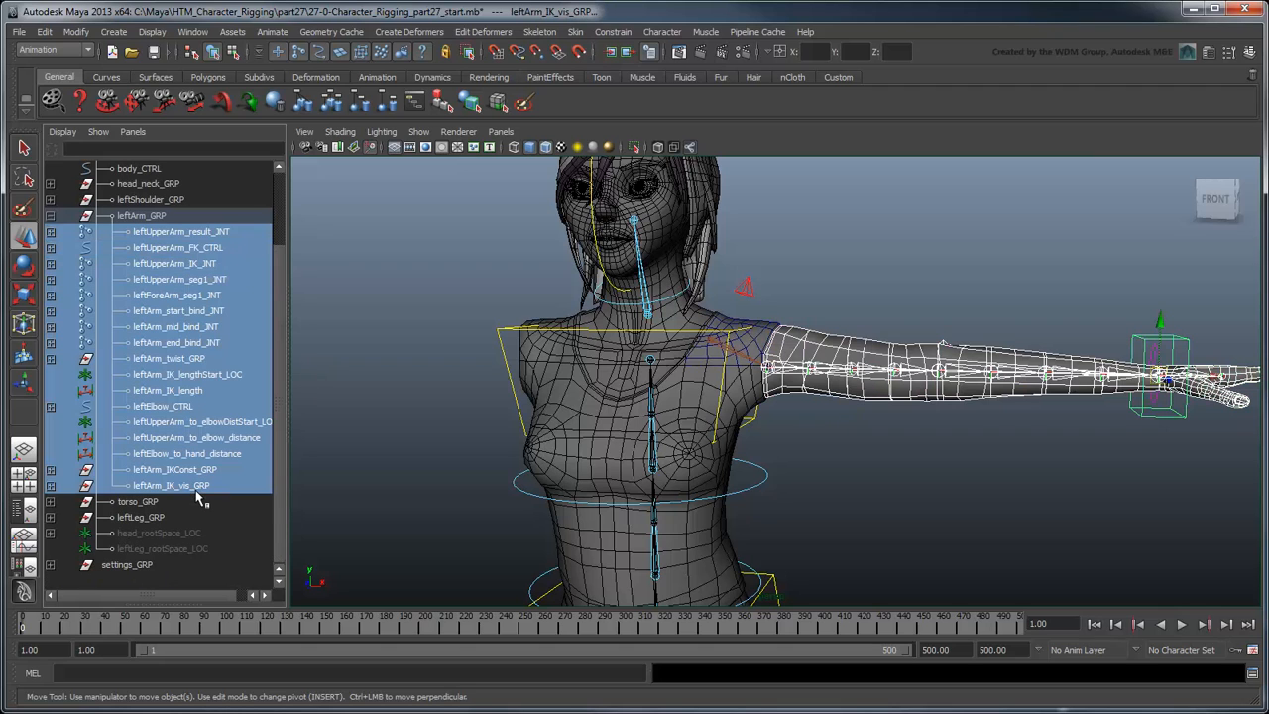
Group the arm's internal non-control nodes as DO_NOT_TOUCH_GRP.
{"action": "left_click", "coordinate": [174, 469]}
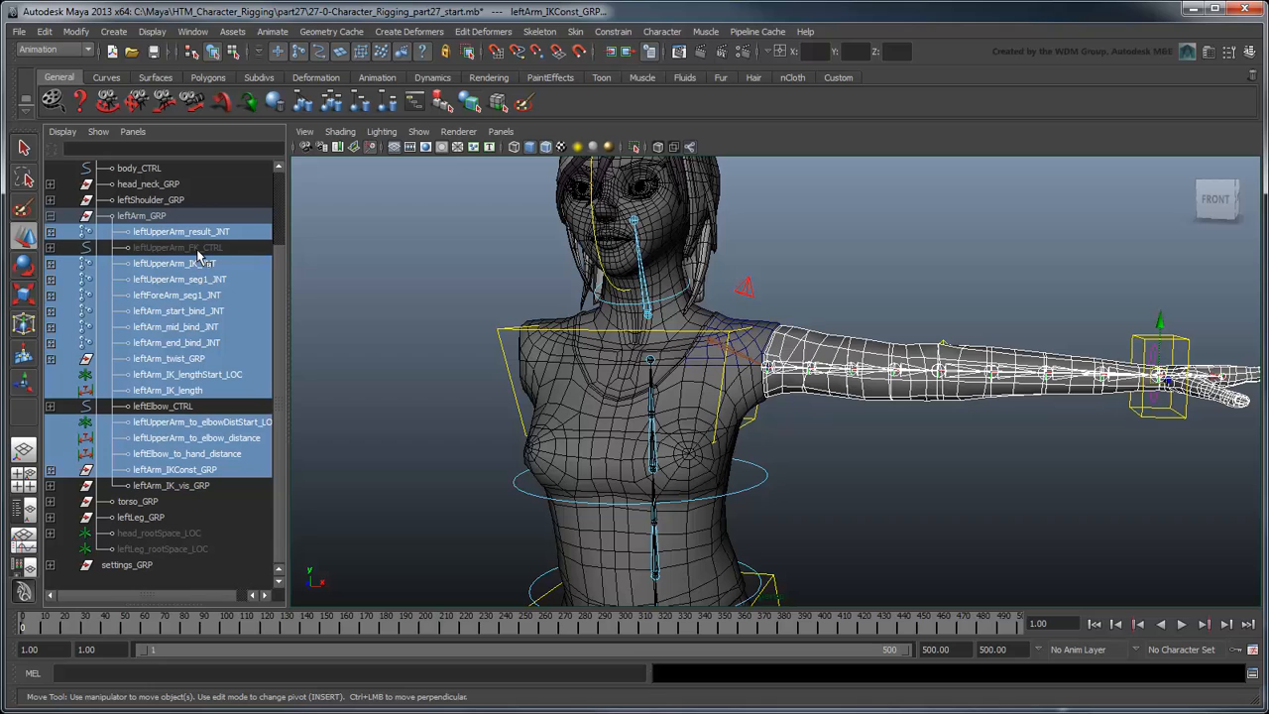
{"action": "key", "text": "ctrl+g"}
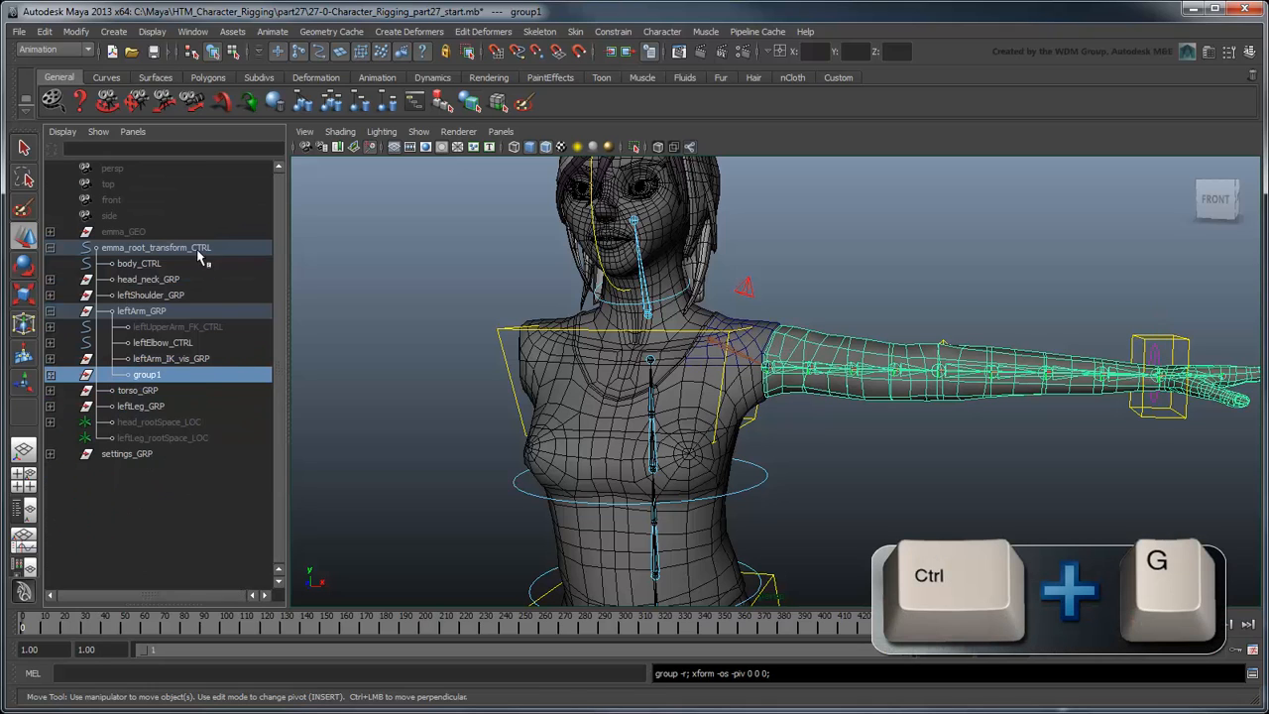
{"action": "type", "text": "DO_NOT_TOUCH_GRP"}
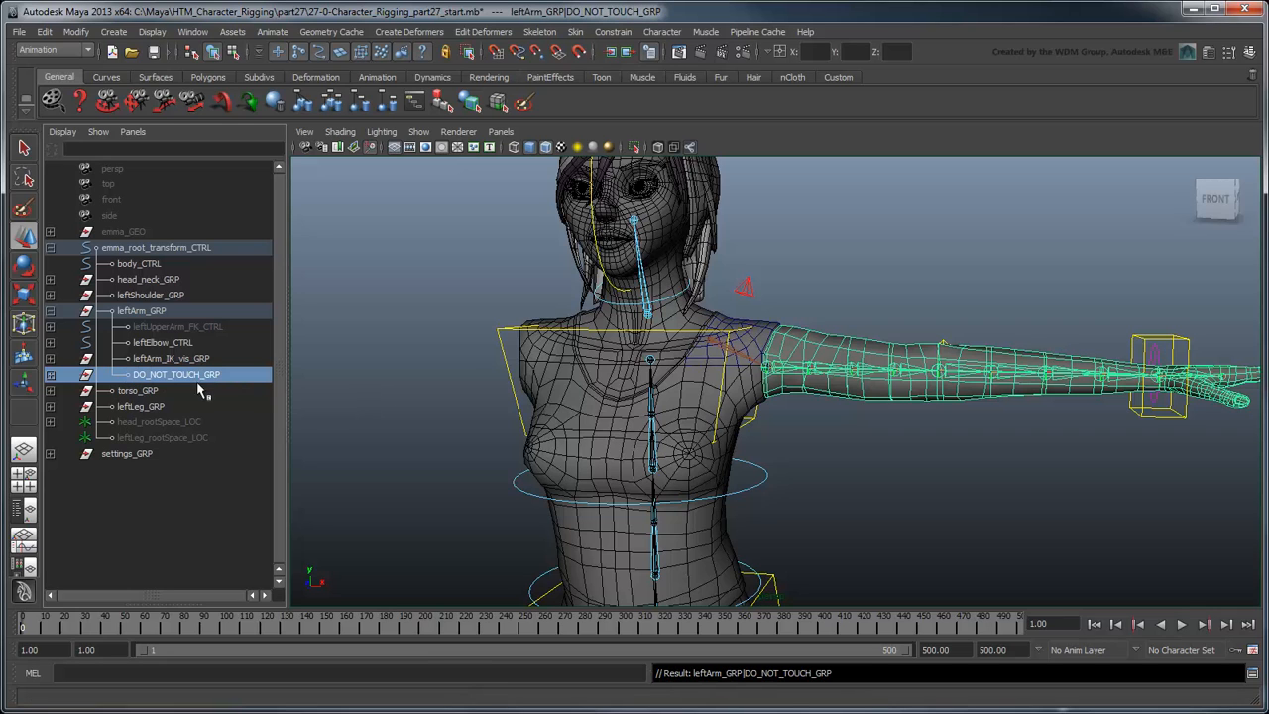
Group leftUpperArm_IK_JNT and the two start locators as leftArmBase_IKConst_GRP.
{"action": "left_click", "coordinate": [50, 374]}
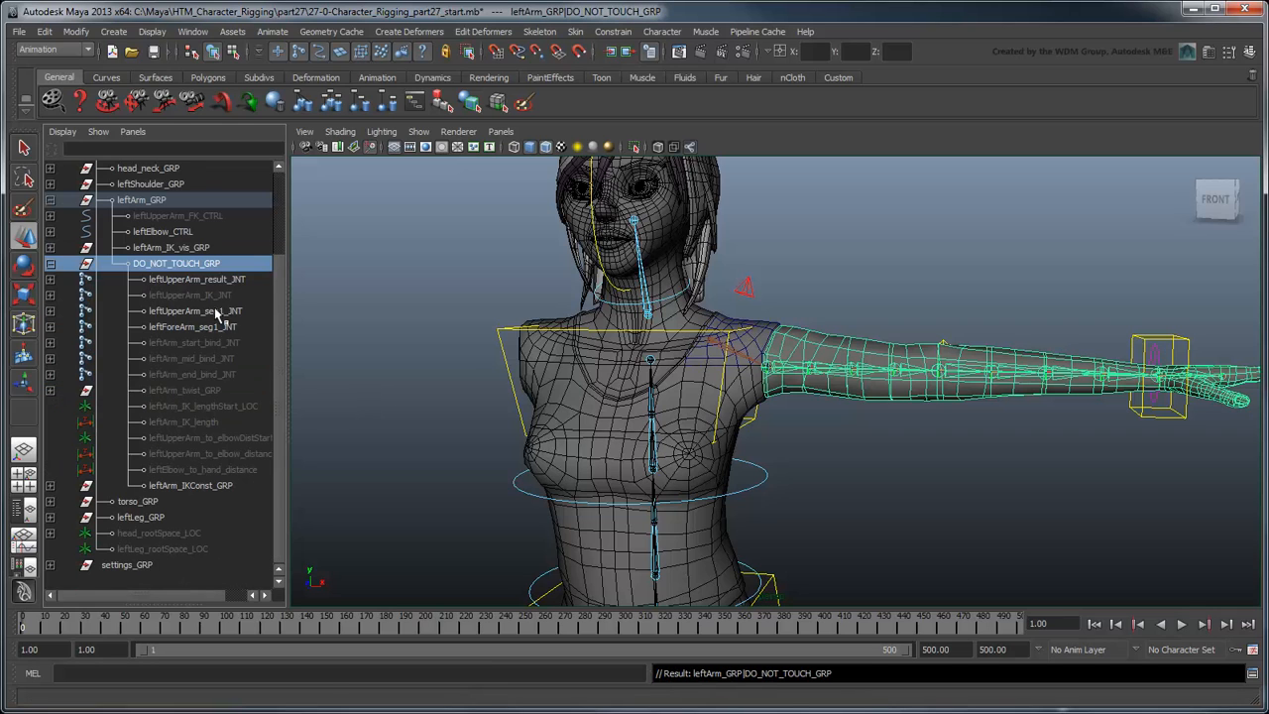
{"action": "left_click", "coordinate": [191, 294]}
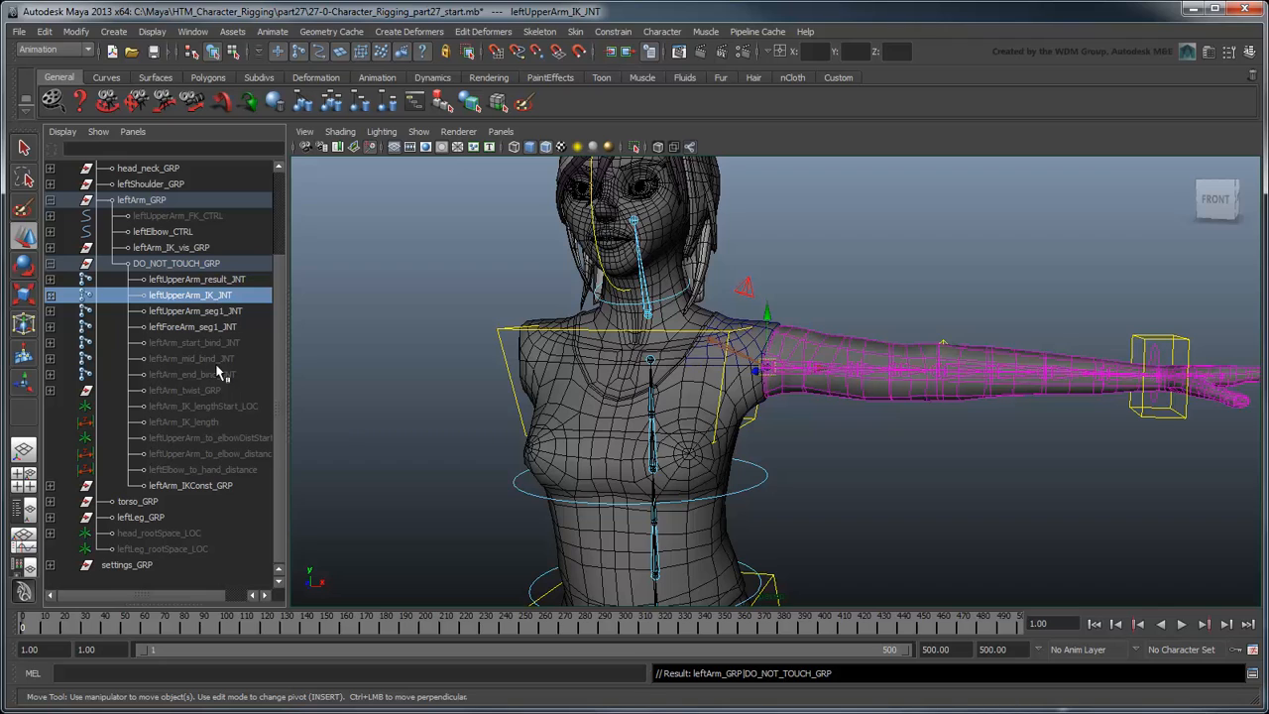
{"action": "left_click", "coordinate": [208, 437]}
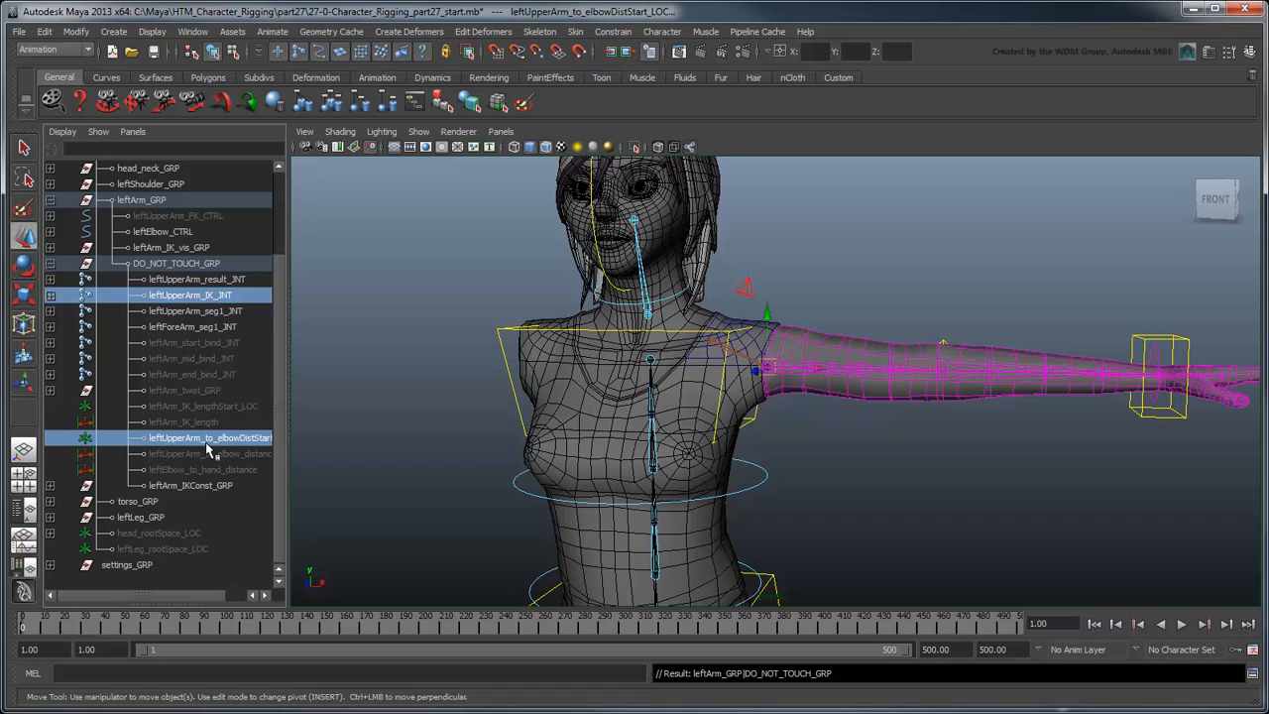
{"action": "left_click", "coordinate": [203, 406]}
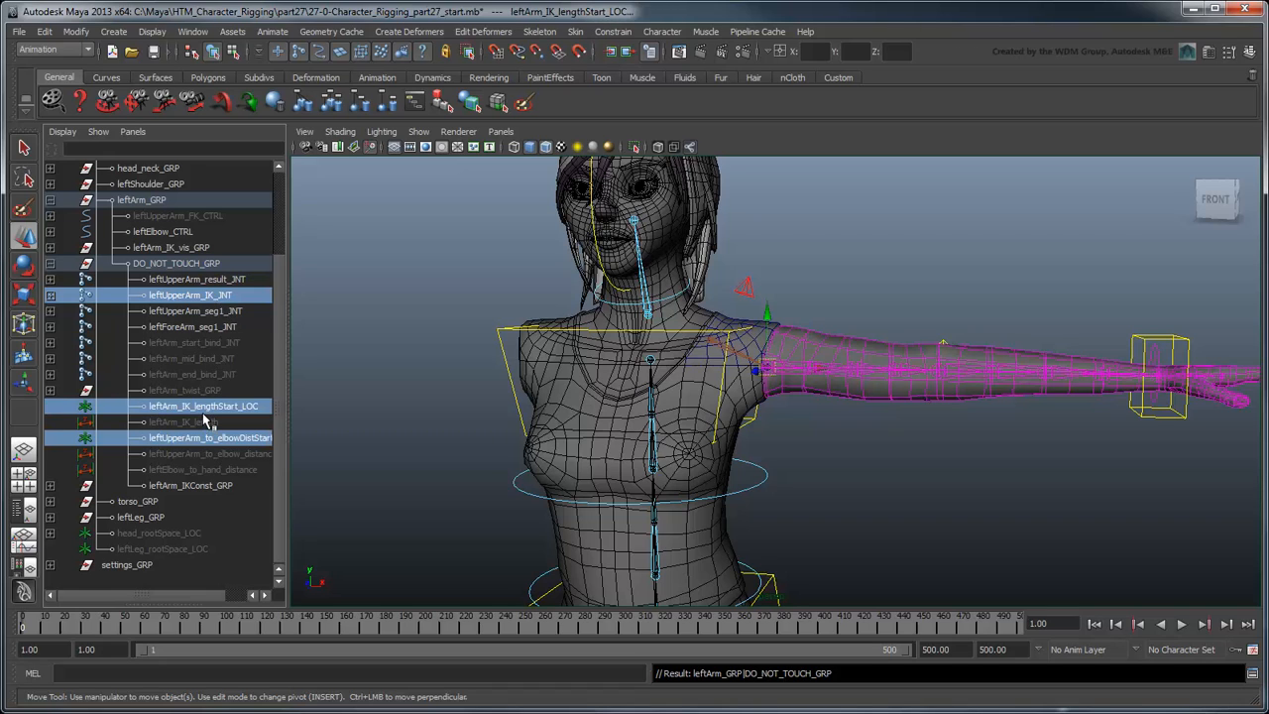
{"action": "key", "text": "ctrl+g"}
{"action": "type", "text": "leftArmBase_IKConst_GRP"}
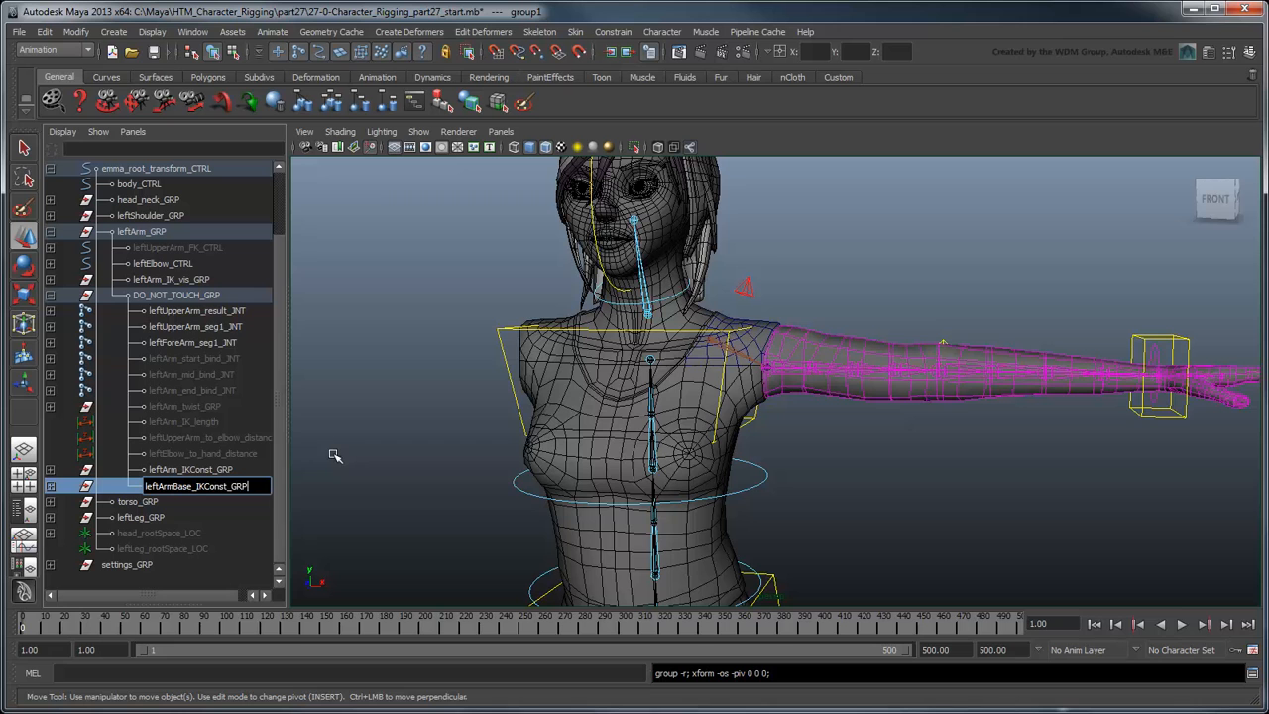
{"action": "key", "text": "insert"}
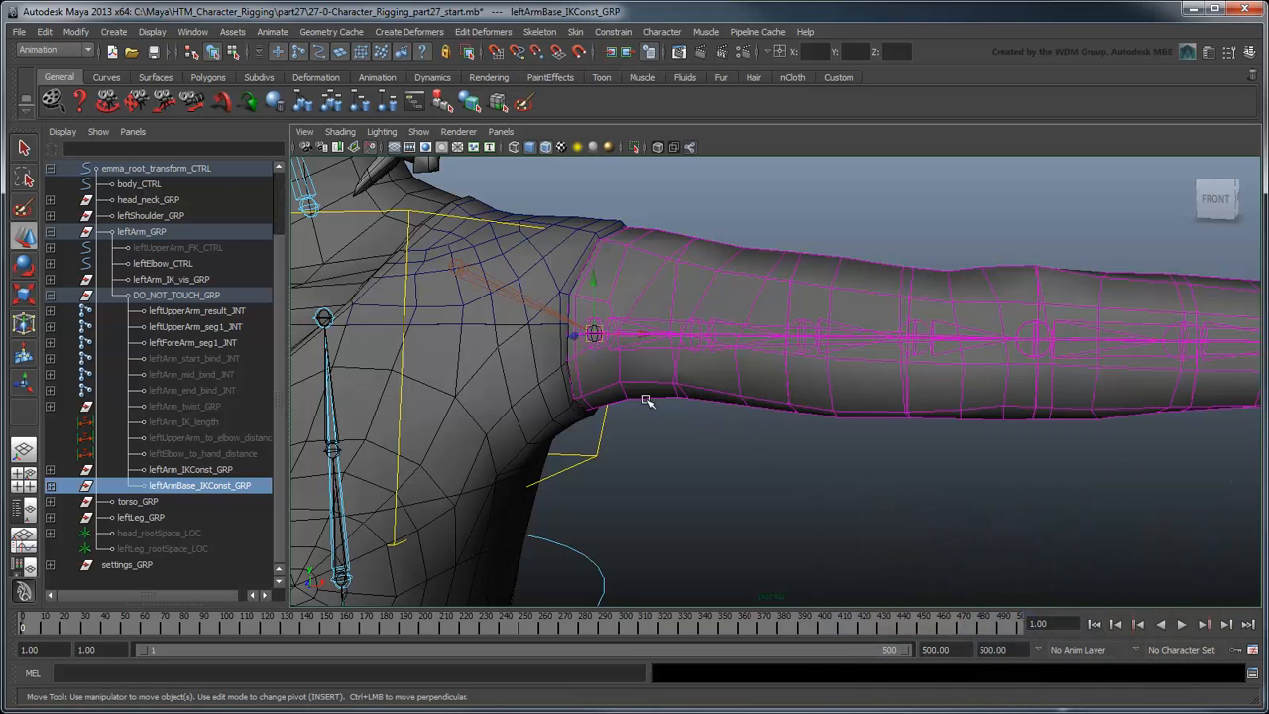
Create a locator named leftArm_shoulderSpace_LOC under leftShoulderEnd_result_JNT.
{"action": "left_click", "coordinate": [113, 30]}
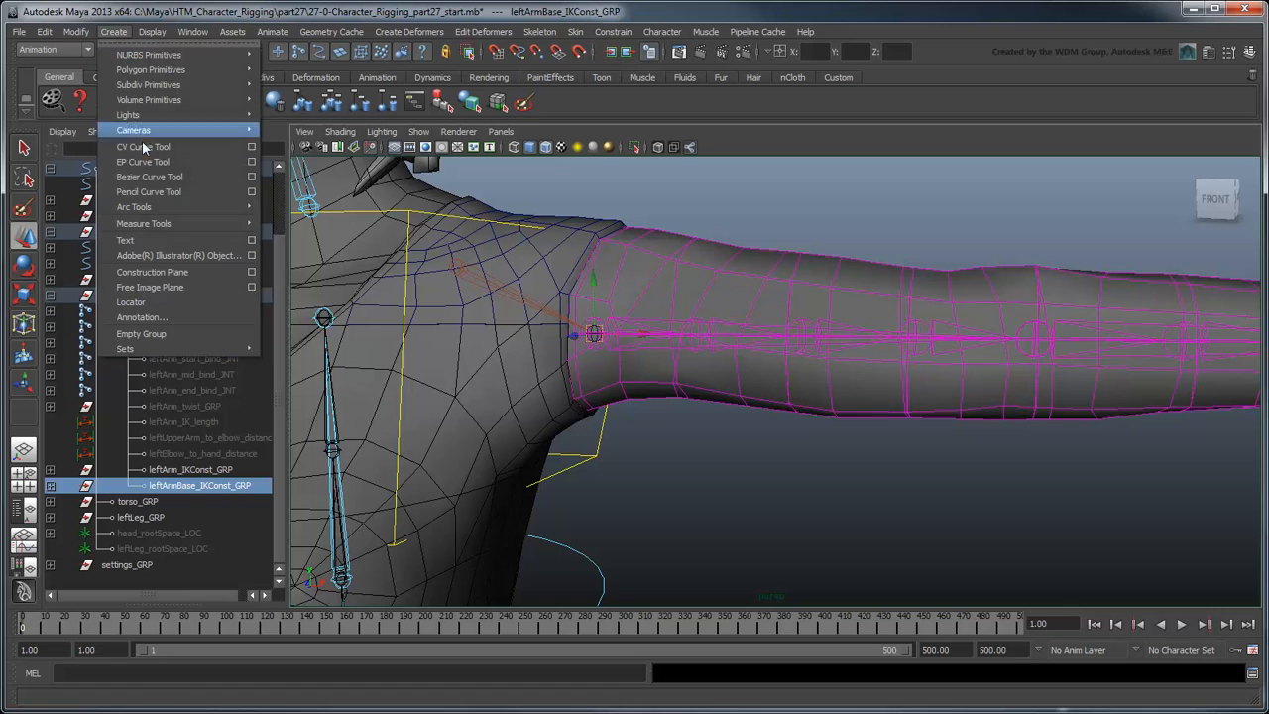
{"action": "left_click", "coordinate": [130, 302]}
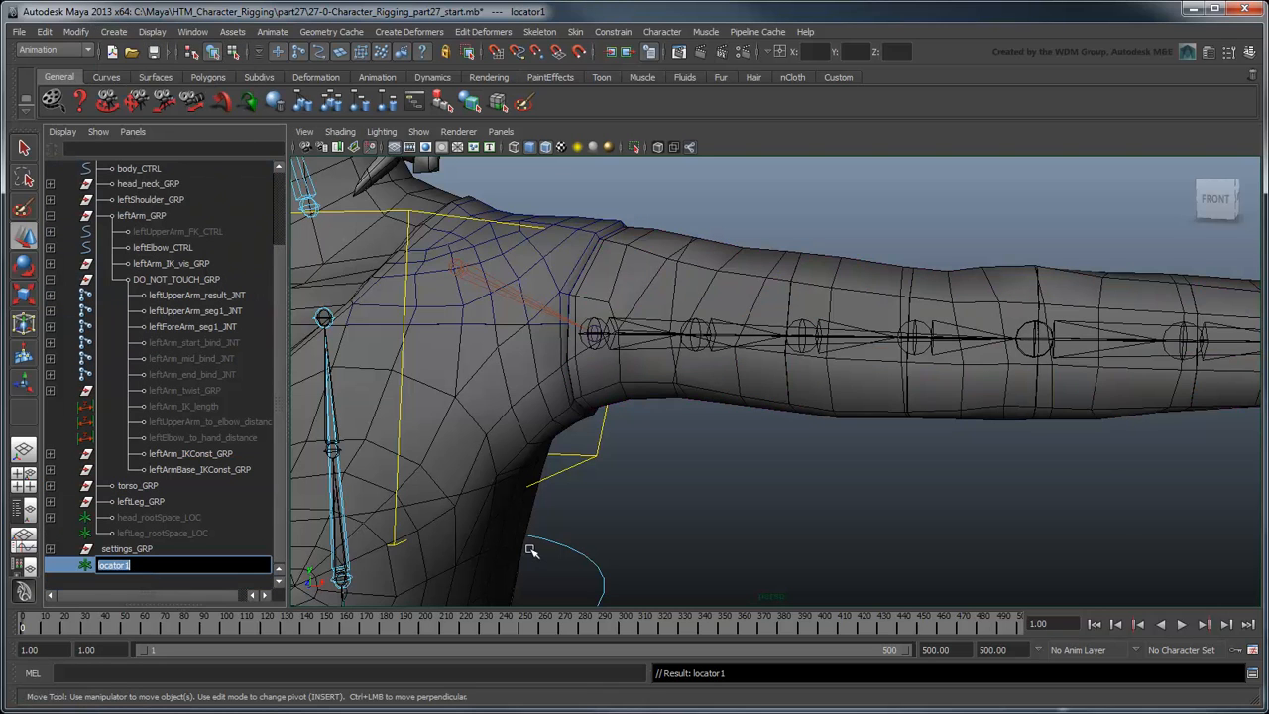
{"action": "type", "text": "leftArm_shoulderSpa"}
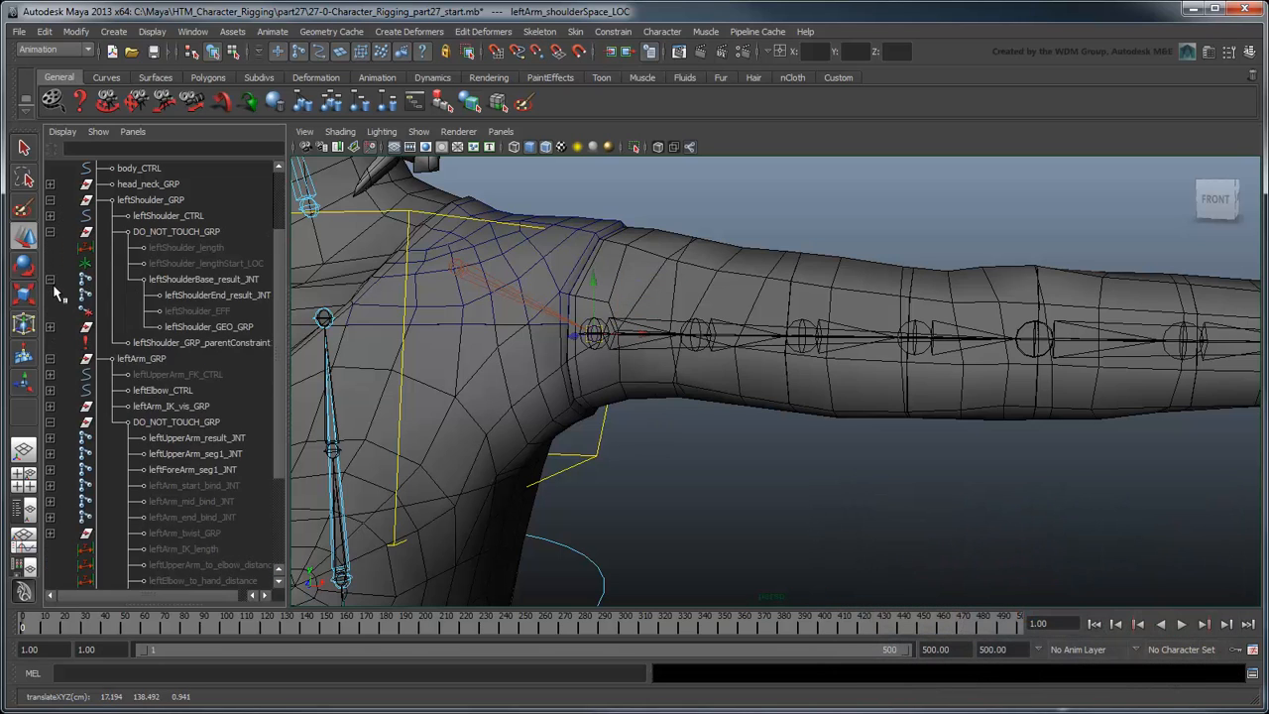
{"action": "left_click", "coordinate": [156, 580]}
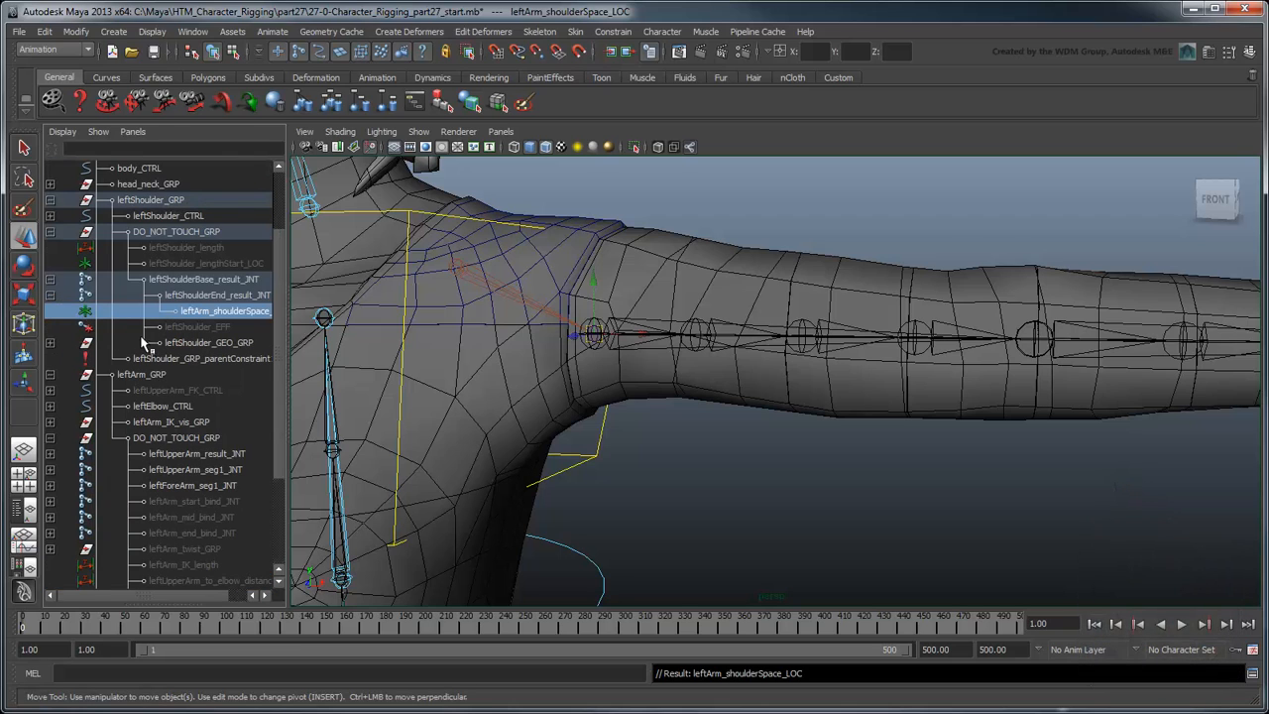
Point-constrain leftArmBase_IKConst_GRP to leftArm_shoulderSpace_LOC.
{"action": "scroll", "scroll_direction": "down", "scroll_amount": 3}
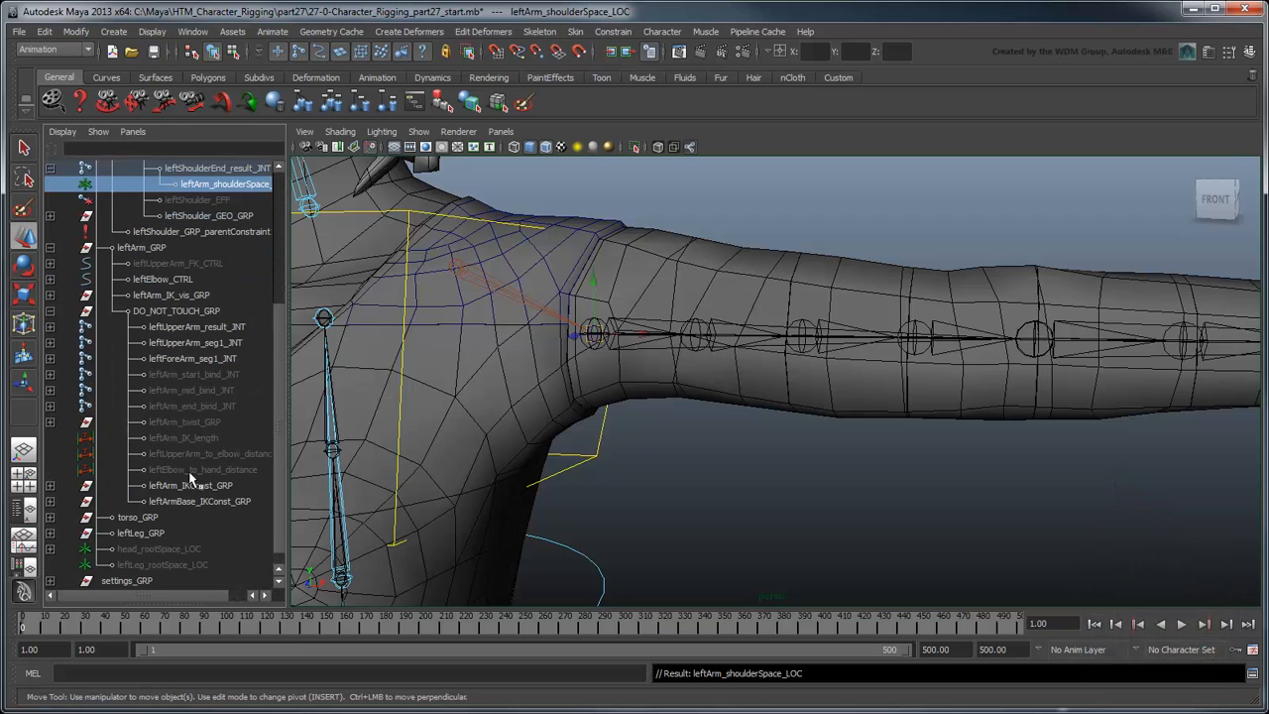
{"action": "left_click", "coordinate": [199, 501]}
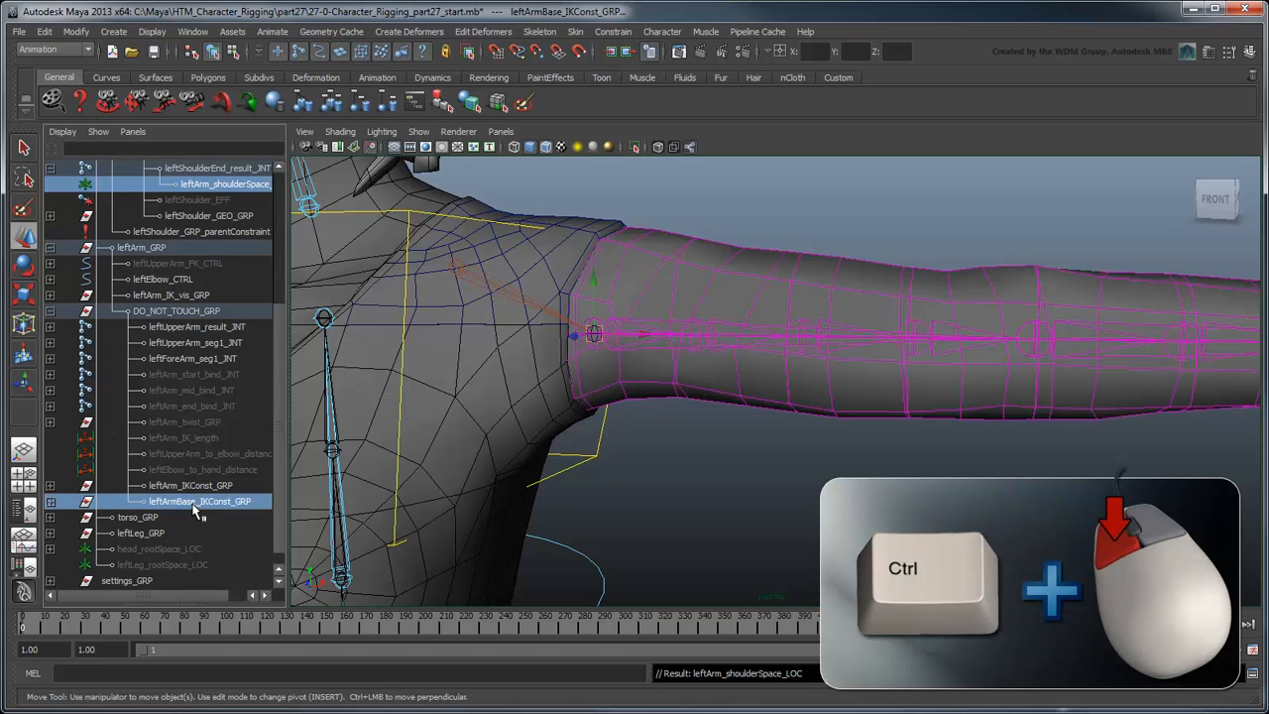
{"action": "left_click", "coordinate": [613, 30]}
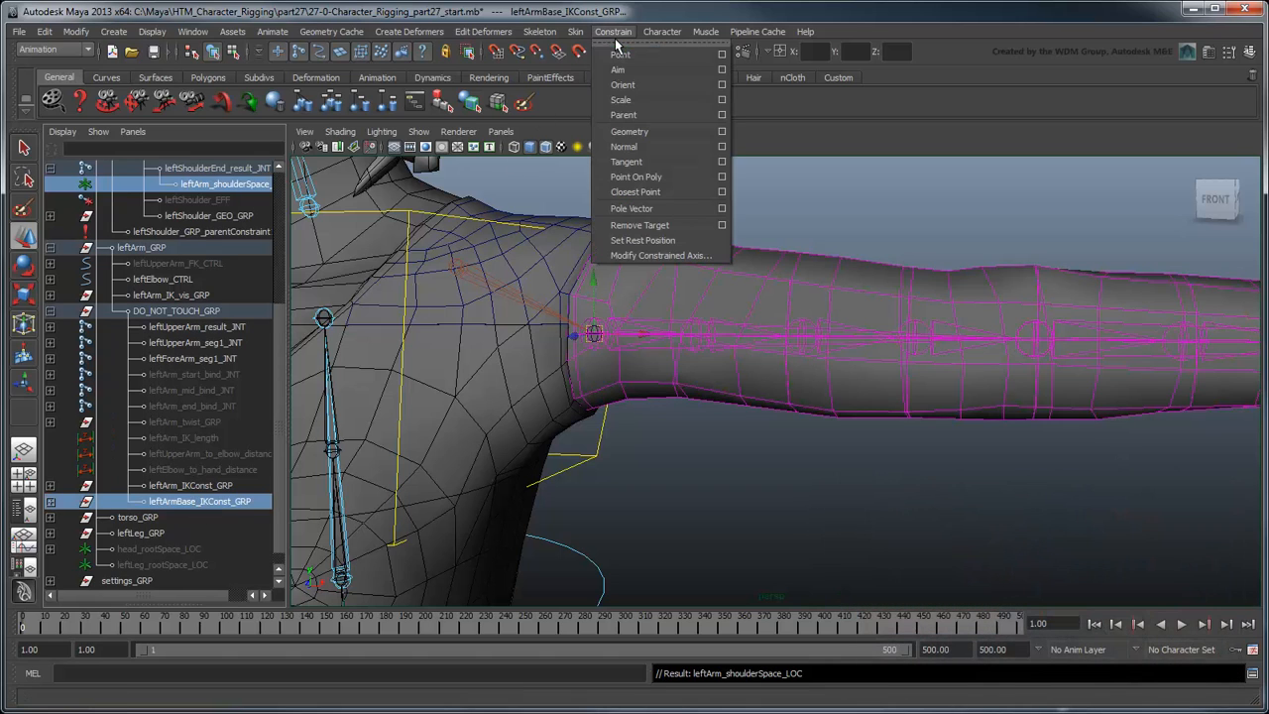
{"action": "left_click", "coordinate": [620, 55]}
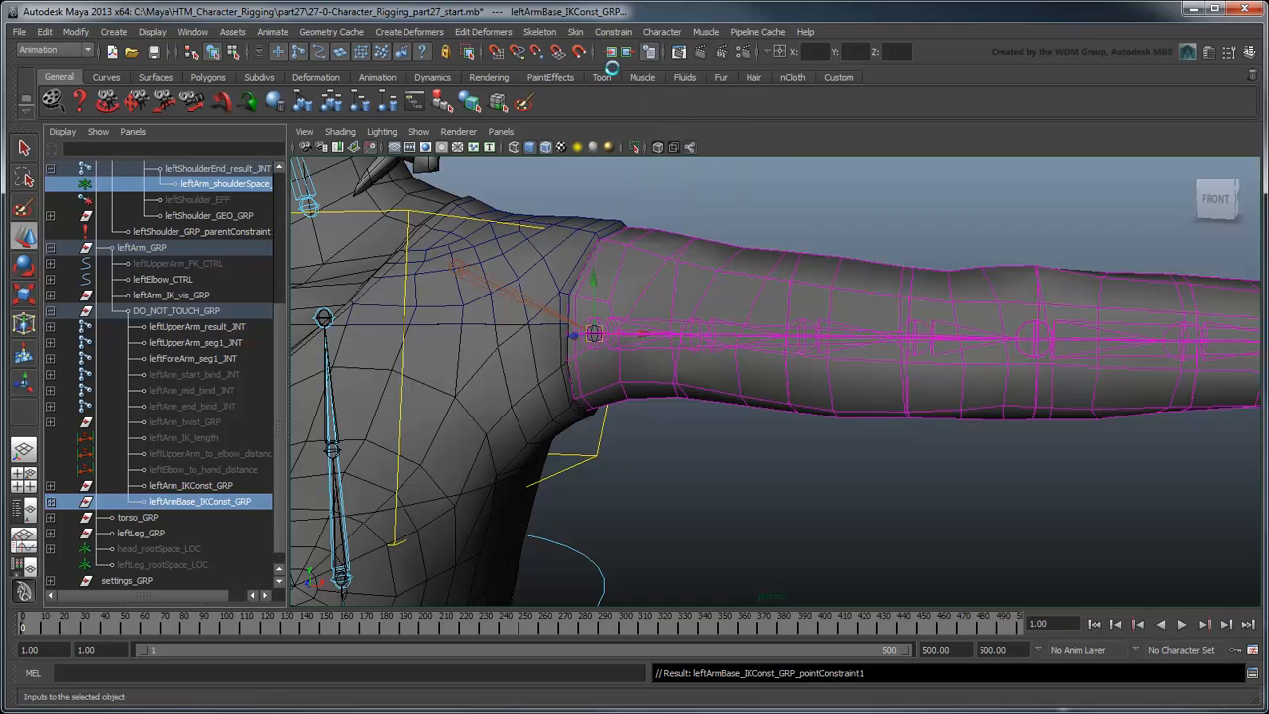
{"action": "mouse_move", "coordinate": [585, 199]}
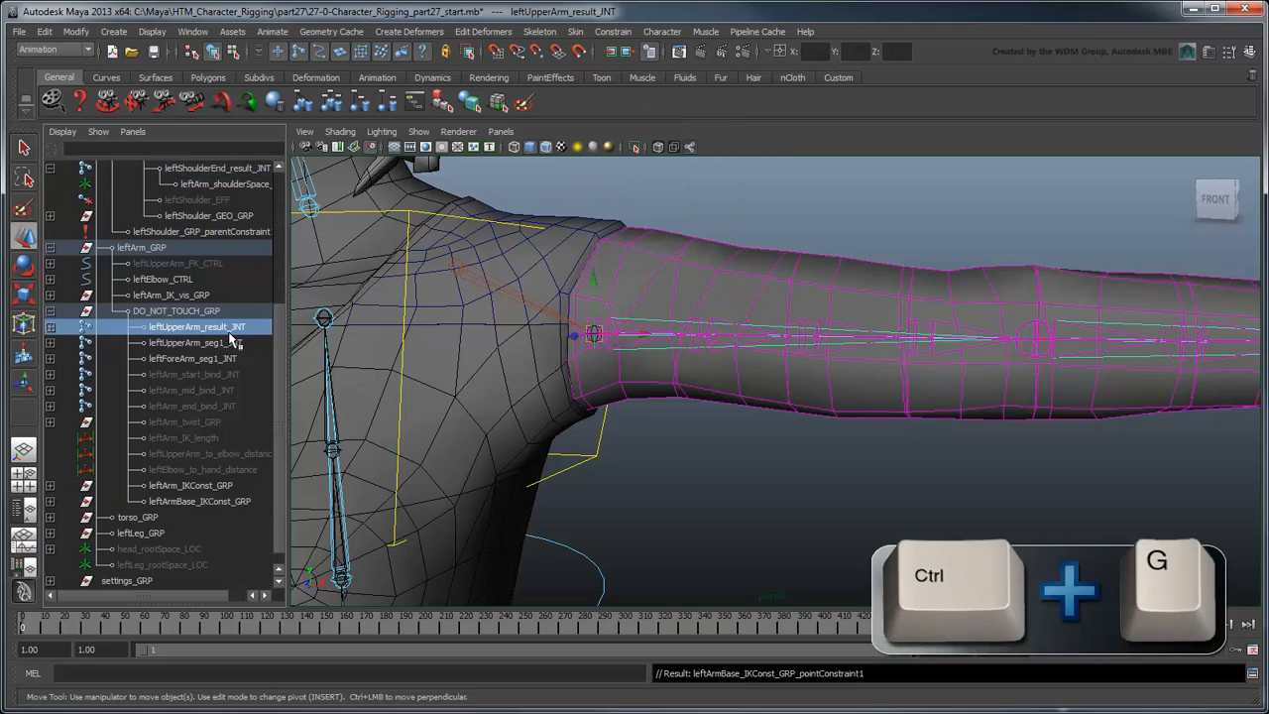
Group the upper-arm result joint as leftArm_resultConst_GRP and point-constrain it to leftArm_shoulderSpace_LOC.
{"action": "key", "text": "ctrl+g"}
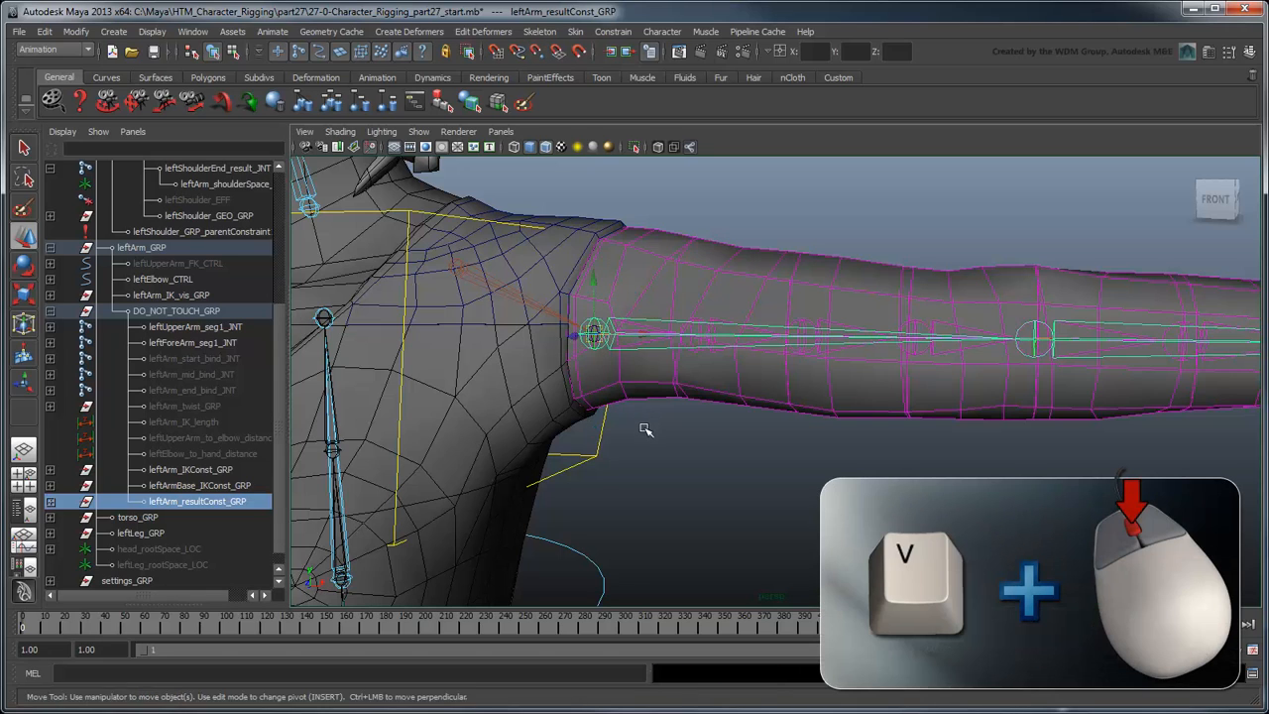
{"action": "left_click", "coordinate": [223, 184]}
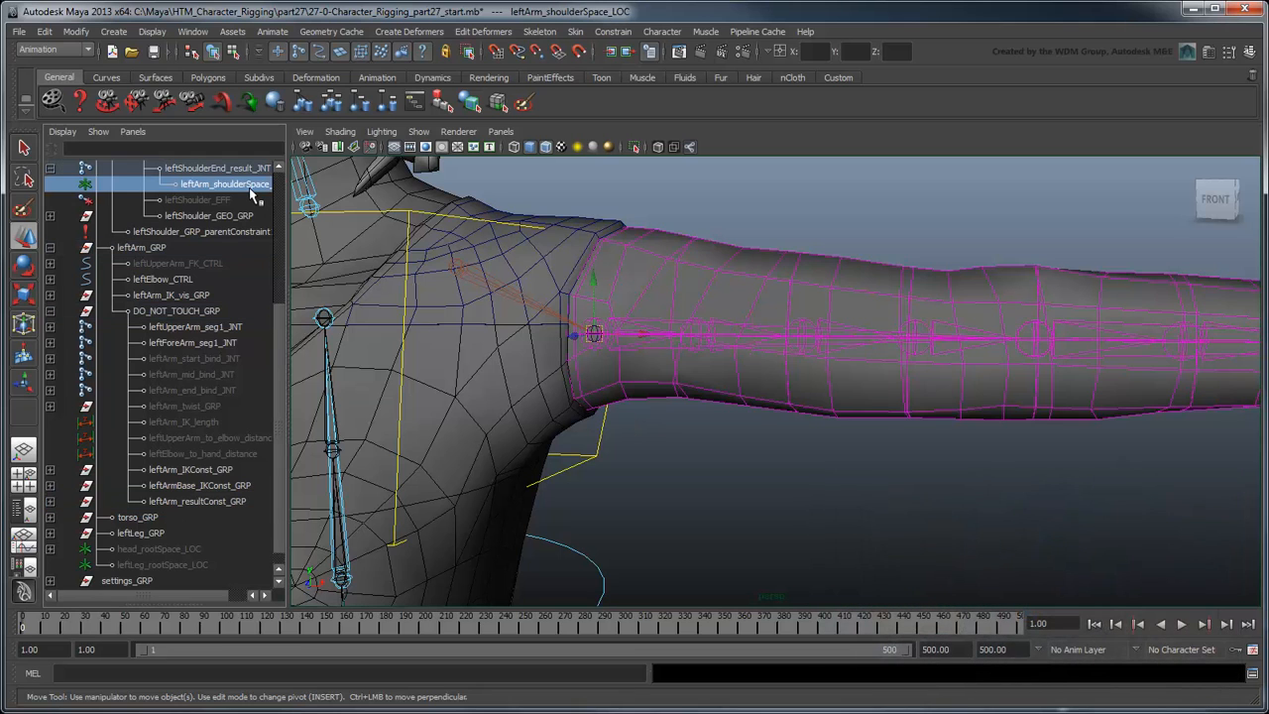
{"action": "left_click", "coordinate": [613, 30]}
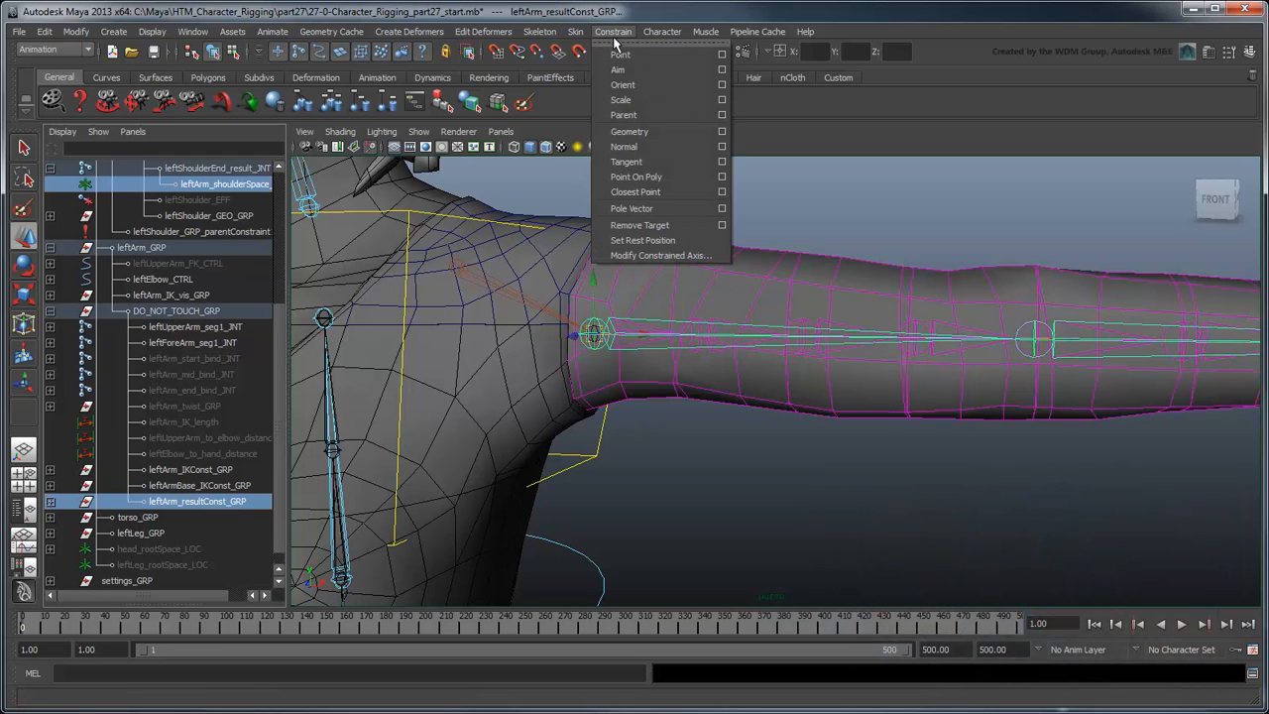
{"action": "left_click", "coordinate": [620, 54]}
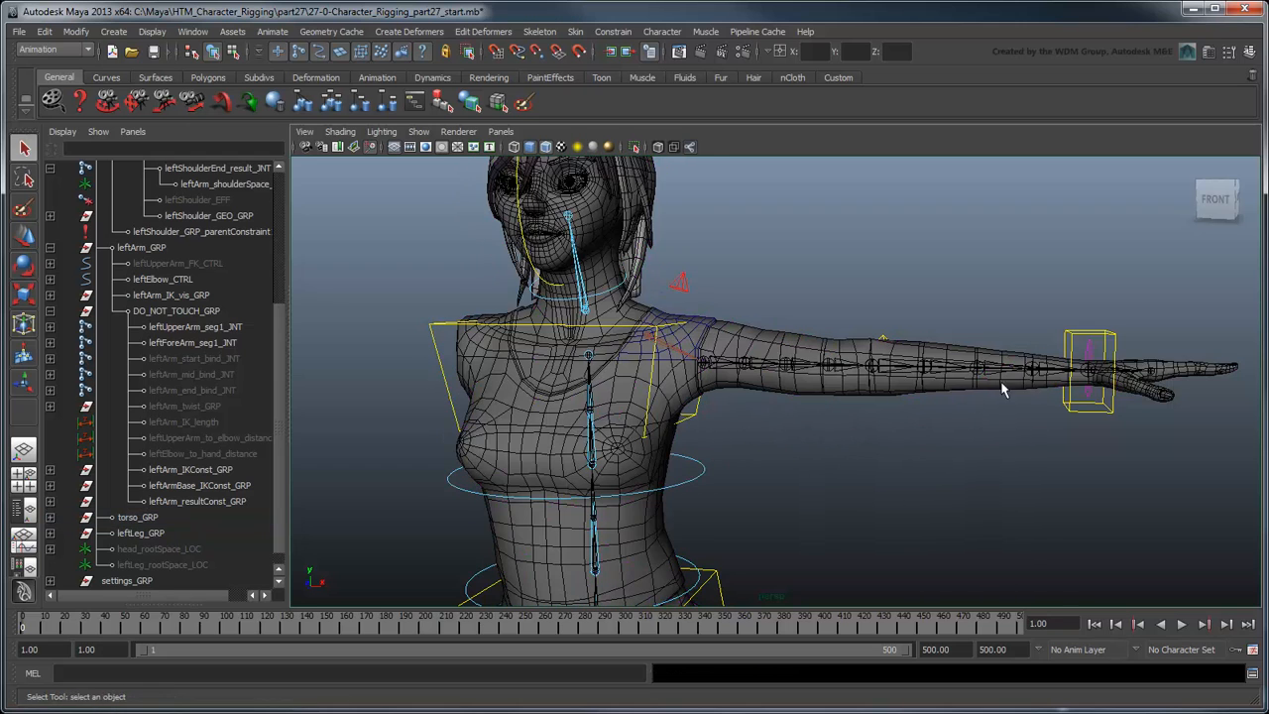
{"action": "left_click", "coordinate": [1091, 372]}
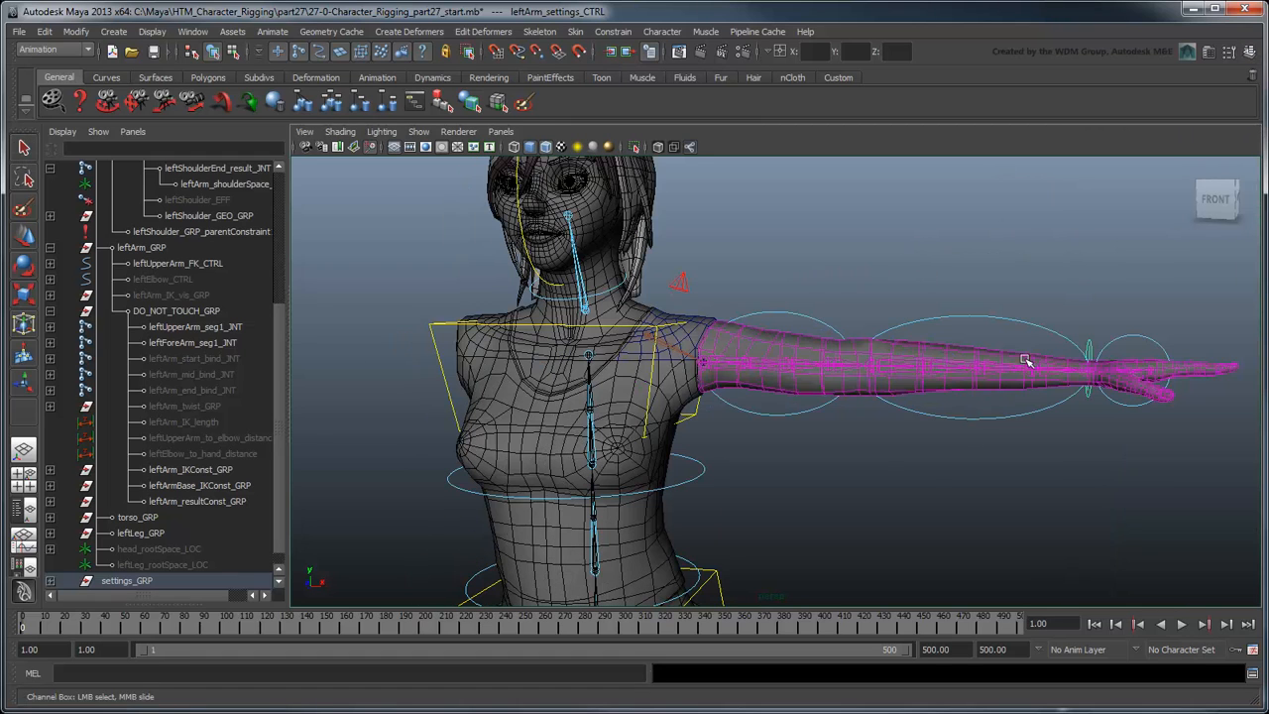
{"action": "left_click", "coordinate": [877, 472]}
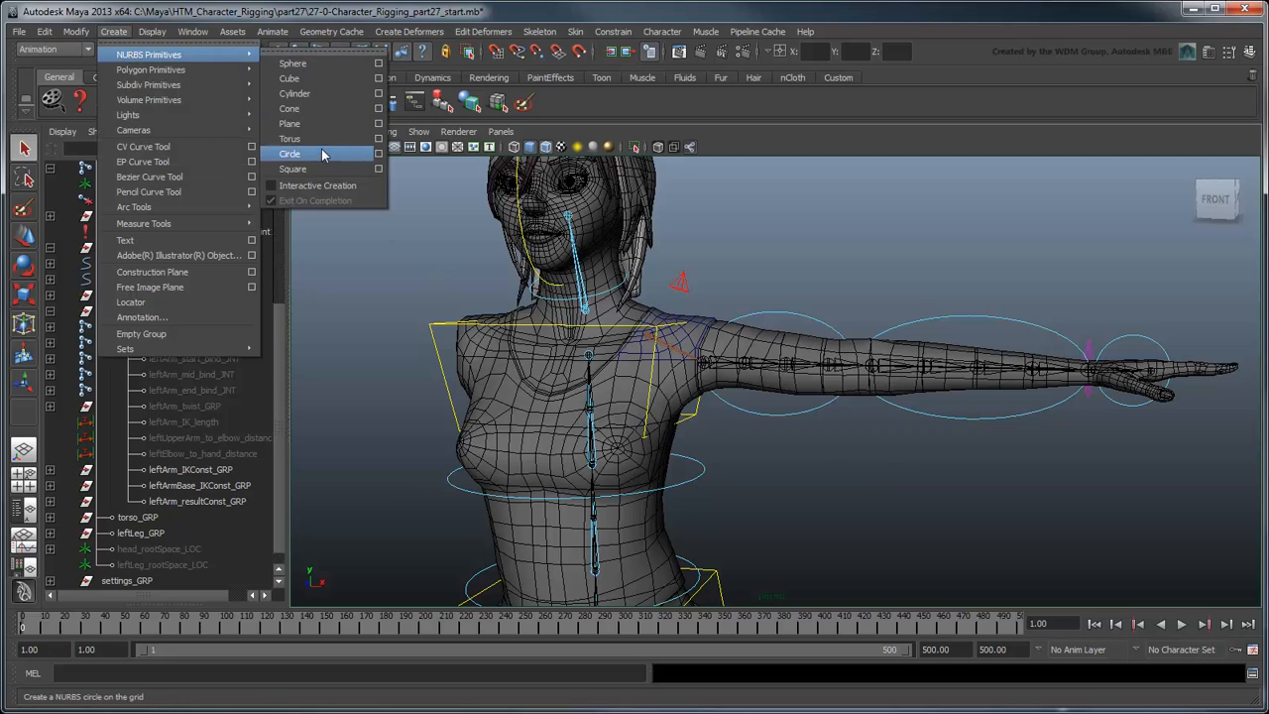
Create a NURBS circle, merge a second circle's shape into it, and name it leftArm_gimbal_corr_CTRL.
{"action": "left_click", "coordinate": [289, 153]}
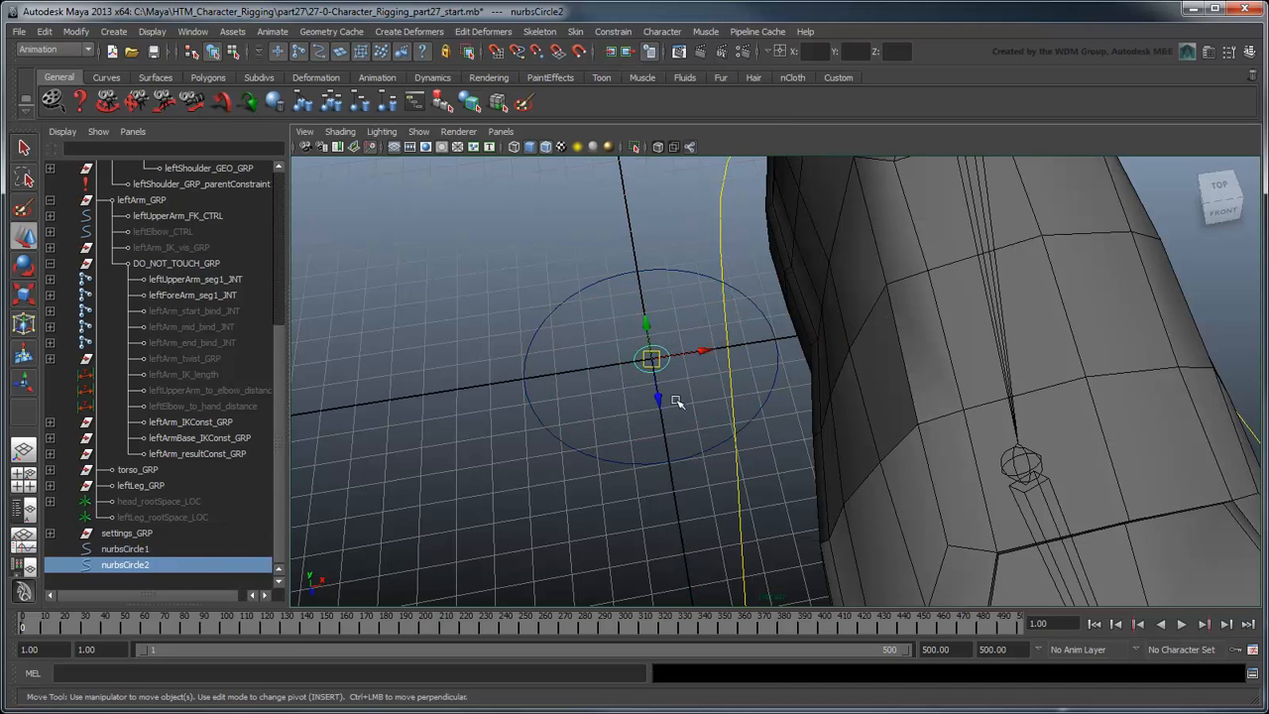
{"action": "key", "text": "q"}
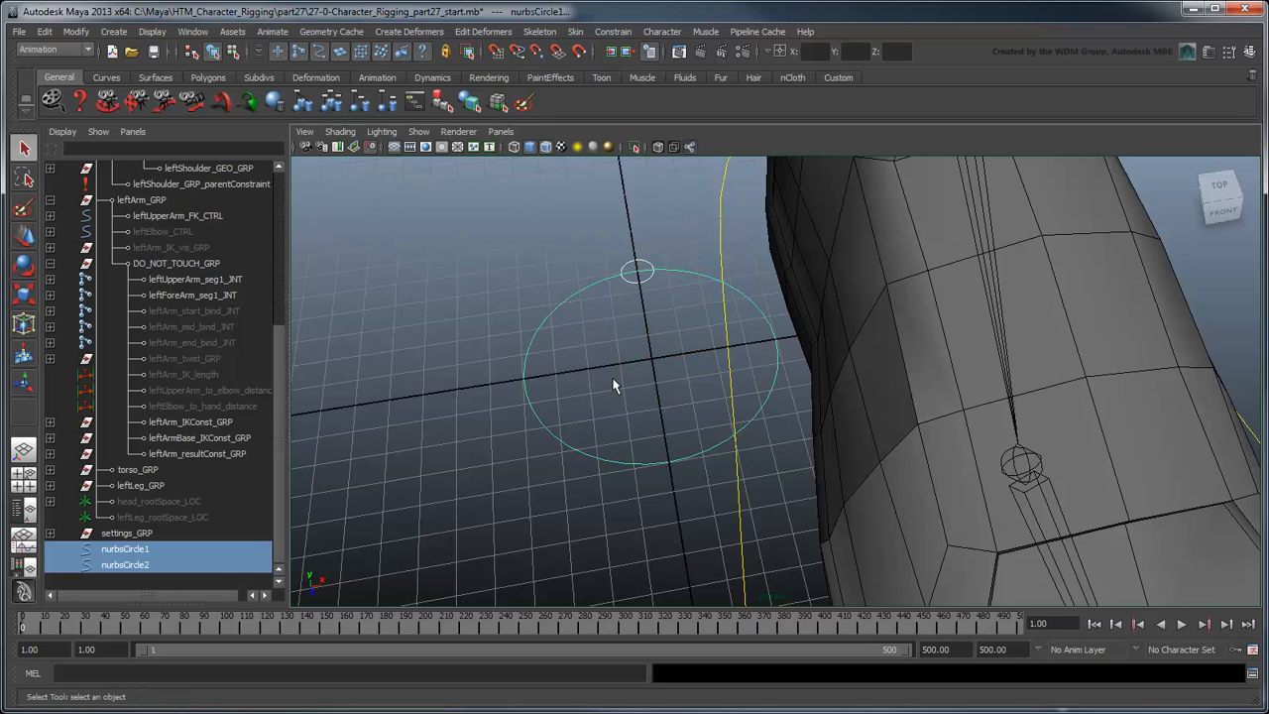
{"action": "left_click", "coordinate": [75, 31]}
{"action": "type", "text": "pa"}
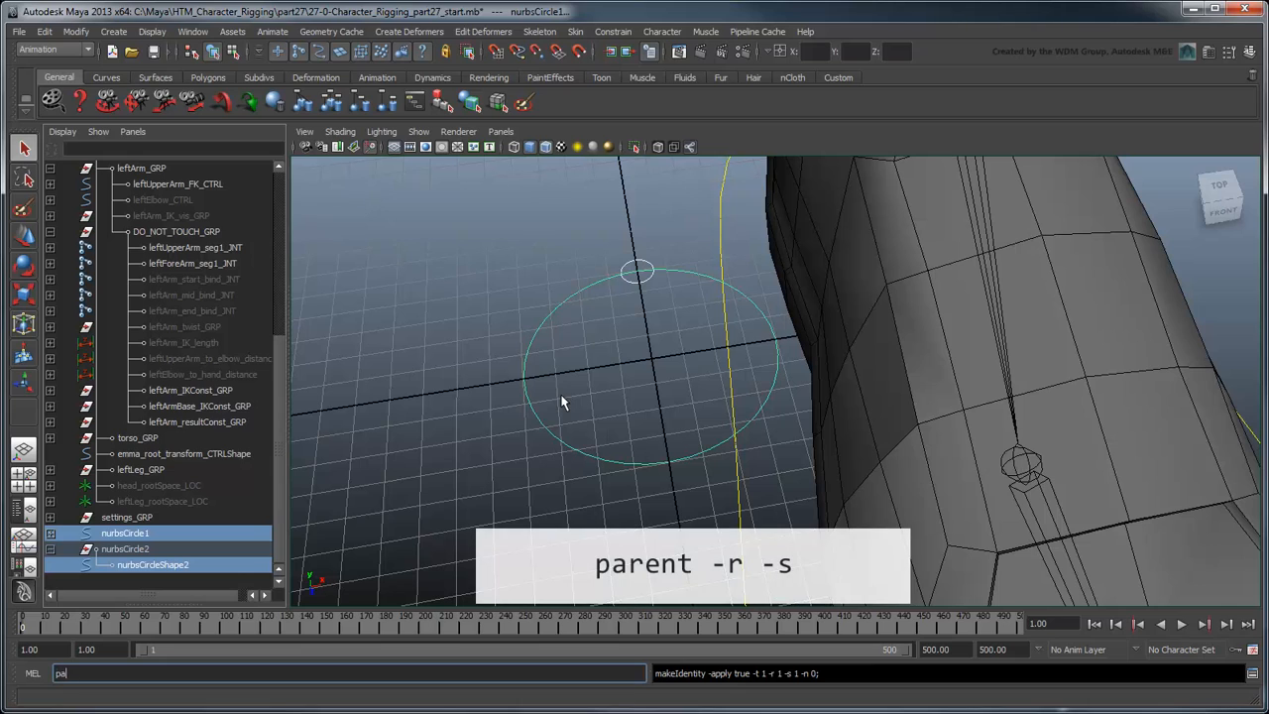
{"action": "key", "text": "Return"}
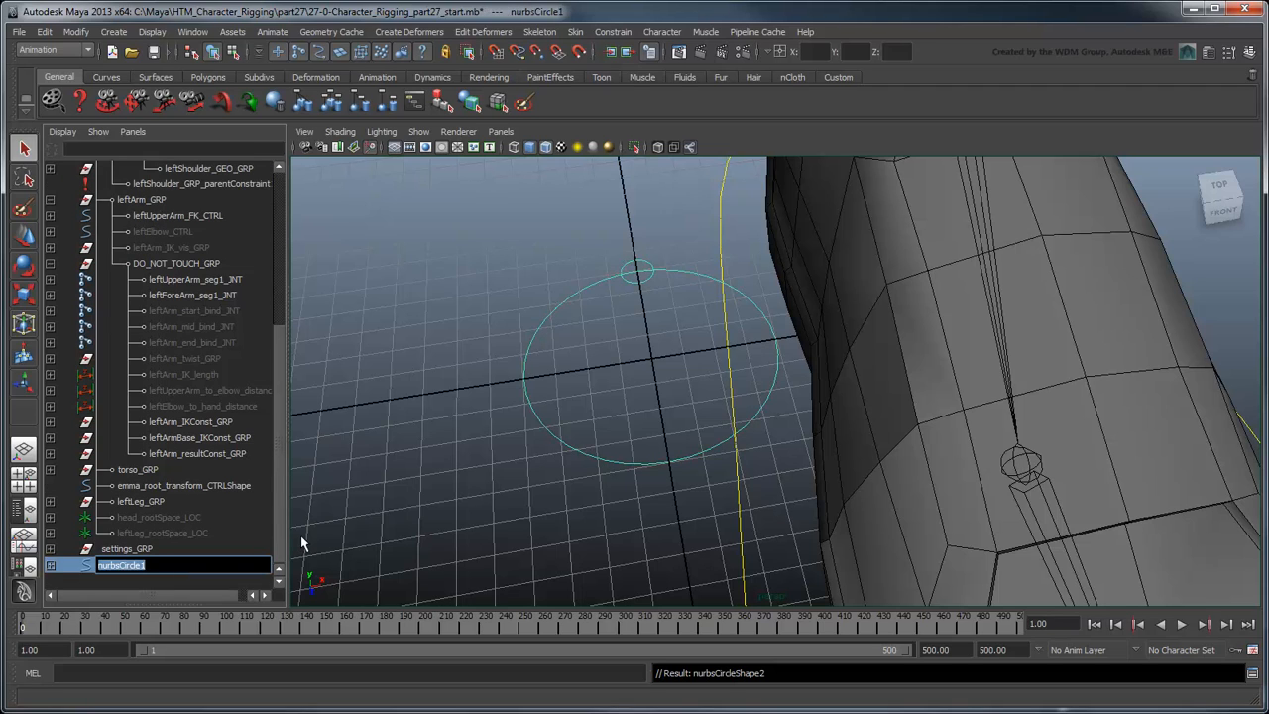
{"action": "type", "text": "leftArm_gimbal_corr_CTRL"}
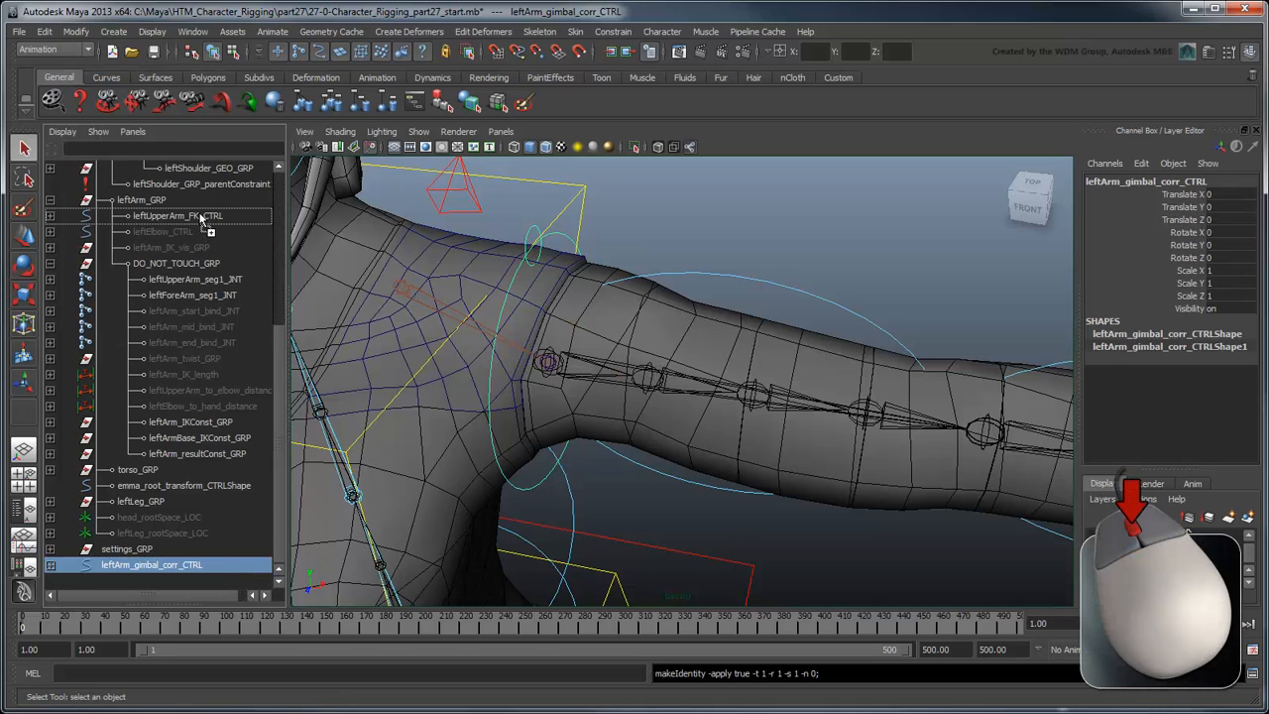
Parent leftUpperArm_FK_CTRL beneath leftArm_gimbal_corr_CTRL inside leftArm_GRP.
{"action": "left_click", "coordinate": [179, 232]}
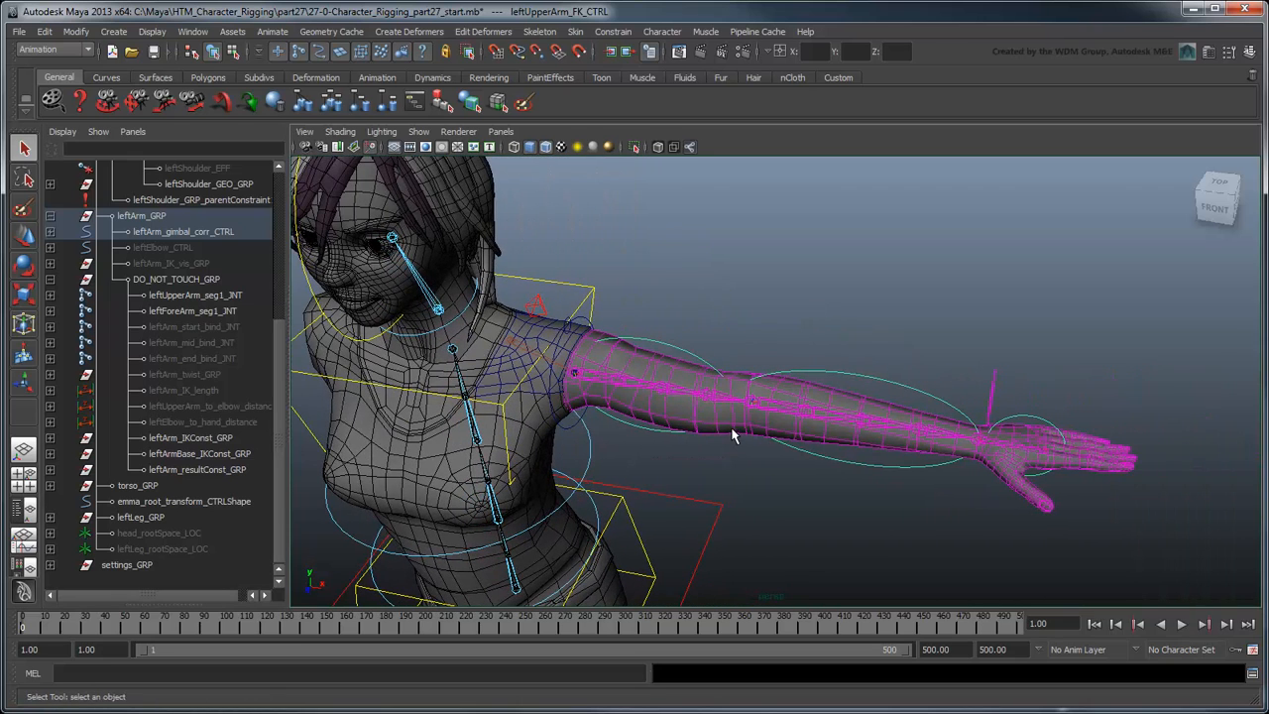
{"action": "mouse_move", "coordinate": [712, 454]}
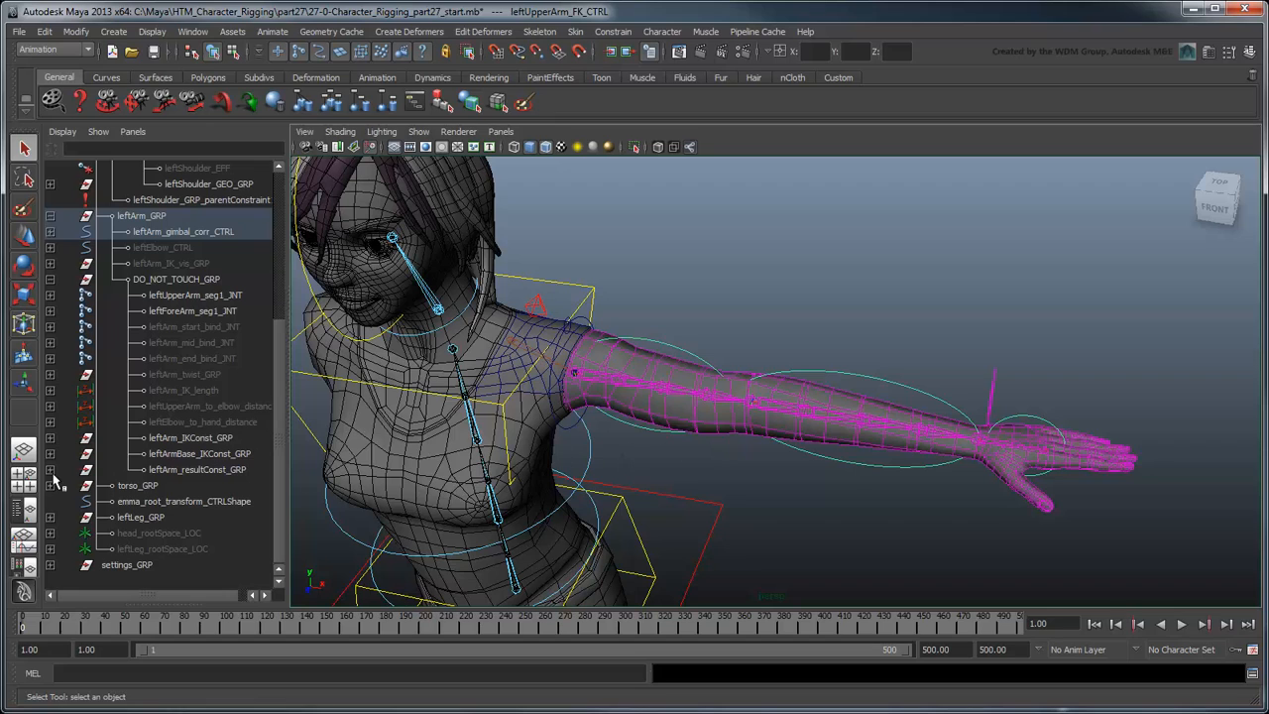
Group the upper-arm result joint with Preserve position off, naming it leftArm_resultGimbal_GRP.
{"action": "left_click", "coordinate": [44, 31]}
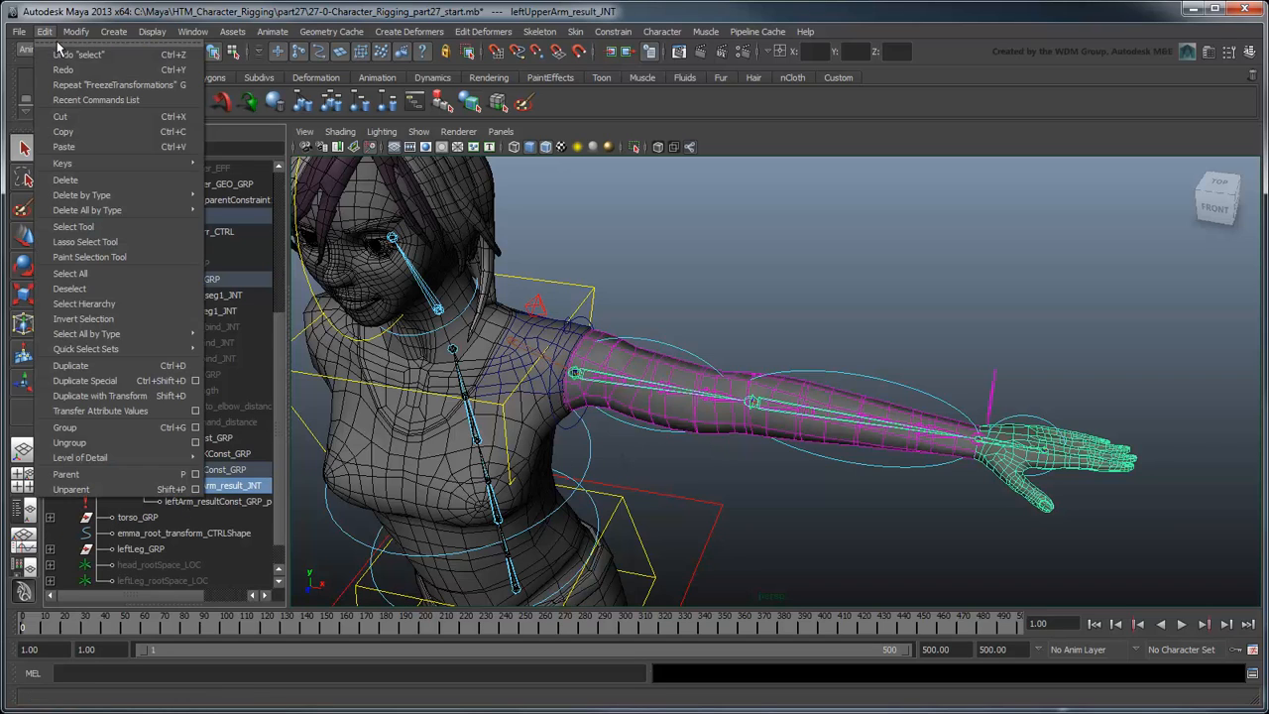
{"action": "mouse_move", "coordinate": [79, 427]}
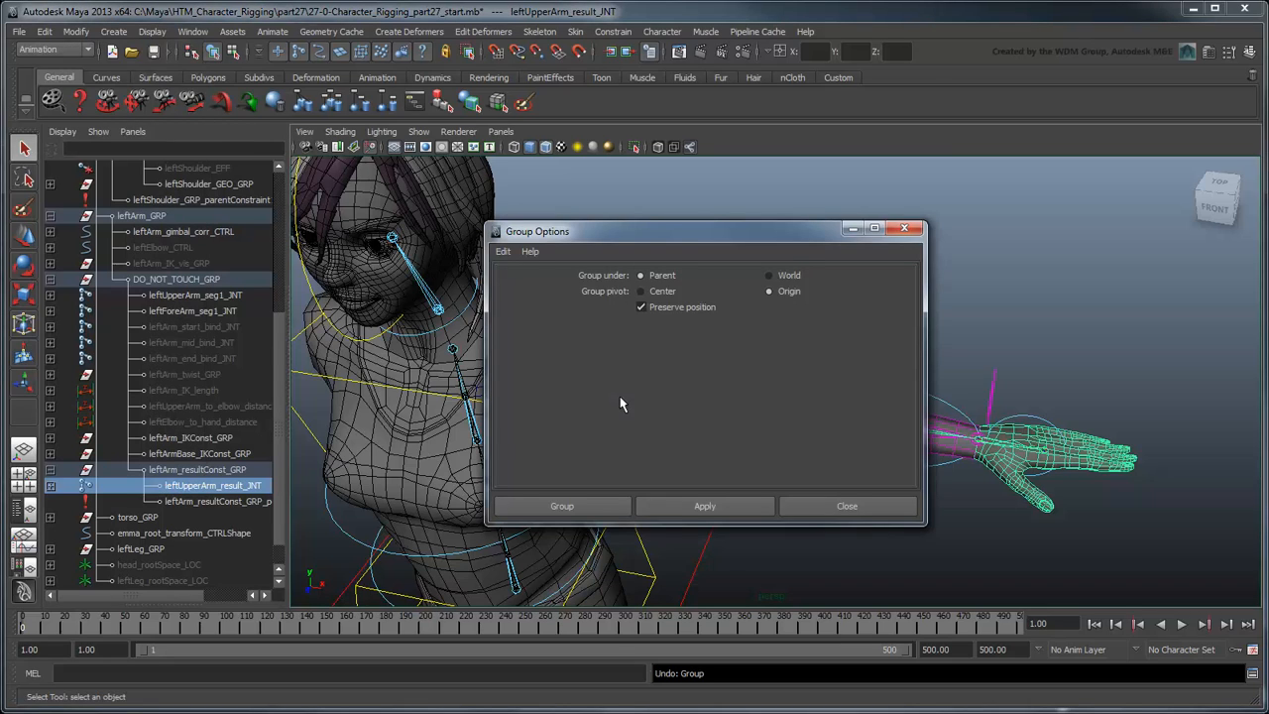
{"action": "mouse_move", "coordinate": [733, 379]}
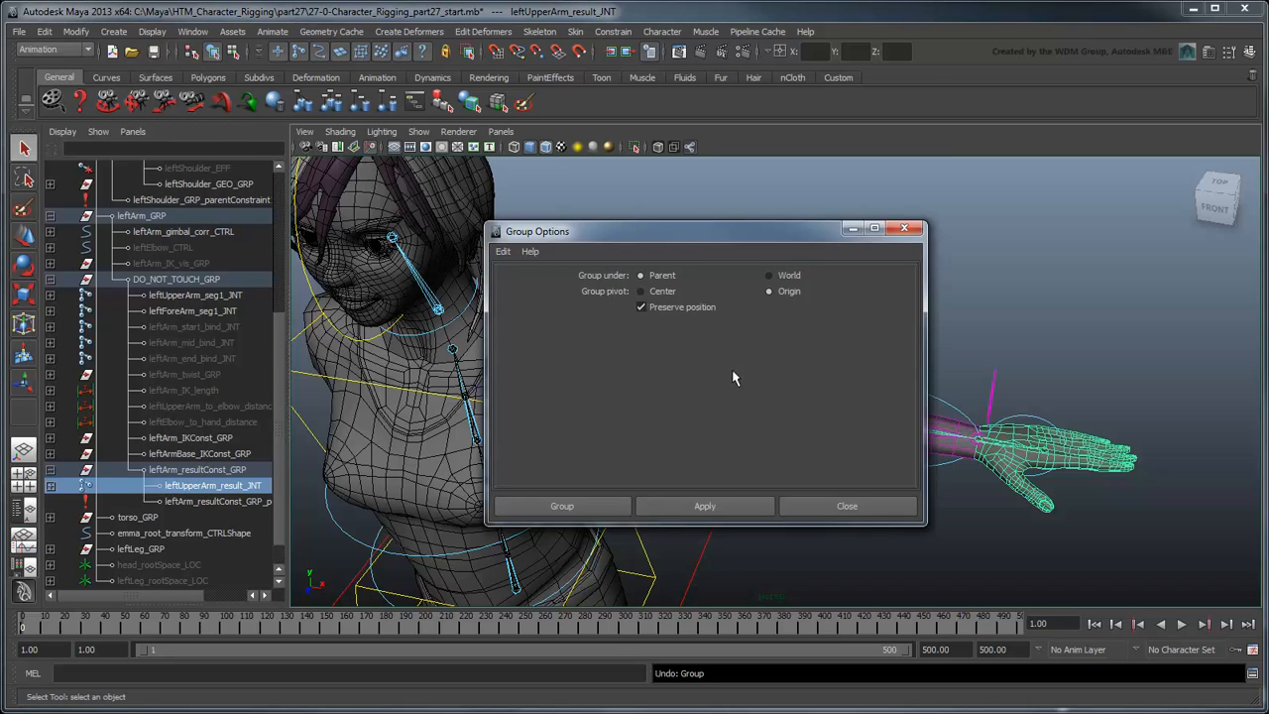
{"action": "left_click", "coordinate": [641, 306]}
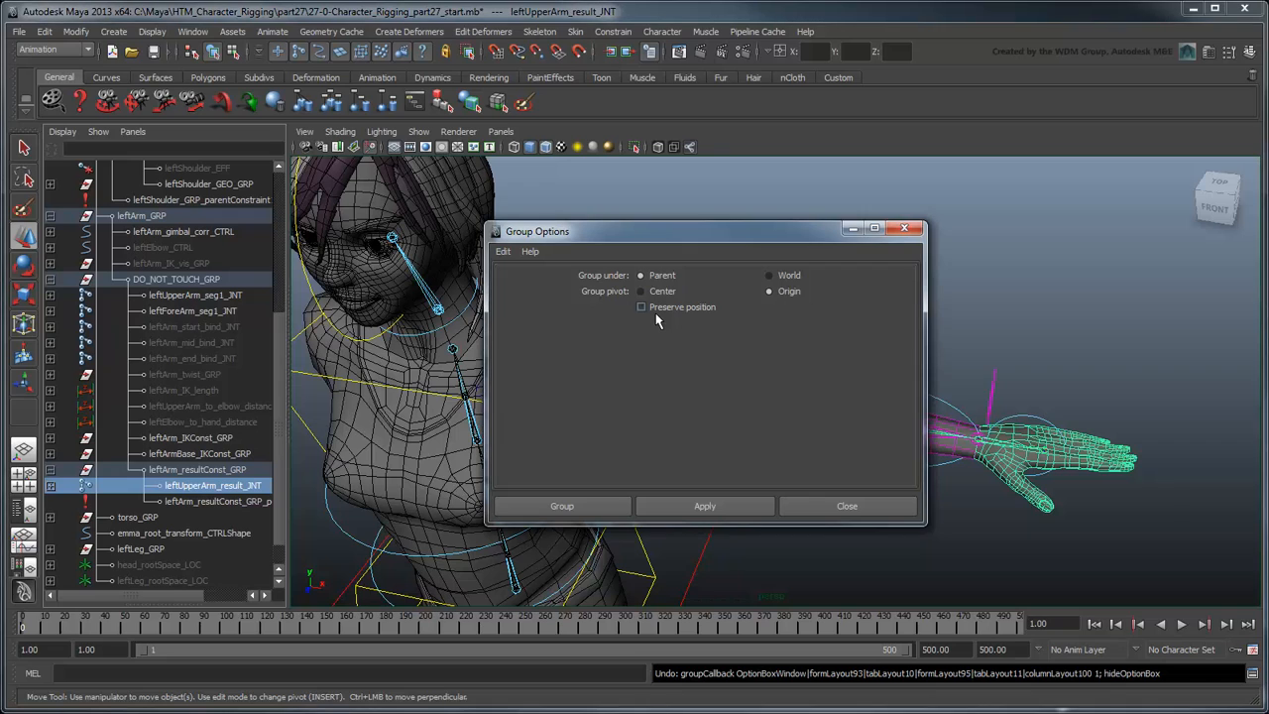
{"action": "left_click", "coordinate": [561, 506]}
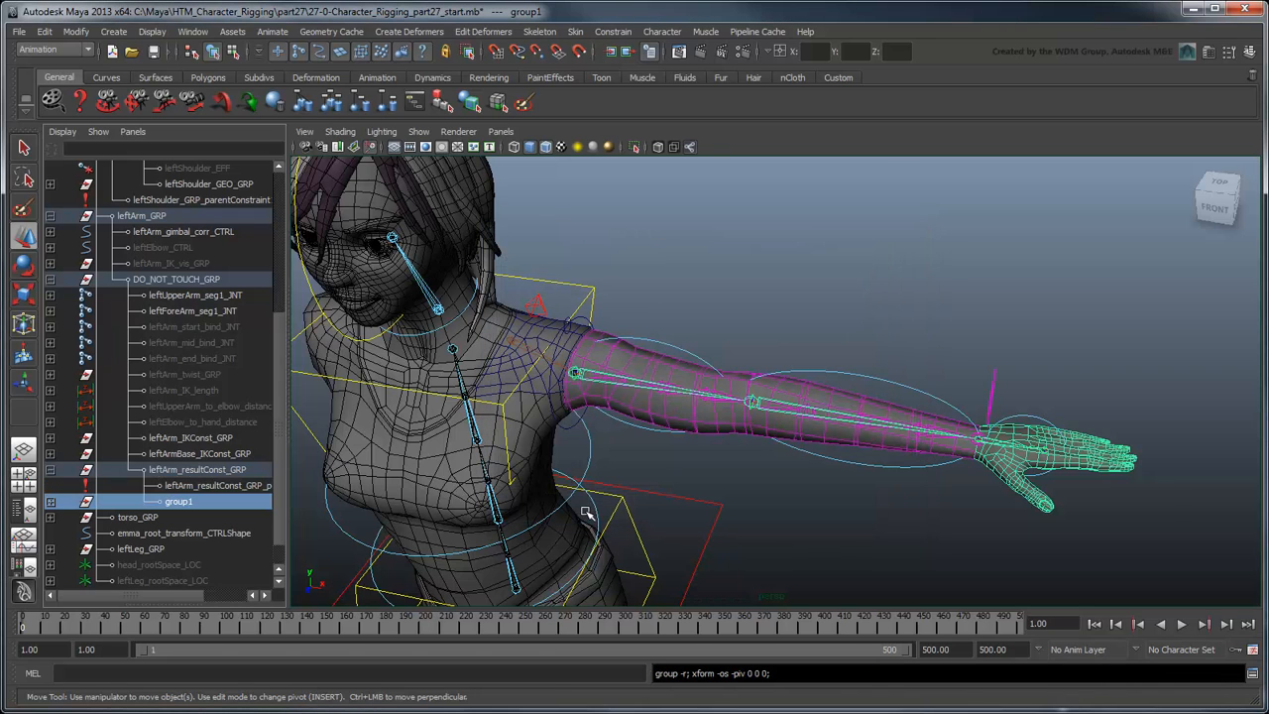
{"action": "double_click", "coordinate": [178, 500]}
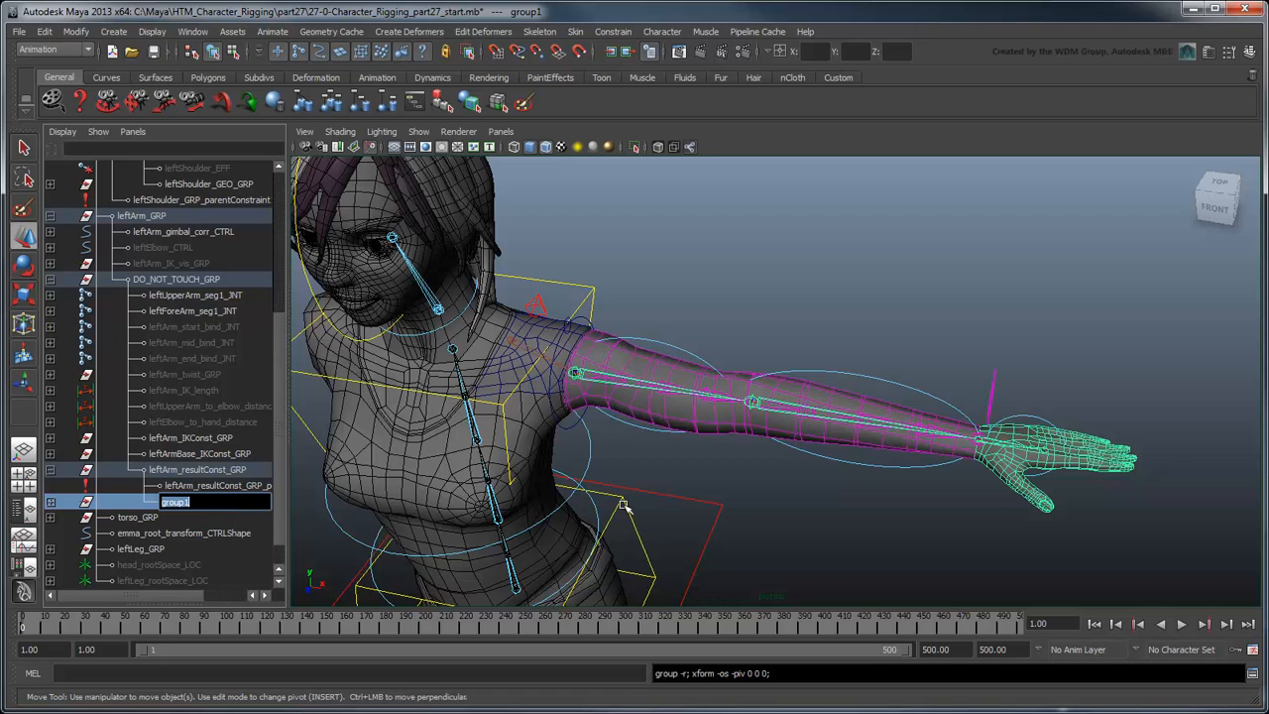
{"action": "type", "text": "leftArm_resultGimbal_GRP"}
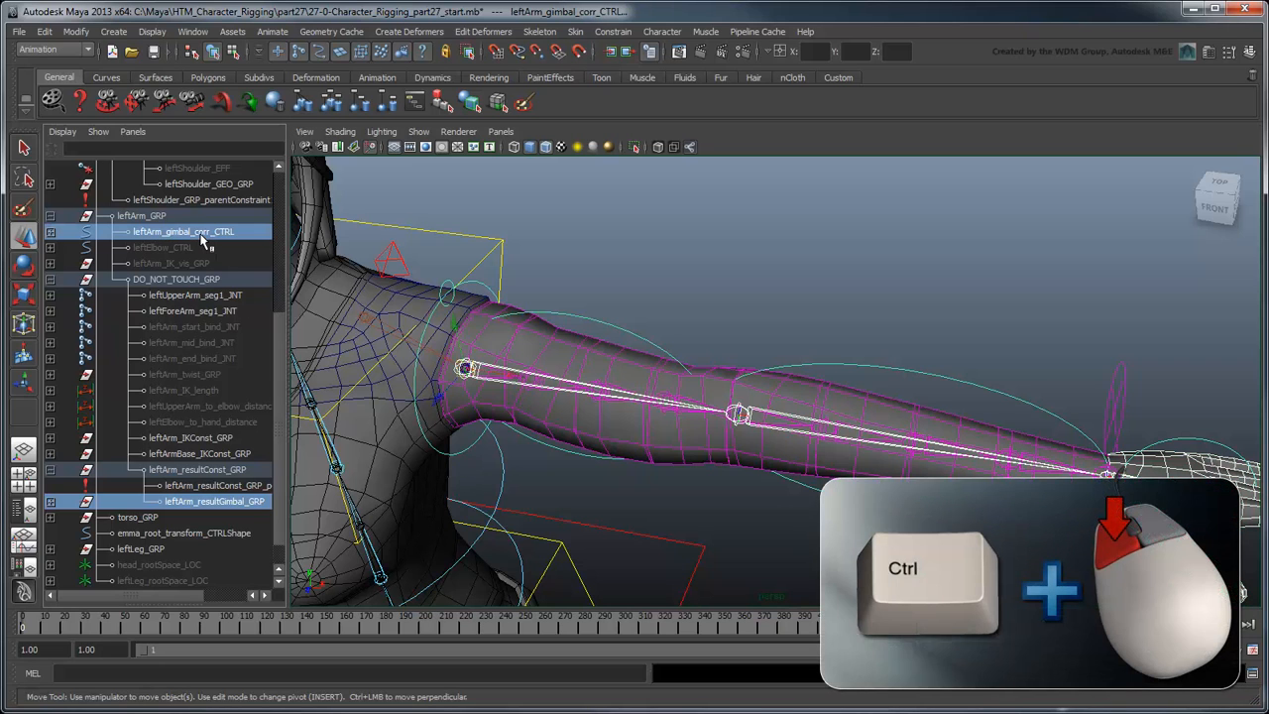
Load the selected nodes' connections in the Node Editor and add a blendColors toggle node.
{"action": "left_click", "coordinate": [192, 31]}
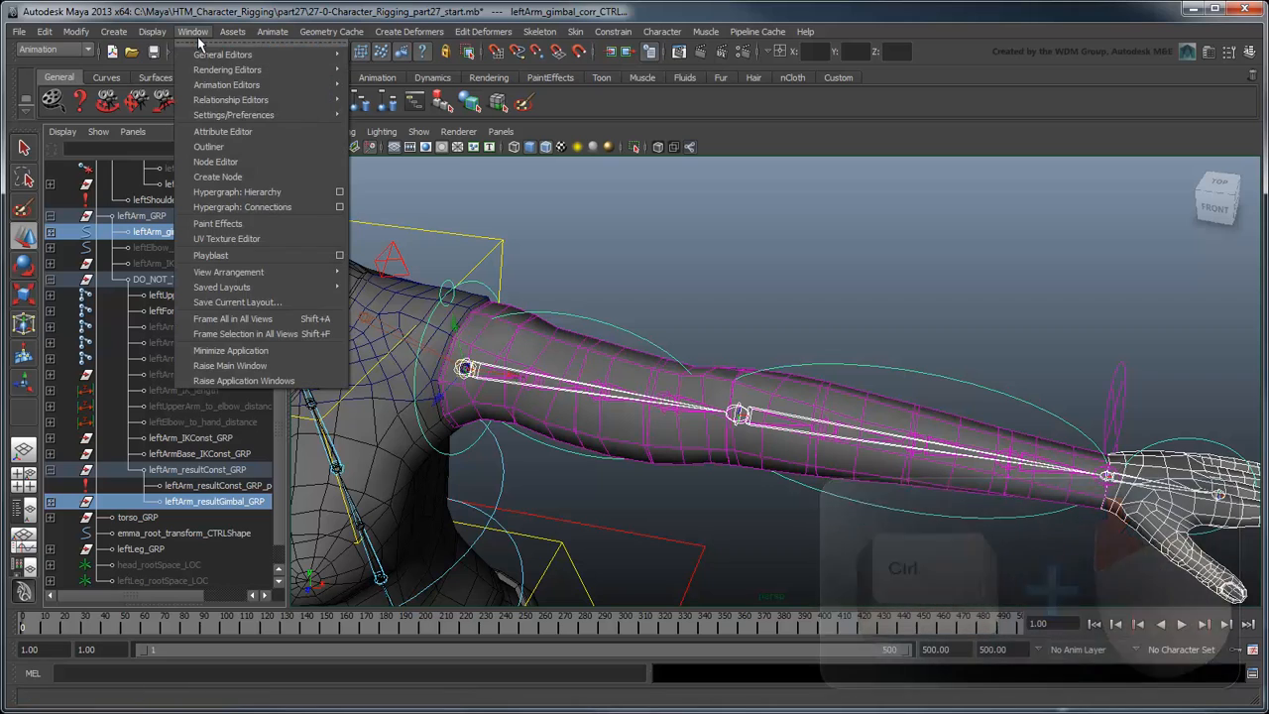
{"action": "left_click", "coordinate": [215, 161]}
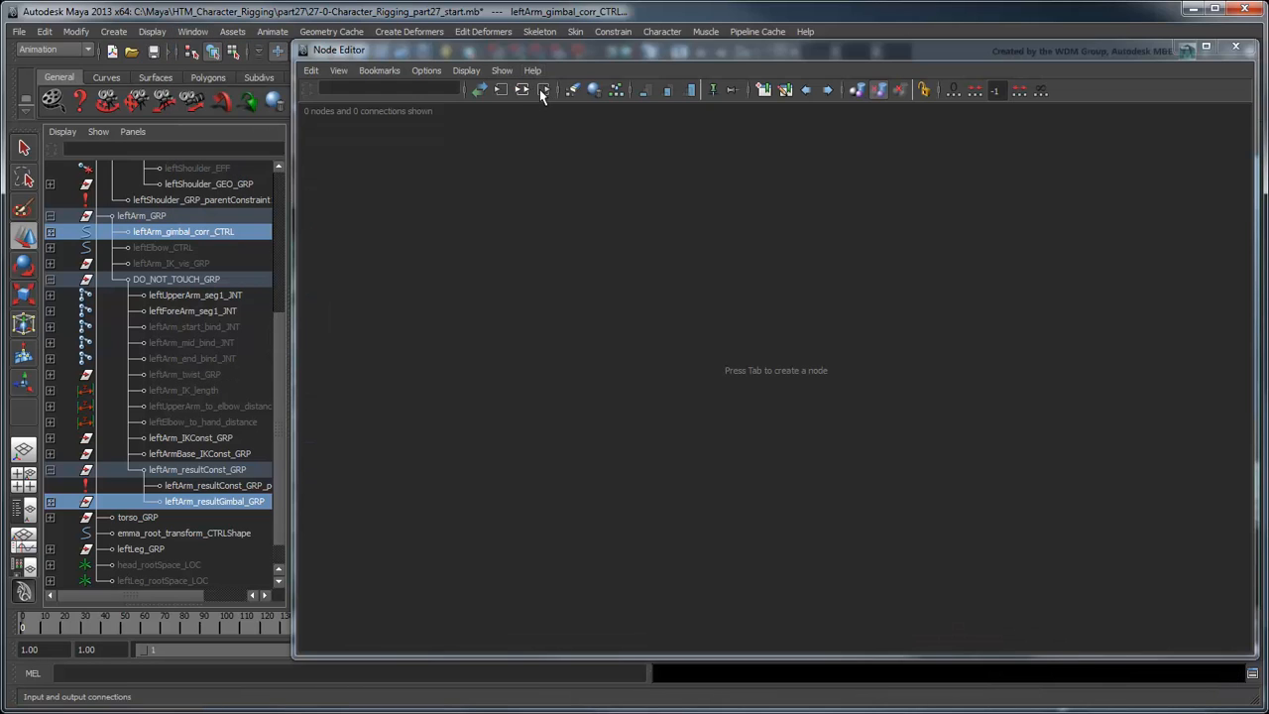
{"action": "left_click", "coordinate": [542, 90]}
{"action": "type", "text": "blendColo"}
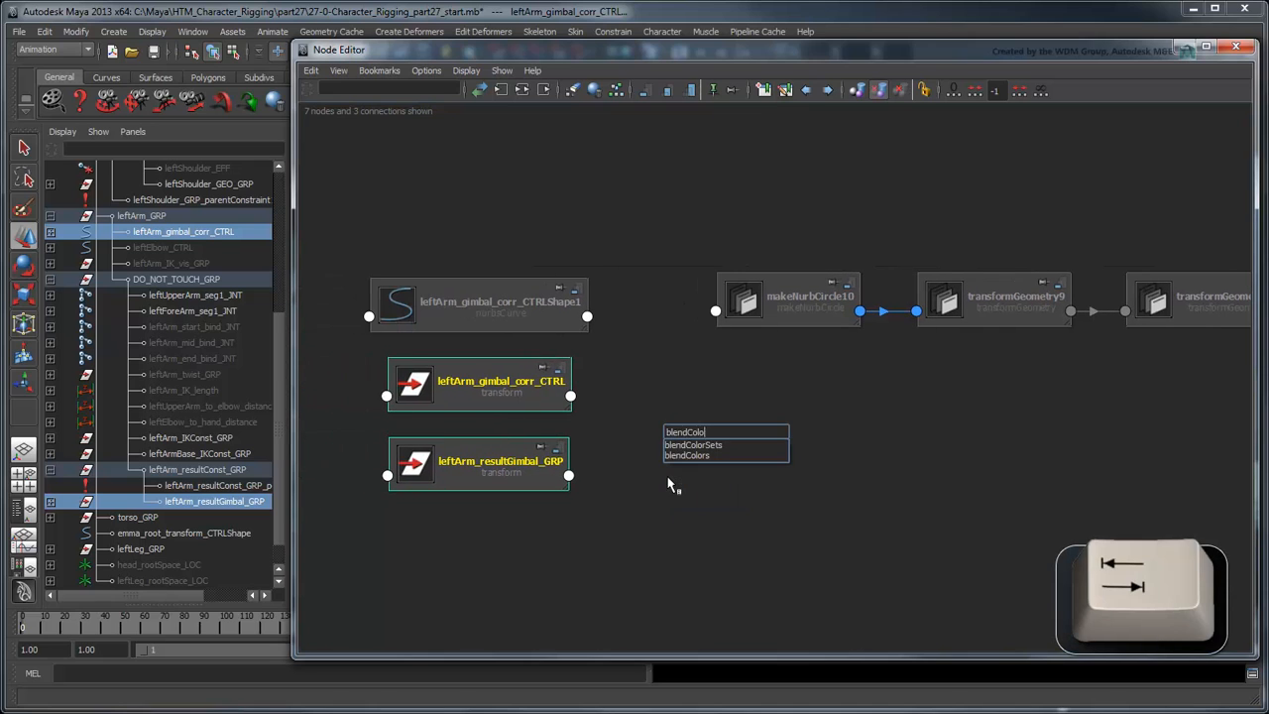
{"action": "left_click", "coordinate": [686, 455]}
{"action": "type", "text": "leftArm_gimbalCorrToggle"}
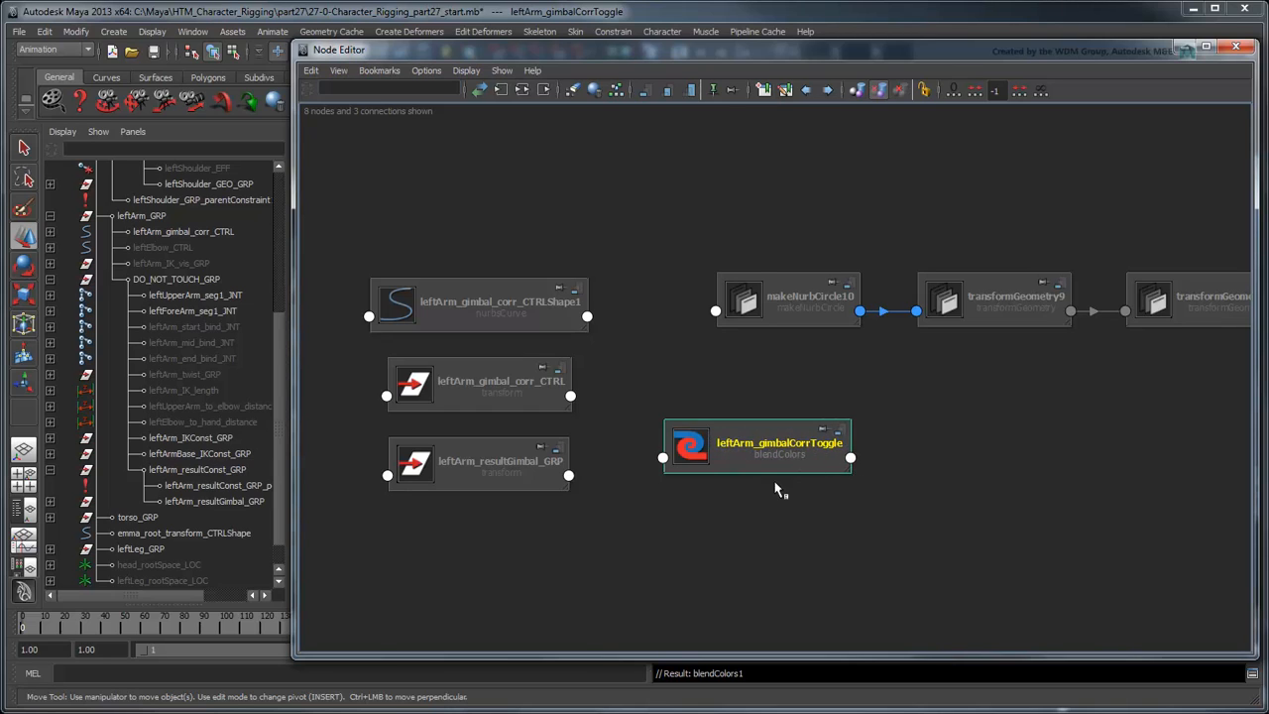
{"action": "left_click_drag", "start_coordinate": [778, 444], "coordinate": [752, 384]}
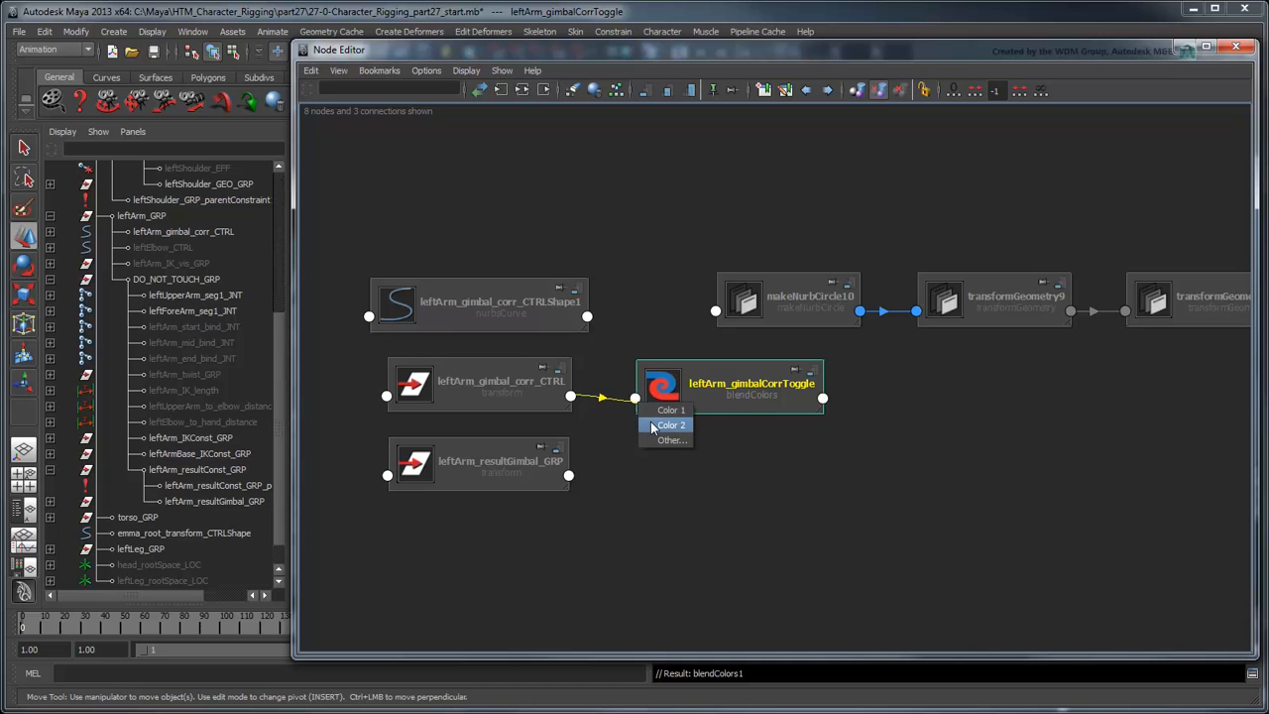
Feed the gimbal control's rotate into Color 2, zero Color 1R, output to leftArm_resultGimbal_GRP.rotate.
{"action": "left_click", "coordinate": [671, 425]}
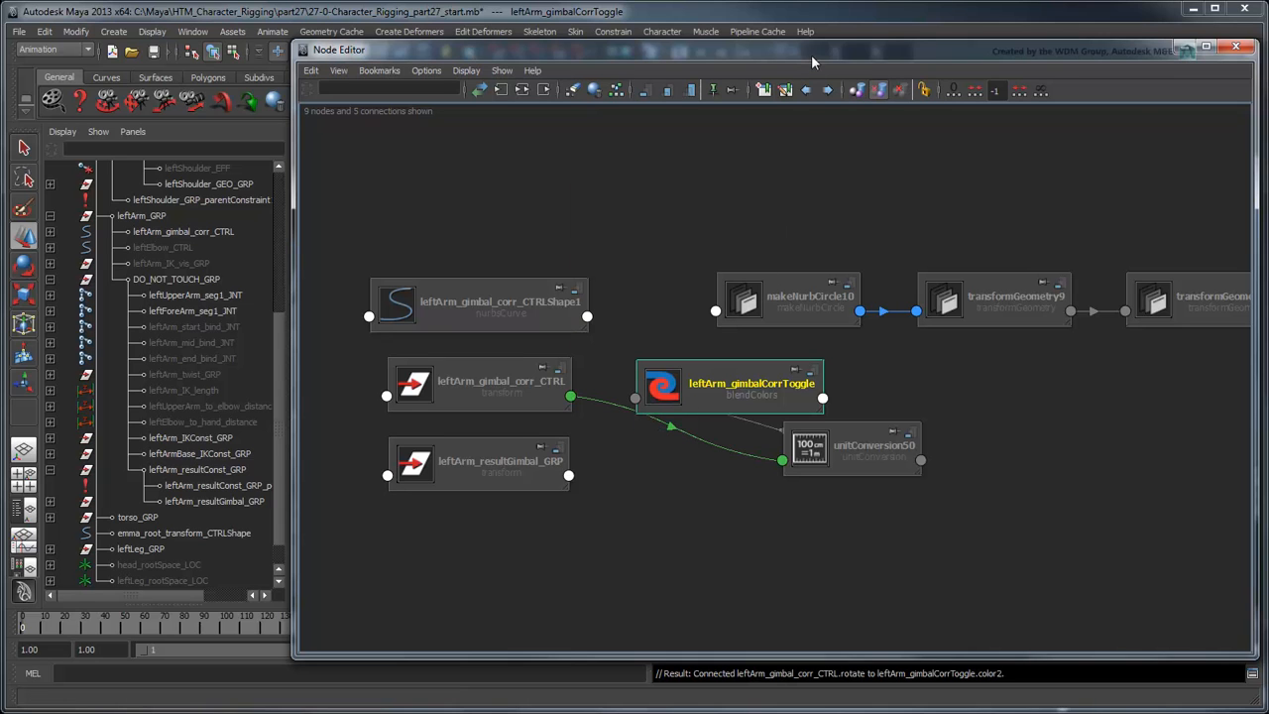
{"action": "left_click", "coordinate": [1249, 53]}
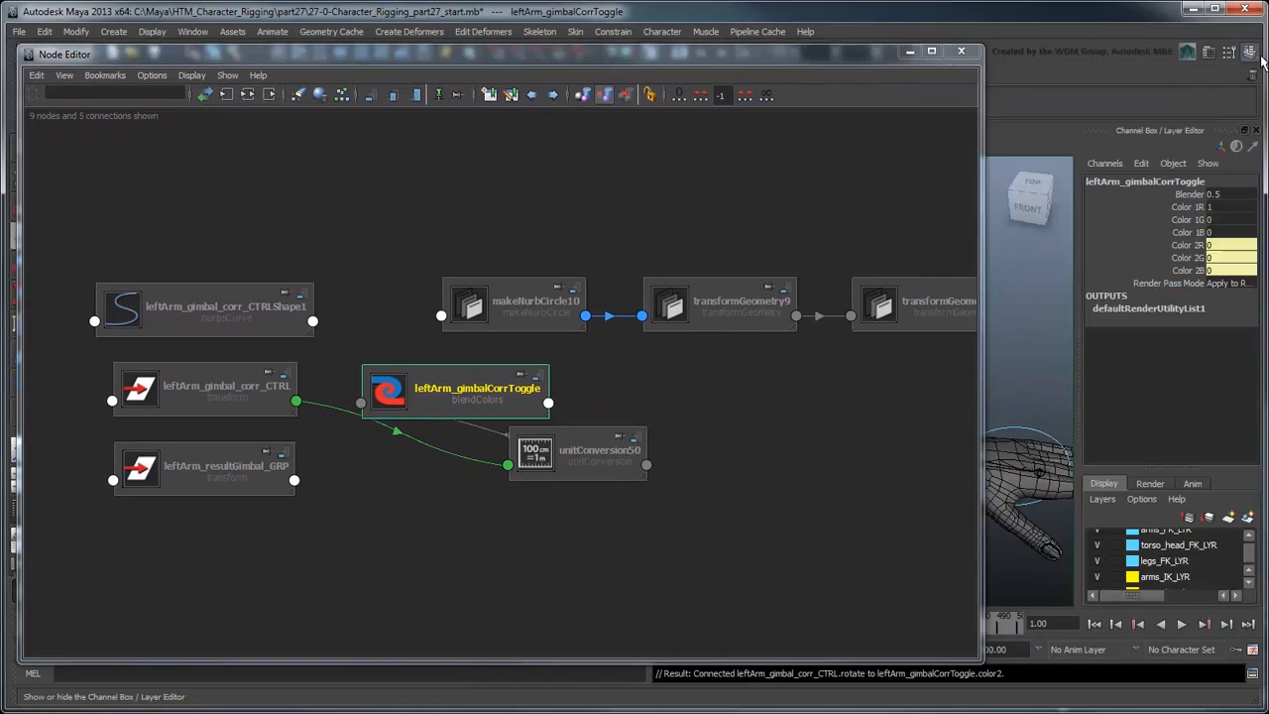
{"action": "left_click", "coordinate": [1230, 206]}
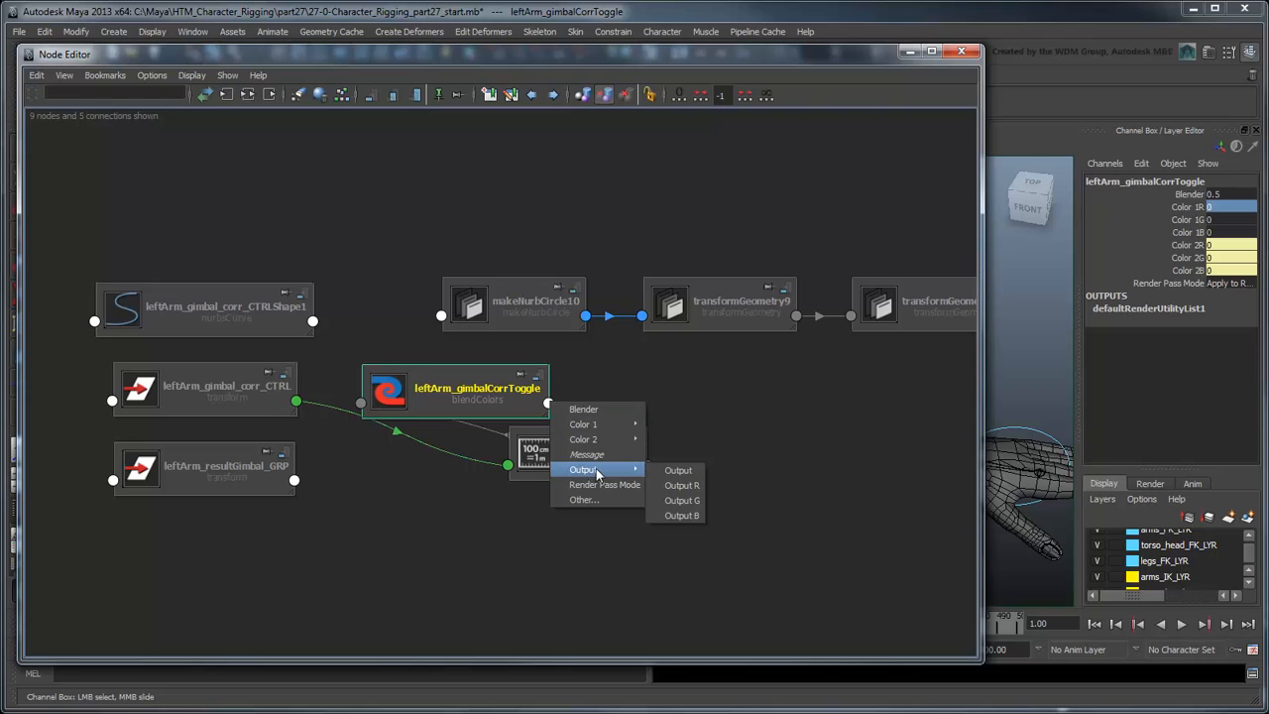
{"action": "left_click", "coordinate": [679, 470]}
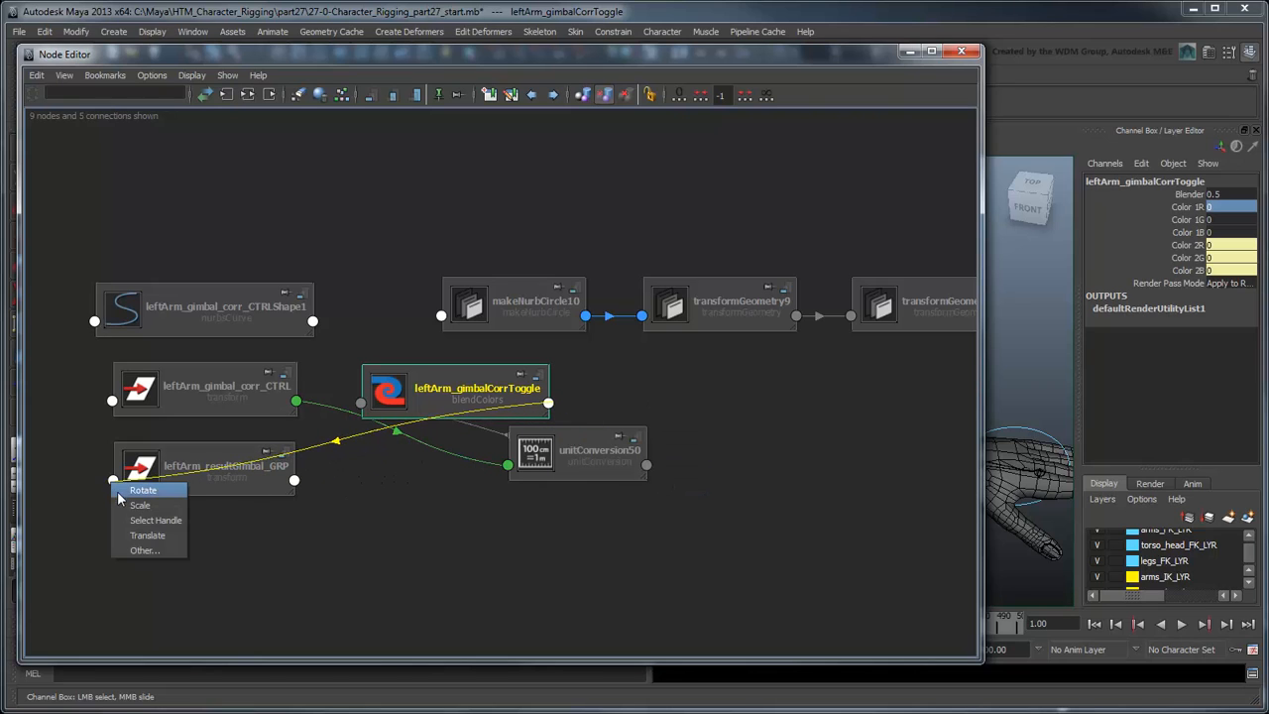
{"action": "left_click", "coordinate": [143, 489]}
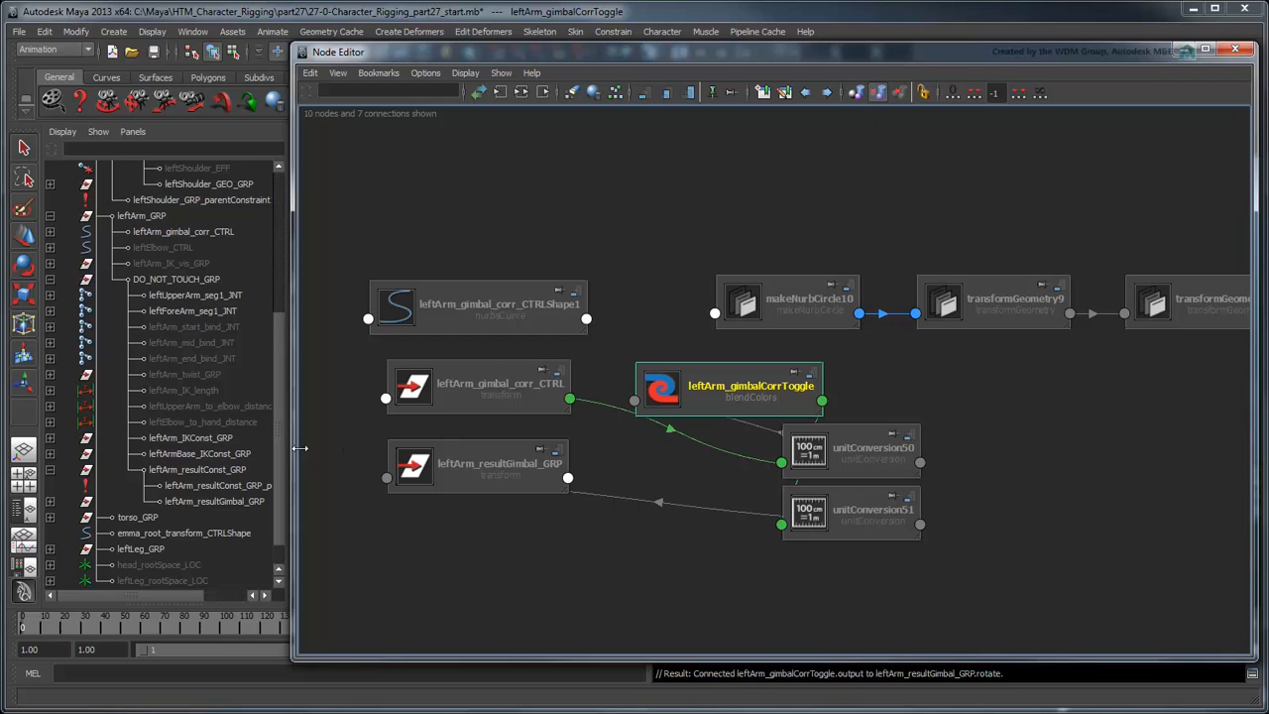
Connect the leftArm_settings_CTRL attribute to the gimbalCorrToggle node's Blender input.
{"action": "scroll", "scroll_direction": "down", "scroll_amount": 3}
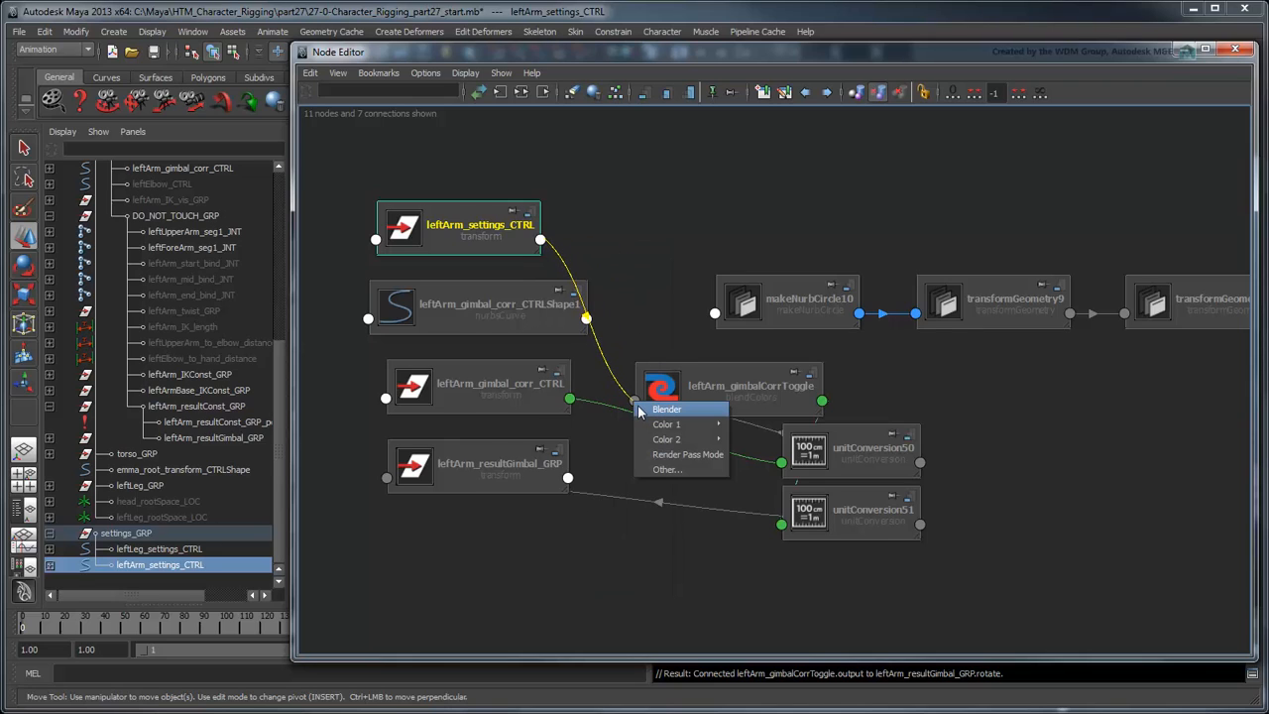
{"action": "left_click", "coordinate": [667, 409]}
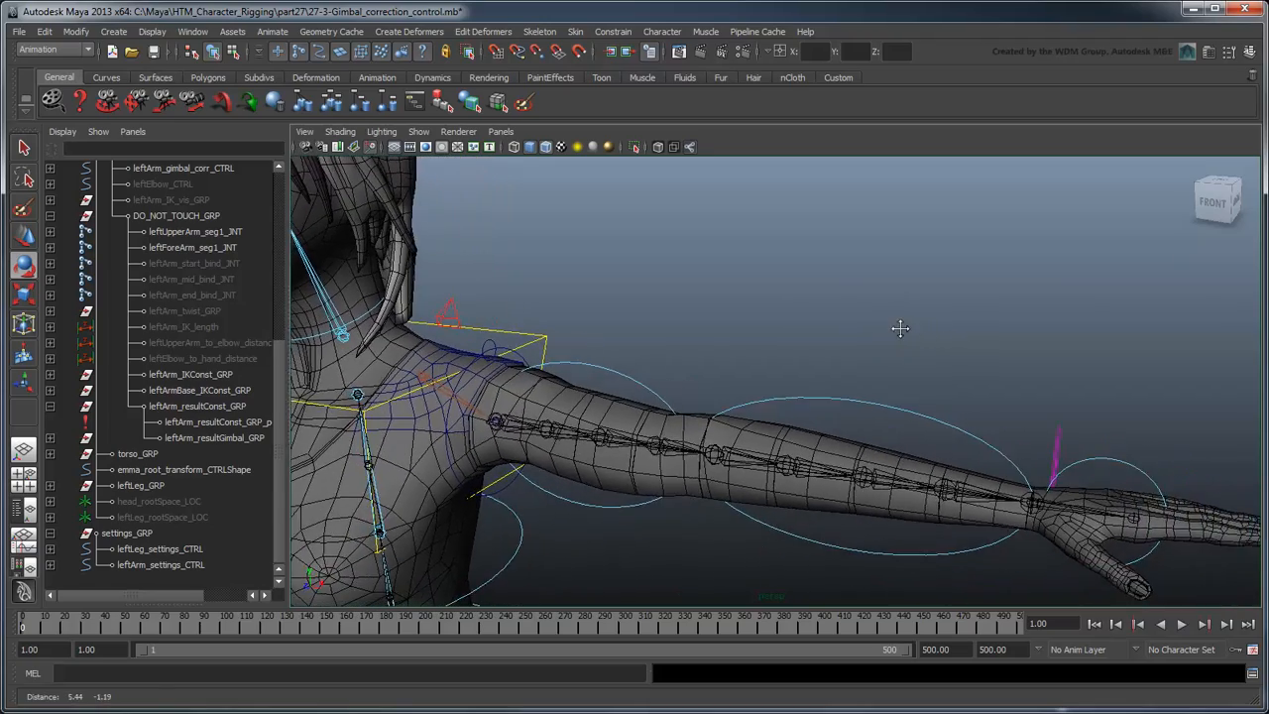
Add leftArm_gimbal_corr_CTRL to the arms_FK_LYR display layer.
{"action": "left_click", "coordinate": [182, 167]}
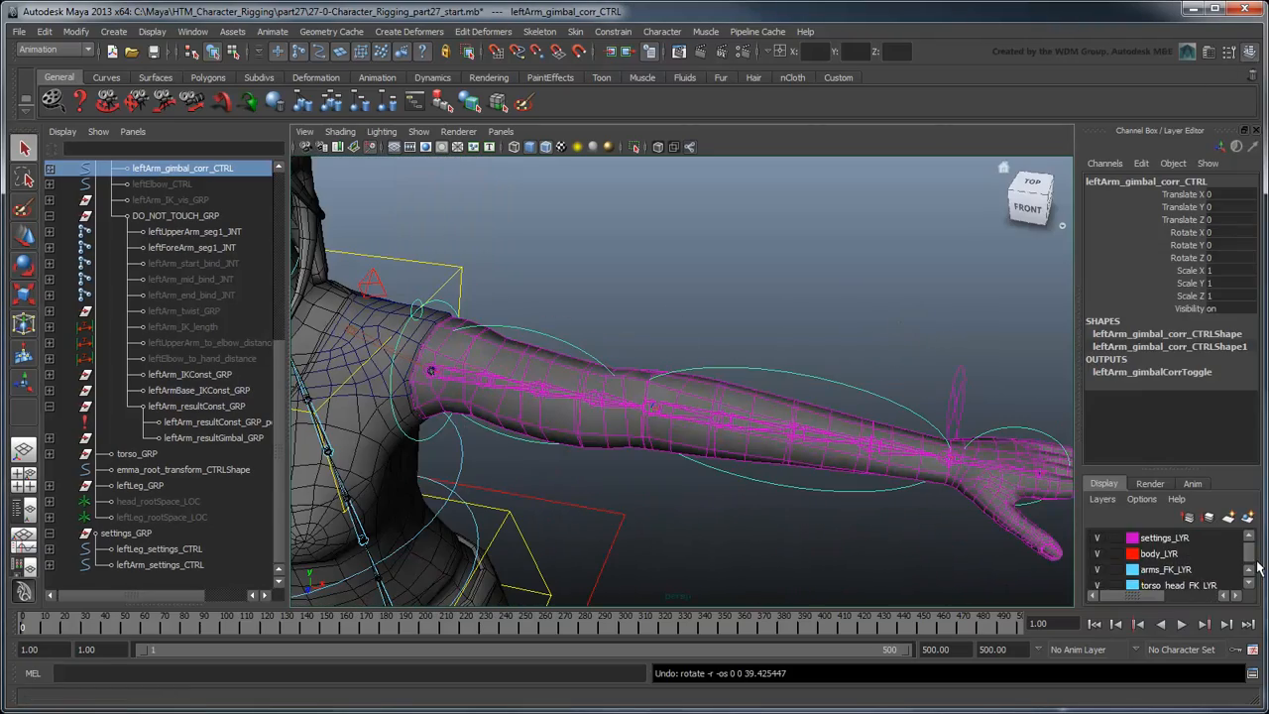
{"action": "right_click", "coordinate": [1165, 569]}
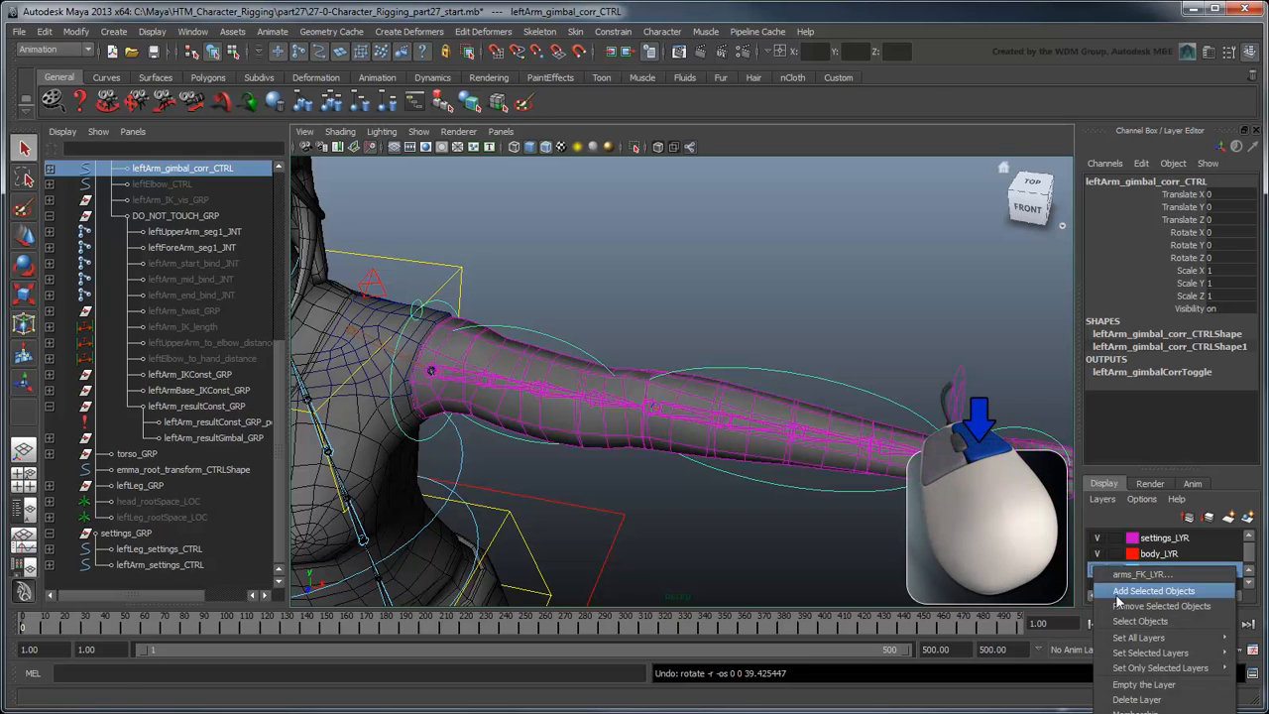
{"action": "left_click", "coordinate": [1154, 590]}
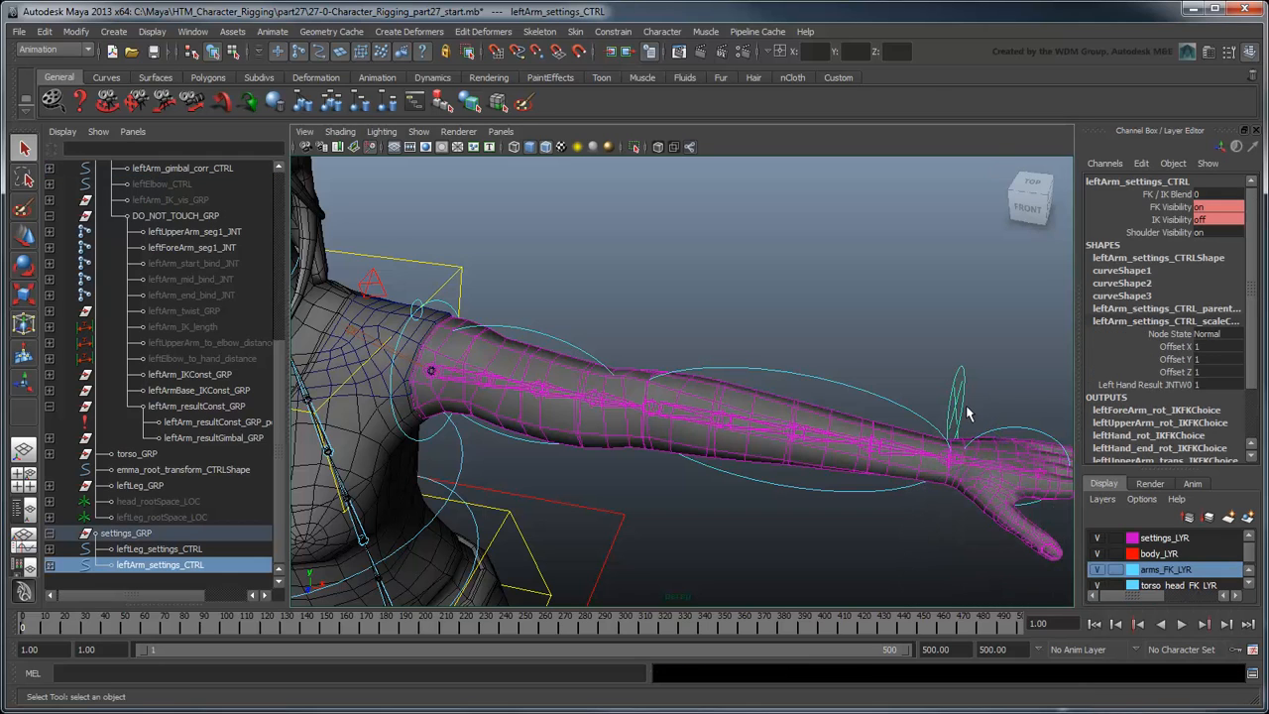
Link the settings control's FK_visibility to the gimbal control's visibility in the Connection Editor.
{"action": "left_click", "coordinate": [192, 31]}
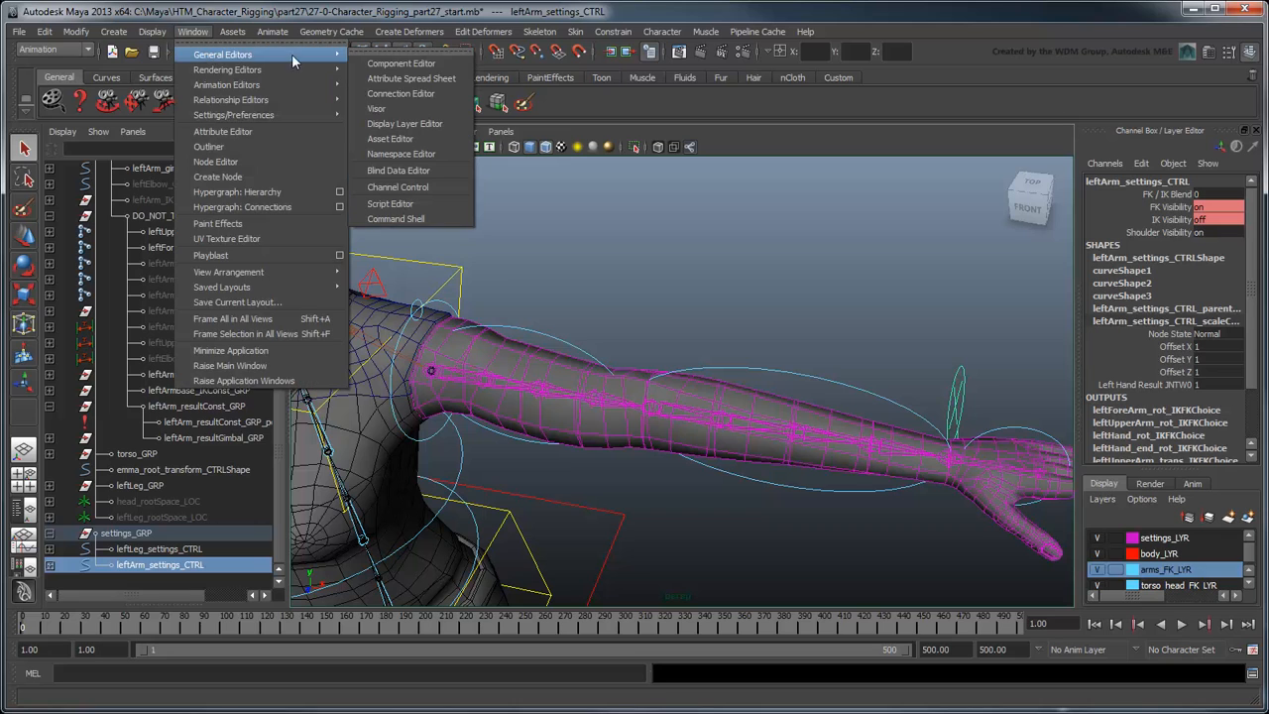
{"action": "left_click", "coordinate": [401, 93]}
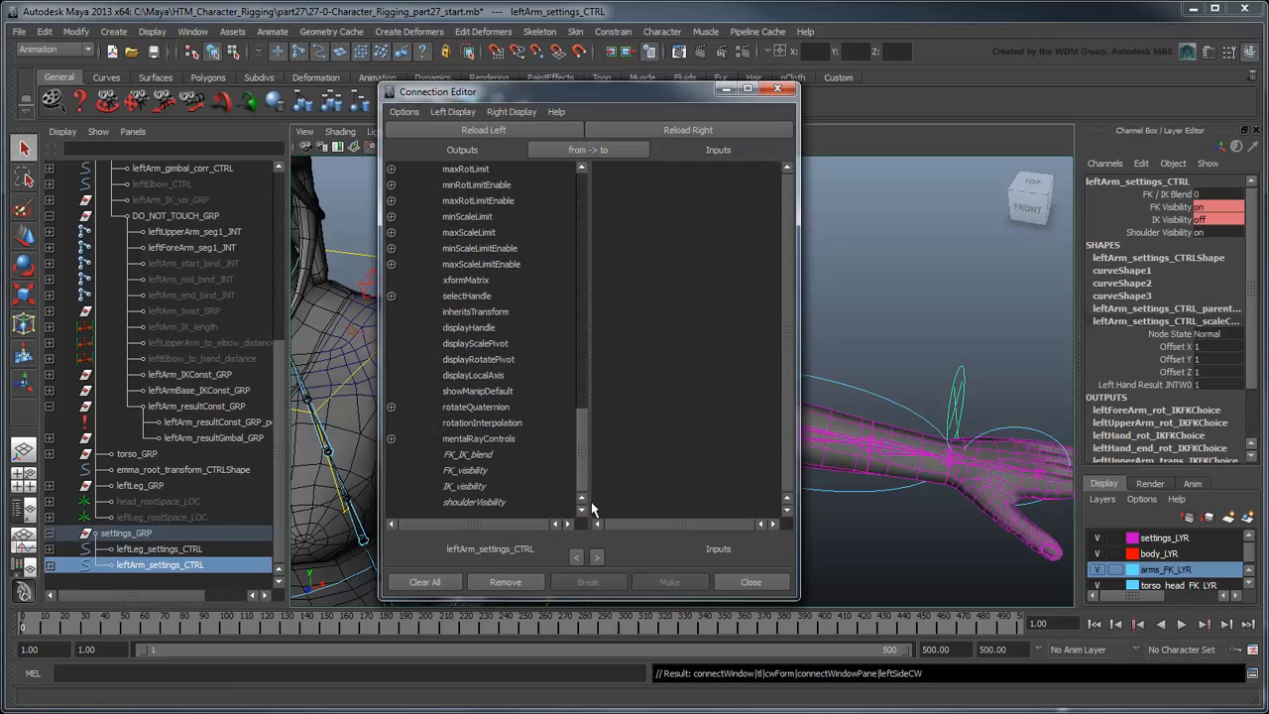
{"action": "left_click", "coordinate": [183, 168]}
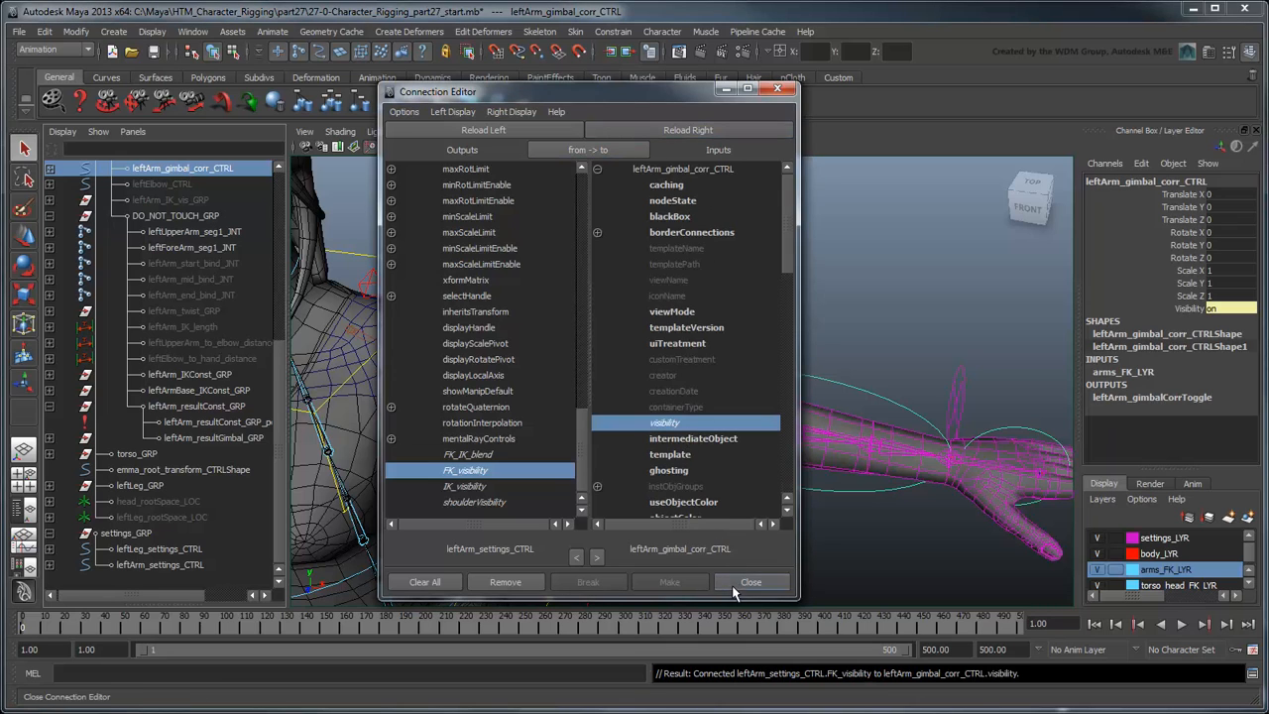
{"action": "left_click", "coordinate": [751, 582]}
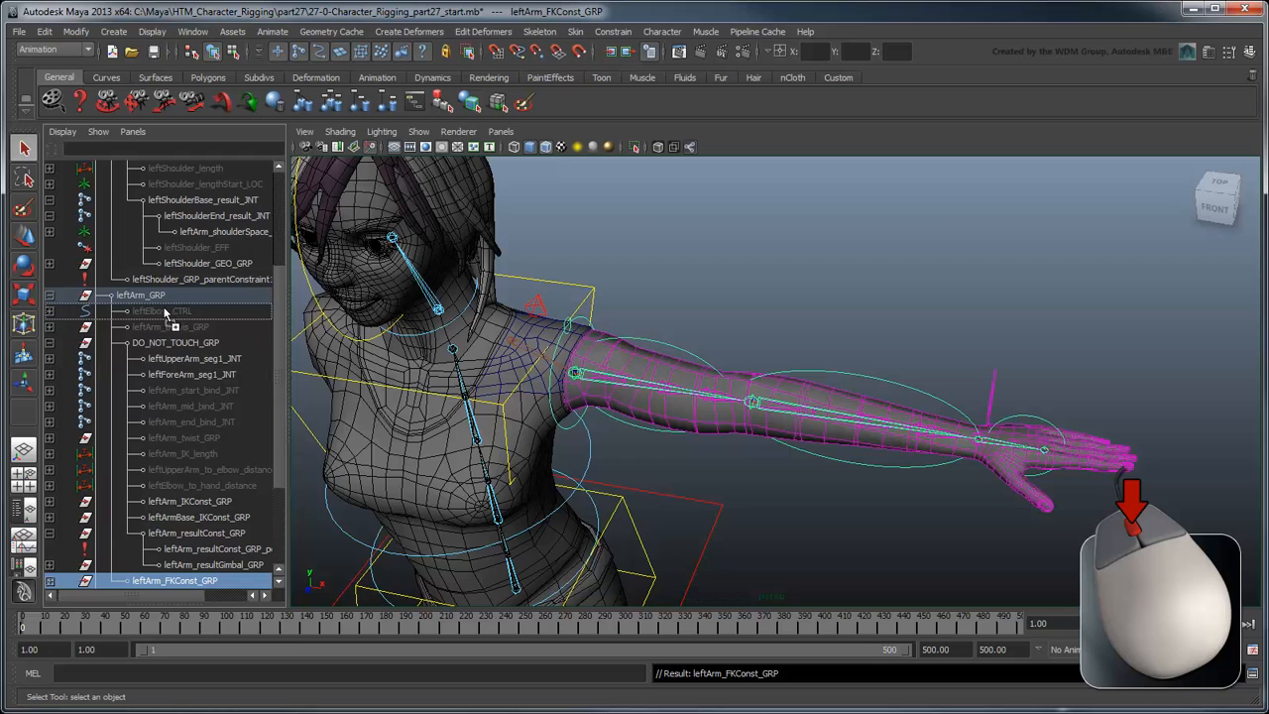
Put leftArm_FKConst_GRP under leftArm_GRP with its pivot at the shoulder, parent-constrained to leftArm_shoulderSpace_LOC.
{"action": "left_click", "coordinate": [175, 310]}
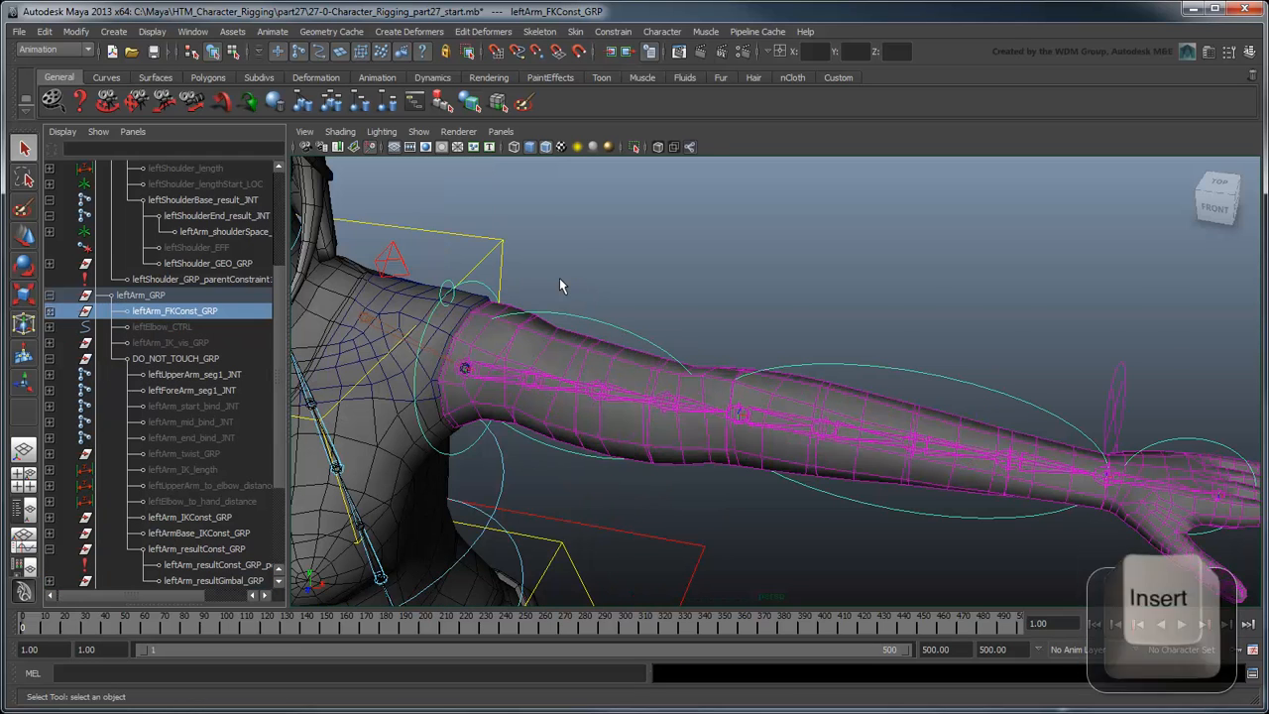
{"action": "key", "text": "insert"}
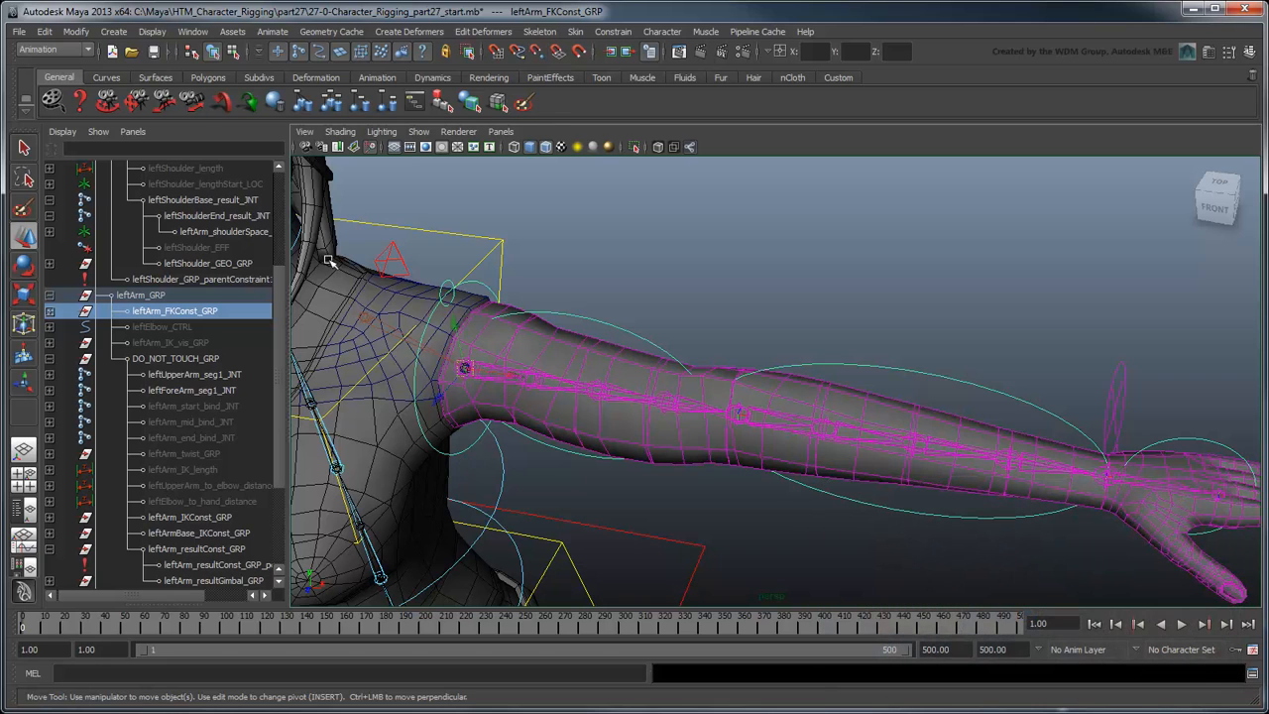
{"action": "left_click", "coordinate": [223, 231]}
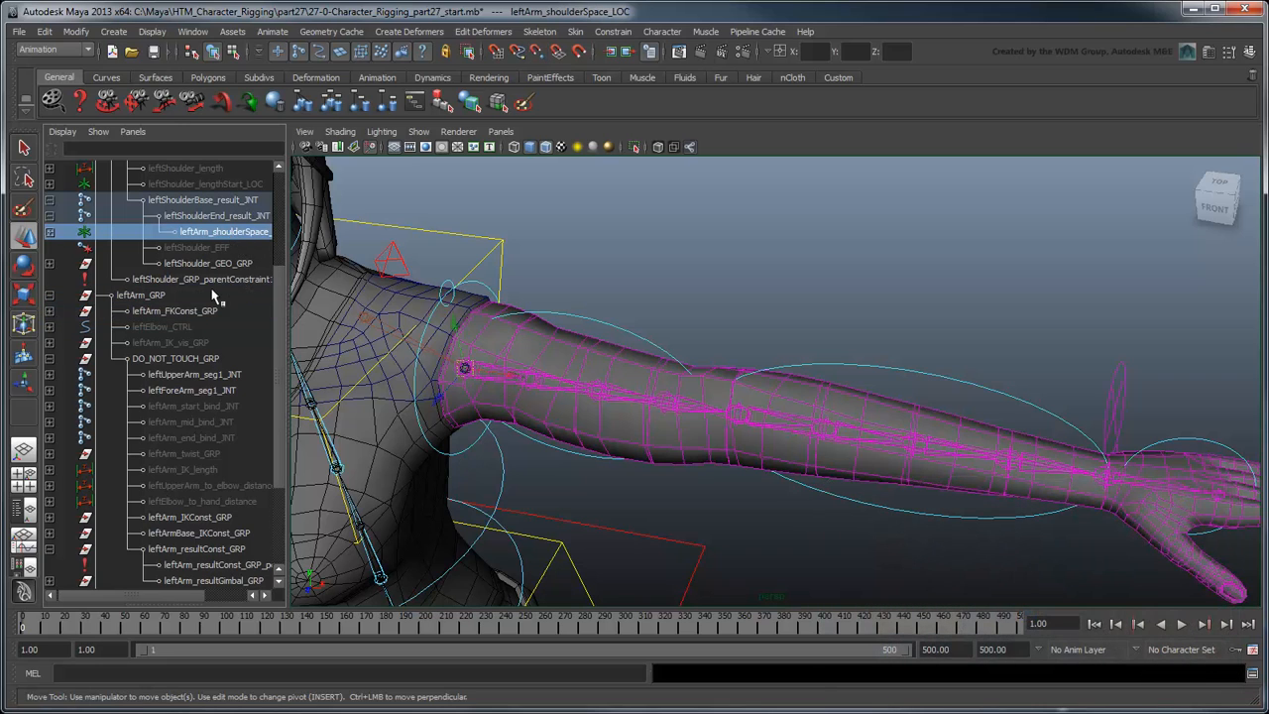
{"action": "left_click", "coordinate": [613, 31]}
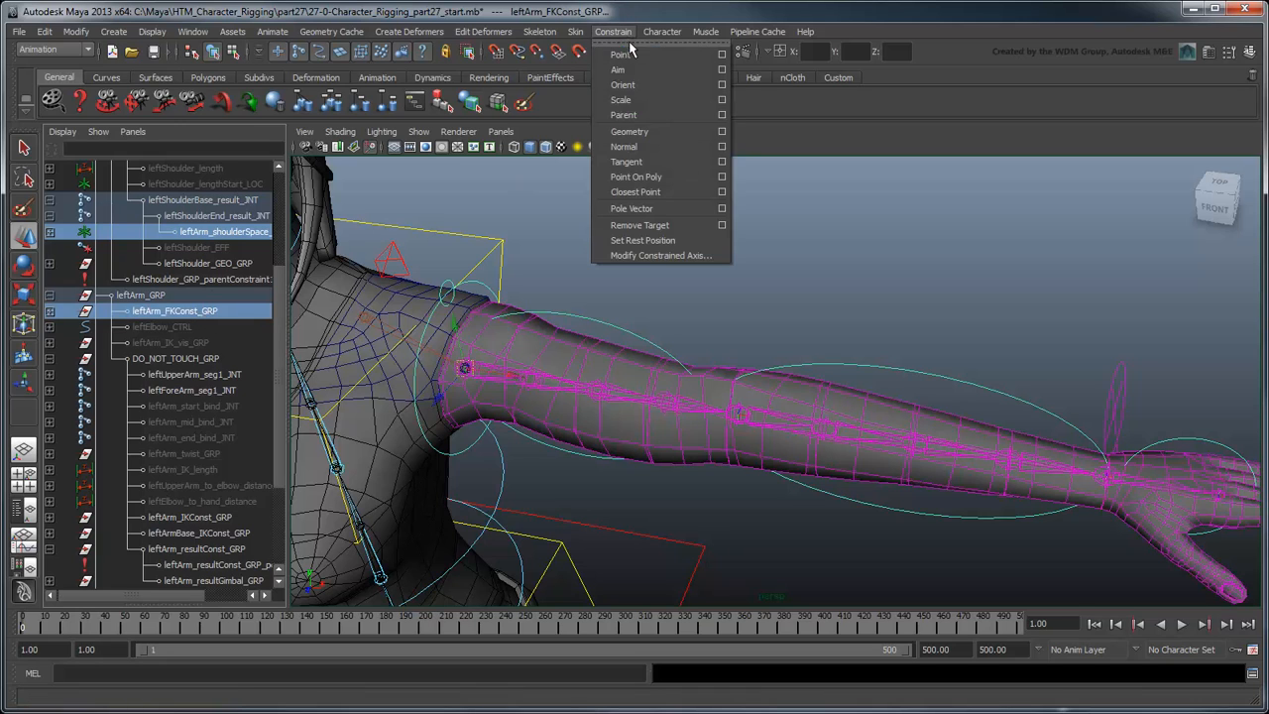
{"action": "left_click", "coordinate": [620, 55]}
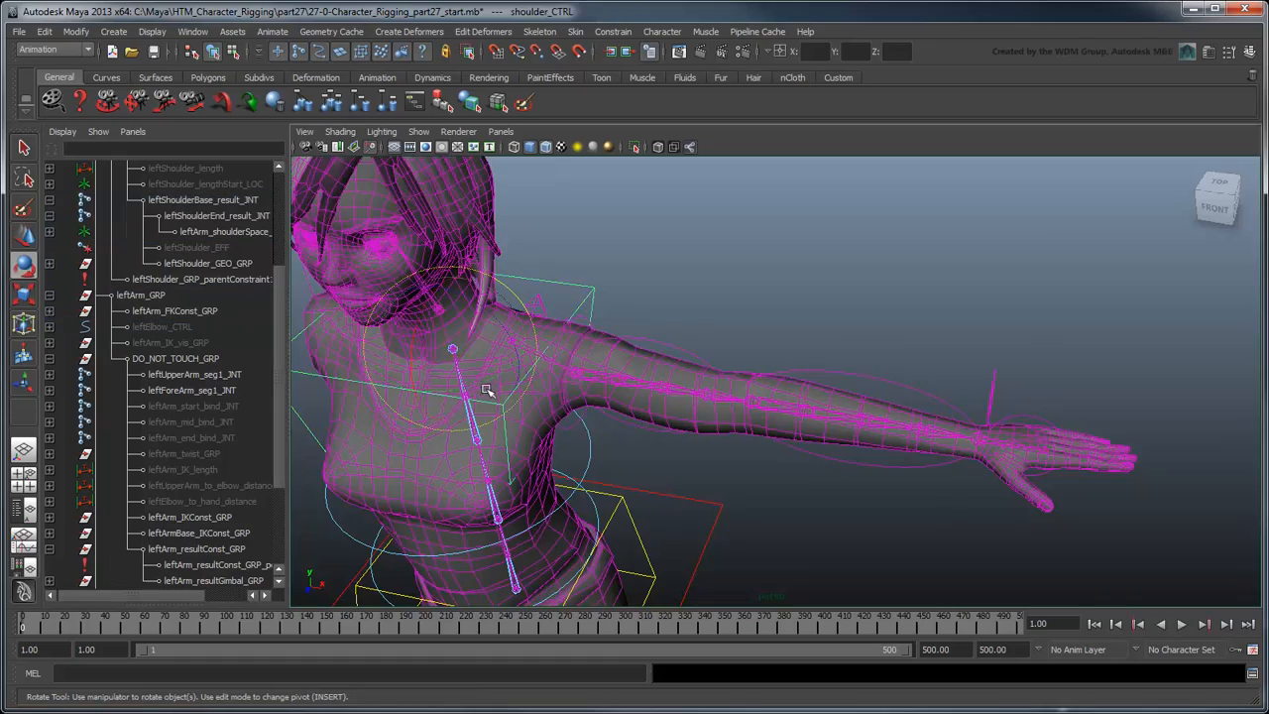
{"action": "left_click_drag", "start_coordinate": [486, 392], "coordinate": [410, 334]}
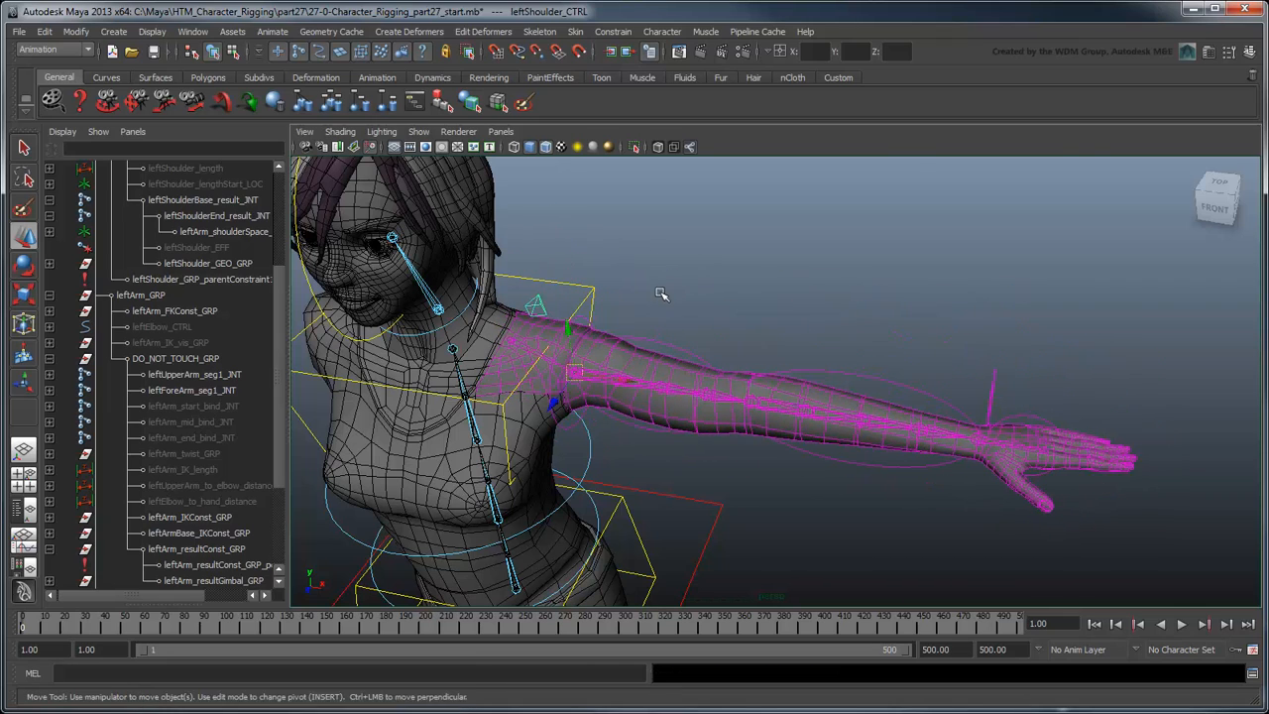
{"action": "left_click", "coordinate": [752, 325]}
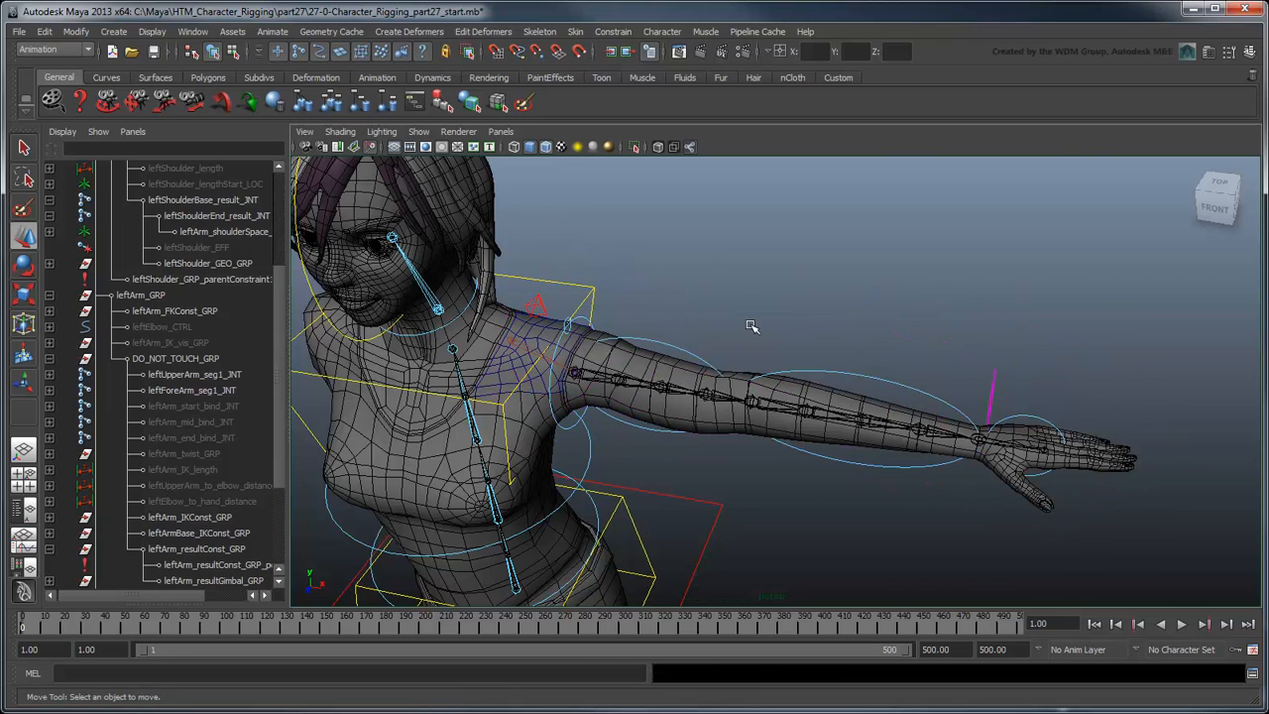
Duplicate the shoulder locator twice for body and root spaces, moving body space under torso DO_NOT_TOUCH_GRP.
{"action": "key", "text": "ctrl+d"}
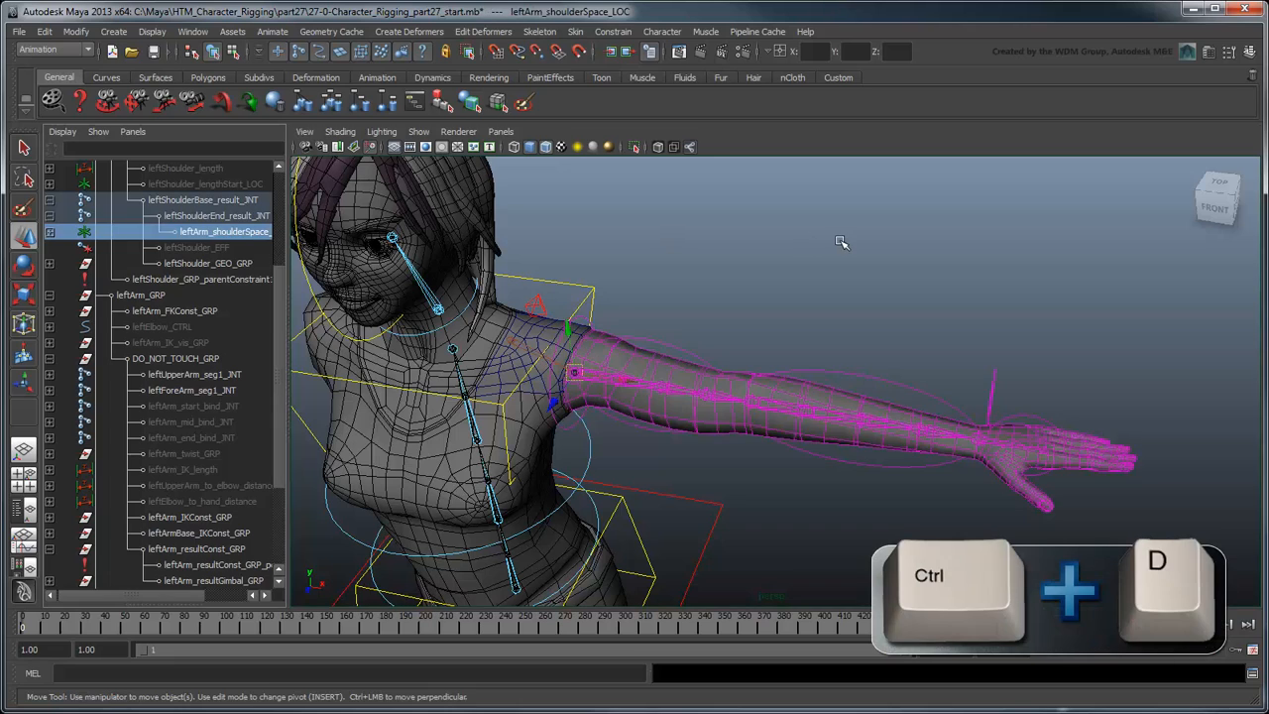
{"action": "key", "text": "ctrl+d"}
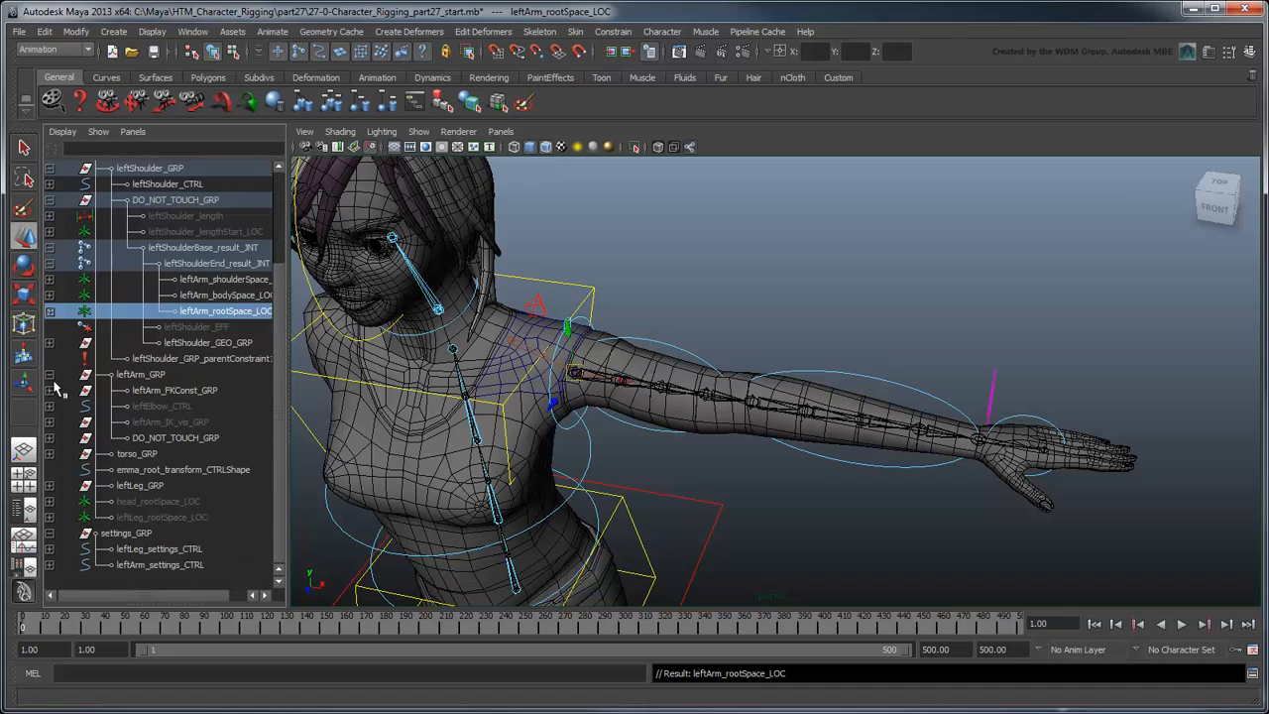
{"action": "scroll", "scroll_direction": "up", "scroll_amount": 3}
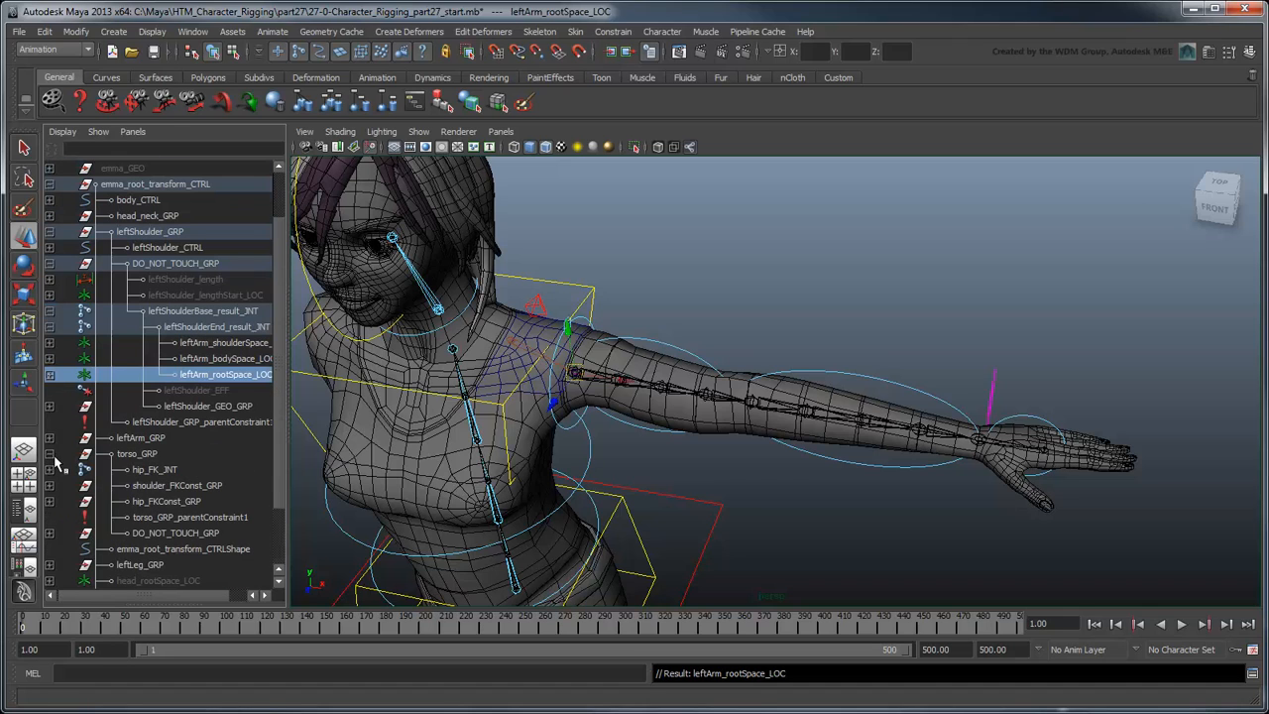
{"action": "left_click", "coordinate": [225, 358]}
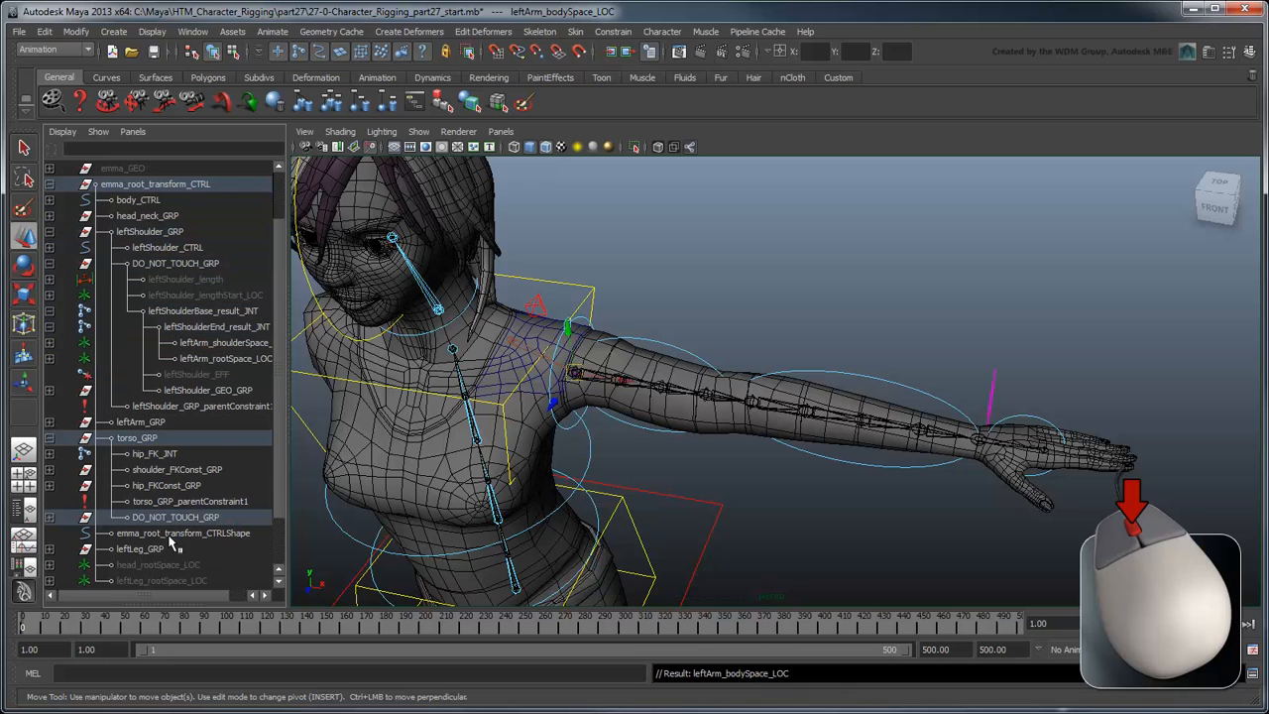
{"action": "left_click", "coordinate": [225, 358]}
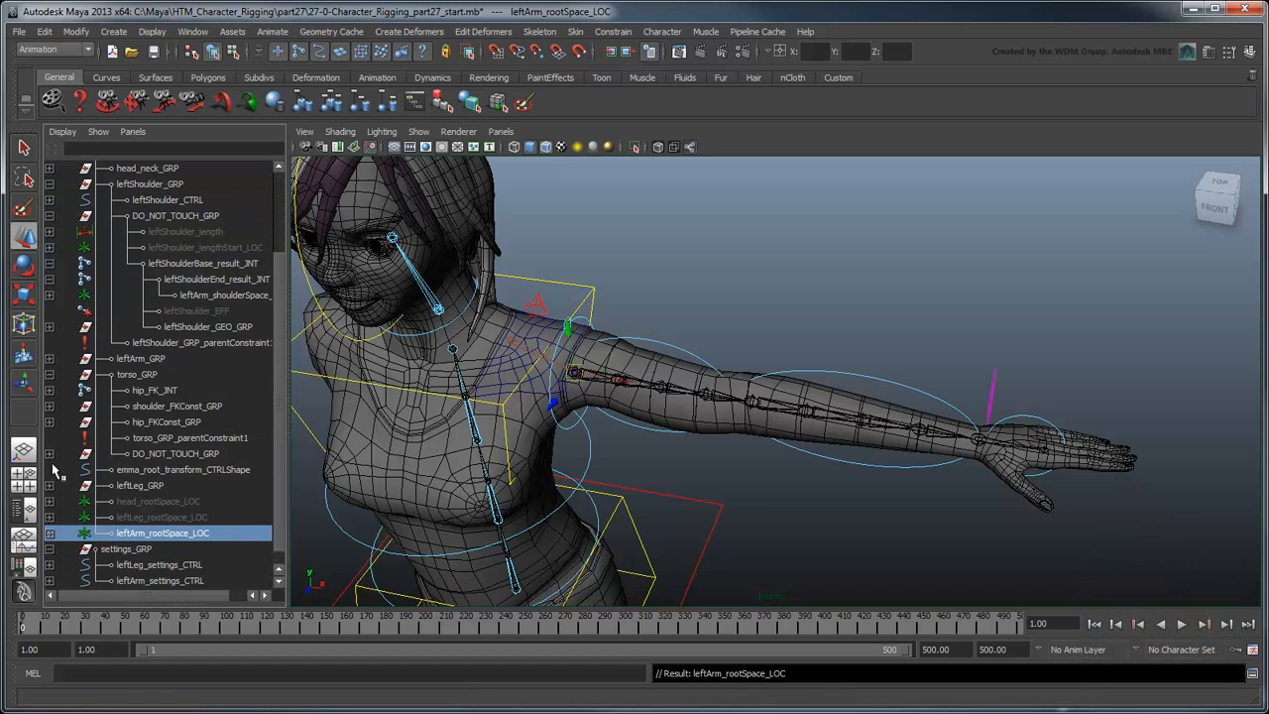
Orient-constrain leftArm_FKConst_GRP to the shoulder, body and root space locators.
{"action": "scroll", "scroll_direction": "down", "scroll_amount": 3}
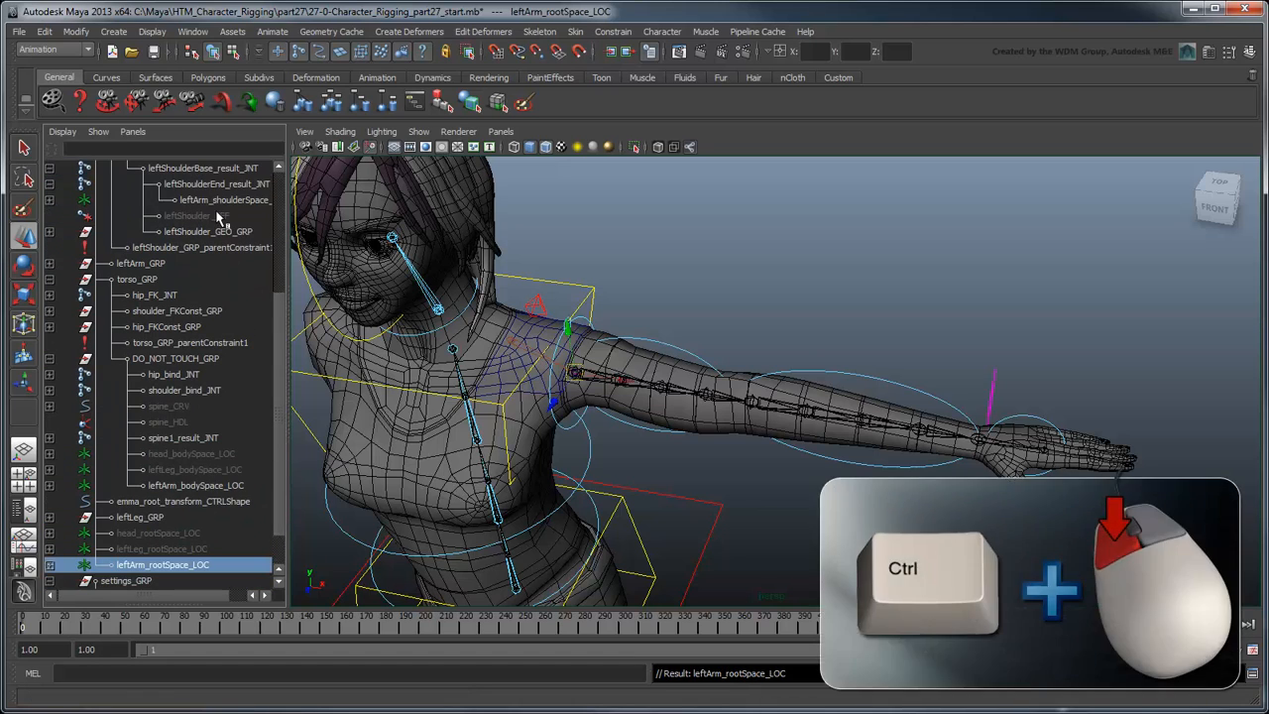
{"action": "left_click", "coordinate": [195, 485]}
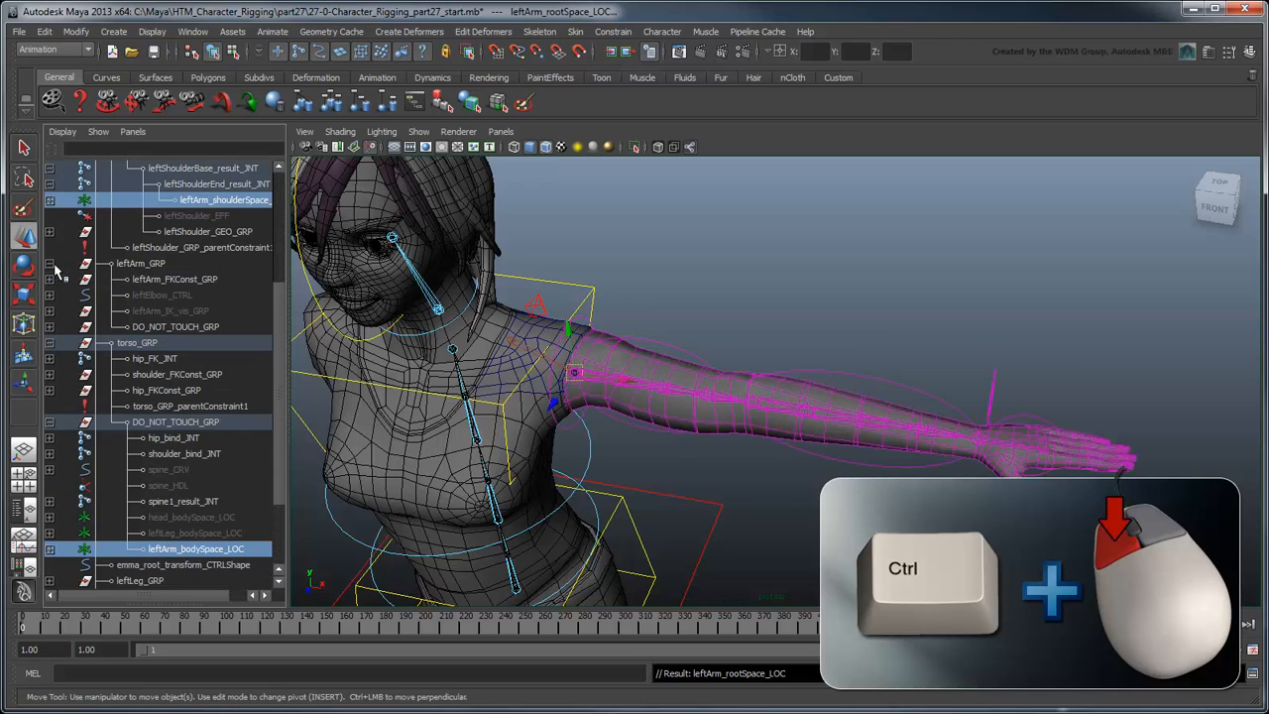
{"action": "left_click", "coordinate": [612, 31]}
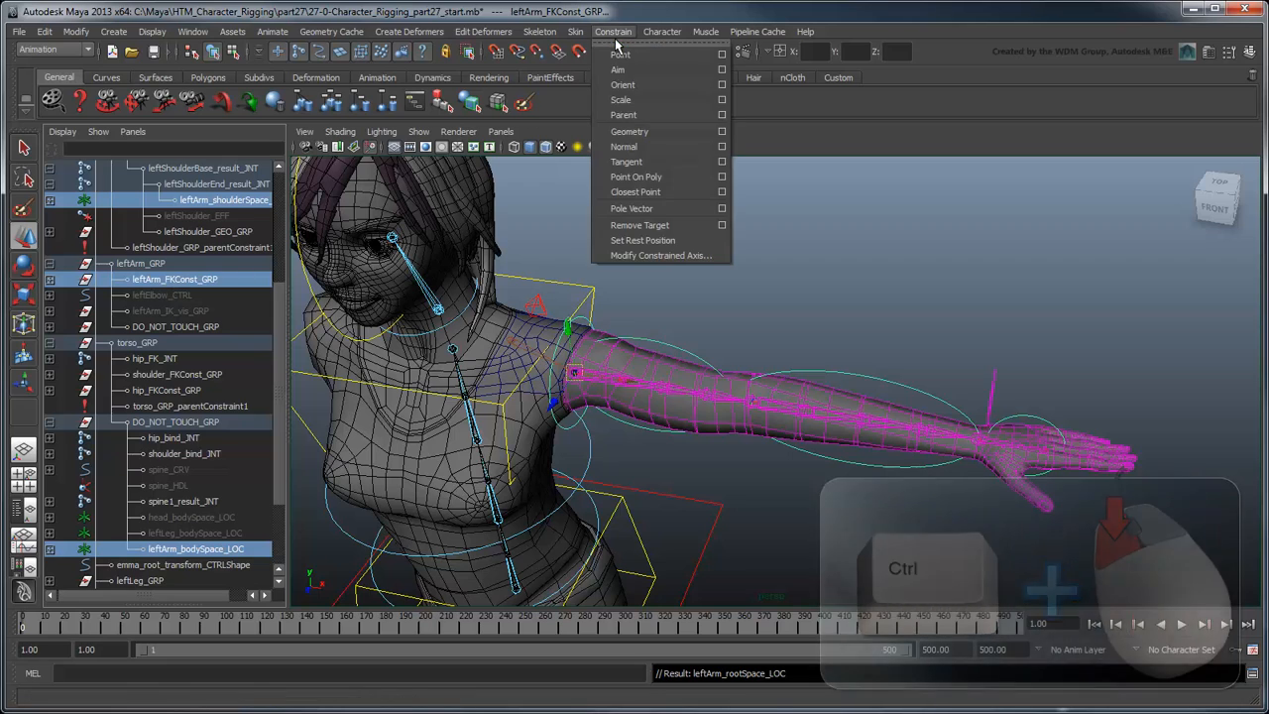
{"action": "left_click", "coordinate": [623, 85]}
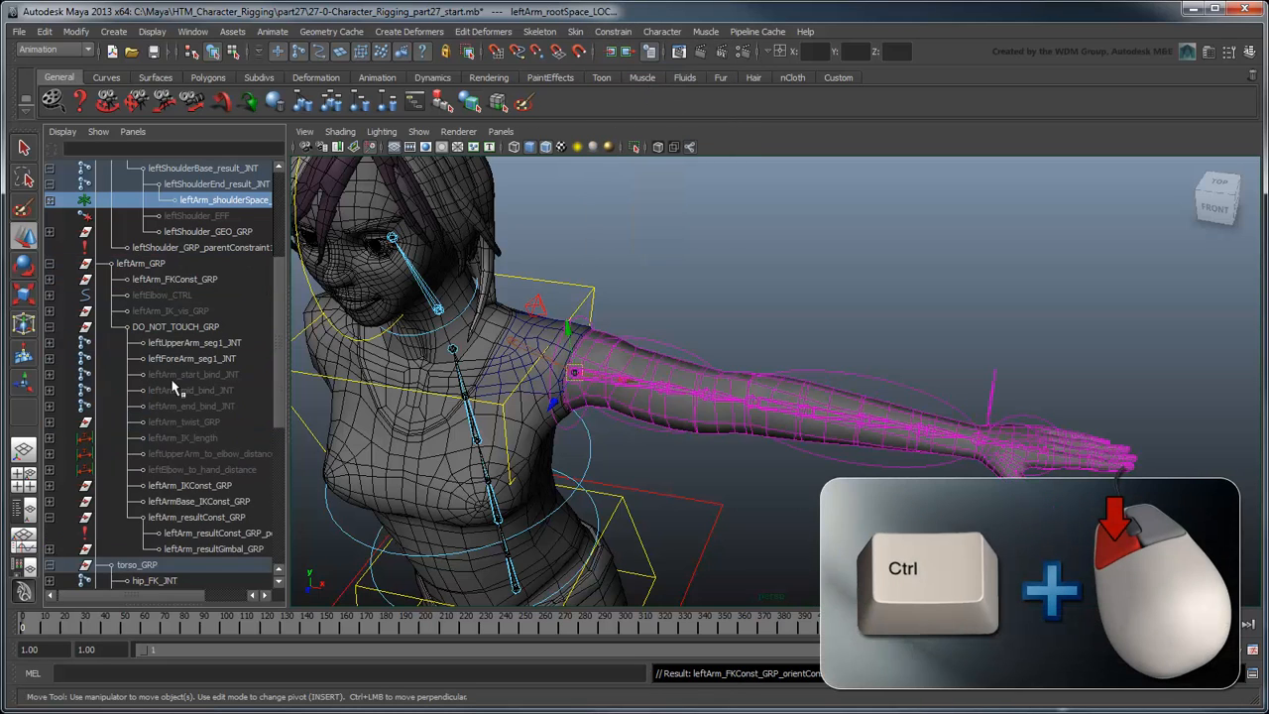
Orient-constrain leftArm_resultConst_GRP to the same space locators and show the Channel Box.
{"action": "left_click", "coordinate": [613, 30]}
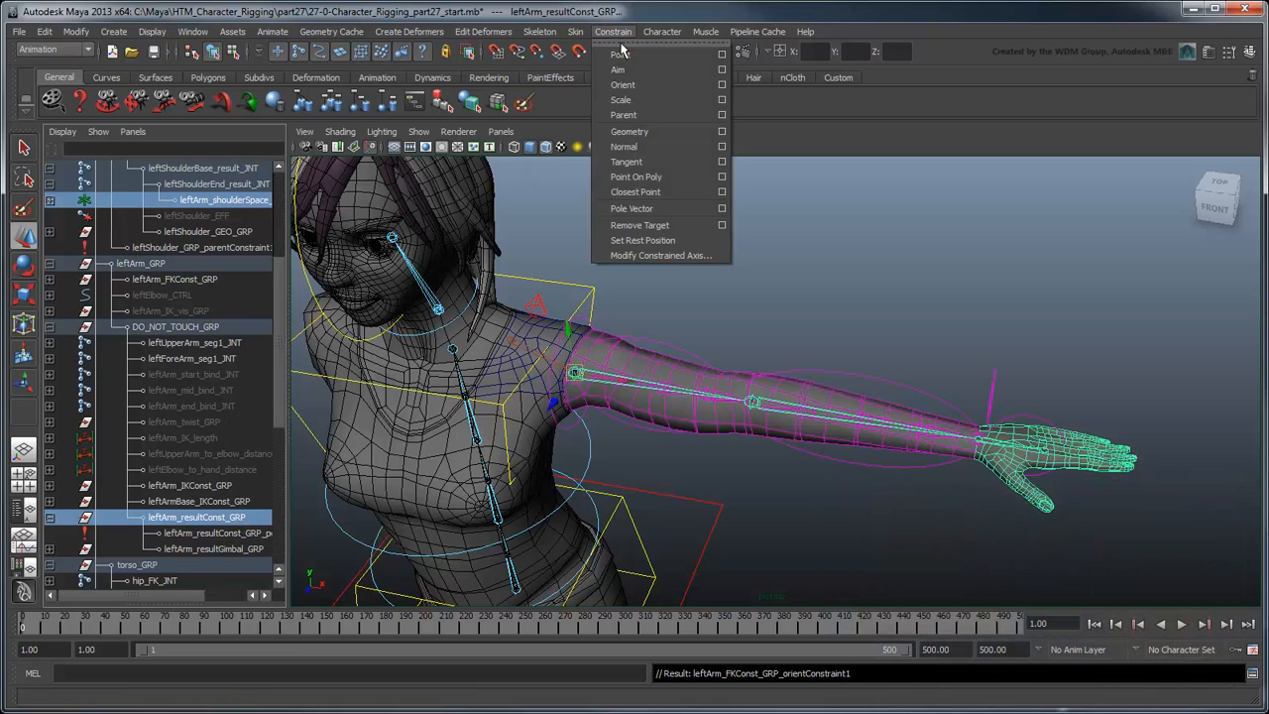
{"action": "left_click", "coordinate": [622, 85]}
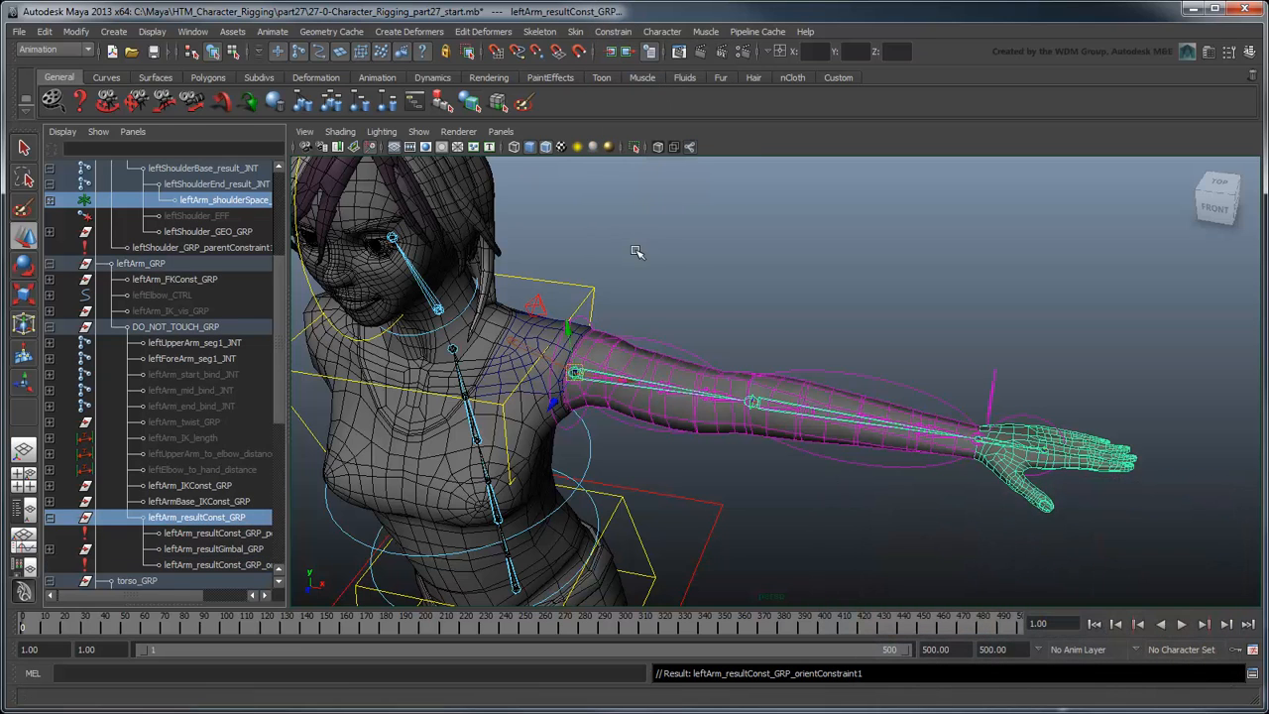
{"action": "left_click", "coordinate": [125, 279]}
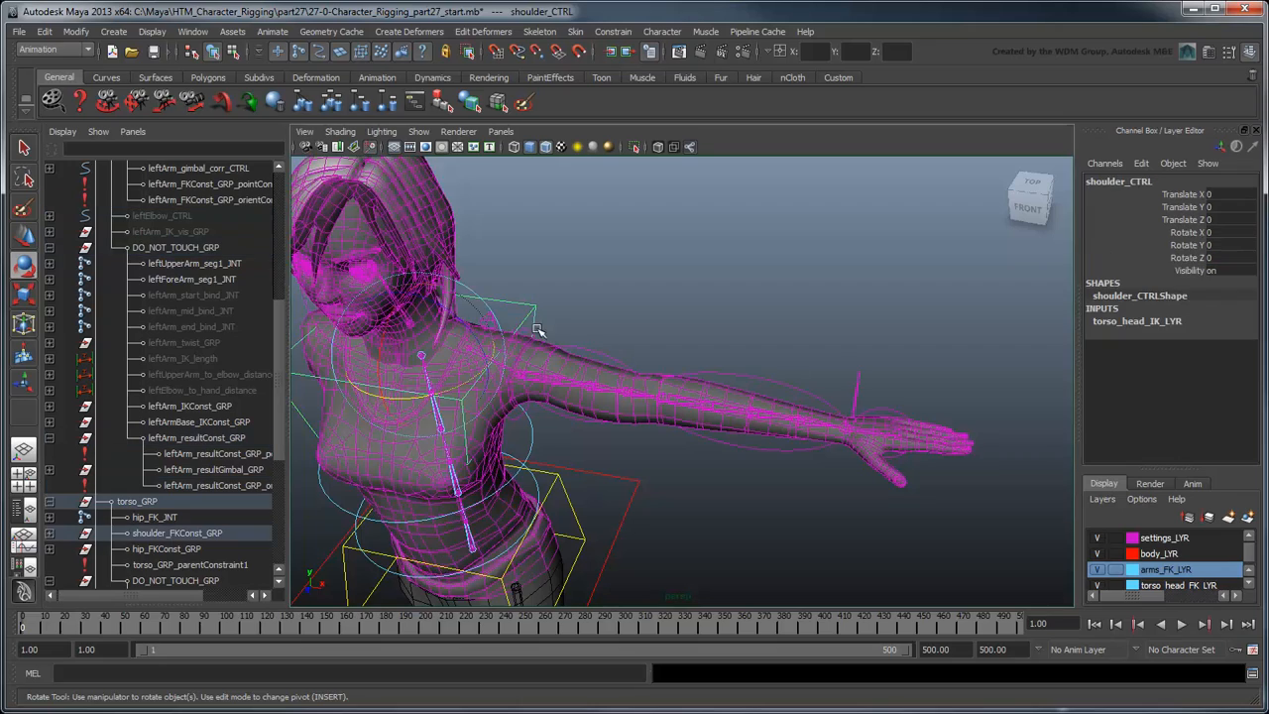
Add an enum attribute named FK_rotationSpace to leftArm_settings_CTRL.
{"action": "left_click_drag", "start_coordinate": [540, 333], "coordinate": [645, 442]}
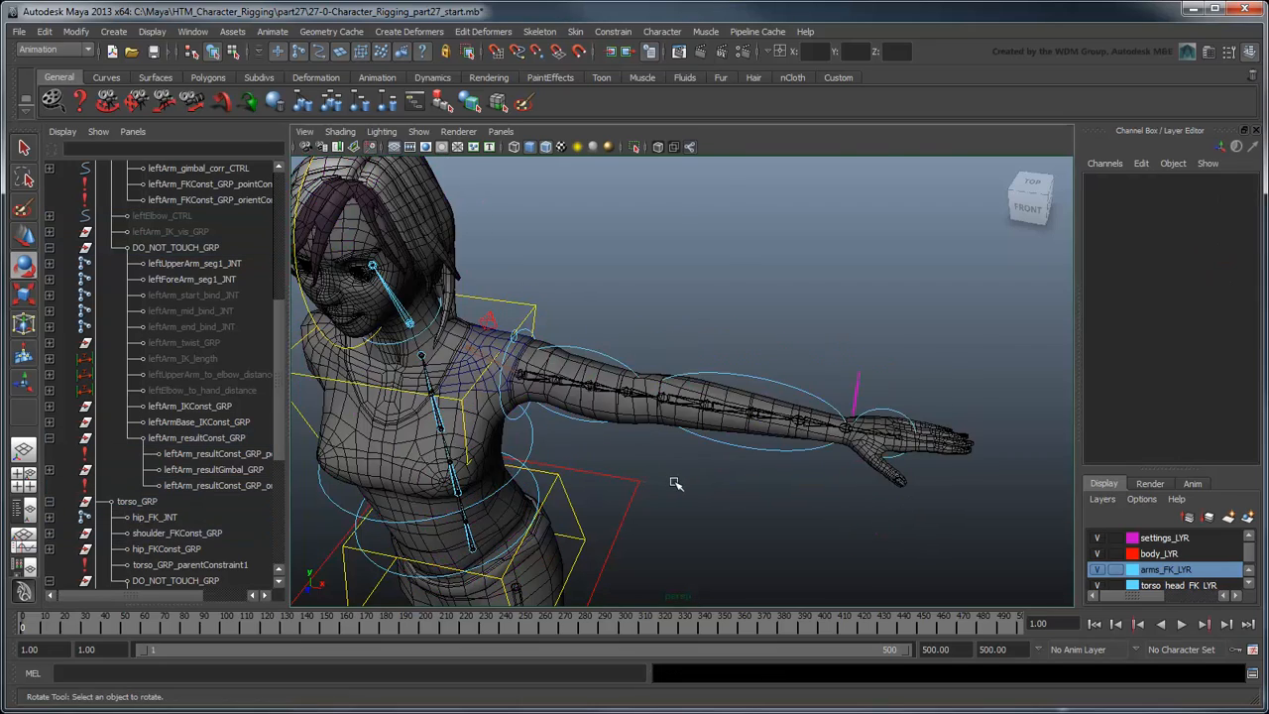
{"action": "left_click", "coordinate": [857, 397]}
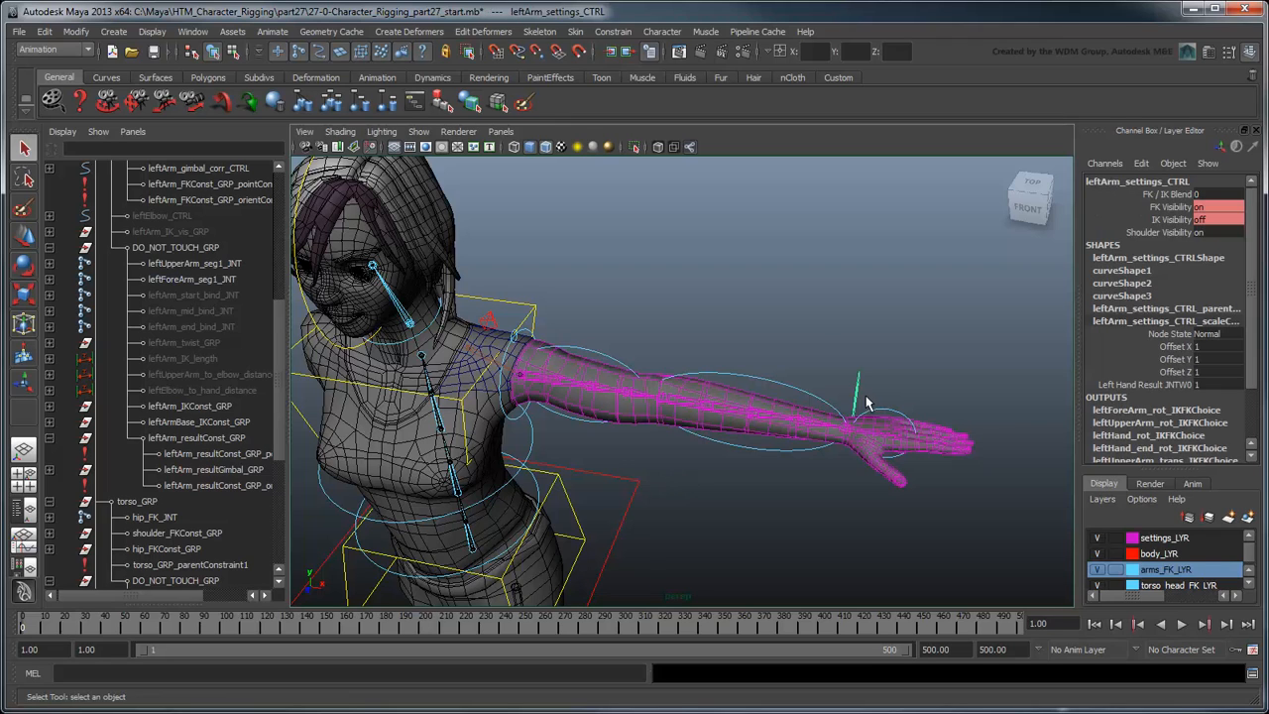
{"action": "left_click", "coordinate": [1141, 162]}
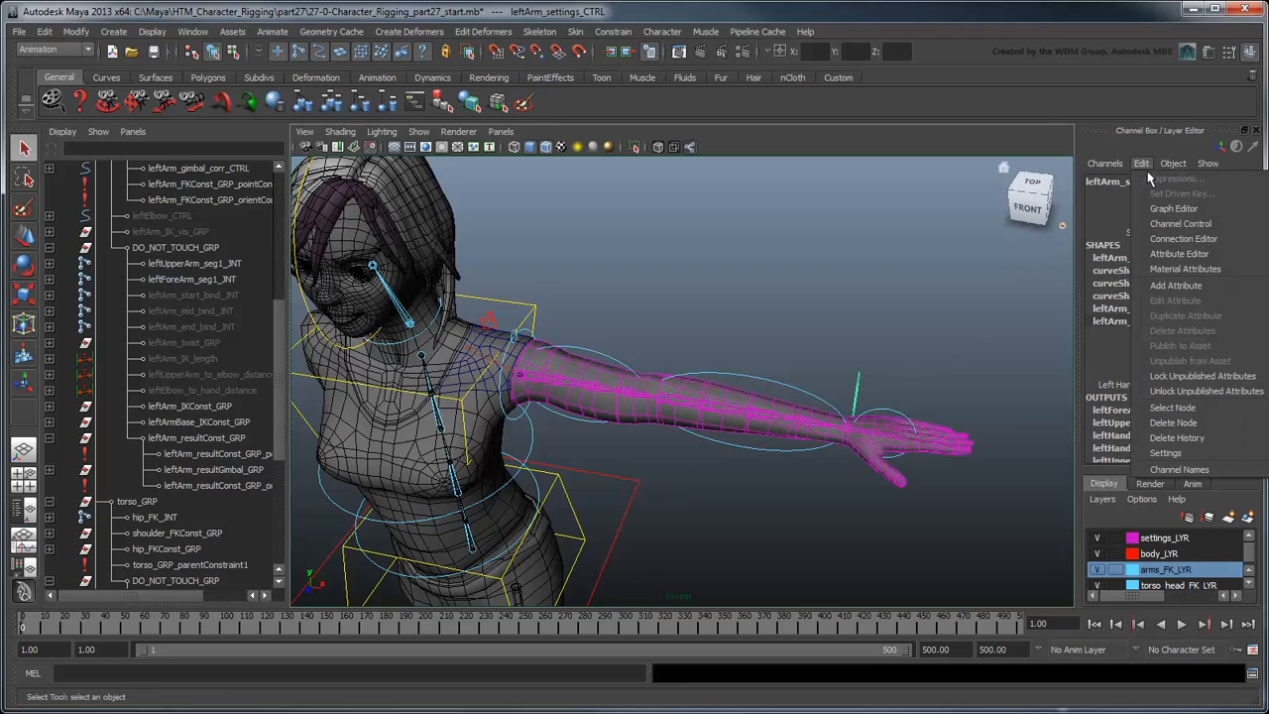
{"action": "left_click", "coordinate": [1176, 285]}
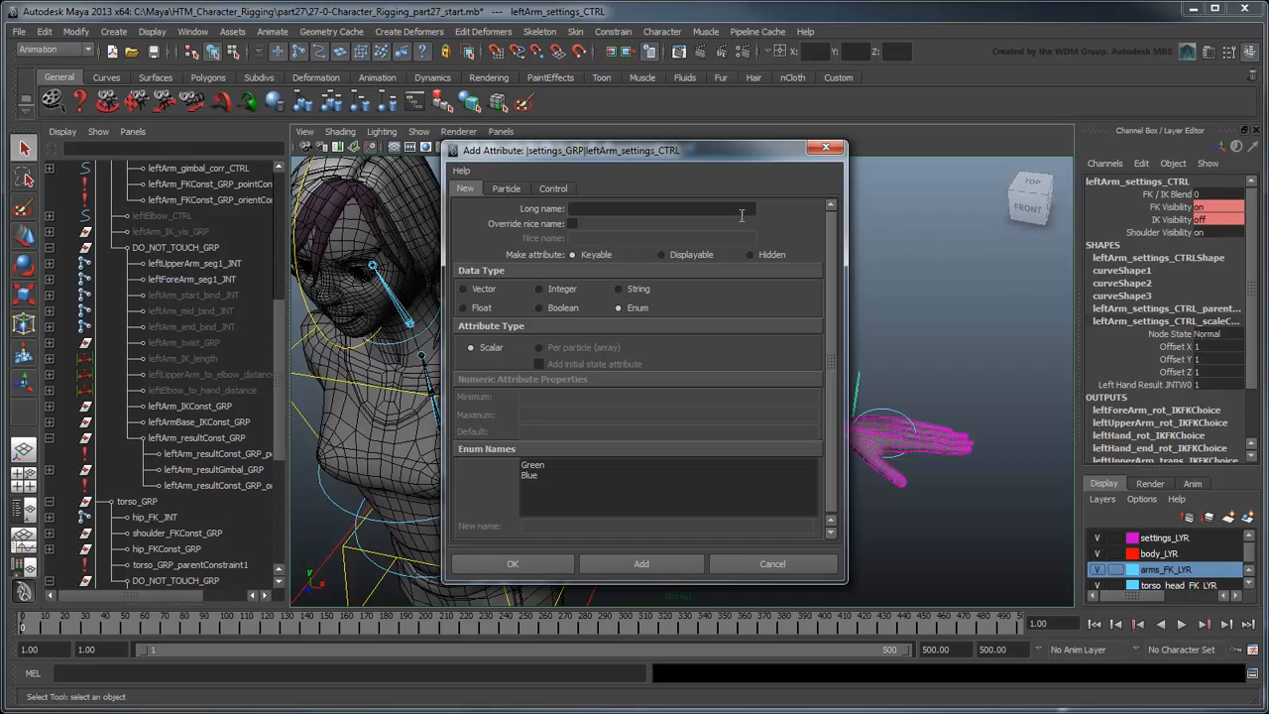
{"action": "type", "text": "FK_rotations"}
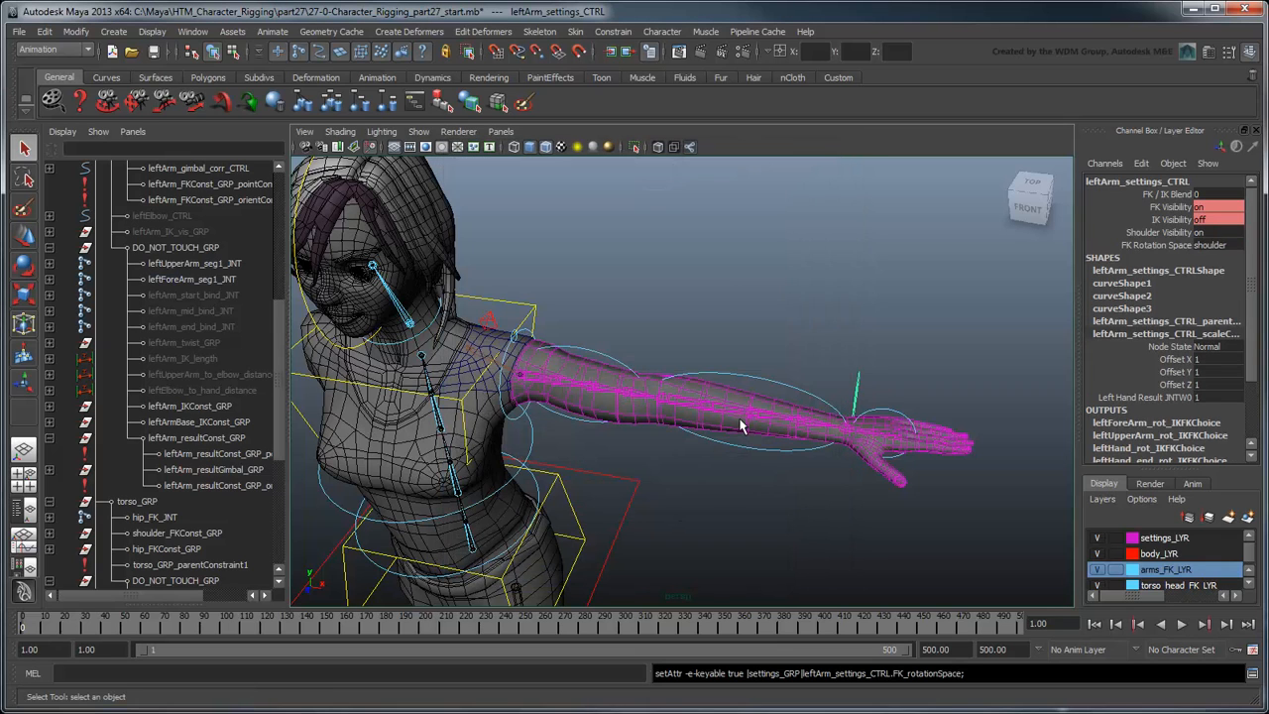
In Set Driven Key, load both orient constraints as driven and choose their space weights.
{"action": "left_click", "coordinate": [272, 30]}
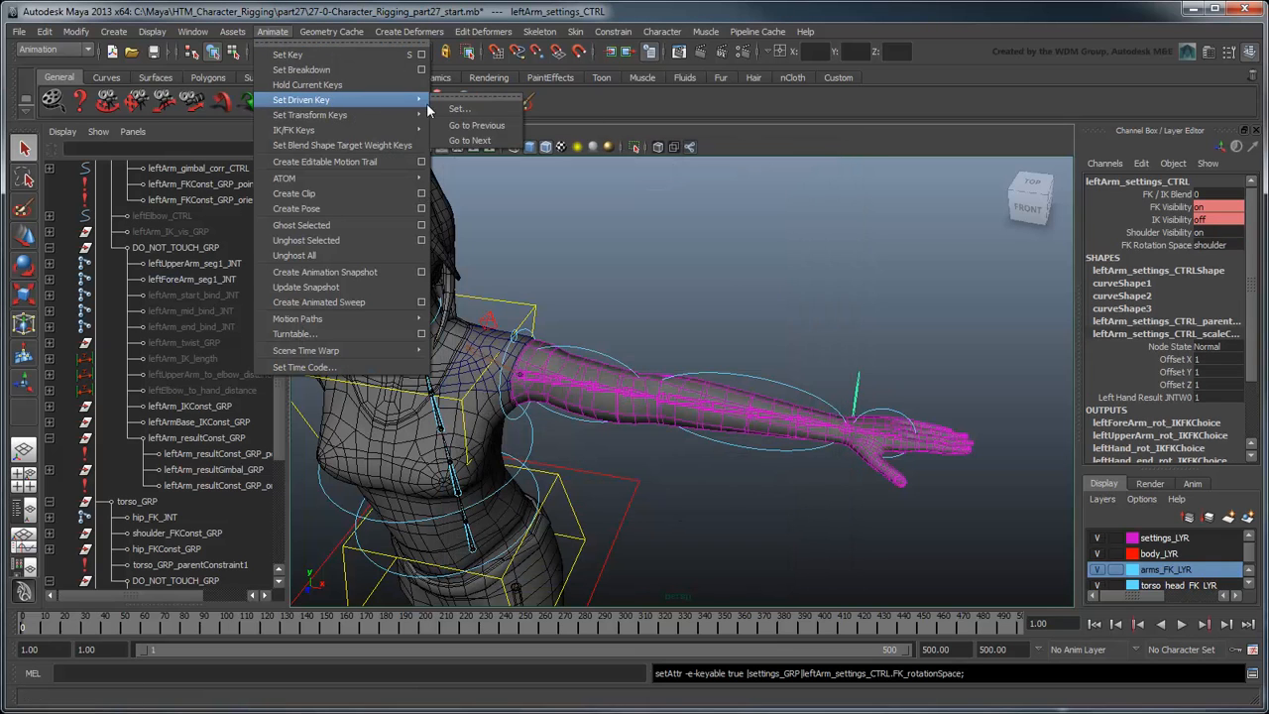
{"action": "left_click", "coordinate": [459, 108]}
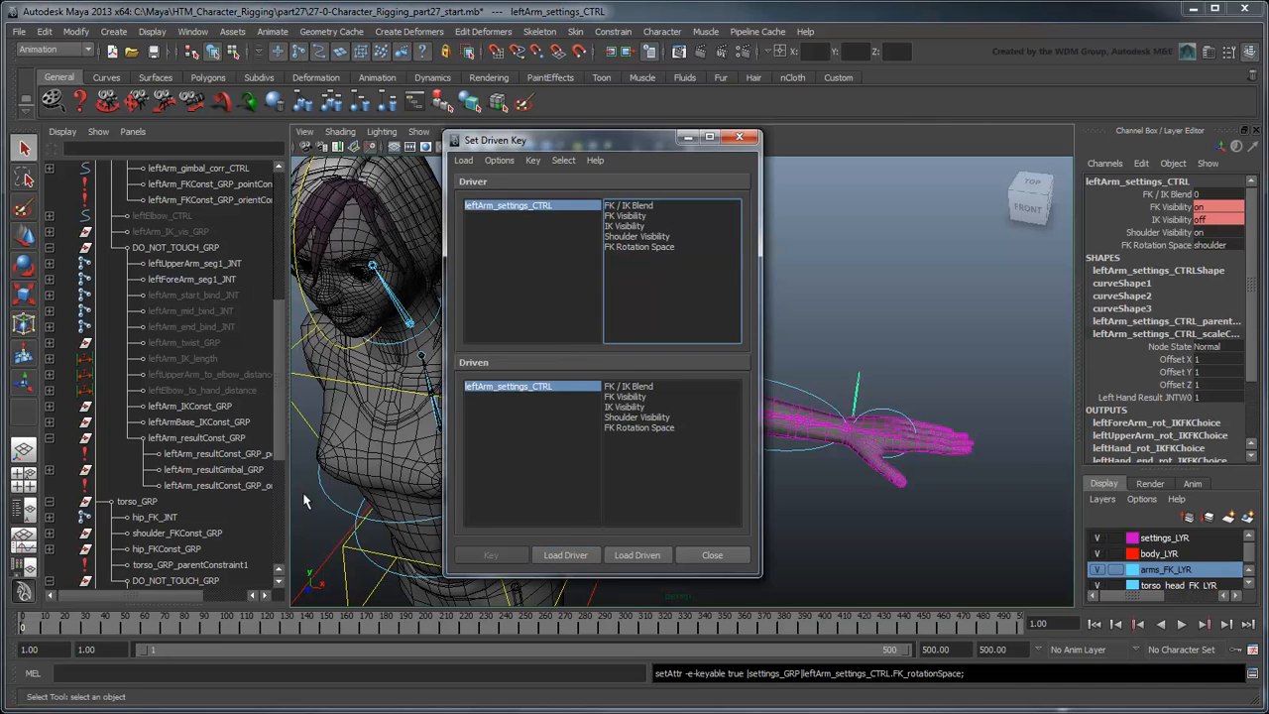
{"action": "left_click", "coordinate": [638, 554]}
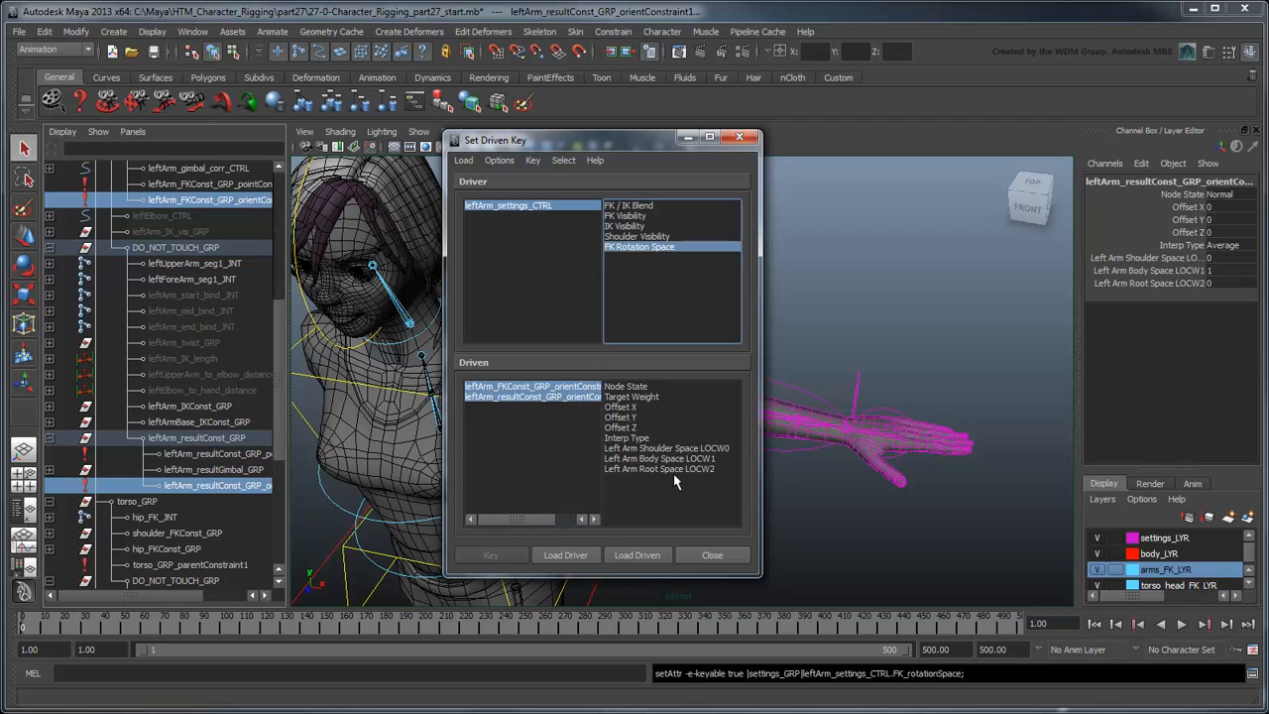
{"action": "left_click", "coordinate": [659, 458]}
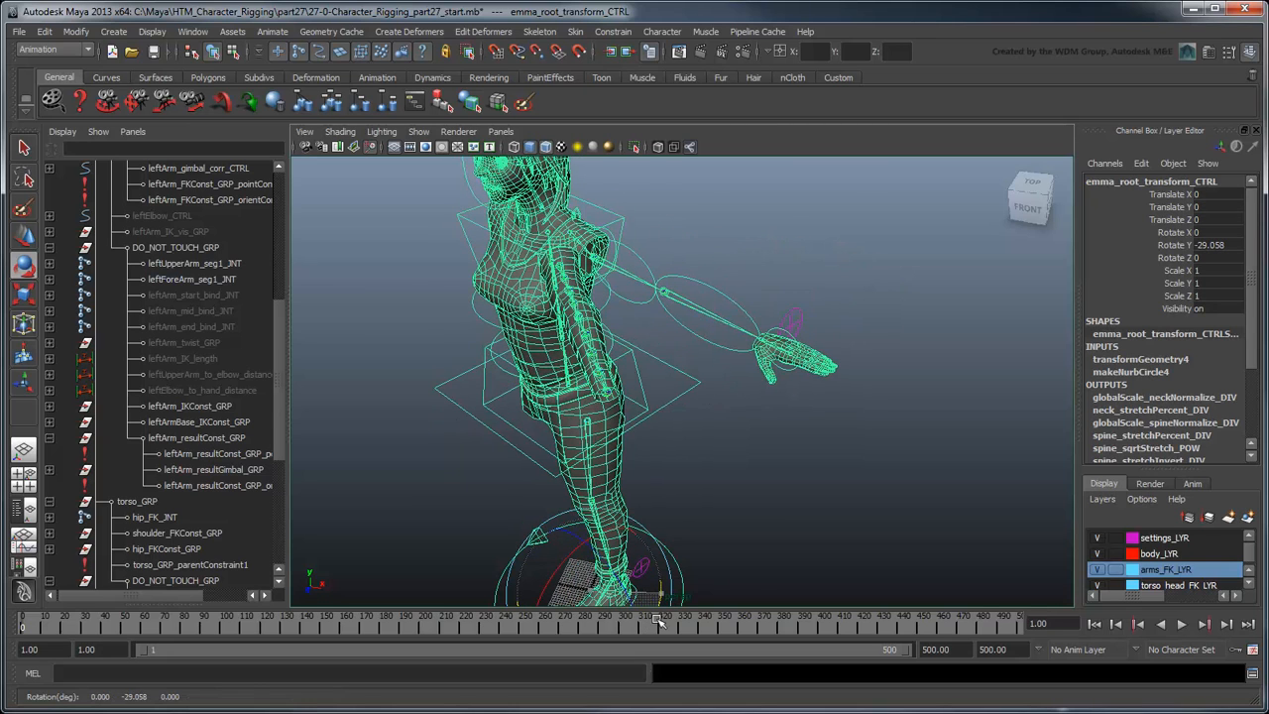
Inspect the leftUpperArm_CRV twist curve and reset the root control so the character faces front.
{"action": "left_click_drag", "start_coordinate": [501, 213], "coordinate": [791, 427]}
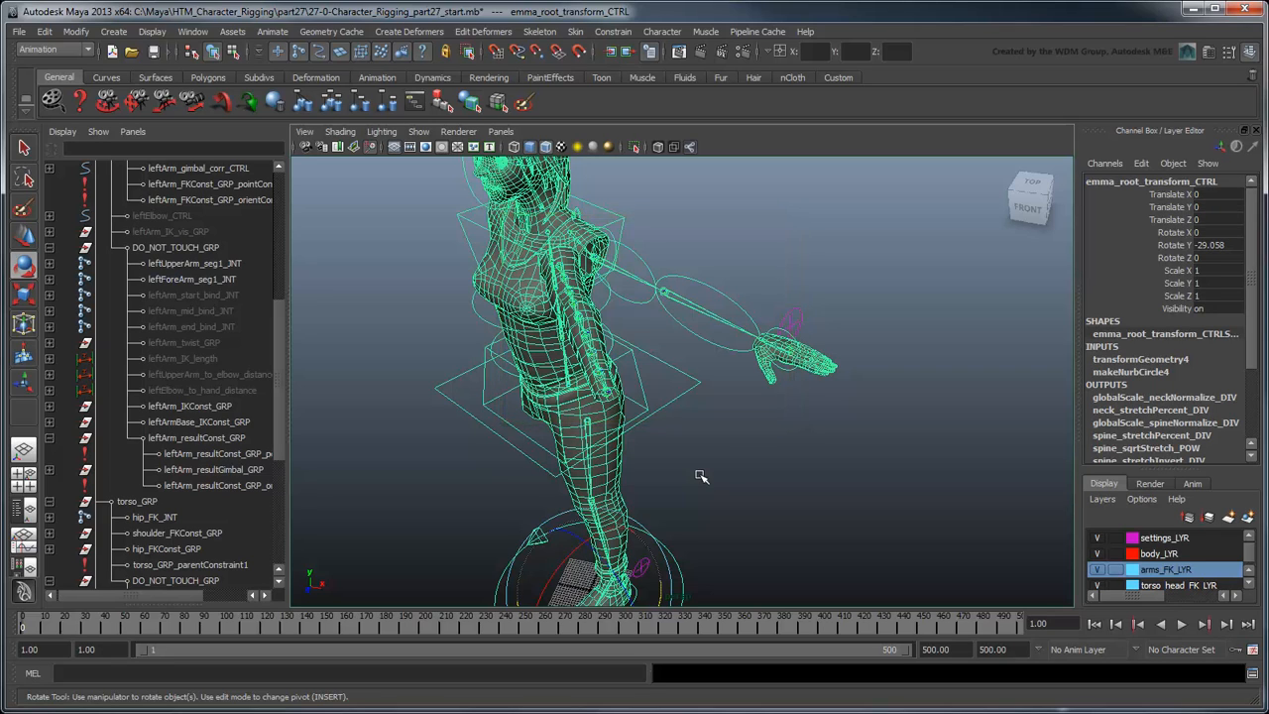
{"action": "left_click", "coordinate": [198, 358]}
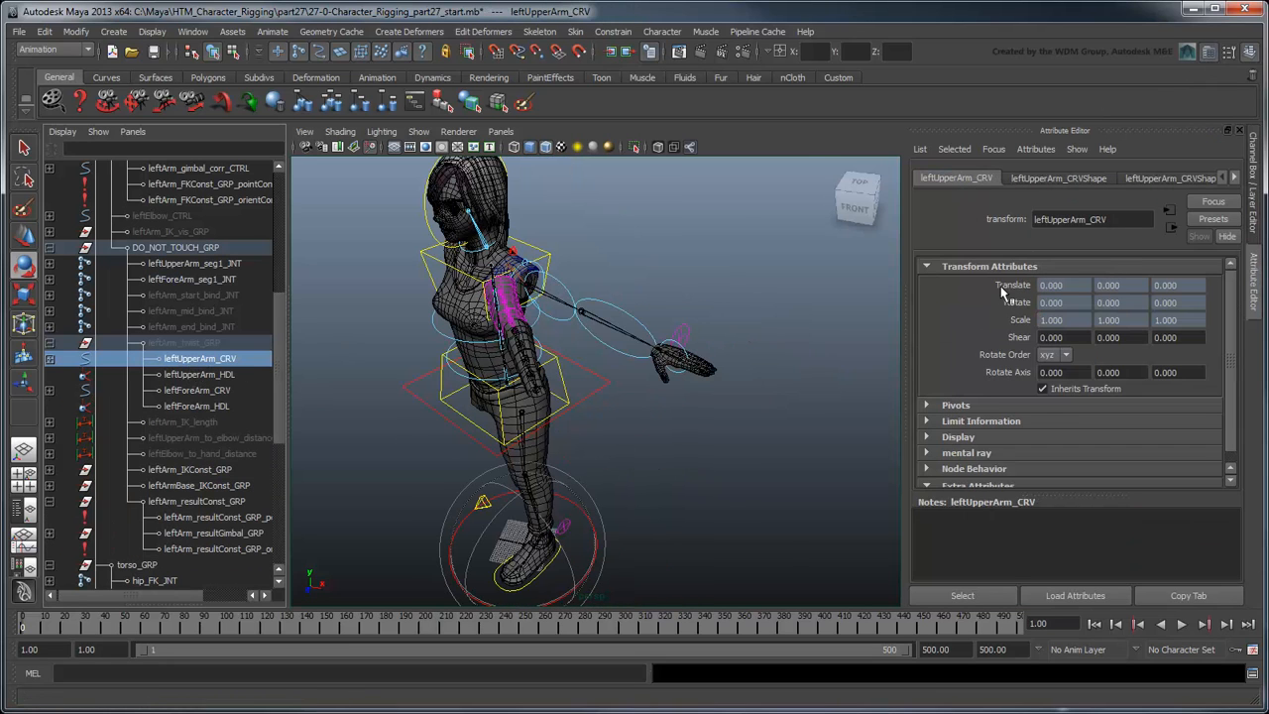
{"action": "left_click", "coordinate": [198, 390]}
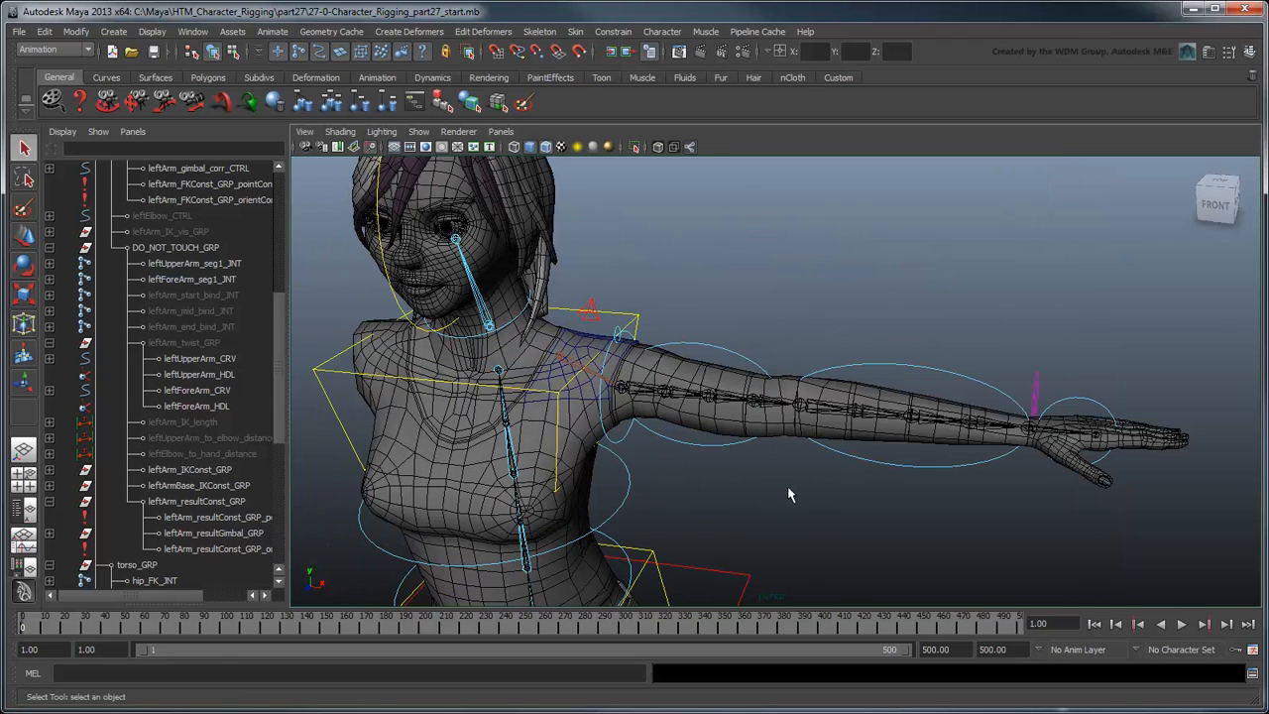
{"action": "mouse_move", "coordinate": [772, 518]}
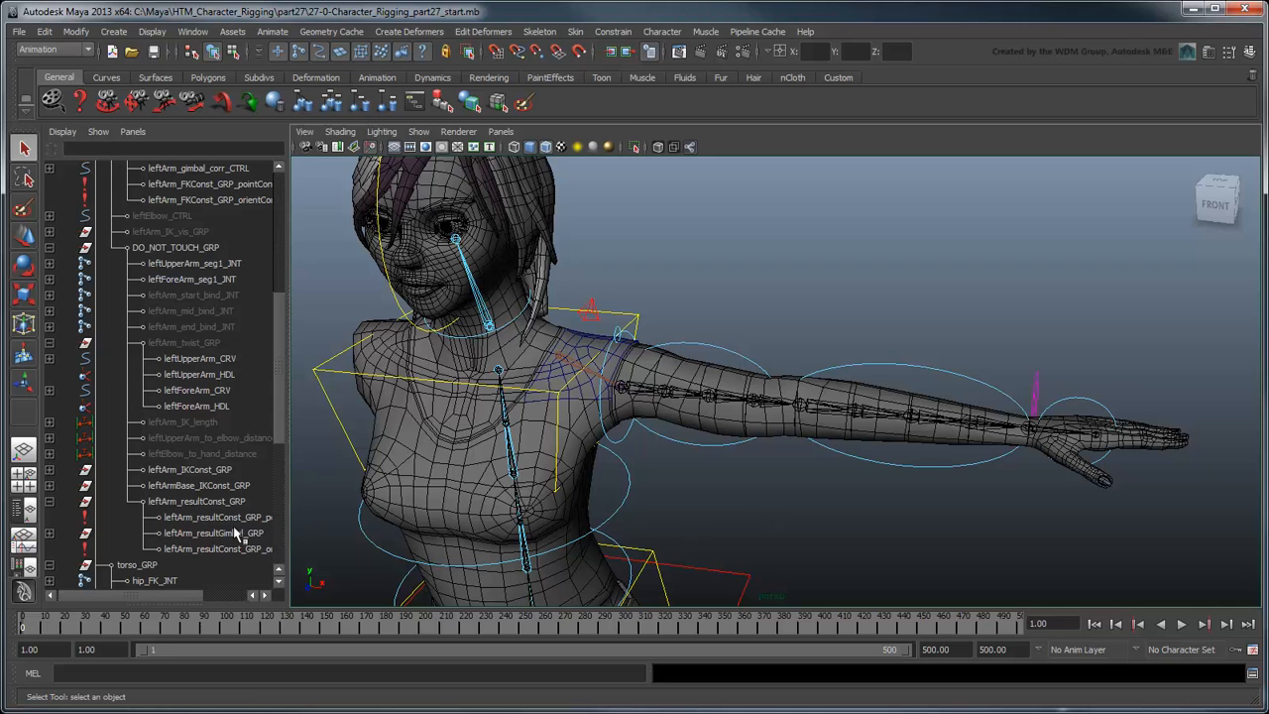
Create blend node leftArm_resultOrientChoice in the Node Editor, with FK / IK Blend driving its blender.
{"action": "left_click", "coordinate": [192, 30]}
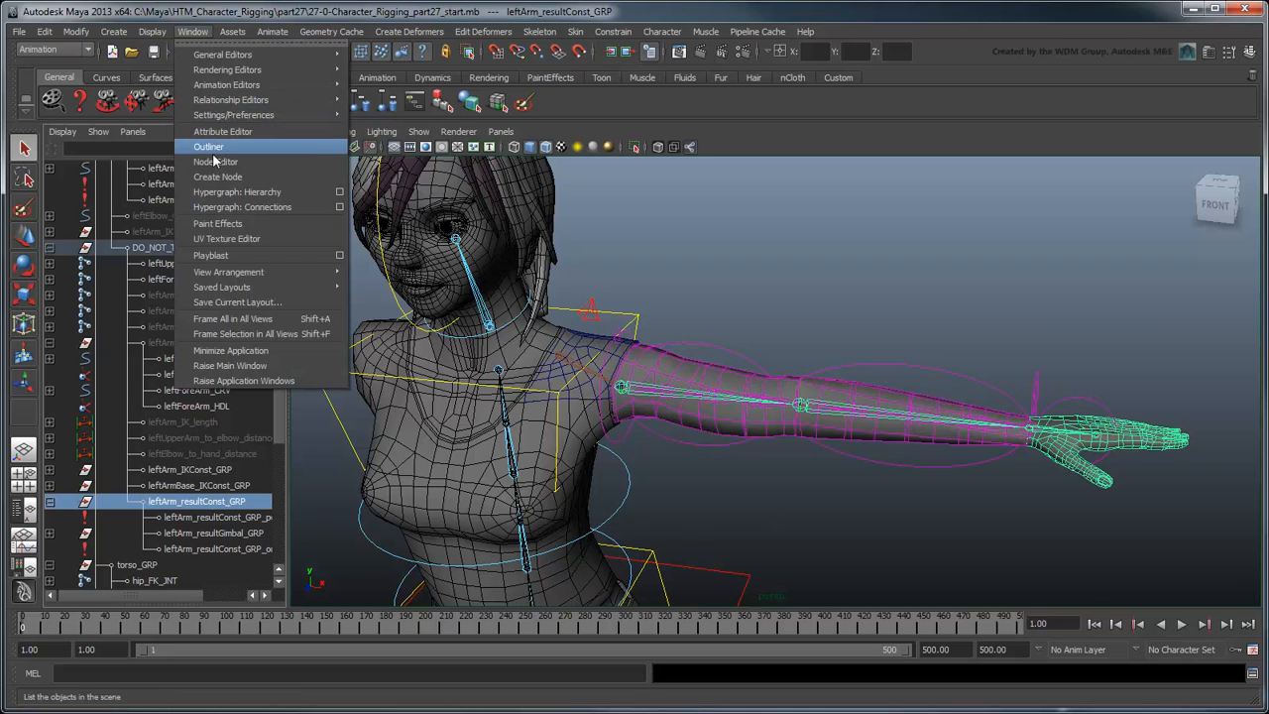
{"action": "left_click", "coordinate": [215, 162]}
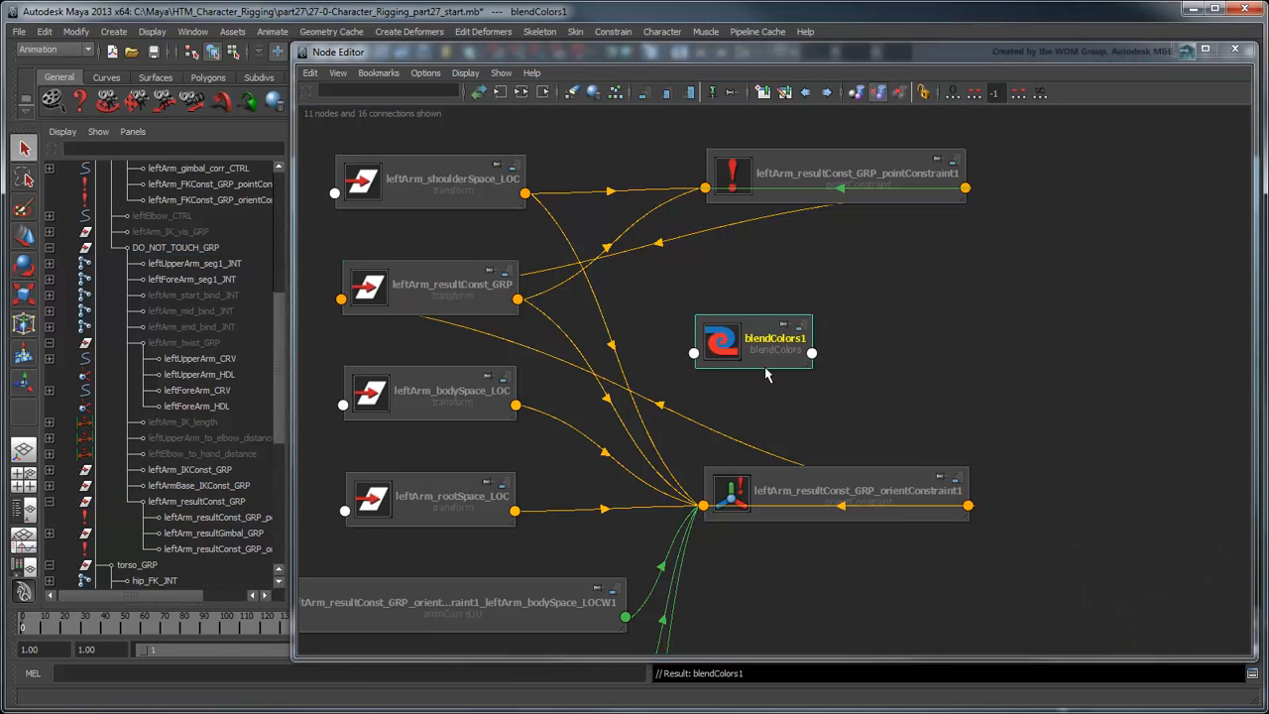
{"action": "double_click", "coordinate": [776, 337]}
{"action": "type", "text": "leftArm_resultOrientChoice"}
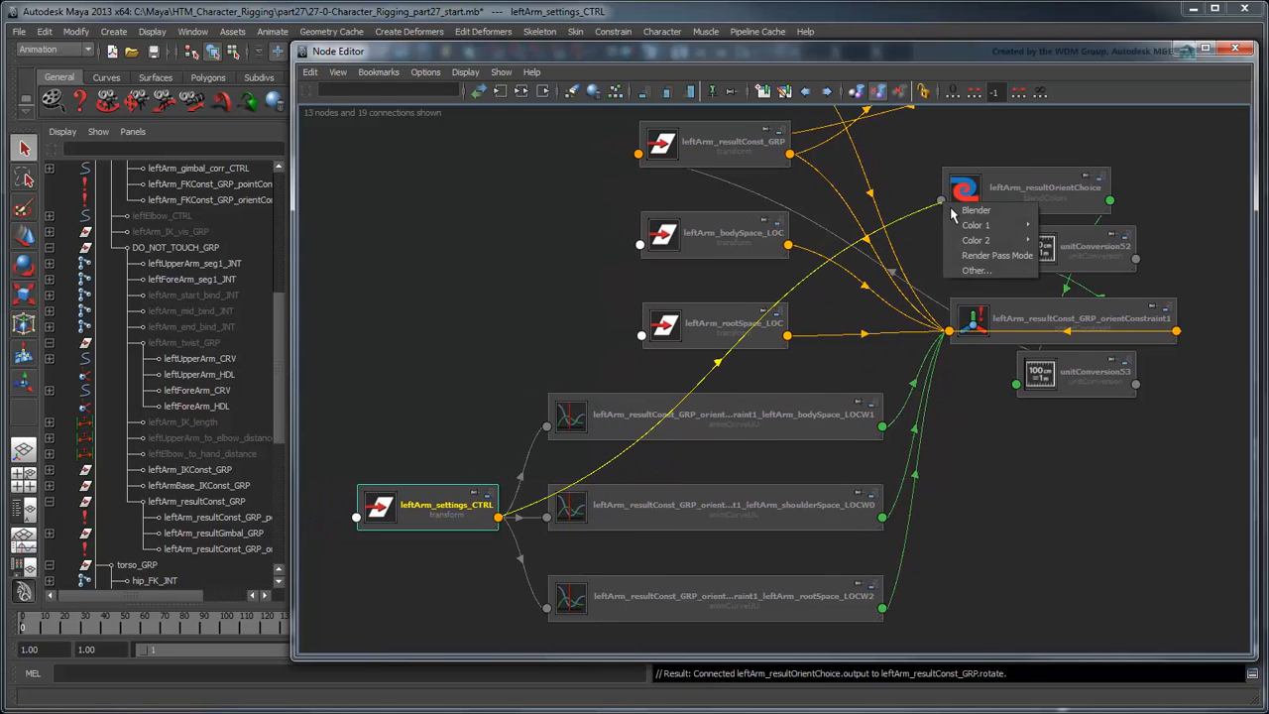
{"action": "left_click", "coordinate": [976, 209]}
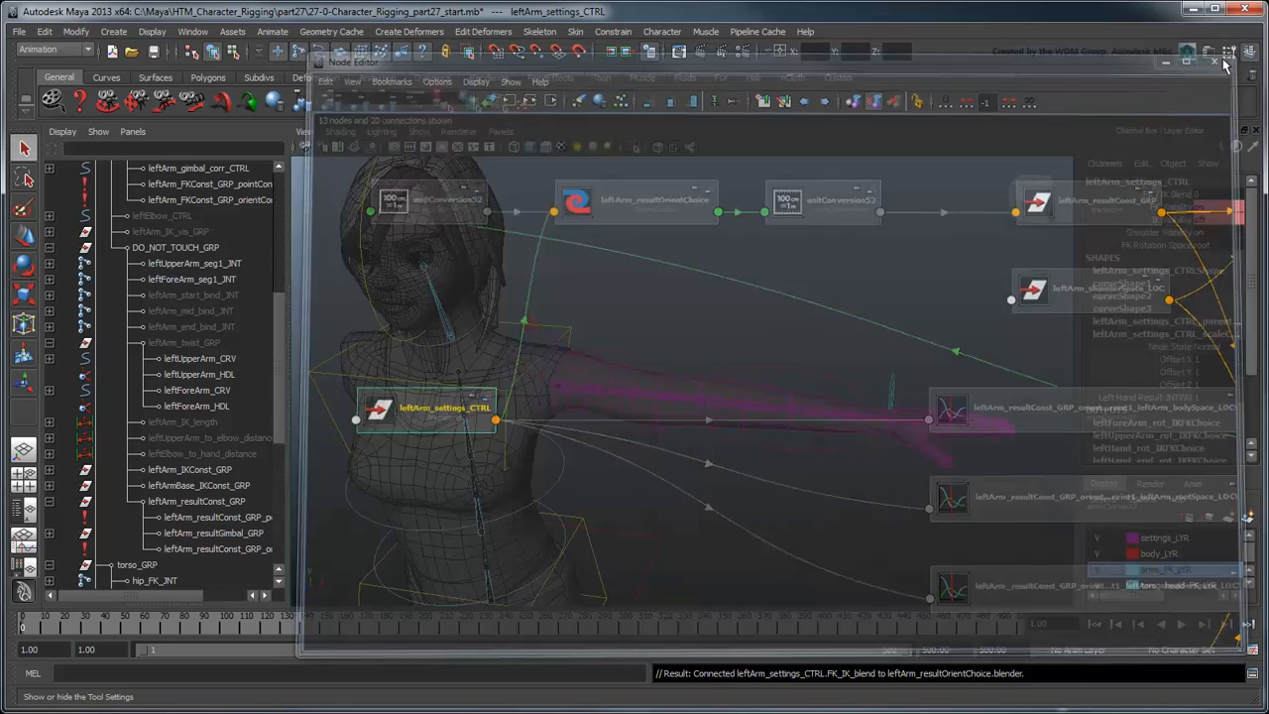
Examine the shoulder, hand FK, arm settings and leftArm_CTRL controls.
{"action": "left_click", "coordinate": [1214, 60]}
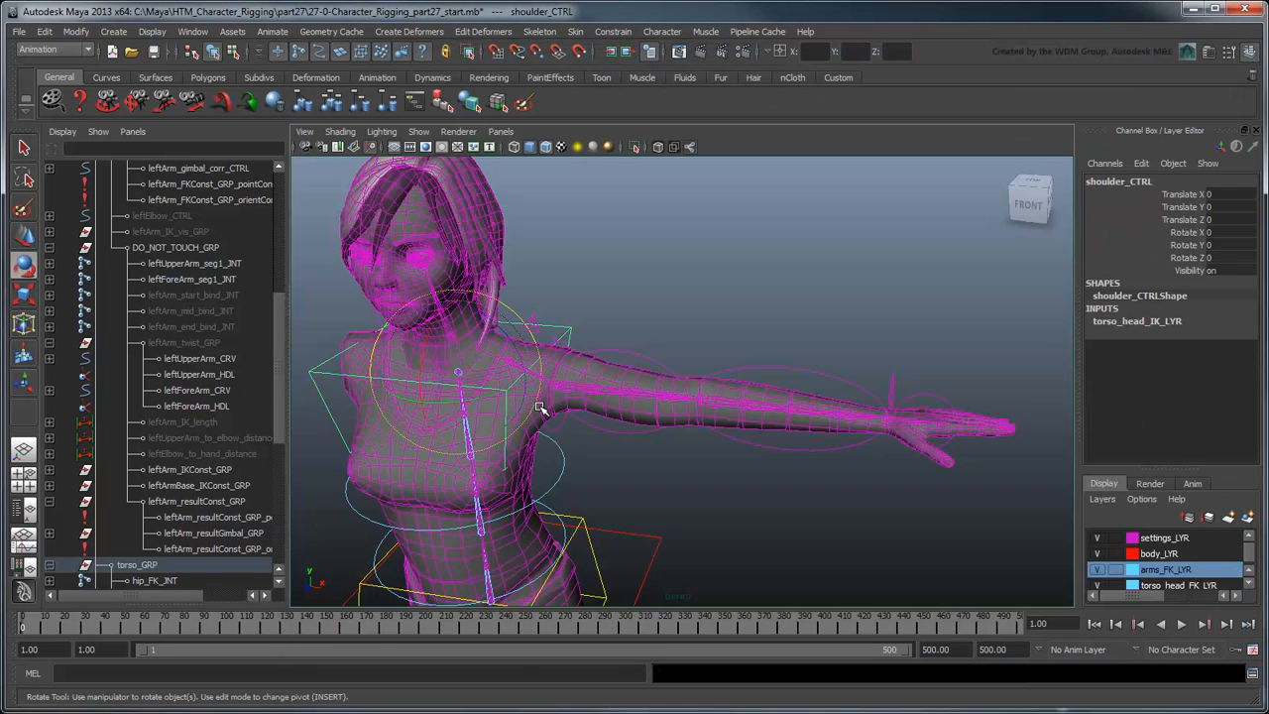
{"action": "left_click_drag", "start_coordinate": [541, 410], "coordinate": [927, 525]}
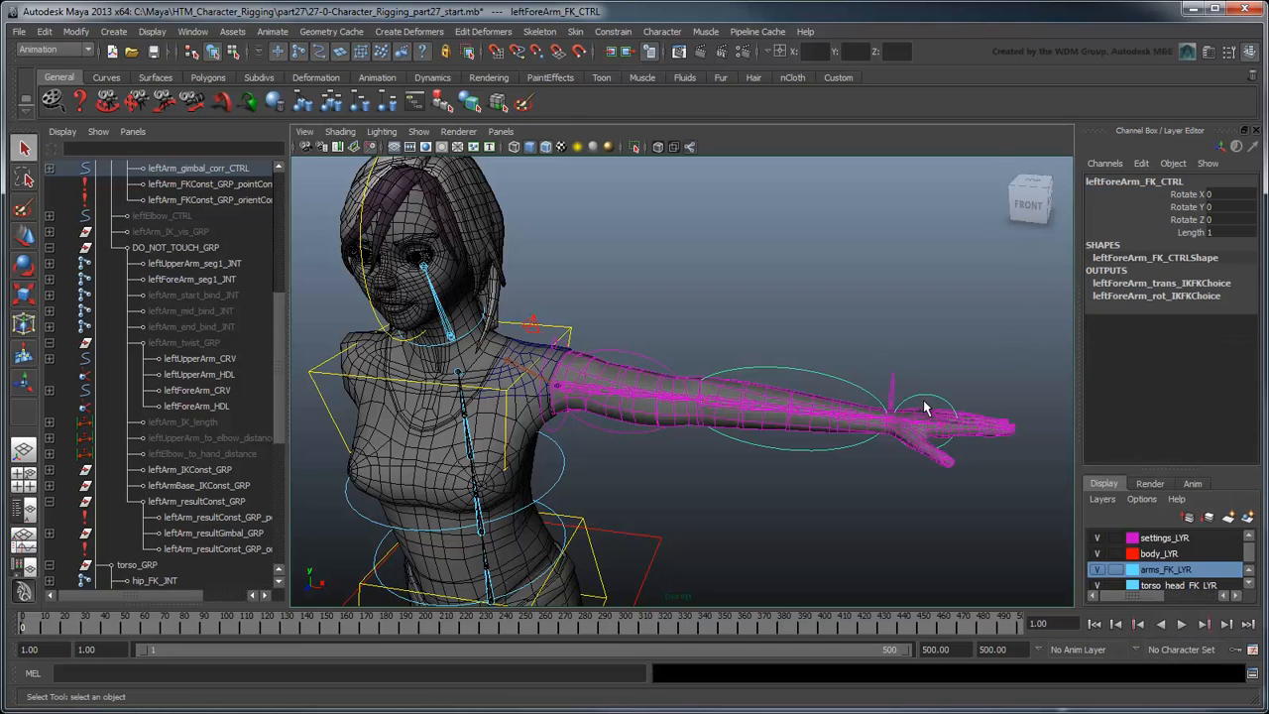
{"action": "left_click", "coordinate": [922, 407]}
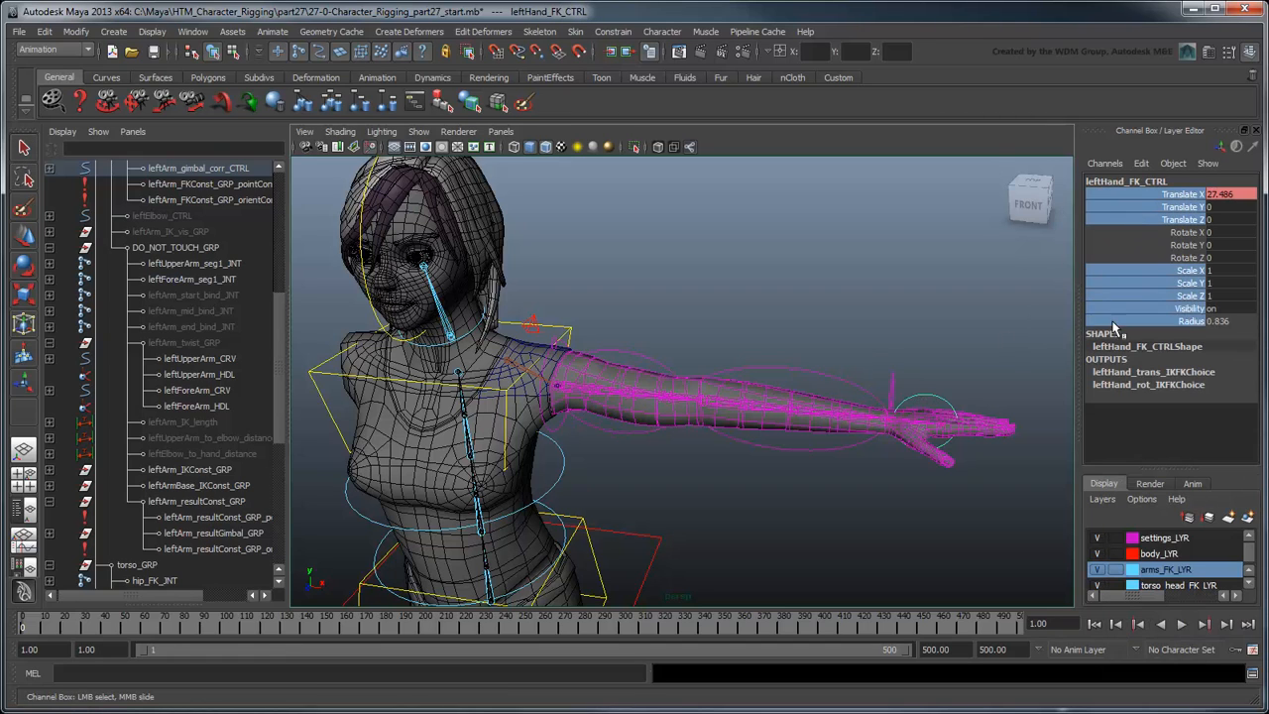
{"action": "left_click", "coordinate": [699, 332]}
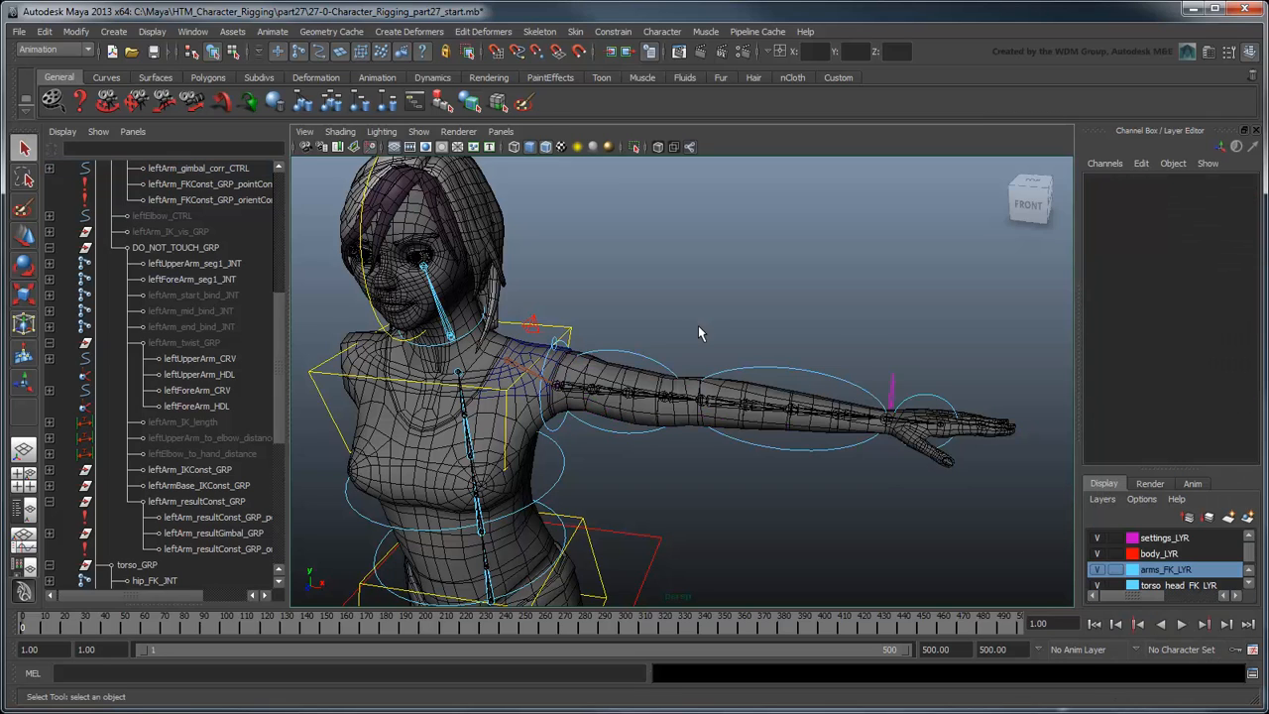
{"action": "left_click", "coordinate": [175, 247]}
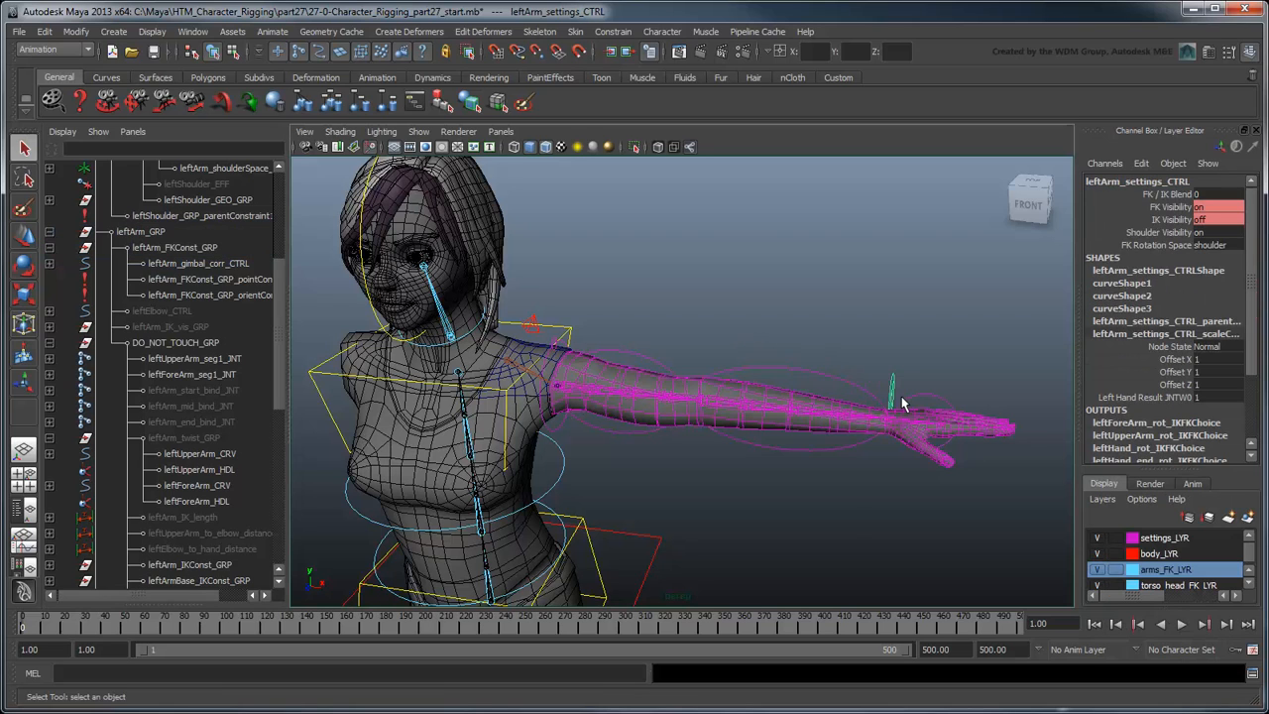
{"action": "left_click", "coordinate": [1140, 194]}
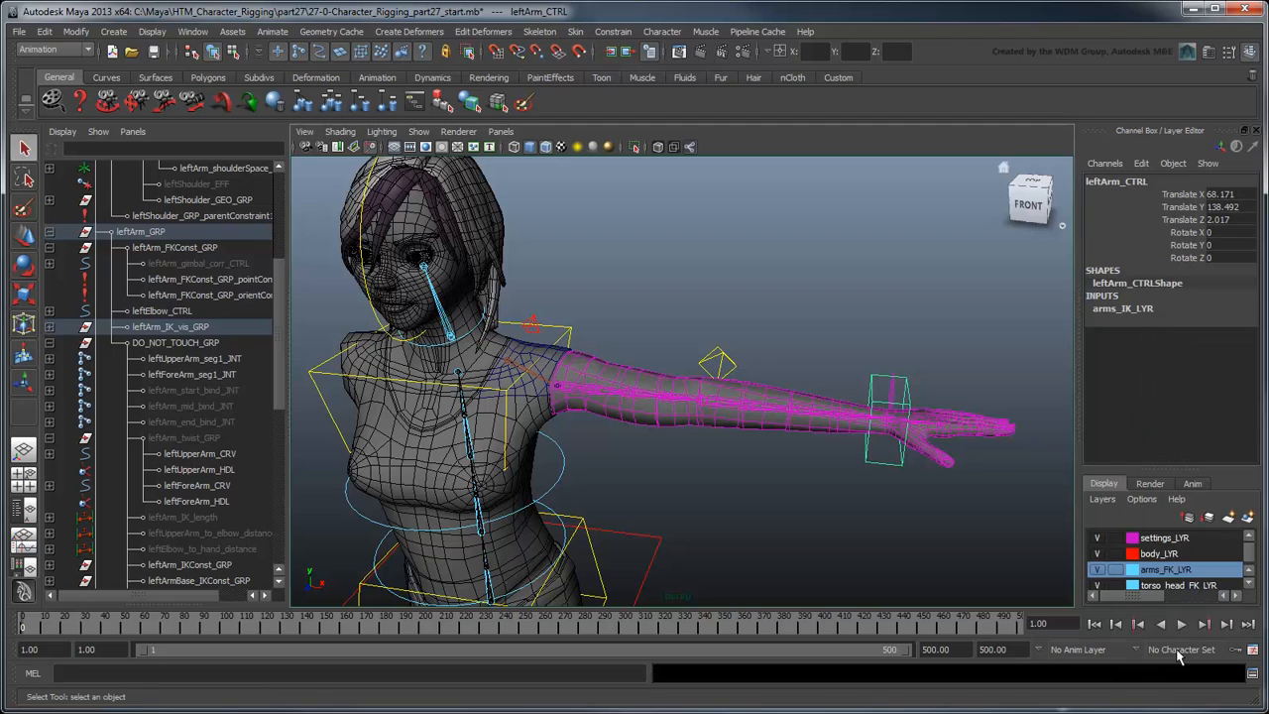
{"action": "left_click", "coordinate": [162, 310]}
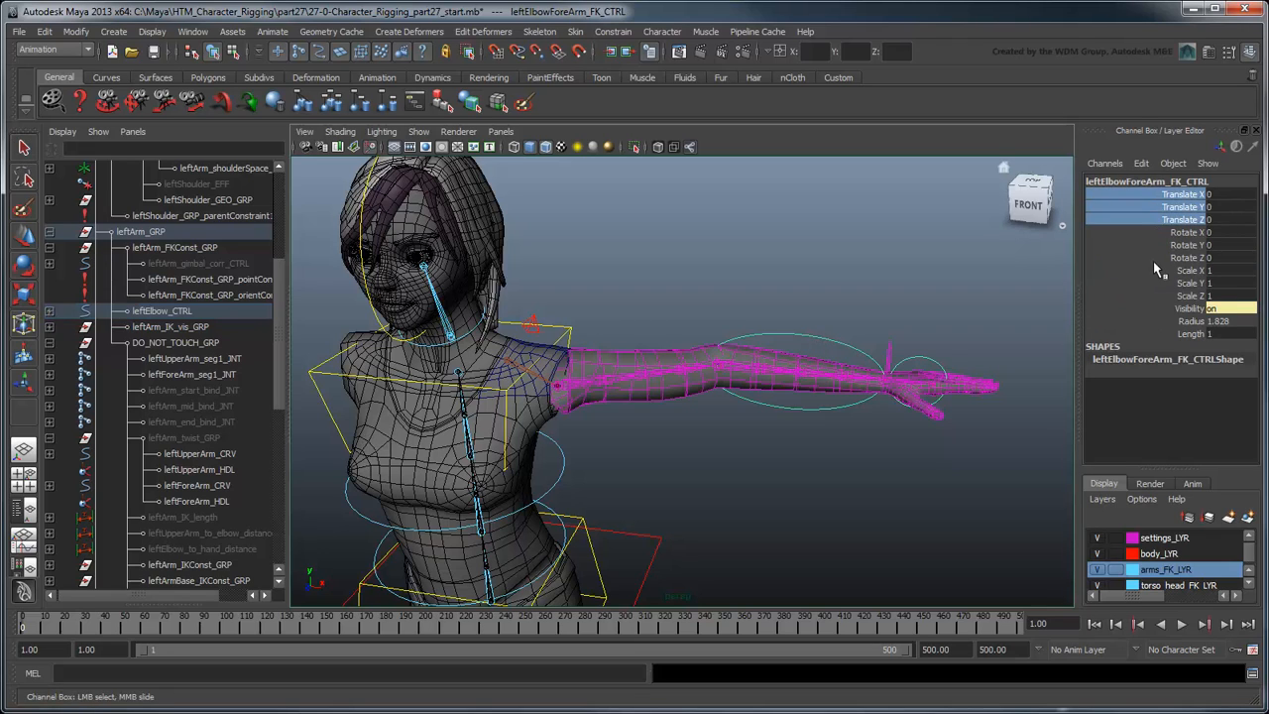
Lock forearm and hand FK control translation, and lock and hide the elbow locators' channels.
{"action": "right_click", "coordinate": [1190, 269]}
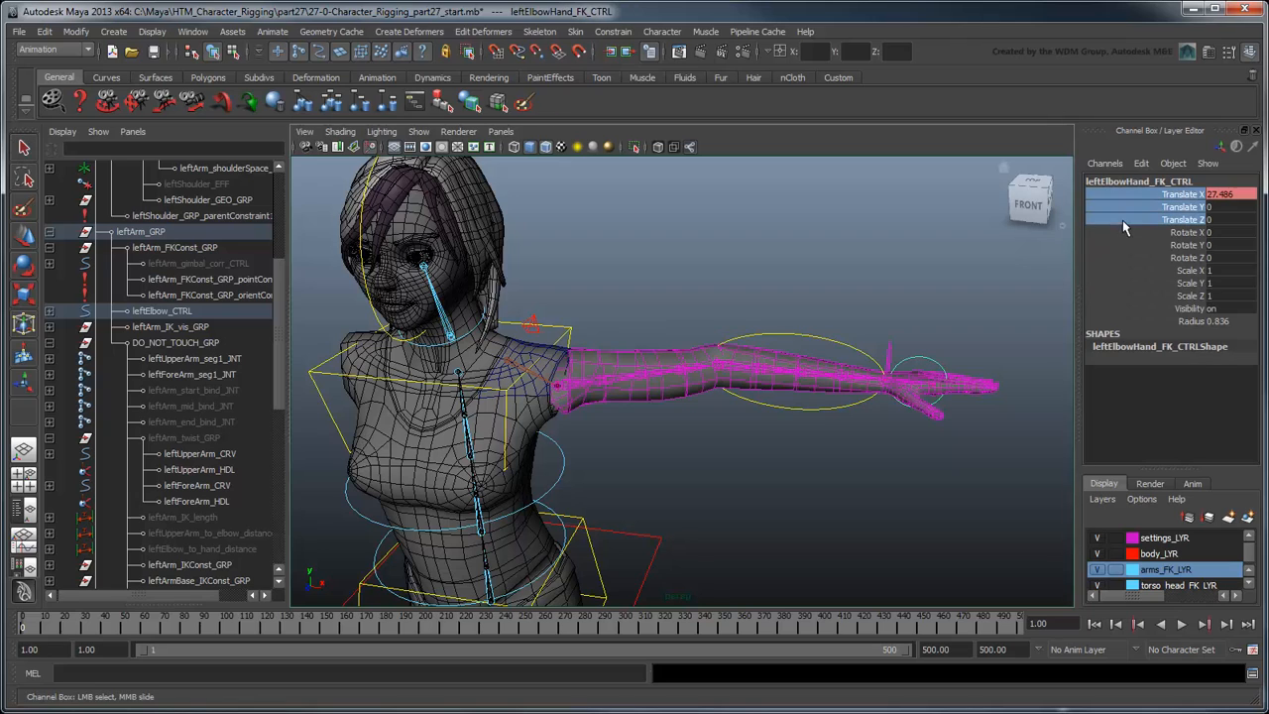
{"action": "right_click", "coordinate": [1190, 270]}
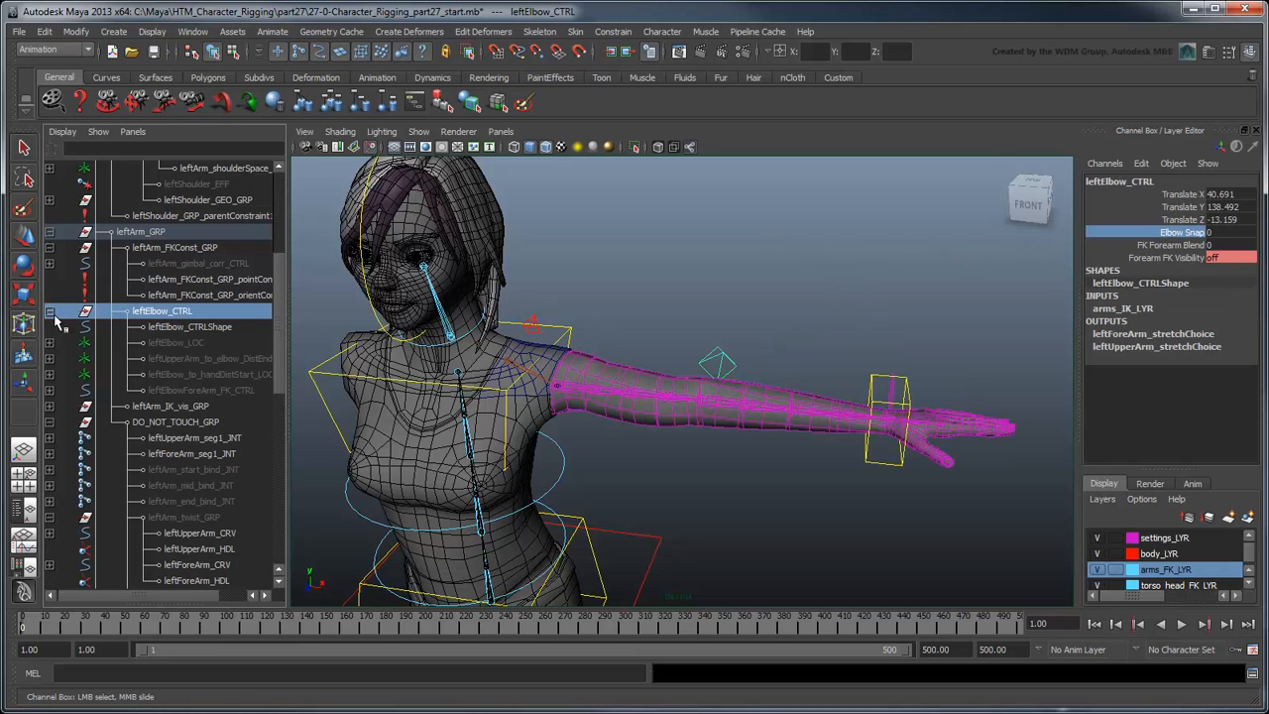
{"action": "left_click", "coordinate": [208, 373]}
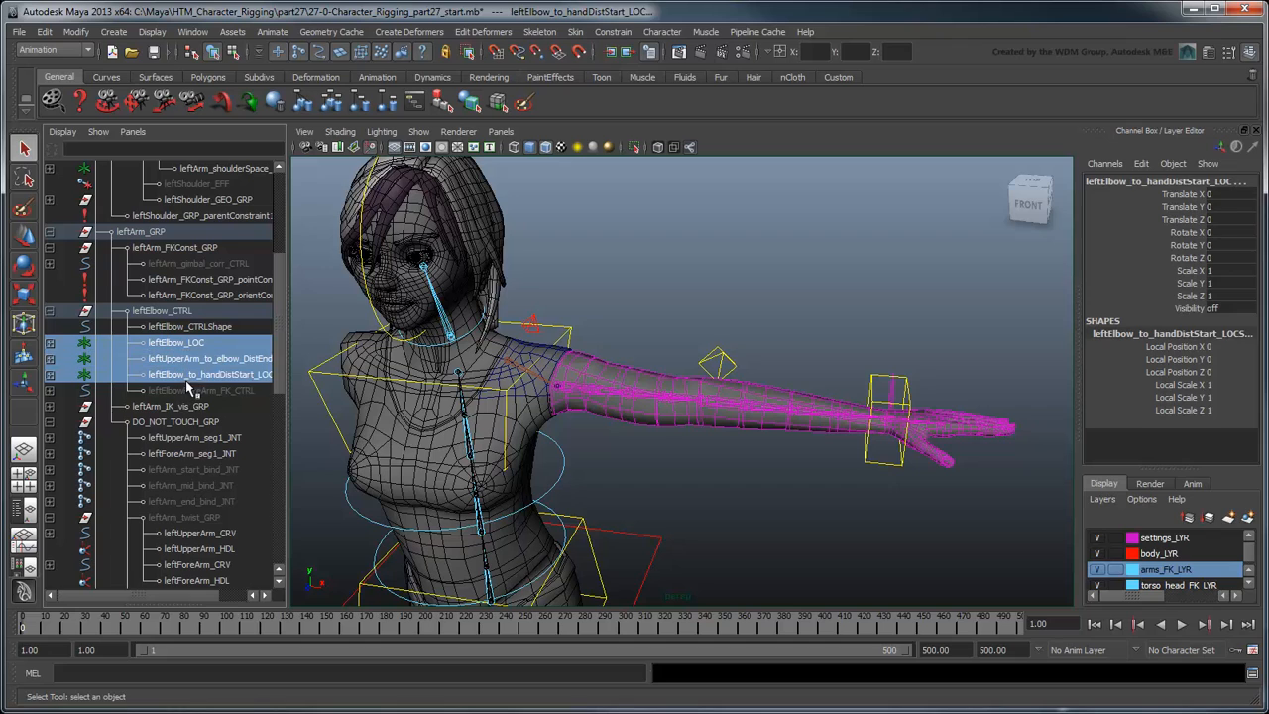
{"action": "right_click", "coordinate": [1190, 206]}
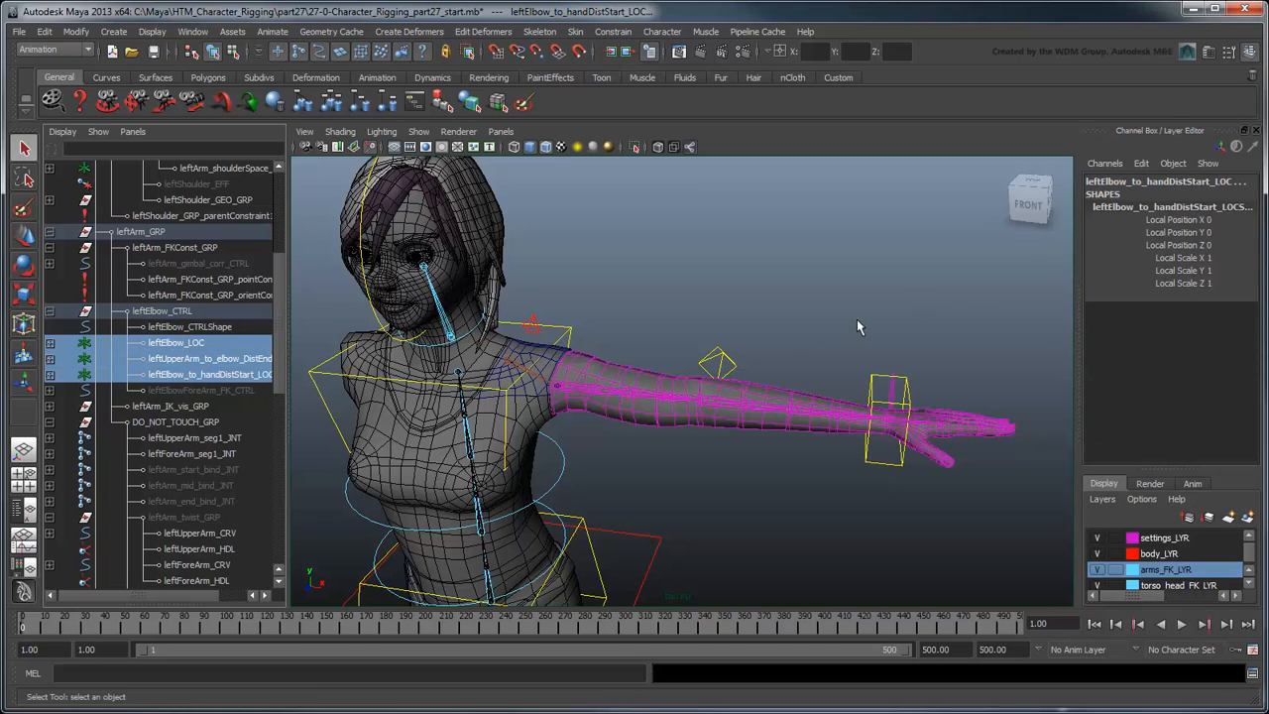
{"action": "left_click", "coordinate": [118, 311]}
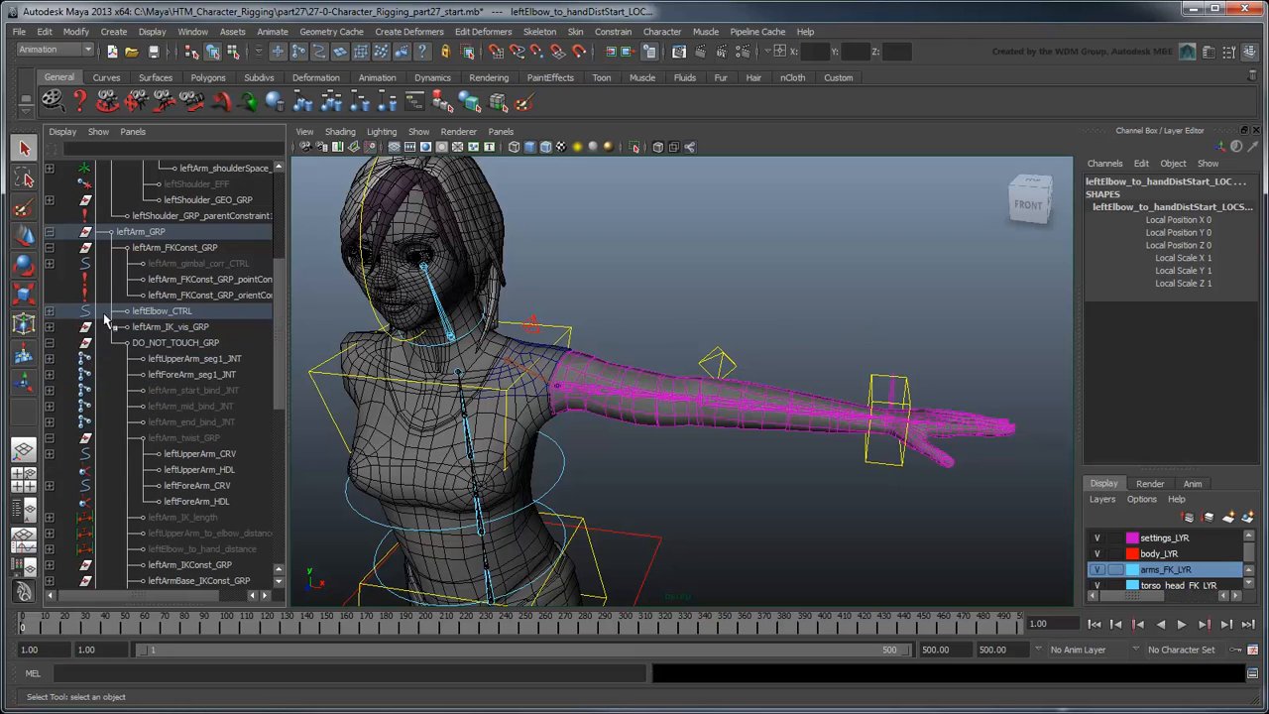
Expand torso_GRP and settings_GRP in the Outliner and frame the left shoulder.
{"action": "left_click", "coordinate": [561, 325]}
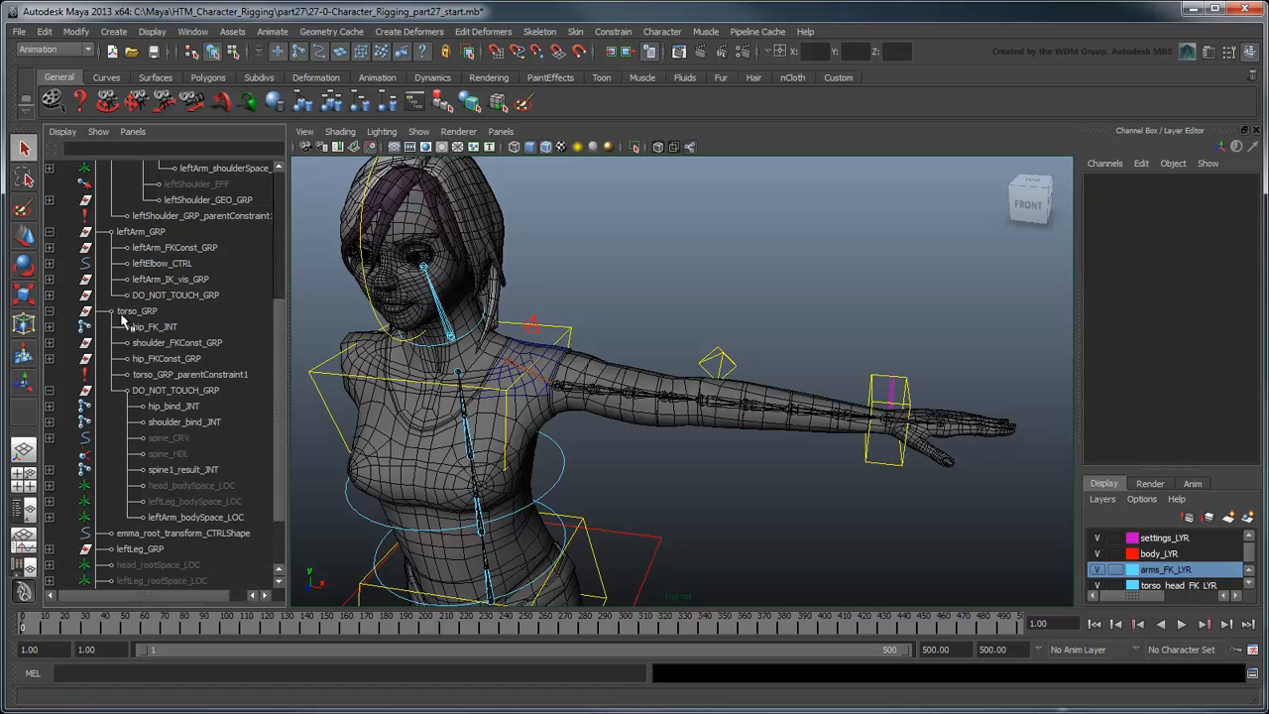
{"action": "left_click", "coordinate": [224, 167]}
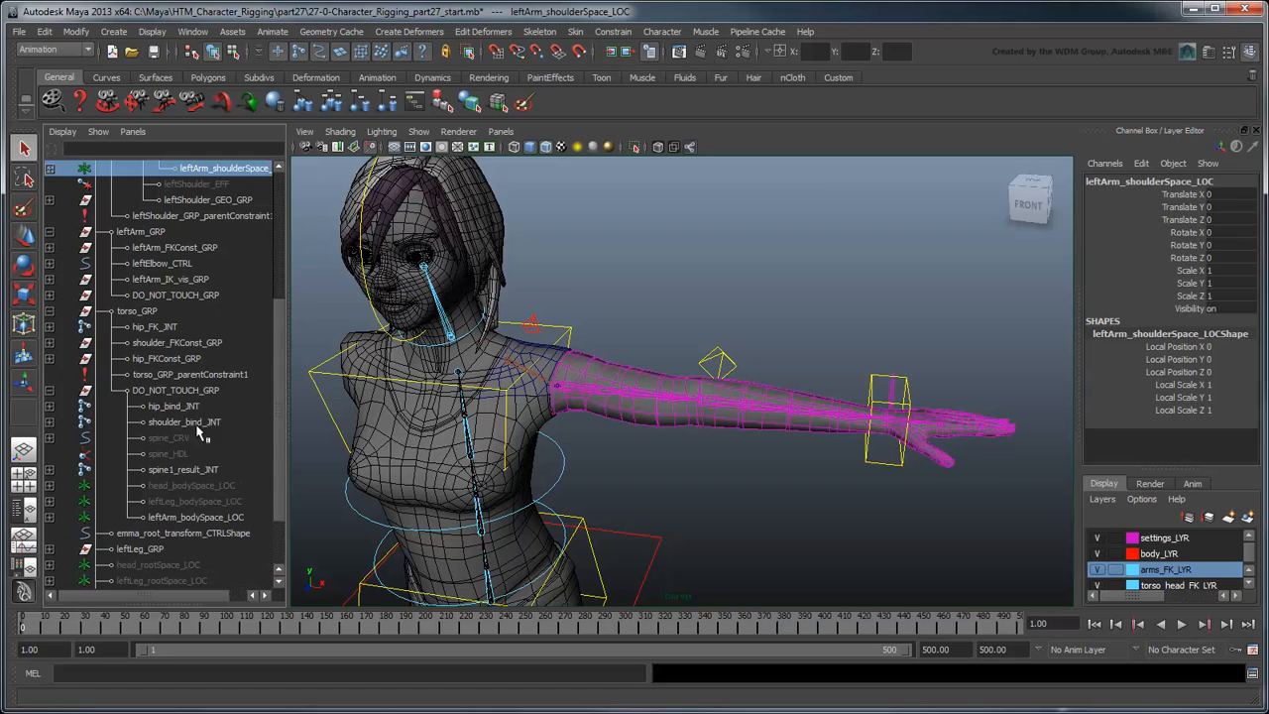
{"action": "key", "text": "Ctrl+H"}
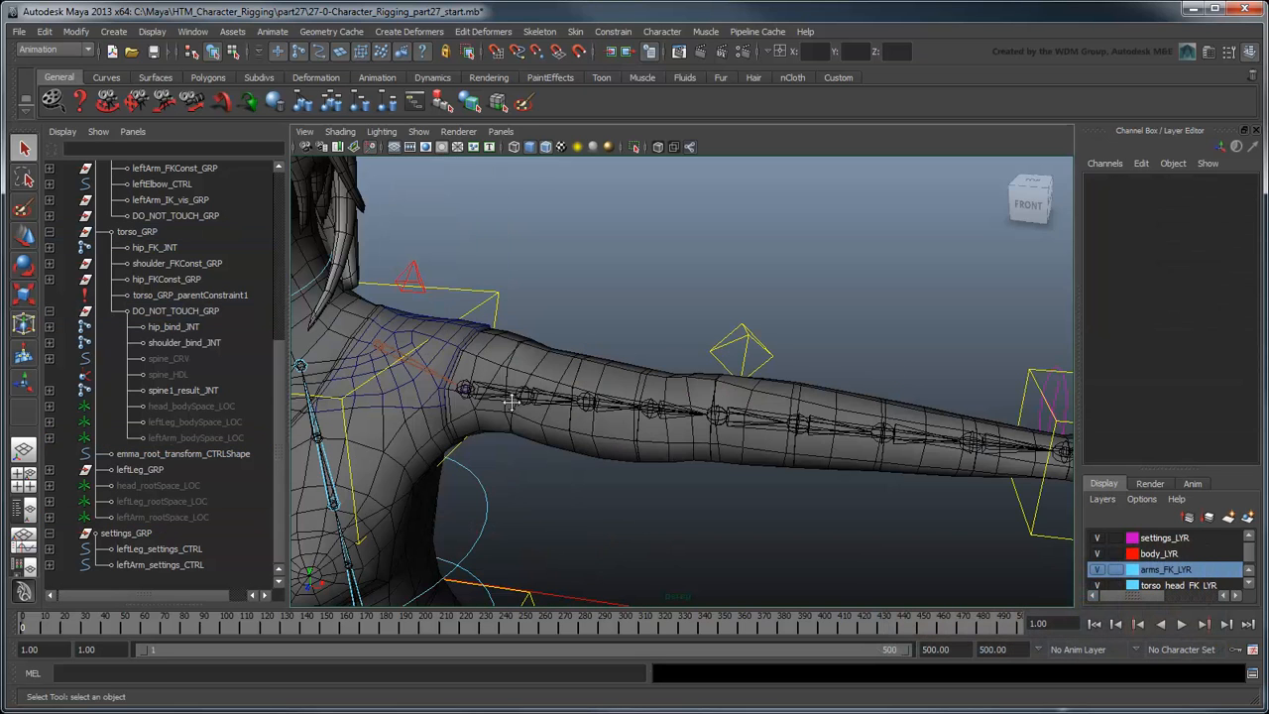
Add the left shoulder geometry to geo_LYR.
{"action": "left_click", "coordinate": [570, 327]}
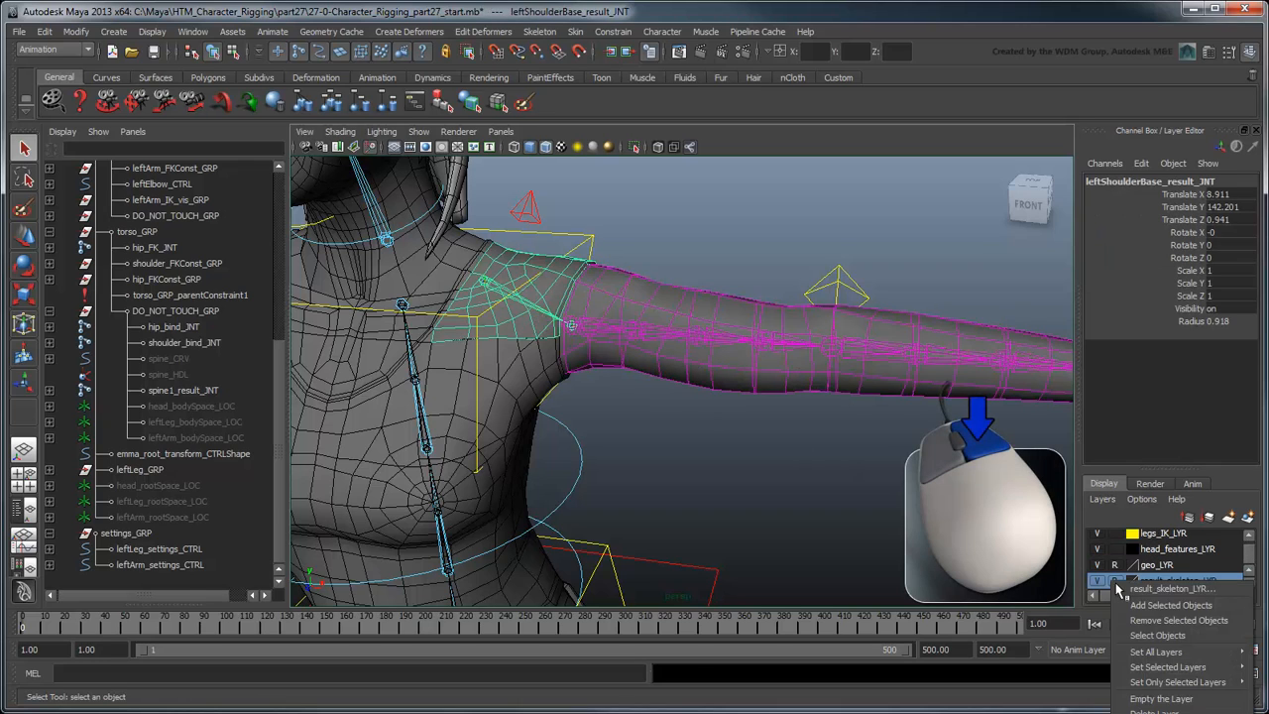
{"action": "left_click", "coordinate": [1174, 588]}
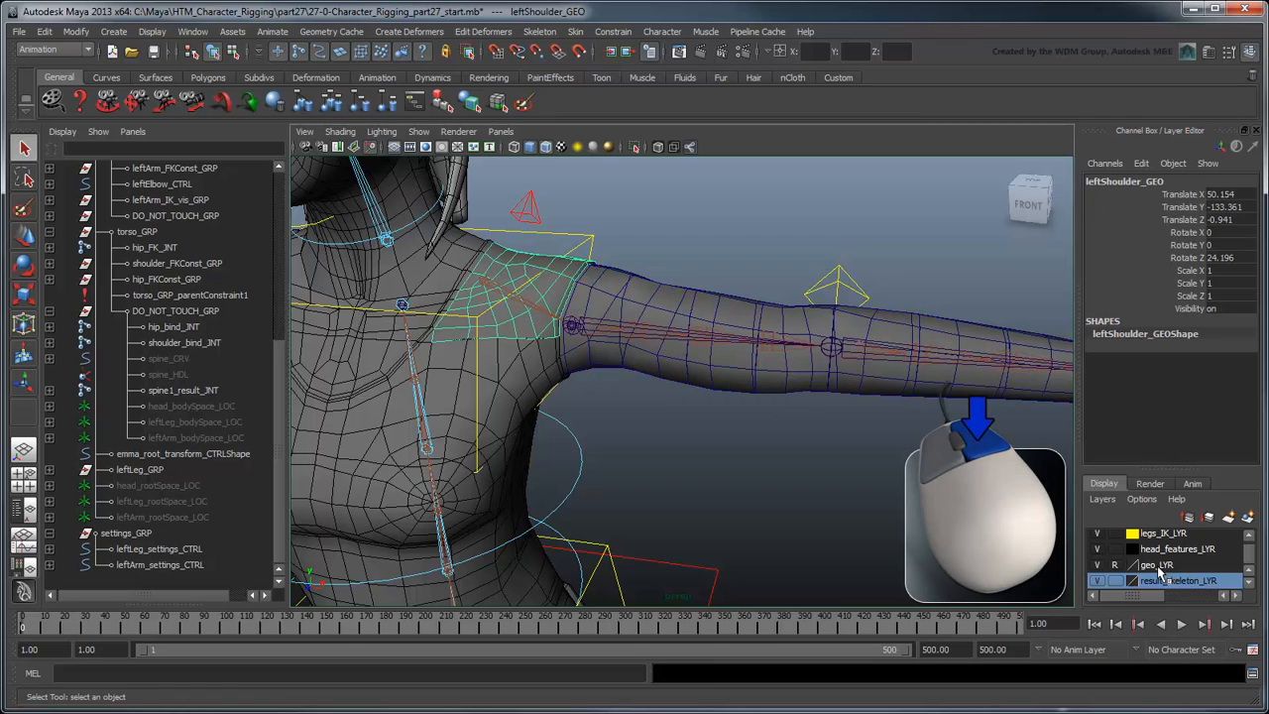
{"action": "left_click", "coordinate": [1155, 565]}
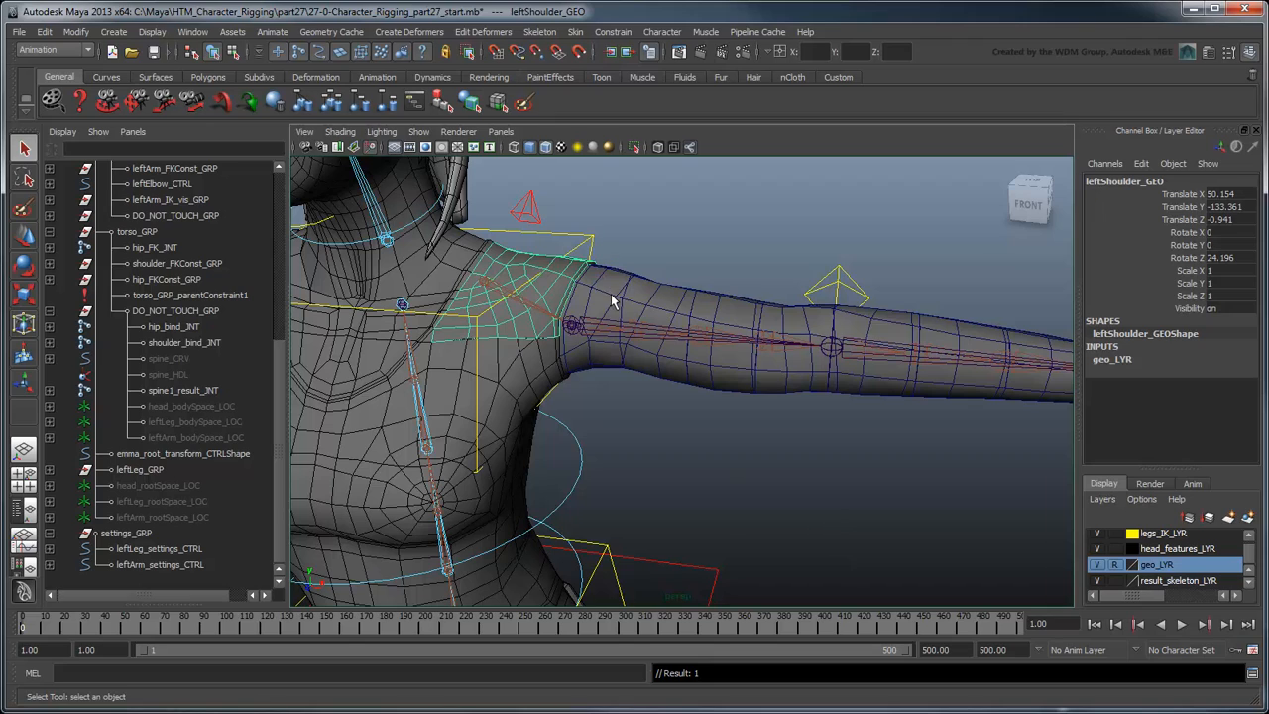
Add the upper arm and forearm segments to geo_LYR and set result_skeleton_LYR to reference.
{"action": "left_click", "coordinate": [863, 327]}
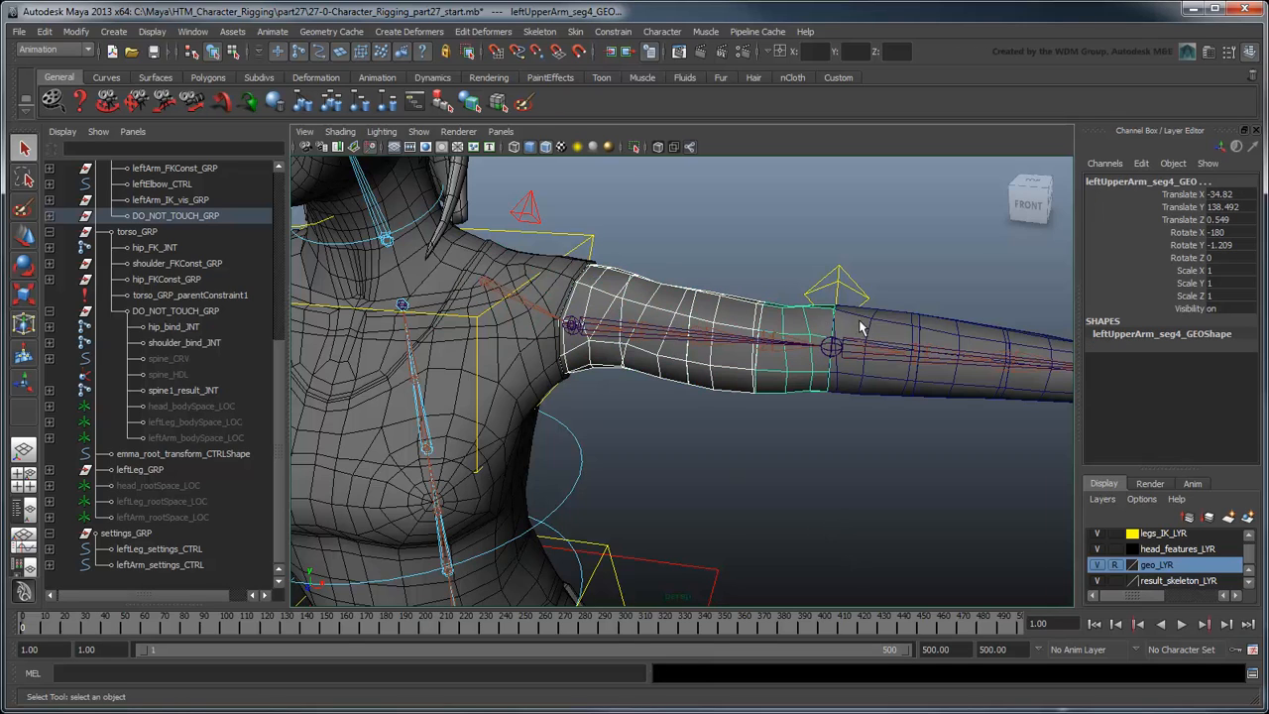
{"action": "left_click", "coordinate": [986, 349]}
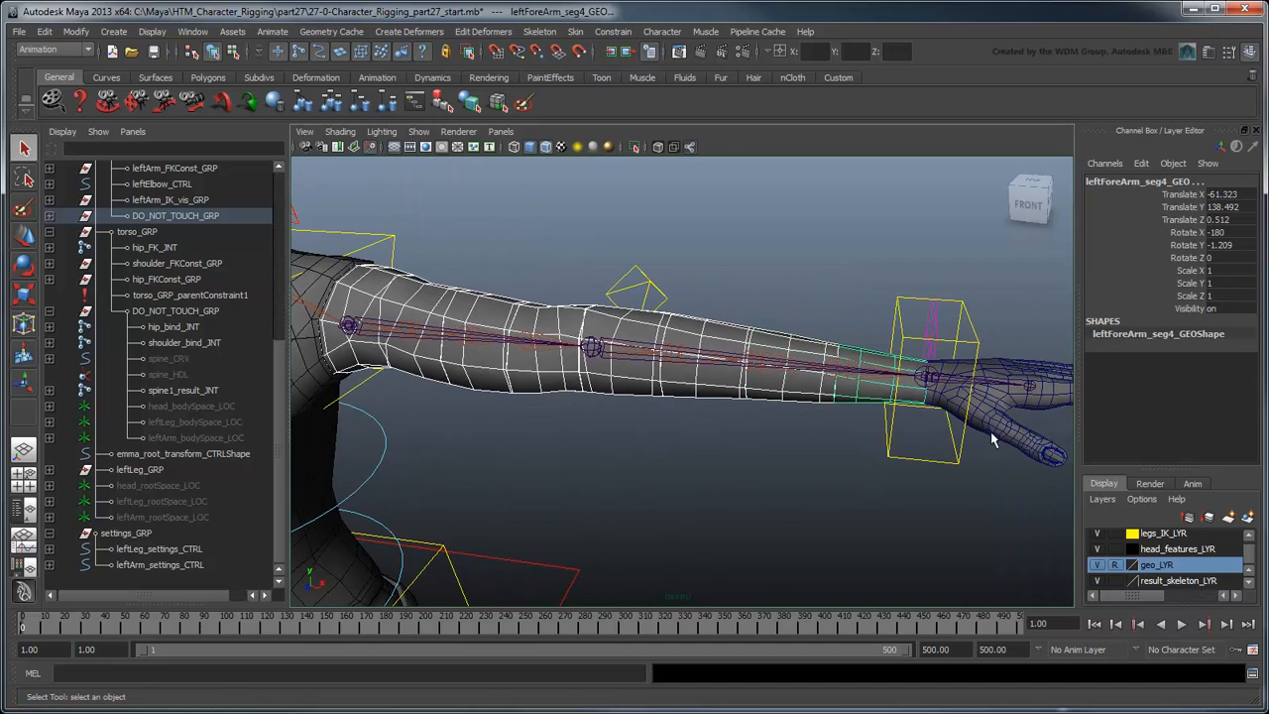
{"action": "right_click", "coordinate": [1157, 564]}
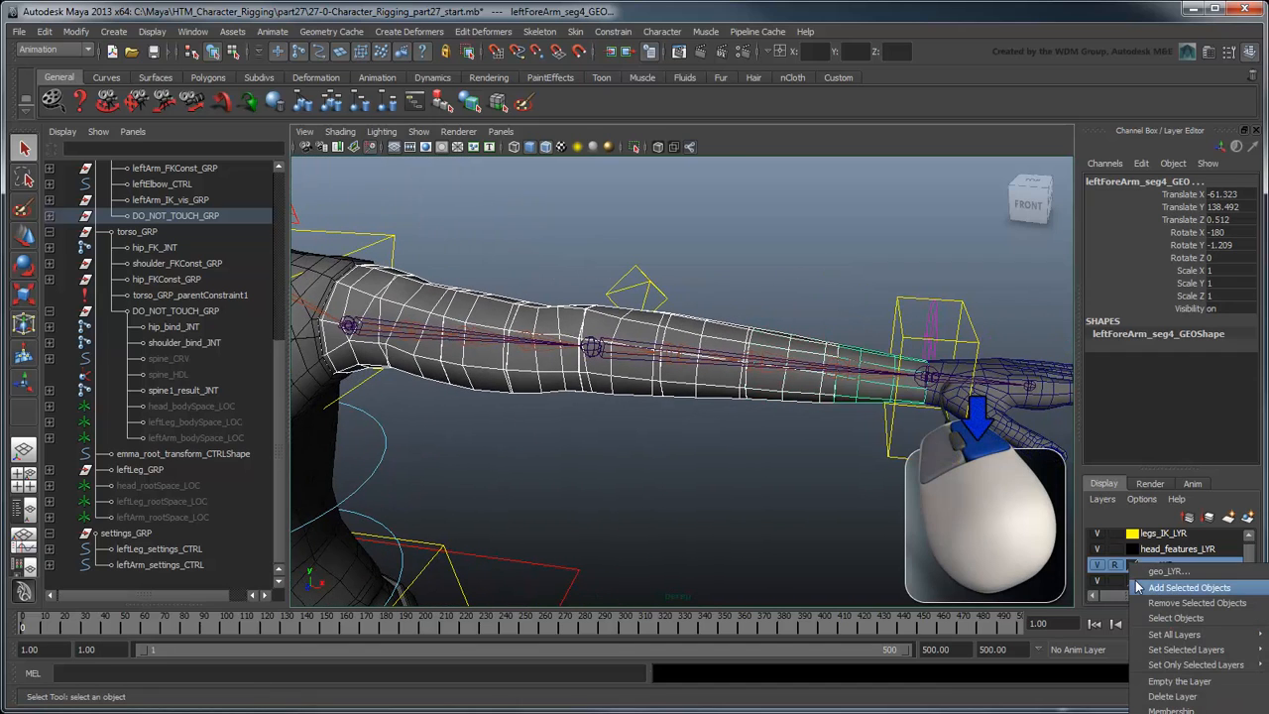
{"action": "left_click", "coordinate": [1190, 587]}
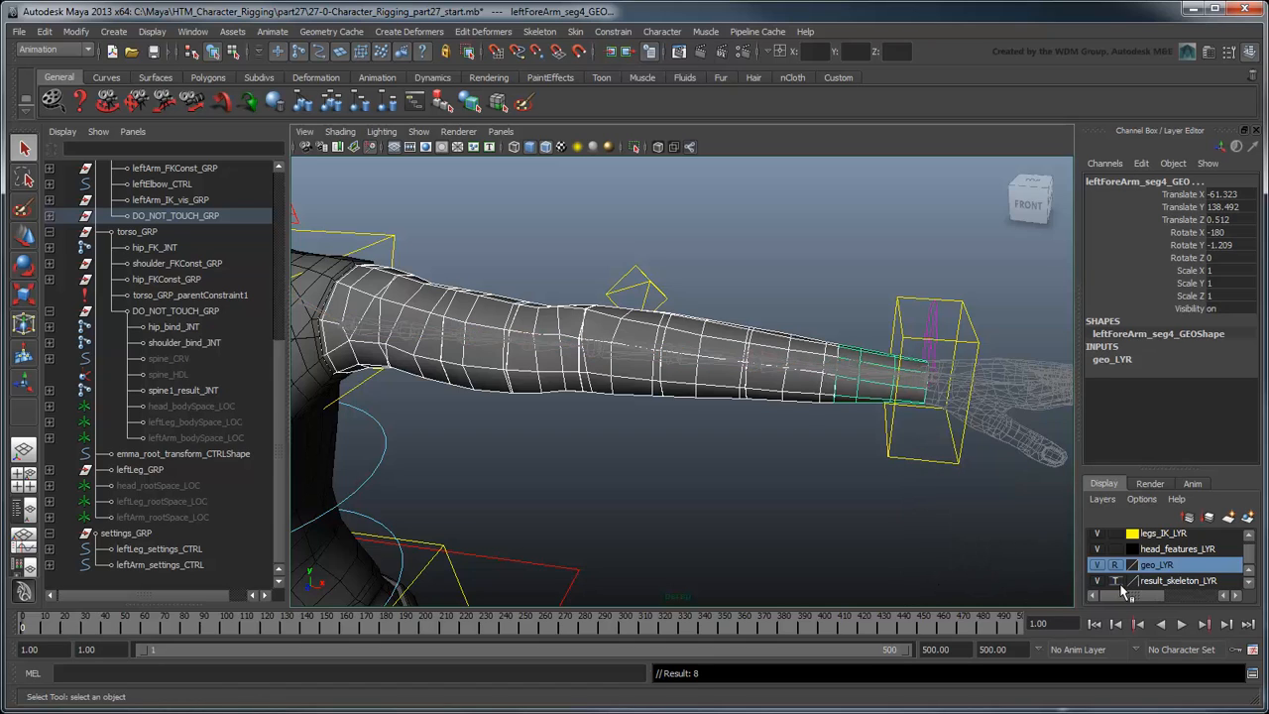
{"action": "left_click", "coordinate": [664, 466]}
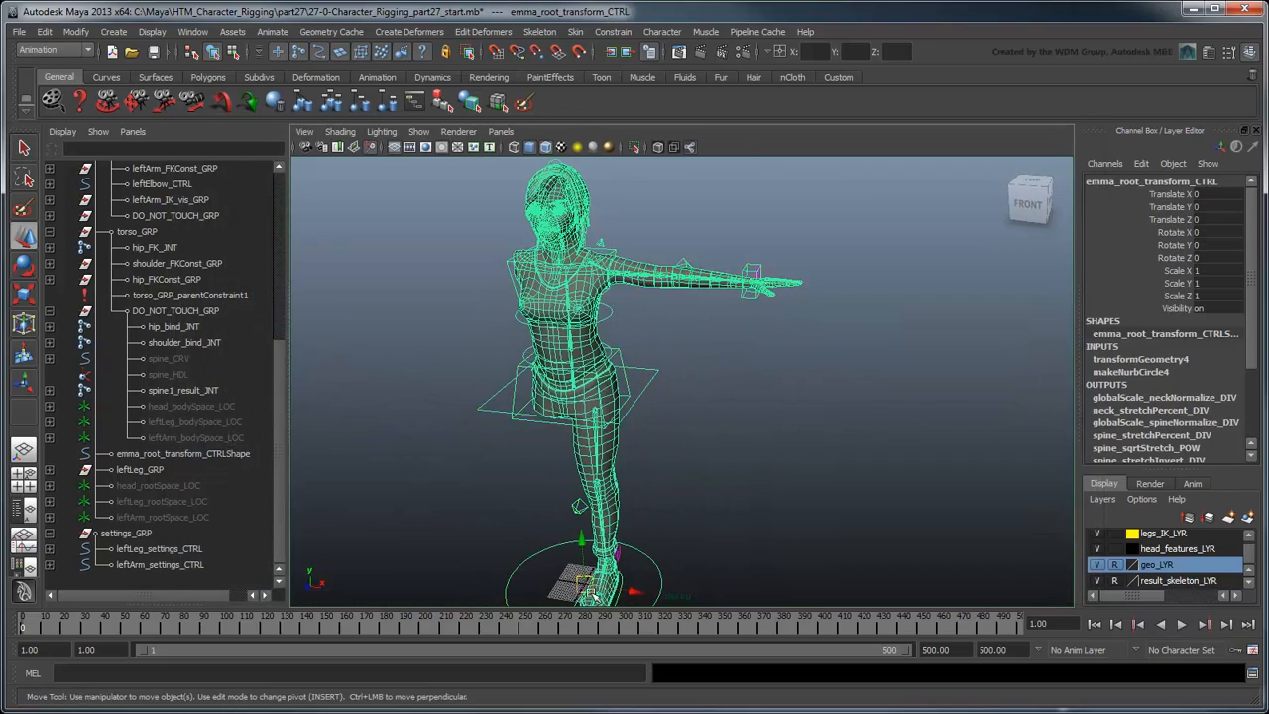
{"action": "left_click_drag", "start_coordinate": [595, 555], "coordinate": [620, 555]}
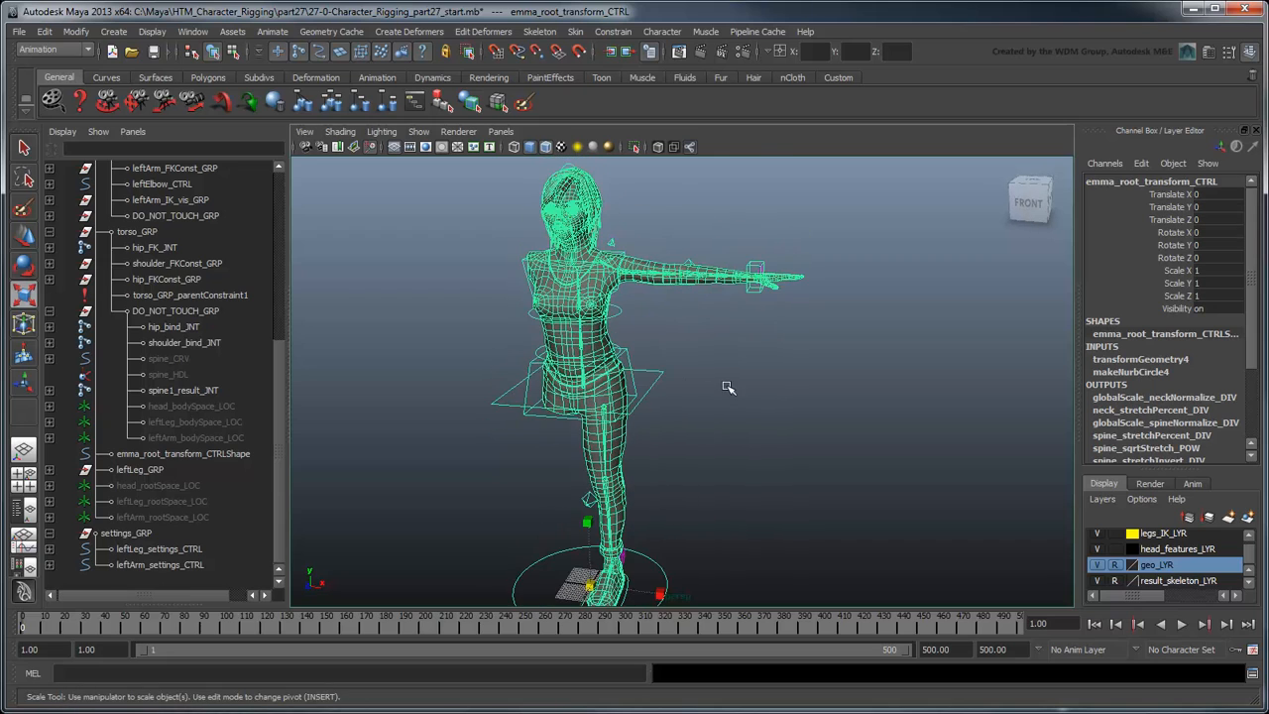
Select leftShoulder_length's shape, then expand leftArm_IK_length and select leftArm_IK_lengthShape in the Outliner.
{"action": "left_click", "coordinate": [63, 131]}
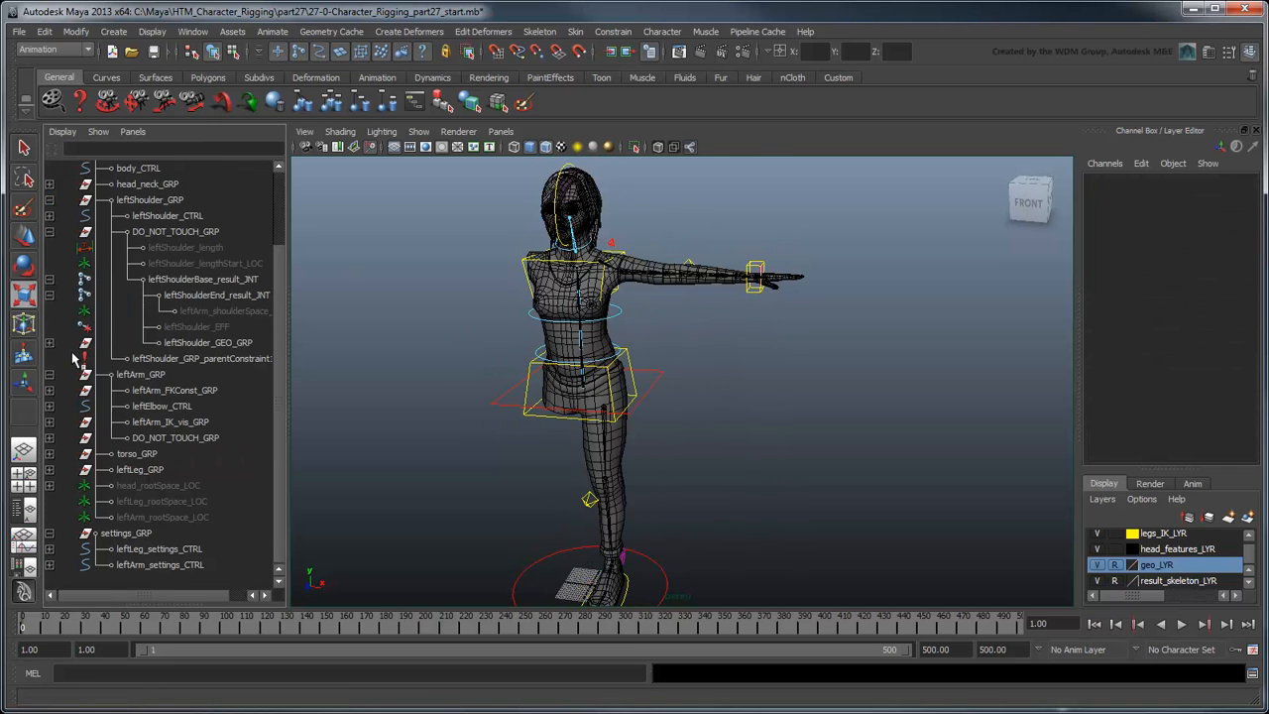
{"action": "scroll", "scroll_direction": "down", "scroll_amount": 3}
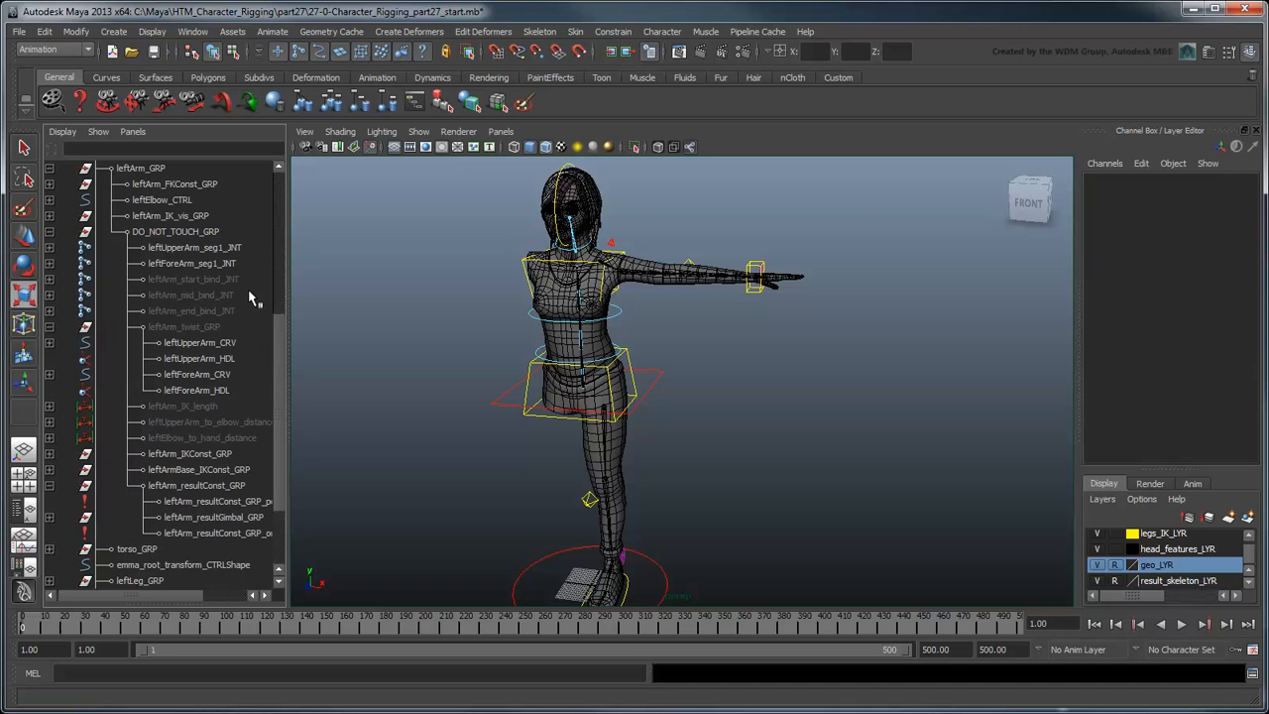
{"action": "scroll", "scroll_direction": "up", "scroll_amount": 3}
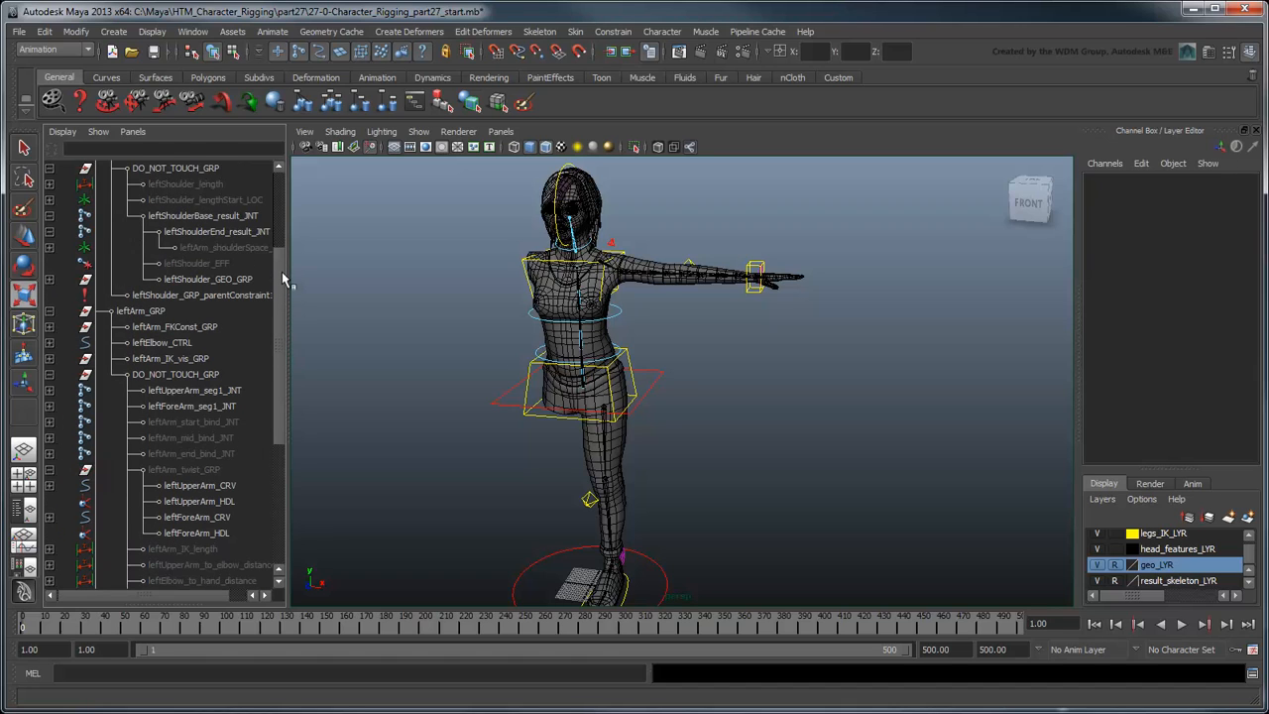
{"action": "left_click", "coordinate": [187, 199]}
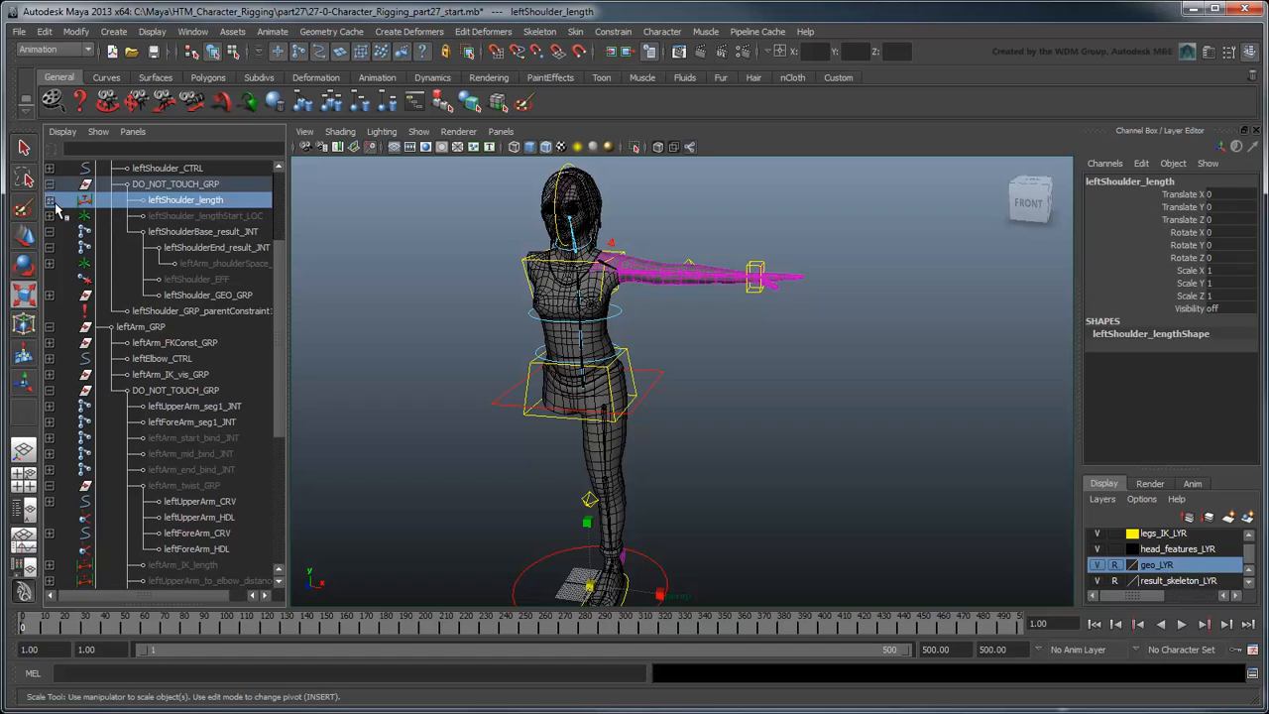
{"action": "left_click", "coordinate": [214, 215]}
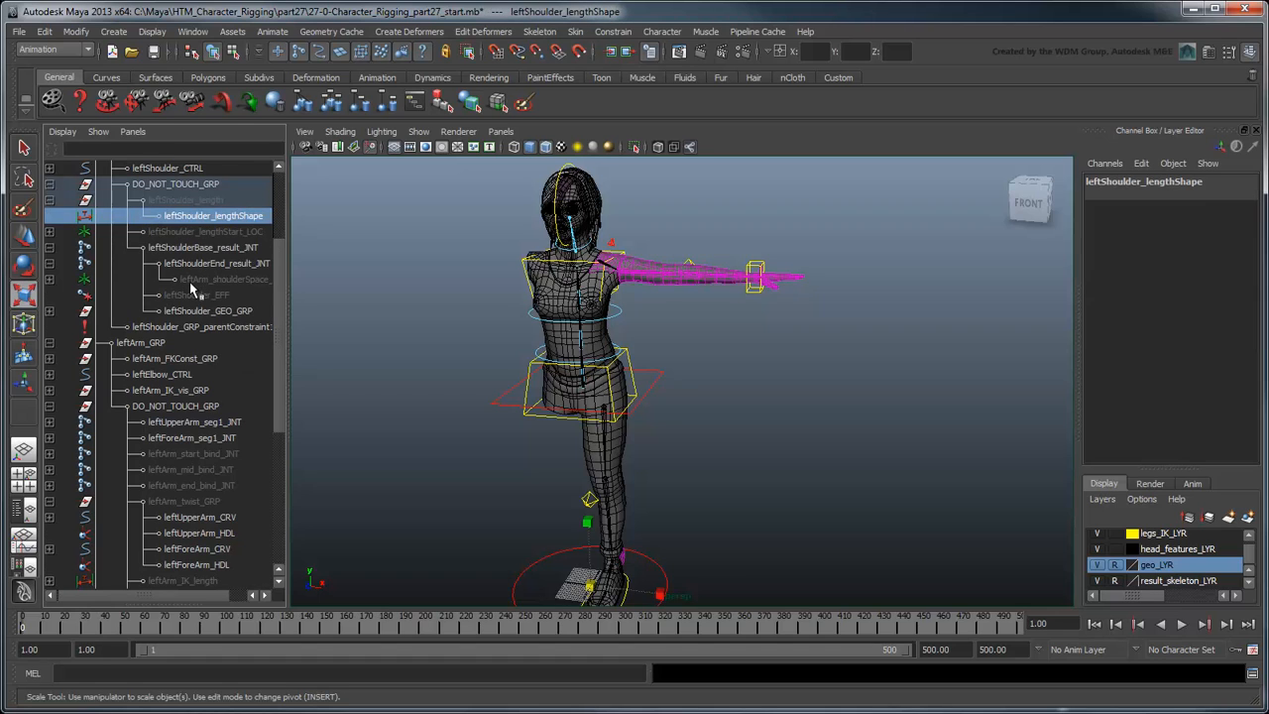
{"action": "scroll", "scroll_direction": "down", "scroll_amount": 3}
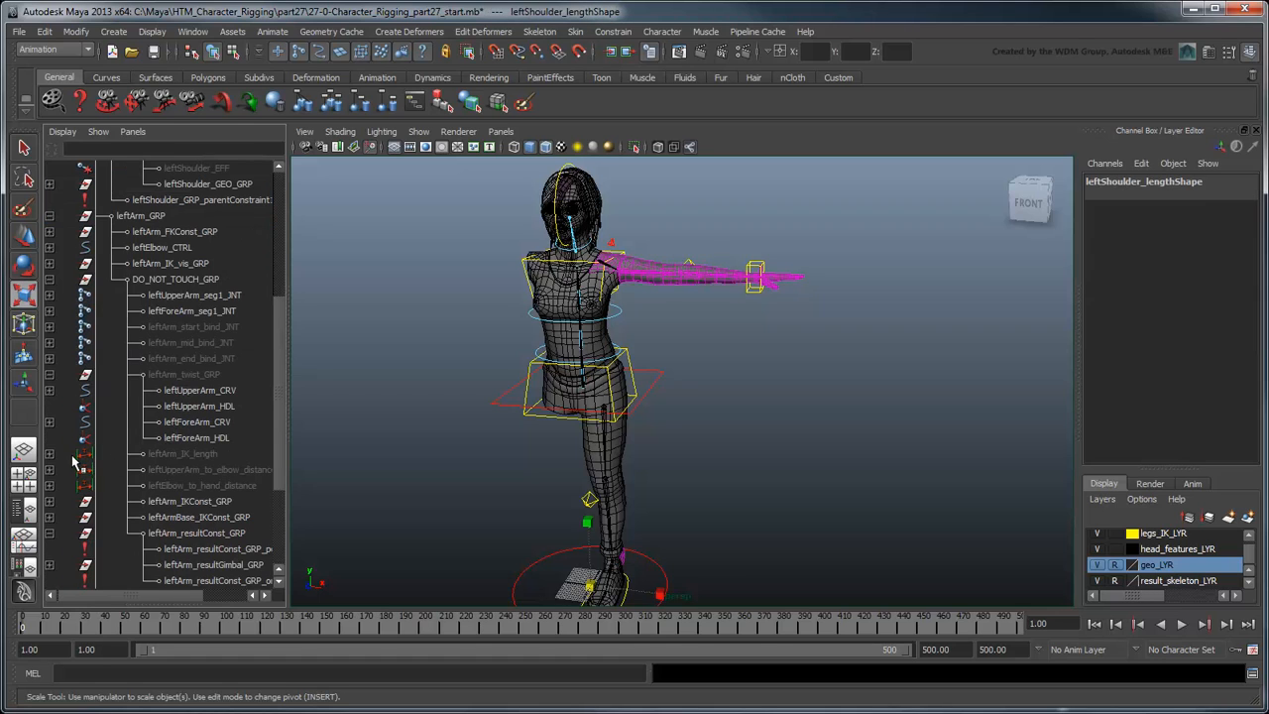
{"action": "left_click", "coordinate": [198, 469]}
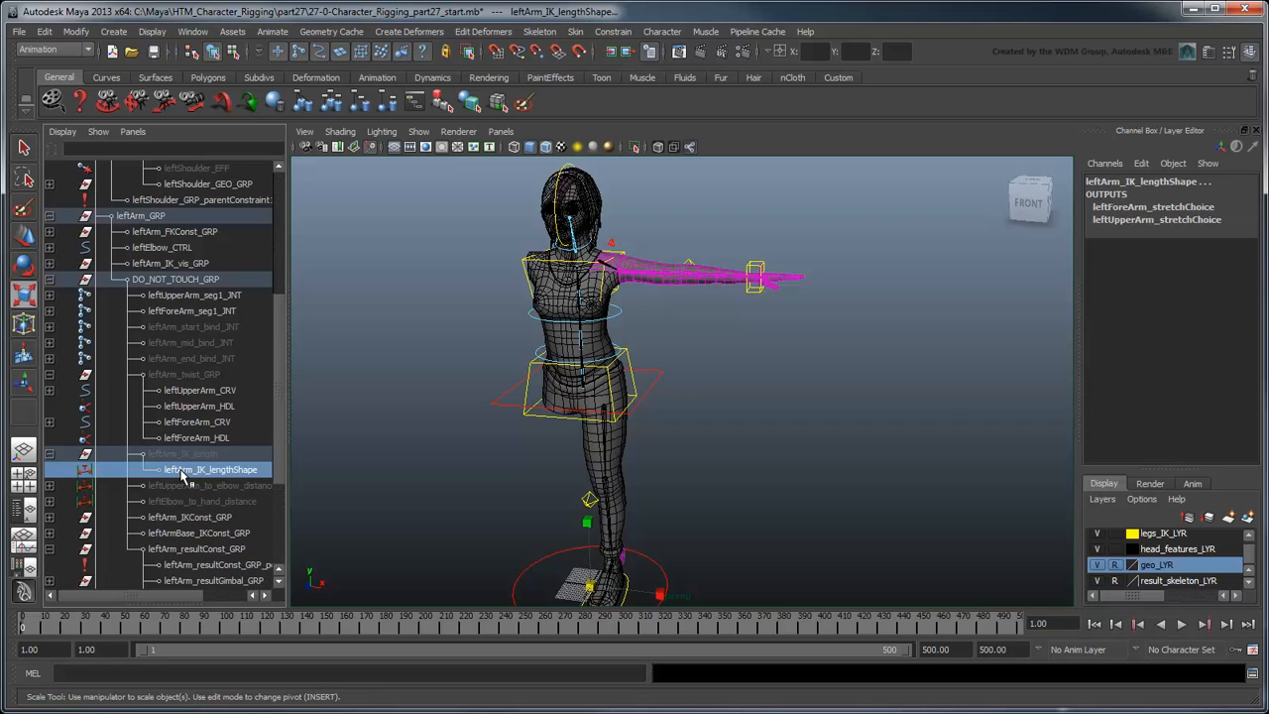
{"action": "left_click", "coordinate": [193, 31]}
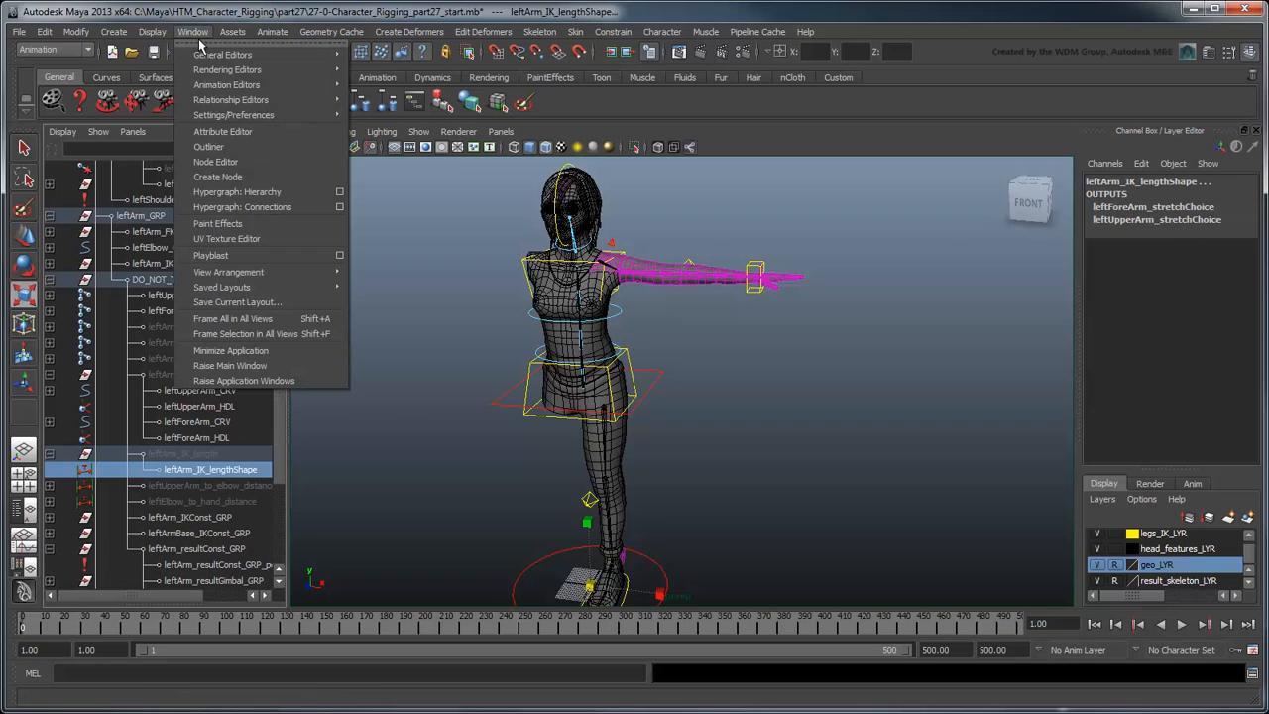
Create a multiplyDivide node for the arm's globalScale normalize in the Node Editor.
{"action": "left_click", "coordinate": [215, 162]}
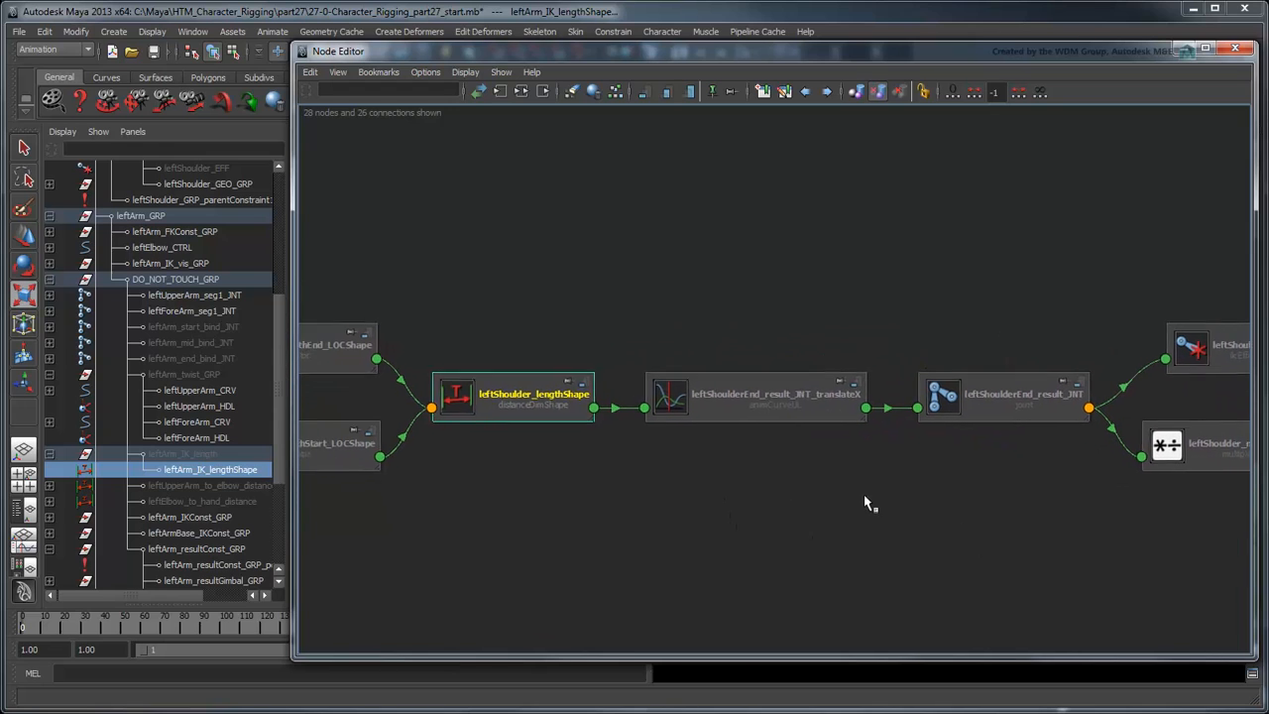
{"action": "type", "text": "mu"}
{"action": "type", "text": "eftArm_normalize"}
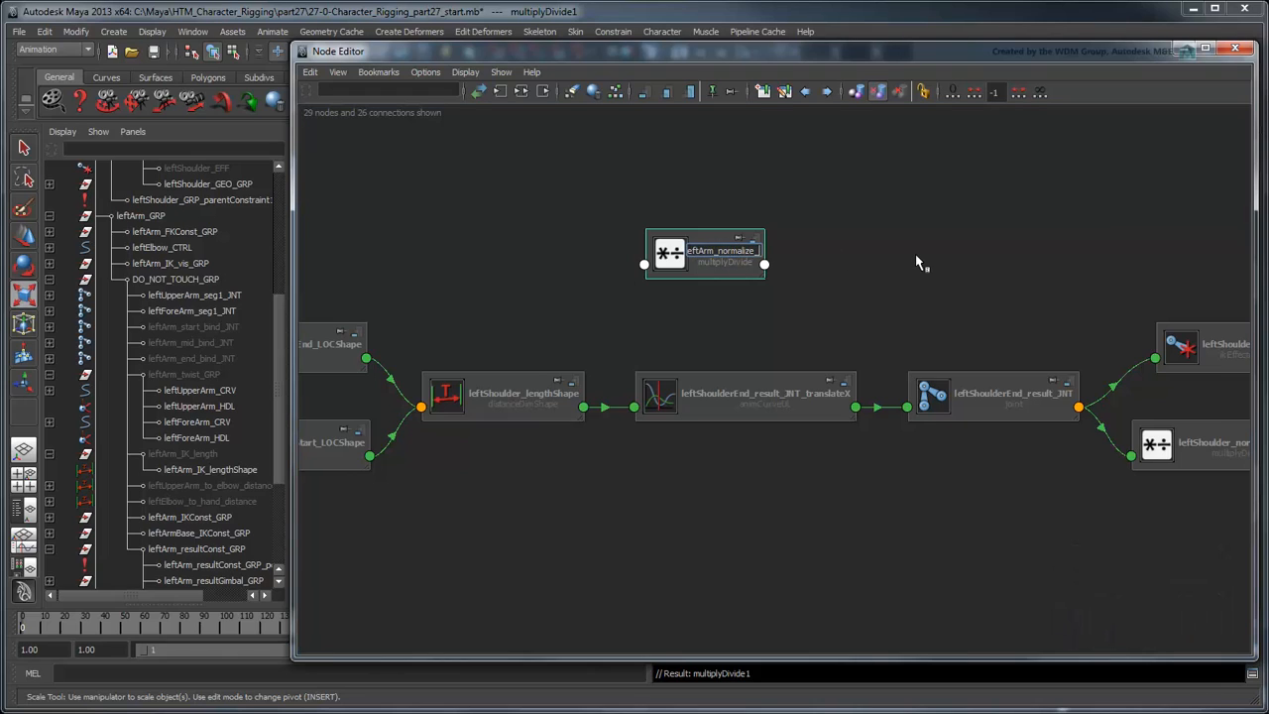
{"action": "key", "text": "ctrl+d"}
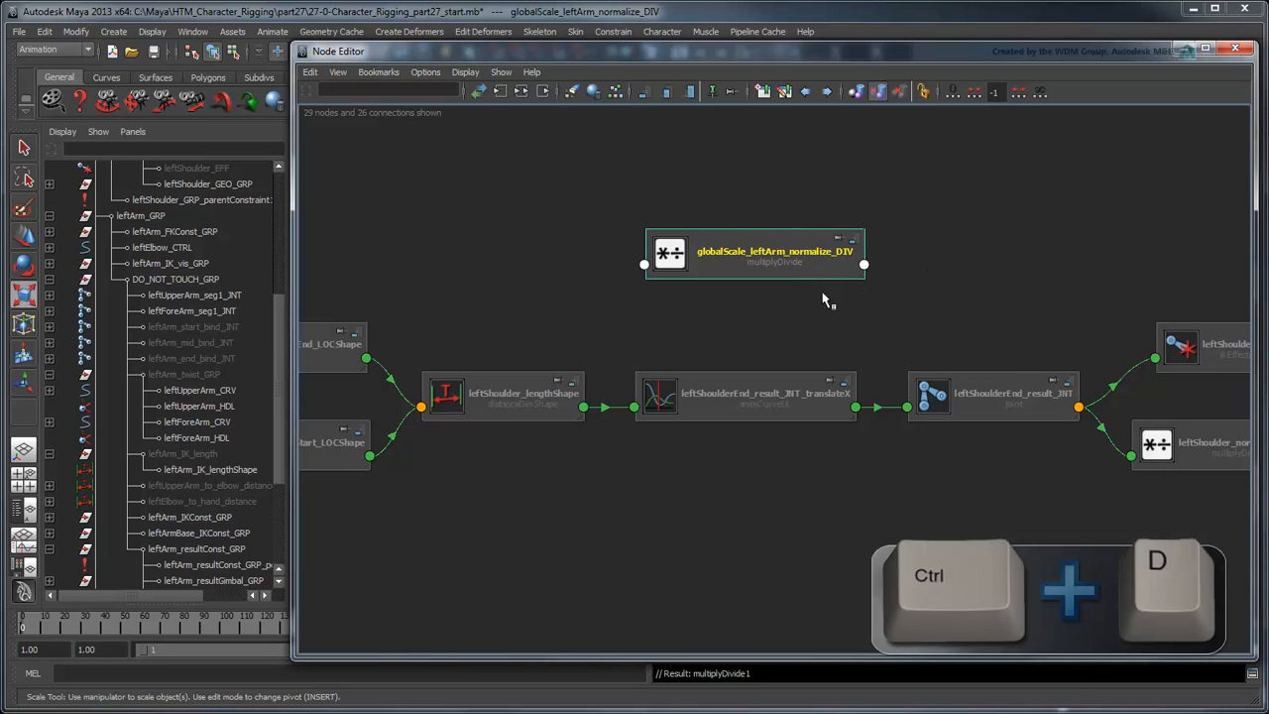
Duplicate the divide node and rename the copy globalScale_leftShoulder_normalize_DIV.
{"action": "key", "text": "ctrl+d"}
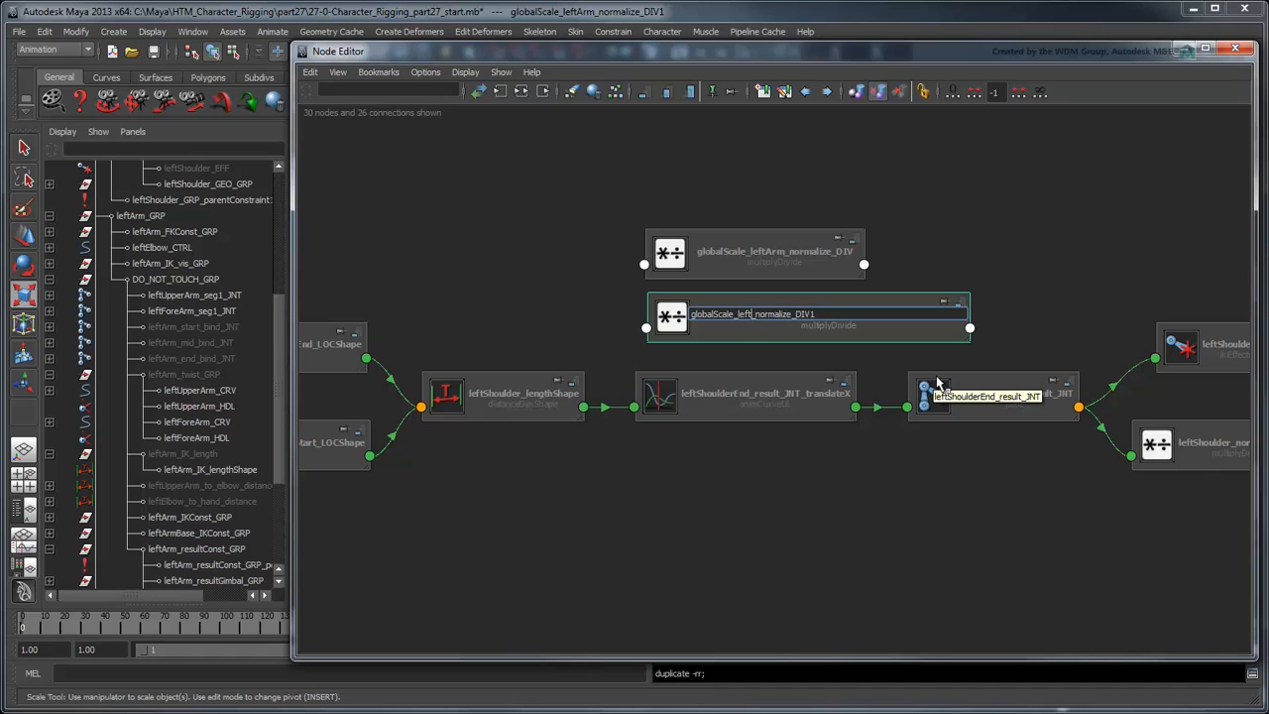
{"action": "type", "text": "globalScale_leftShoulder_normalize_DIV1"}
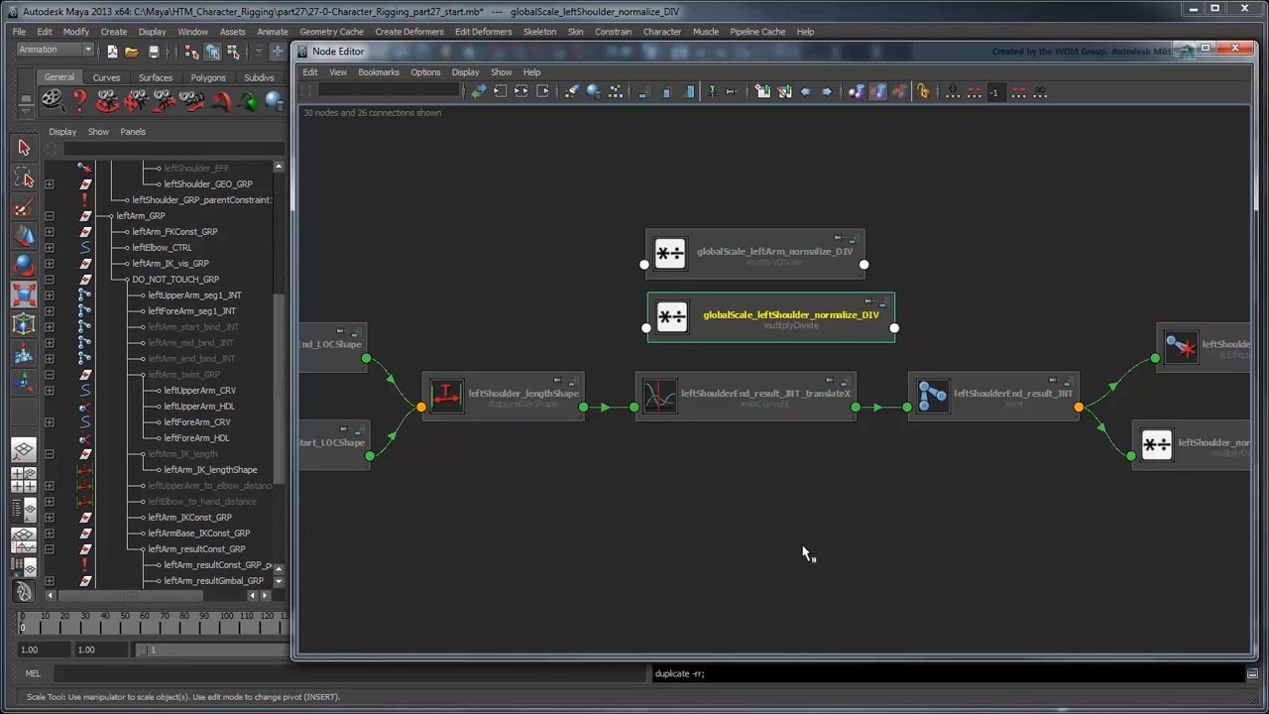
{"action": "scroll", "scroll_direction": "up", "scroll_amount": 3}
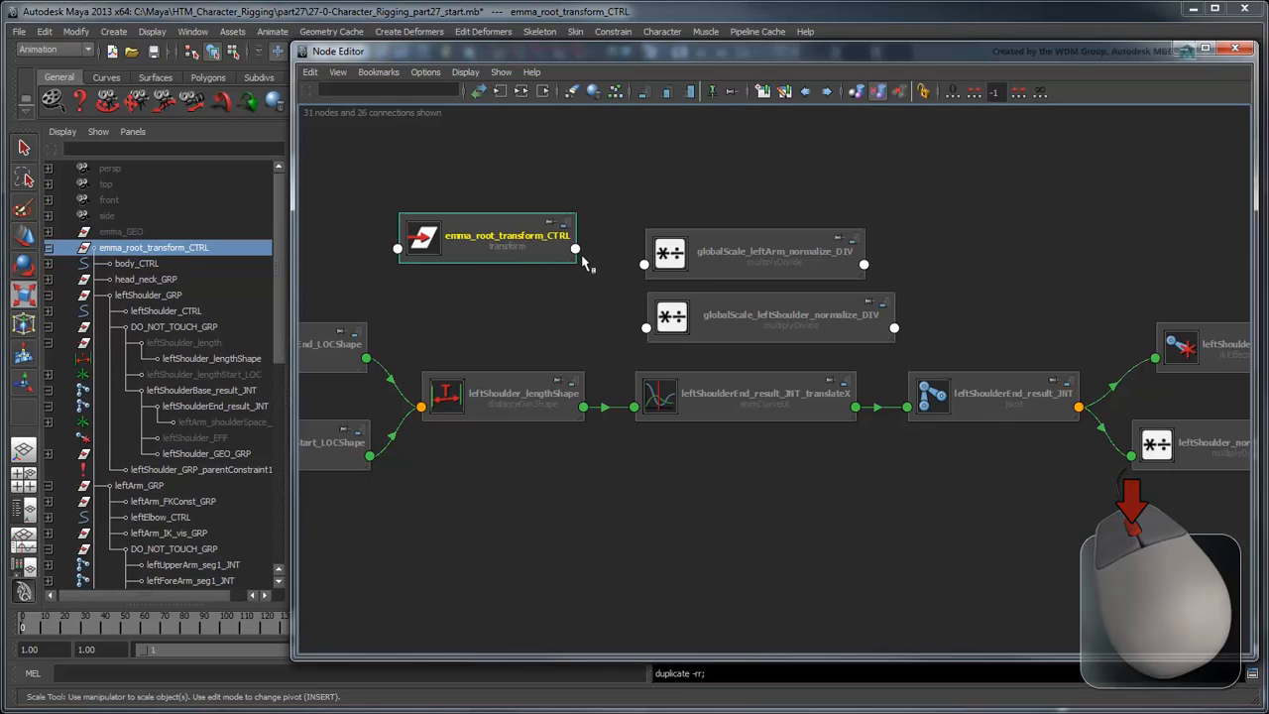
Connect root scaleX and the shoulder length distance into the shoulder normalize divide node.
{"action": "left_click", "coordinate": [585, 238]}
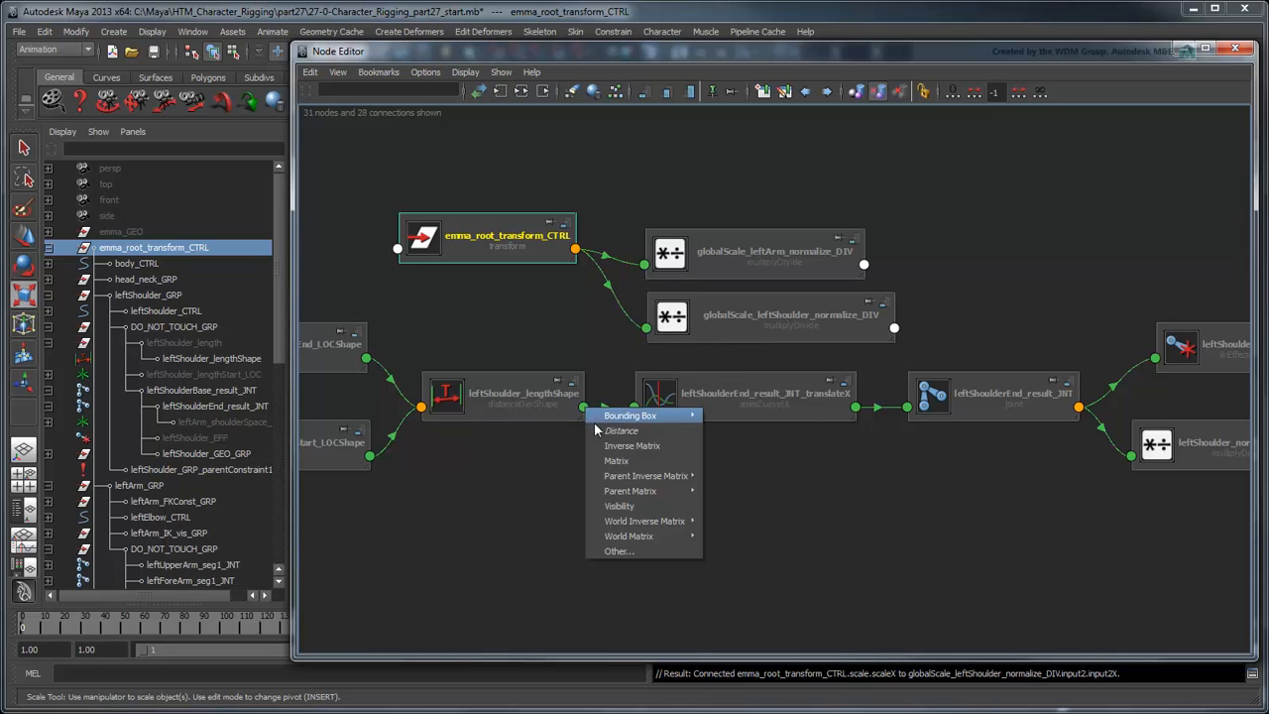
{"action": "left_click", "coordinate": [621, 430]}
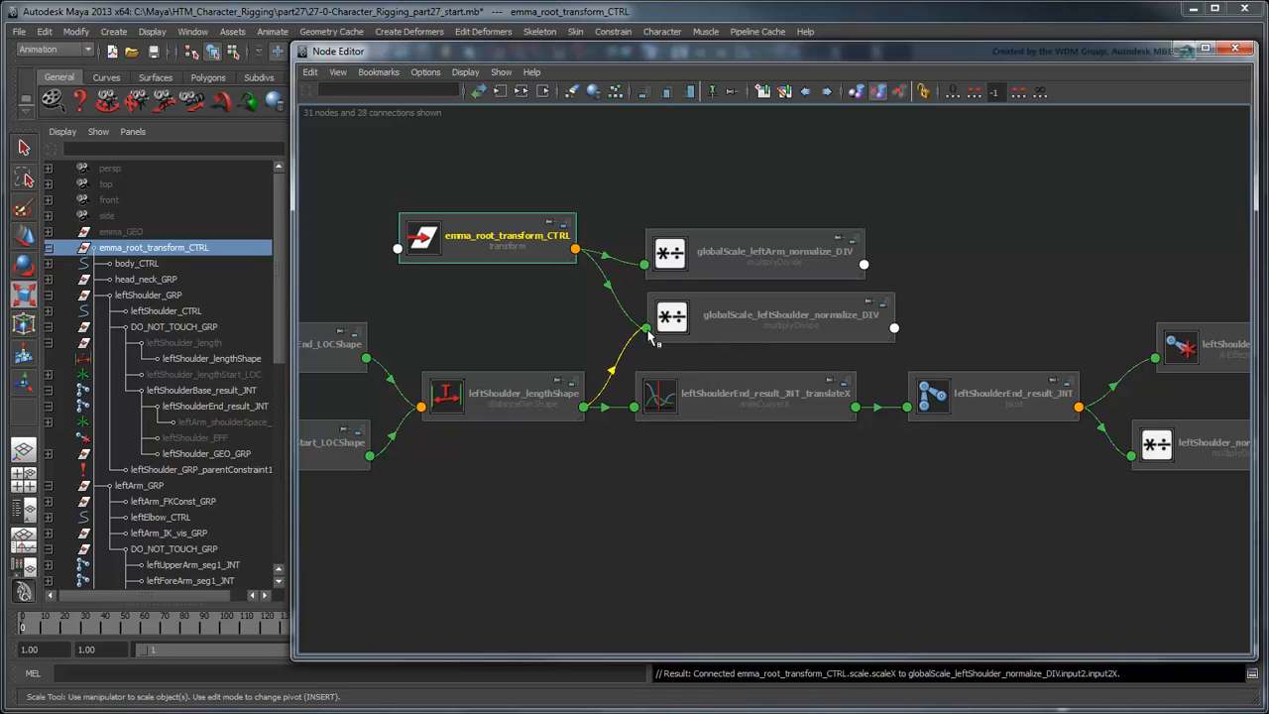
{"action": "left_click", "coordinate": [647, 328]}
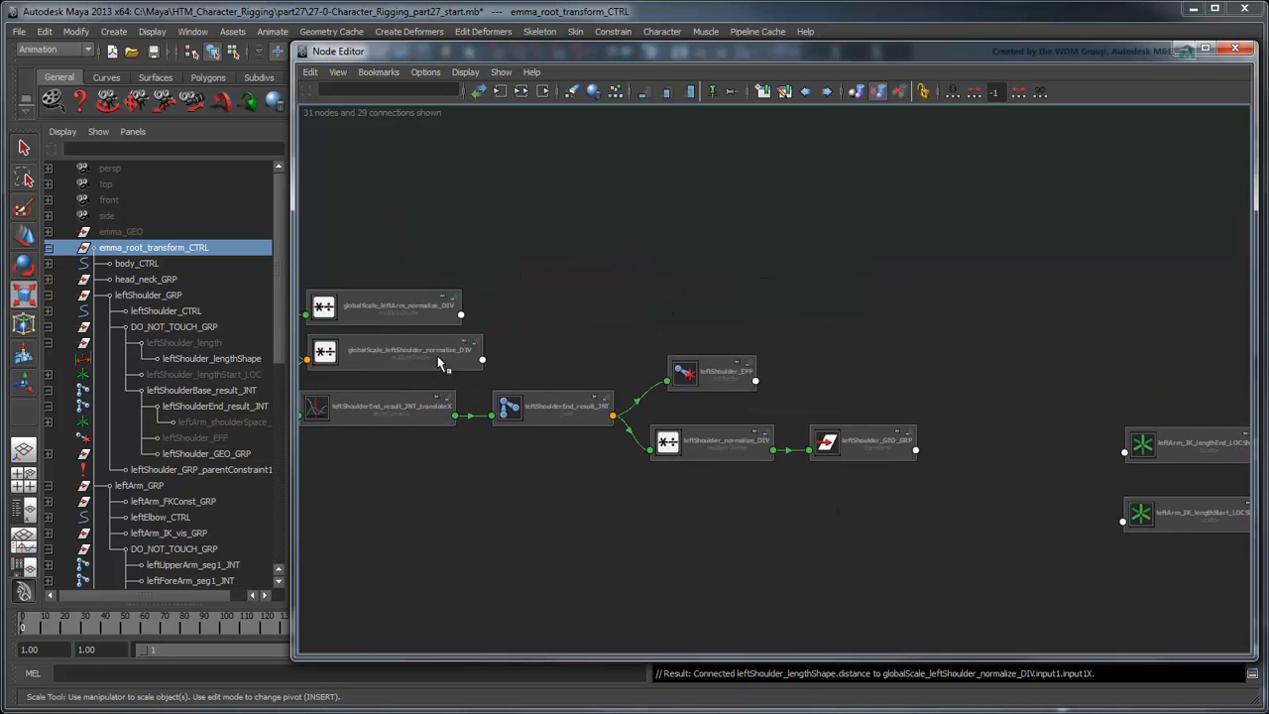
Feed the arm length distance into the arm divide node and send its output to leftForeArm_IK_JNT translateX.
{"action": "left_click", "coordinate": [734, 297]}
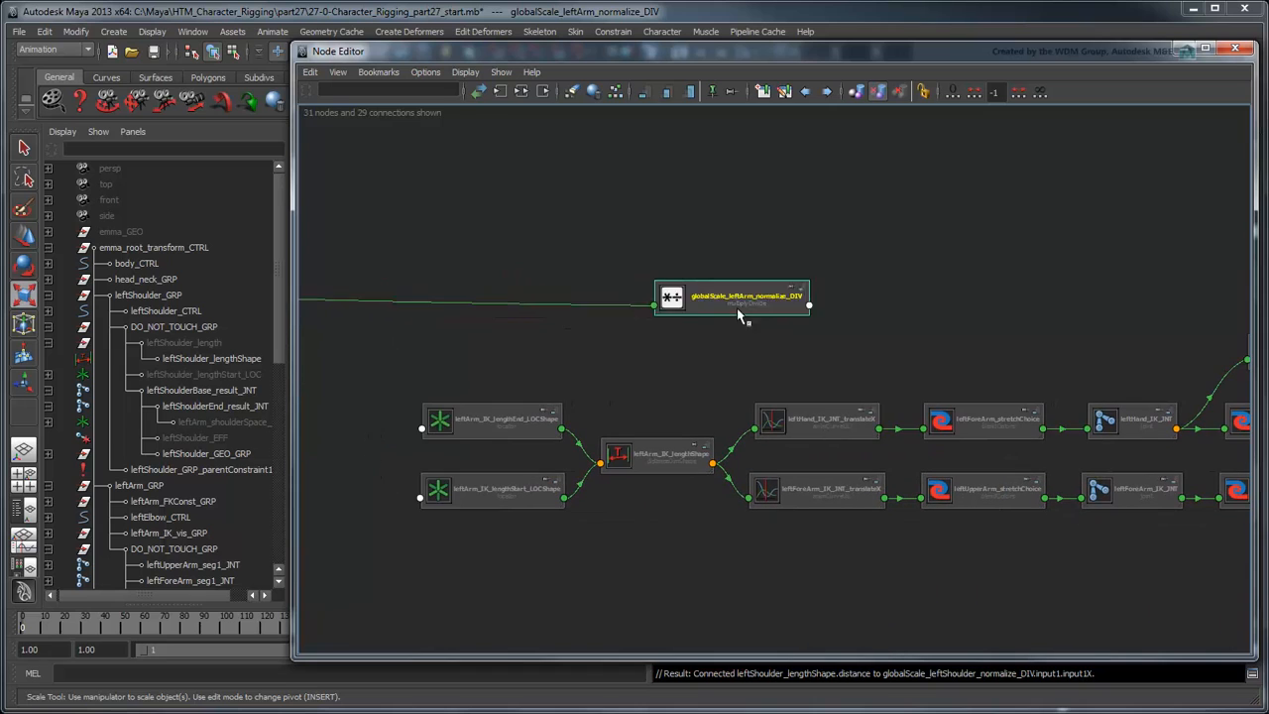
{"action": "right_click", "coordinate": [687, 499]}
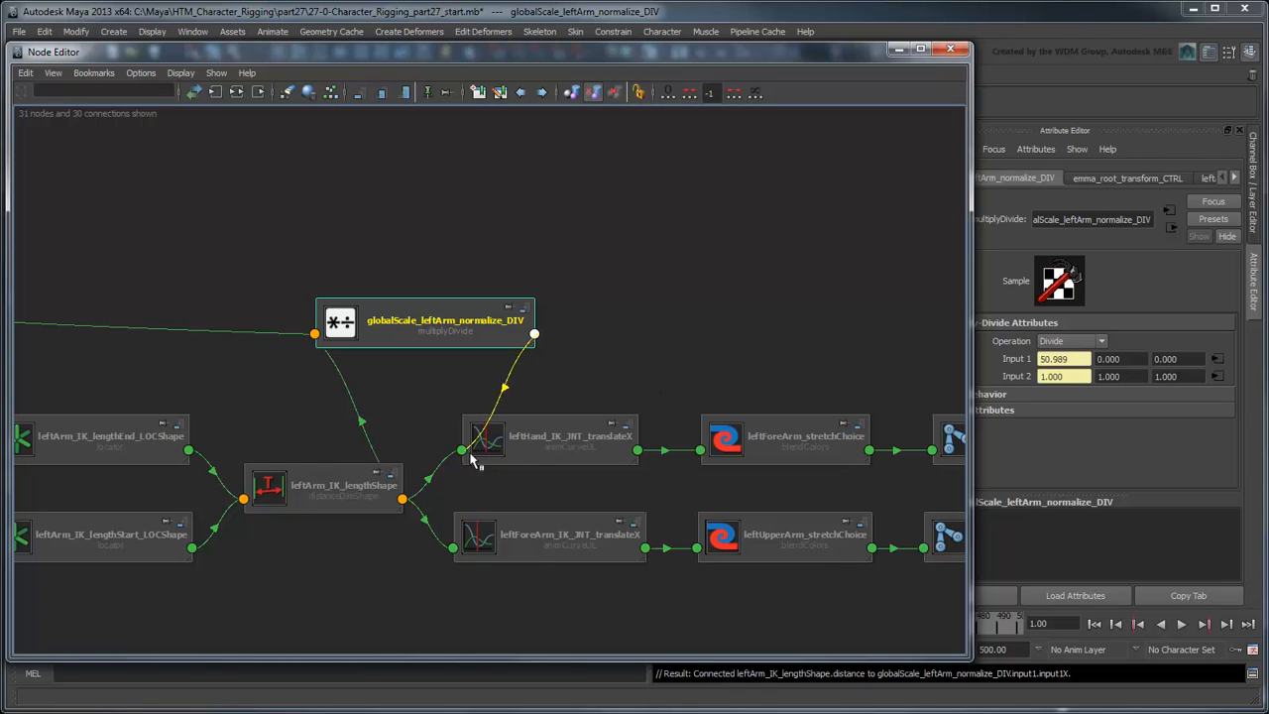
{"action": "left_click", "coordinate": [534, 335]}
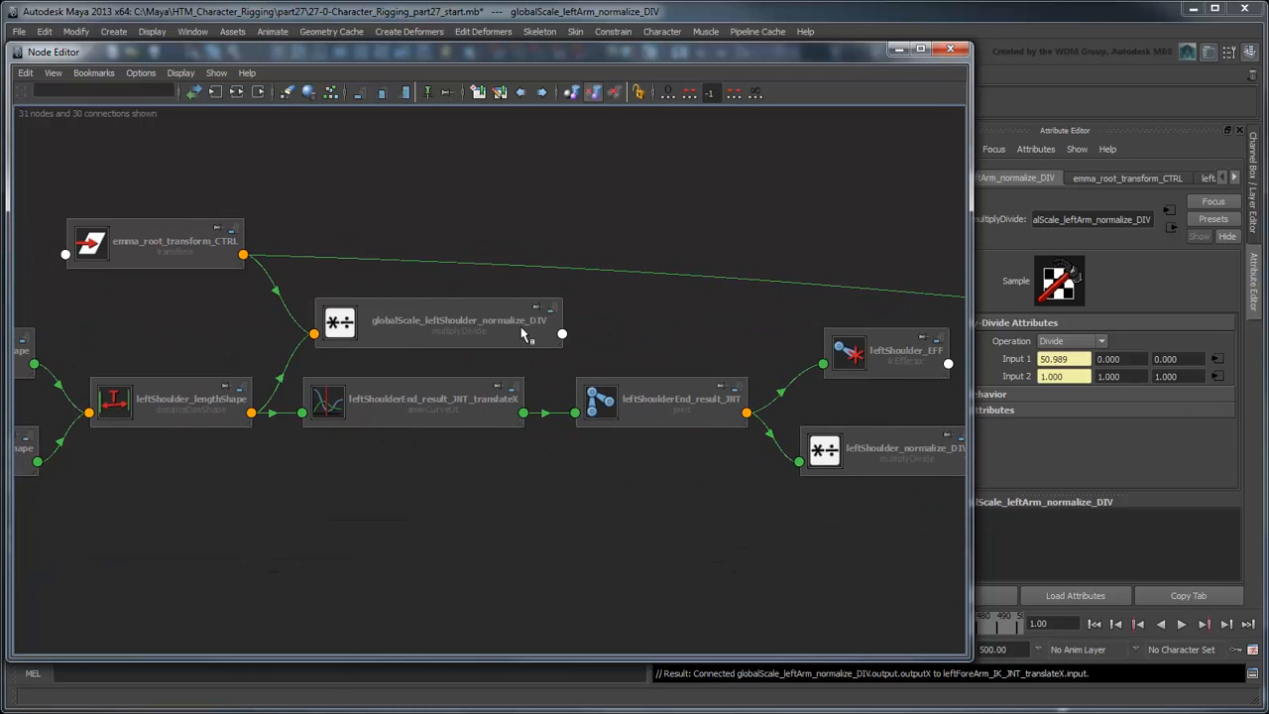
{"action": "left_click", "coordinate": [438, 320]}
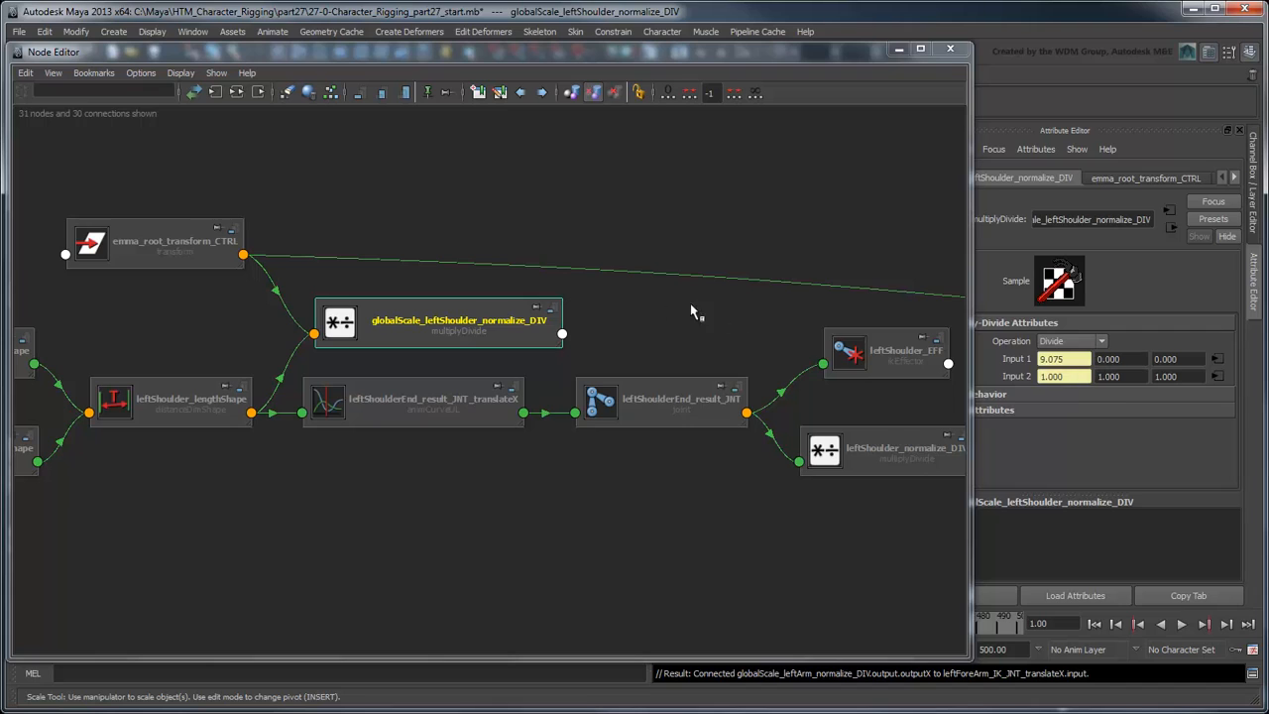
{"action": "mouse_move", "coordinate": [642, 411]}
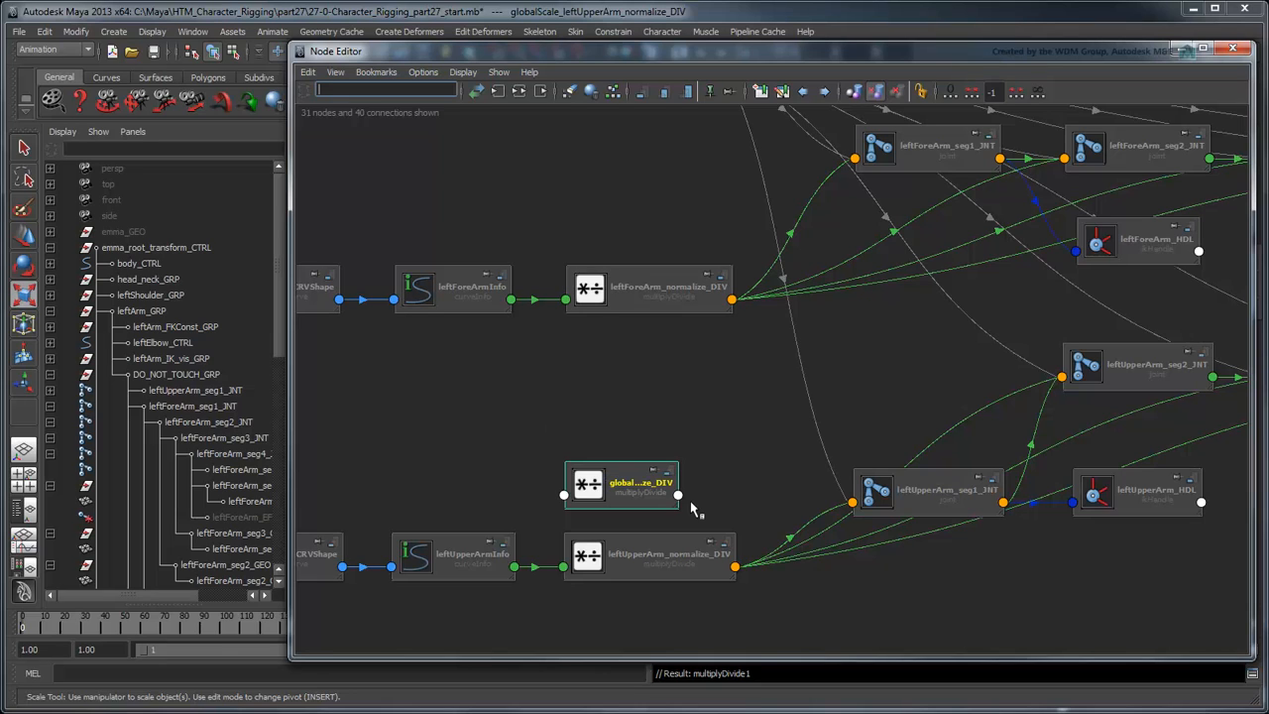
Duplicate the upper arm globalScale divide node as the forearm version and feed it the forearm normalize output.
{"action": "key", "text": "ctrl+d"}
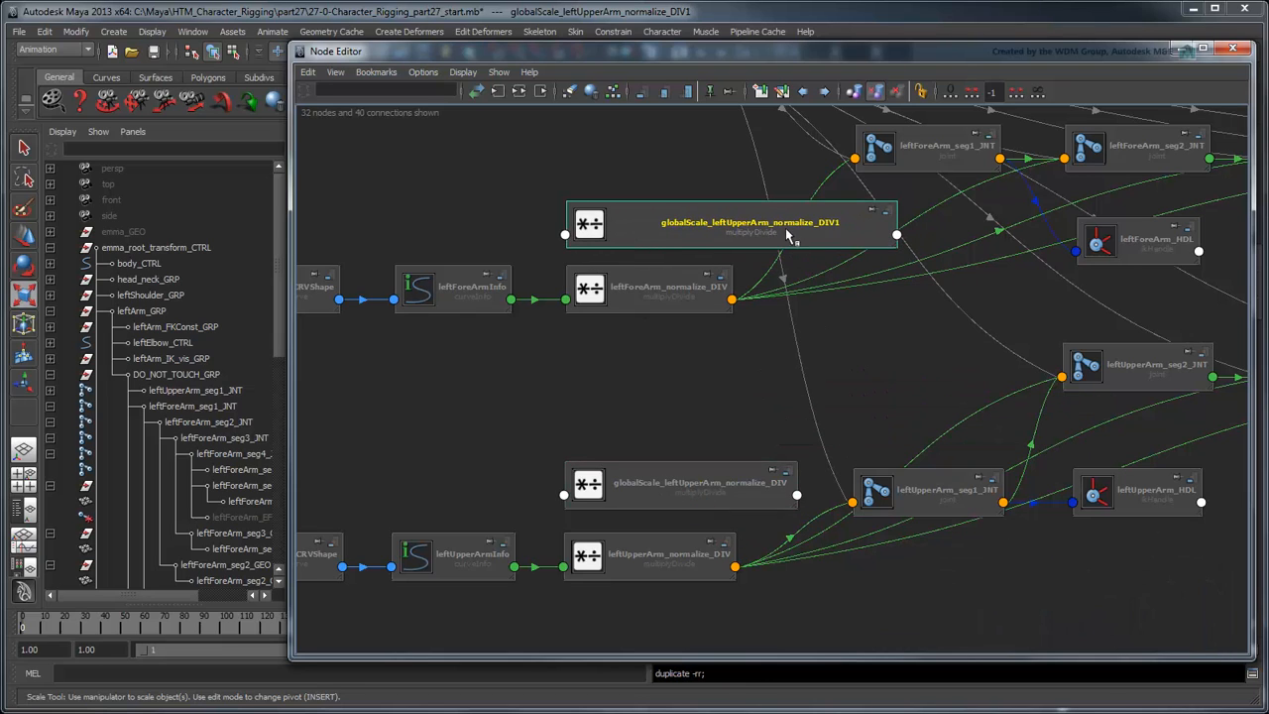
{"action": "double_click", "coordinate": [750, 221]}
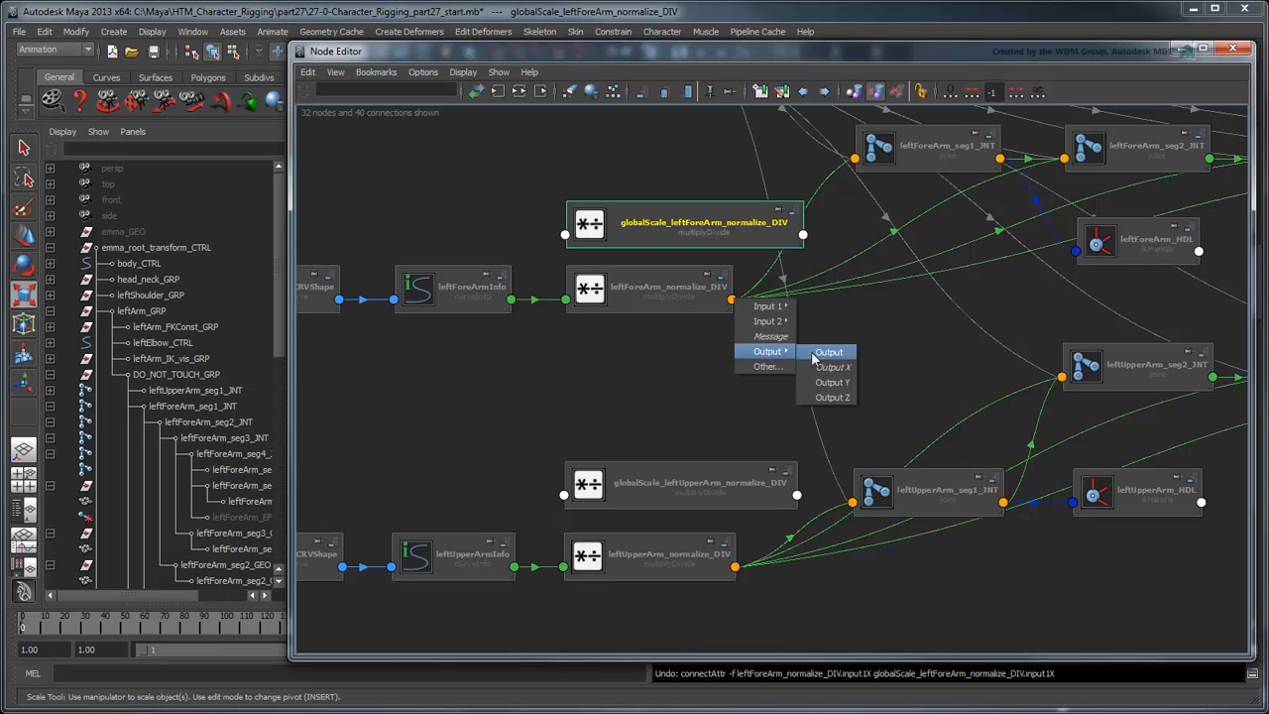
{"action": "left_click", "coordinate": [832, 368]}
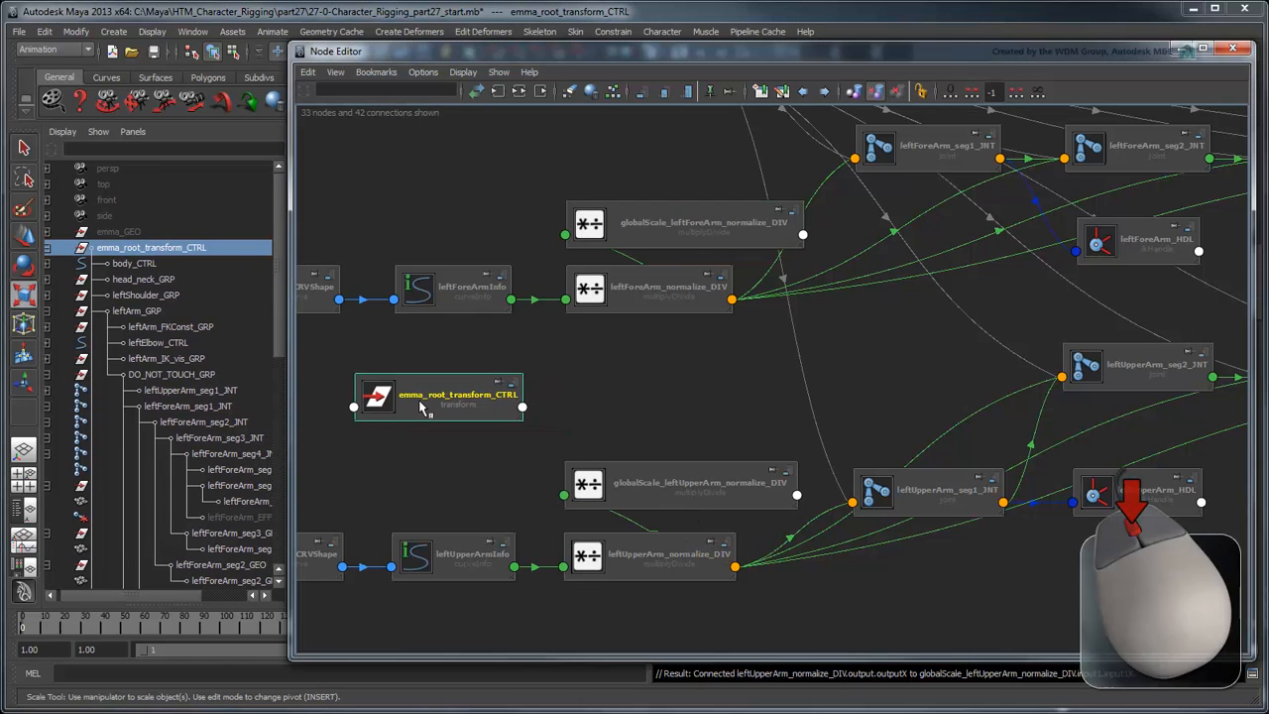
Connect root scaleX to input2X and set the forearm node's Operation to Divide.
{"action": "right_click", "coordinate": [456, 404]}
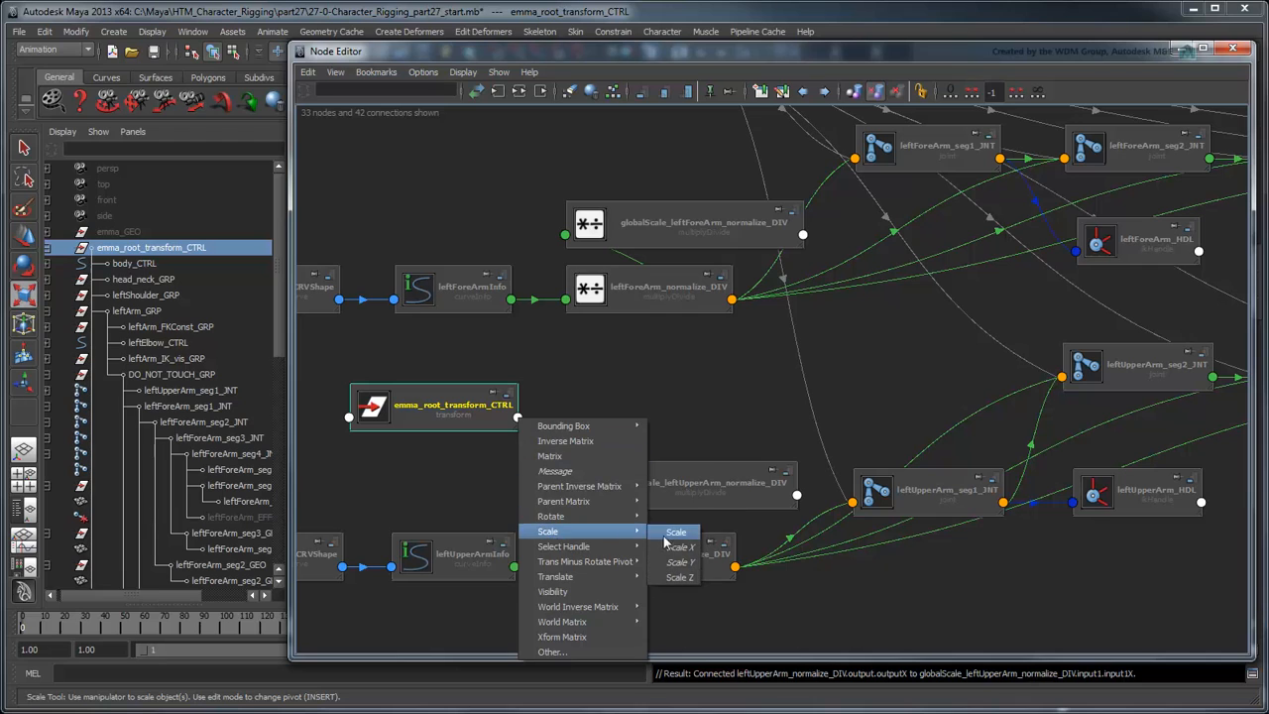
{"action": "left_click", "coordinate": [680, 546]}
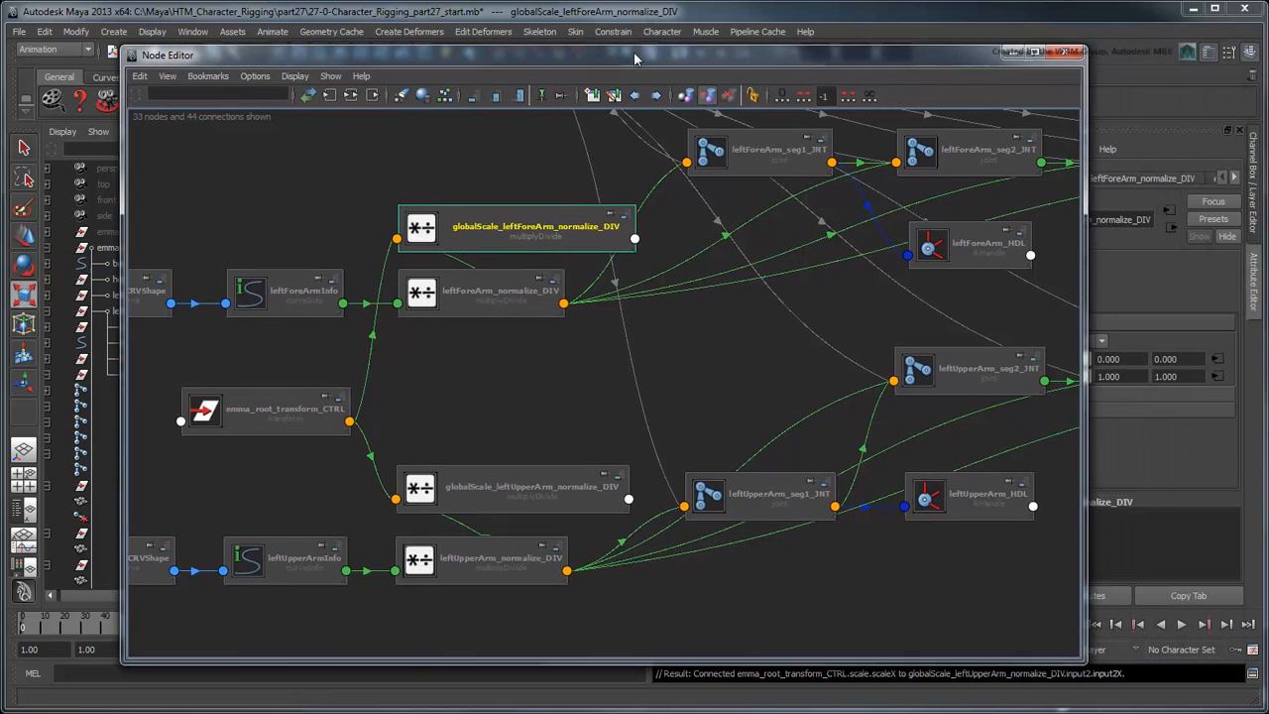
{"action": "left_click", "coordinate": [1073, 341]}
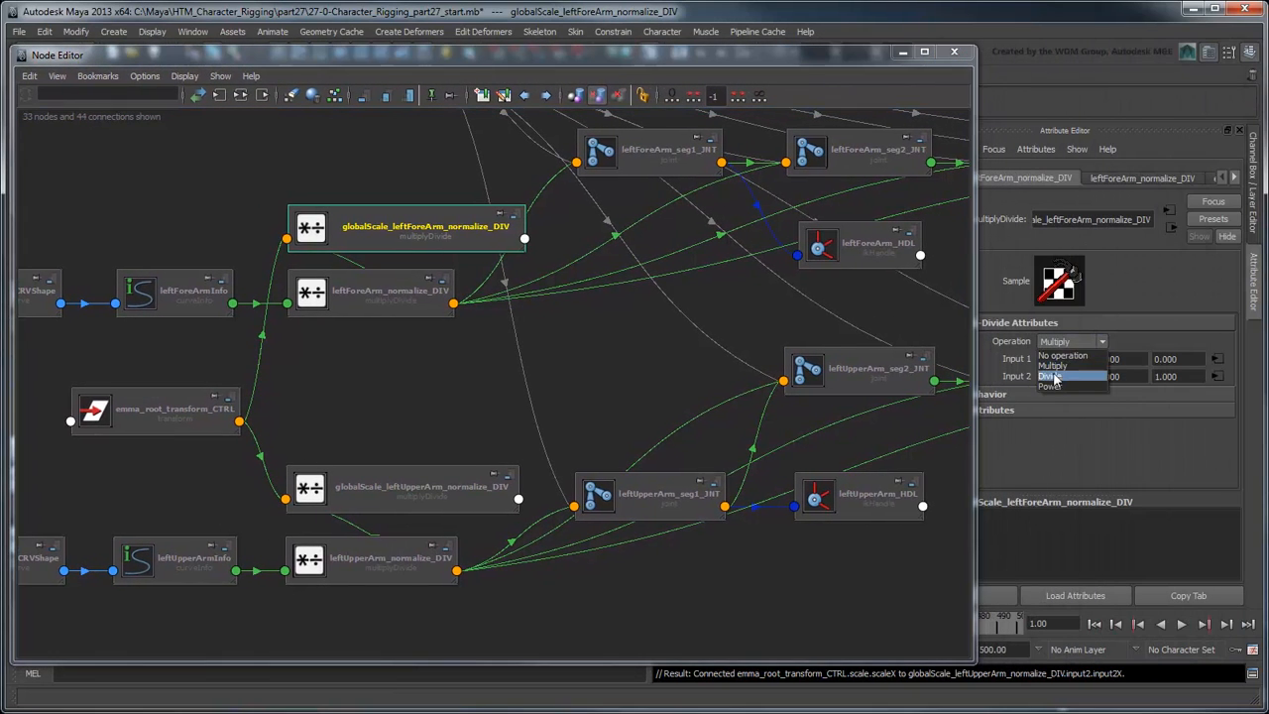
{"action": "left_click", "coordinate": [401, 486]}
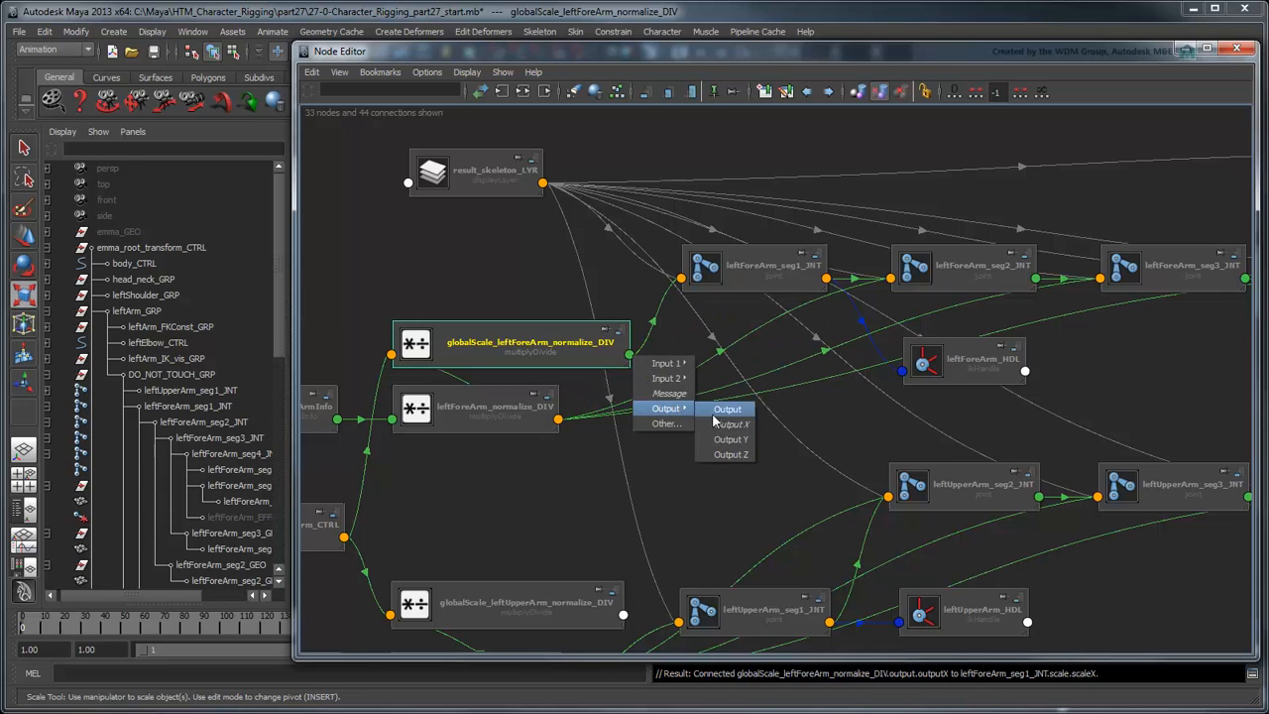
Drive the forearm and upper-arm segment joints' Scale X with the divide nodes' outputX.
{"action": "left_click", "coordinate": [728, 409]}
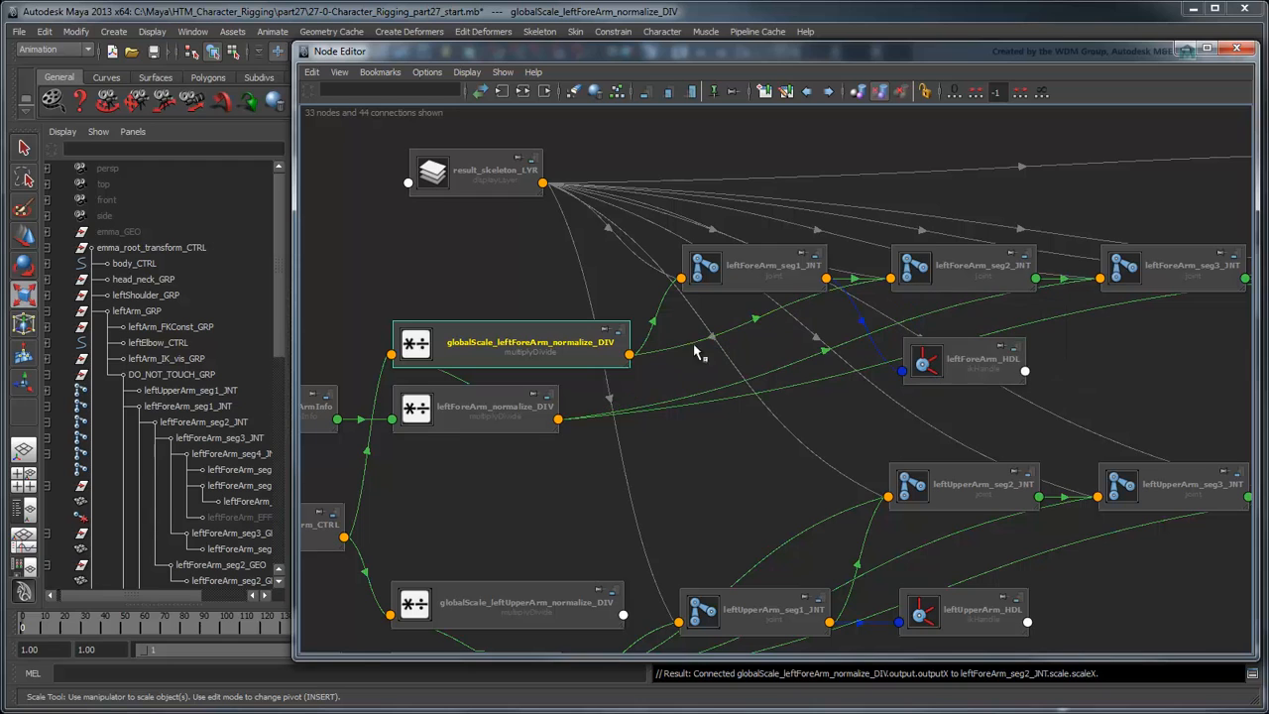
{"action": "right_click", "coordinate": [1101, 278]}
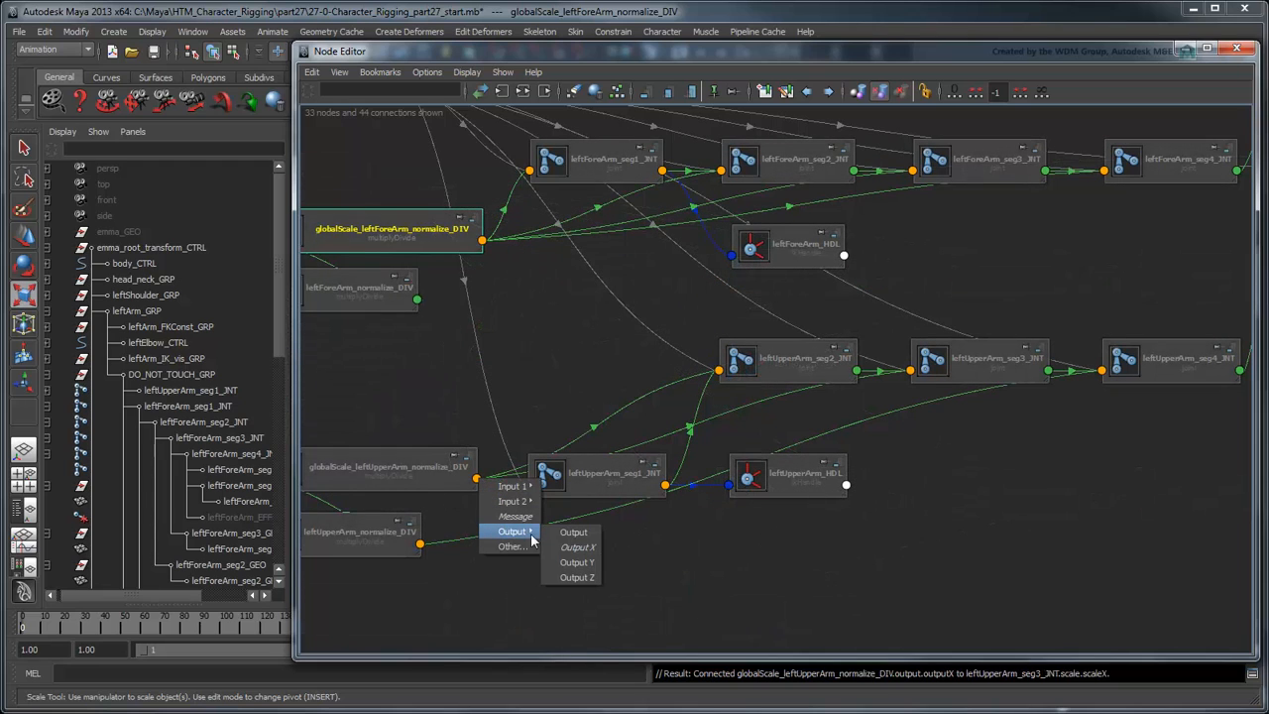
{"action": "left_click", "coordinate": [578, 546]}
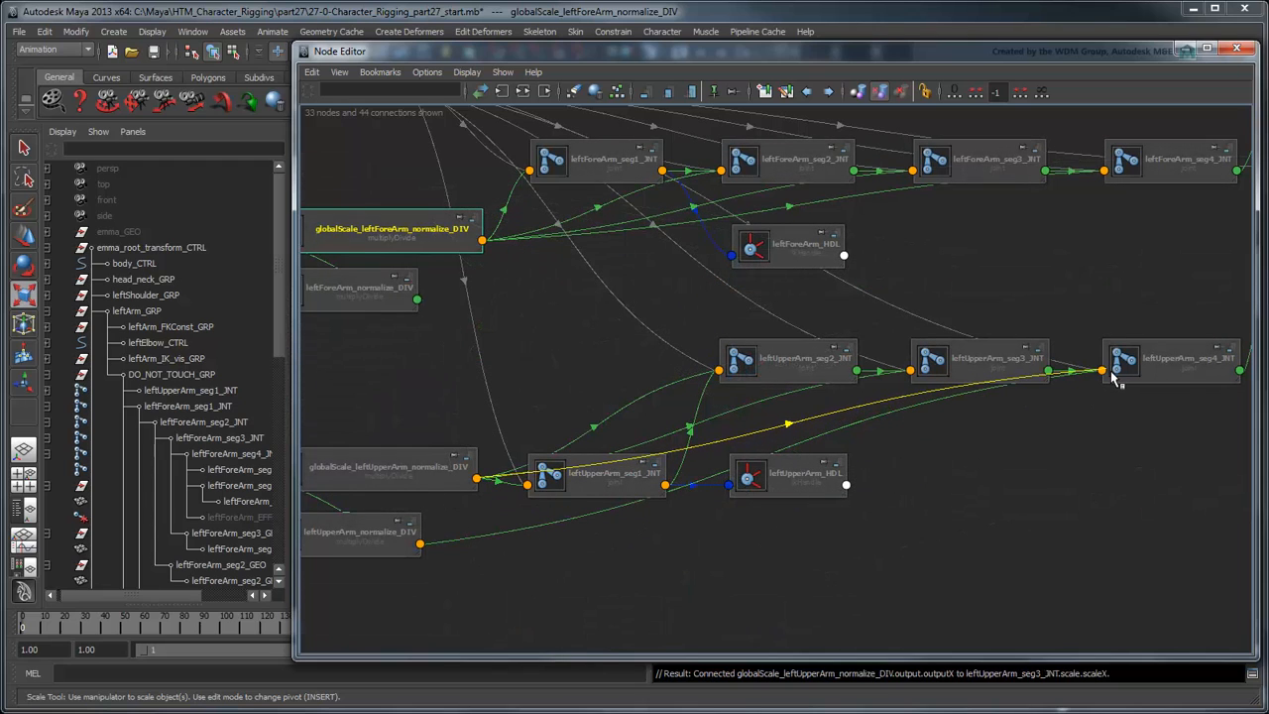
{"action": "right_click", "coordinate": [1125, 359]}
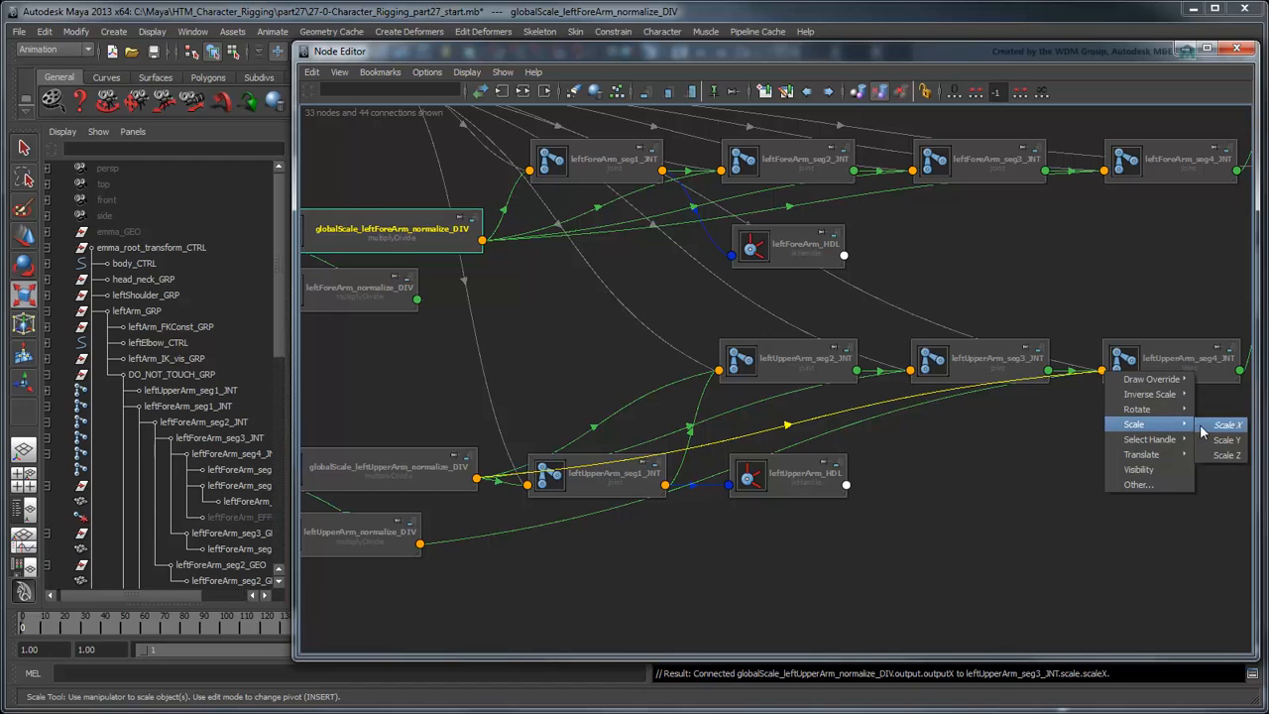
{"action": "left_click", "coordinate": [1227, 424]}
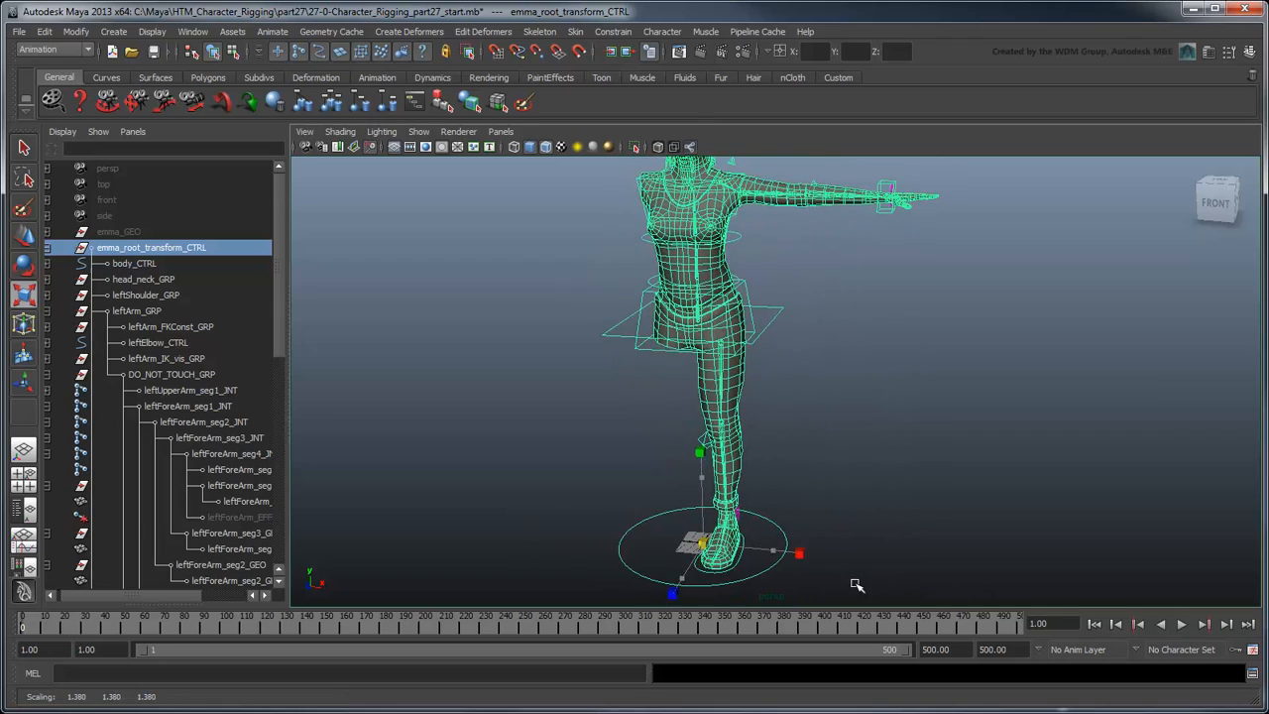
Dolly the perspective view in on the character's outstretched left arm.
{"action": "left_click_drag", "start_coordinate": [858, 585], "coordinate": [813, 496]}
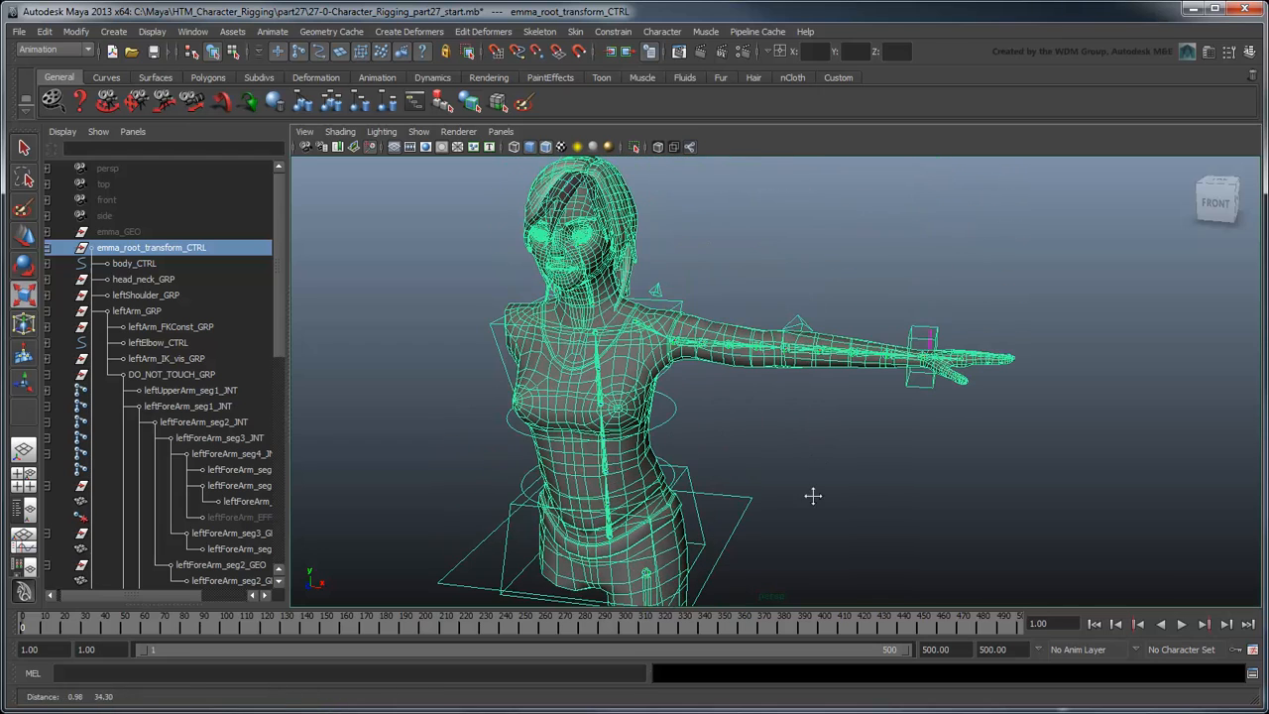